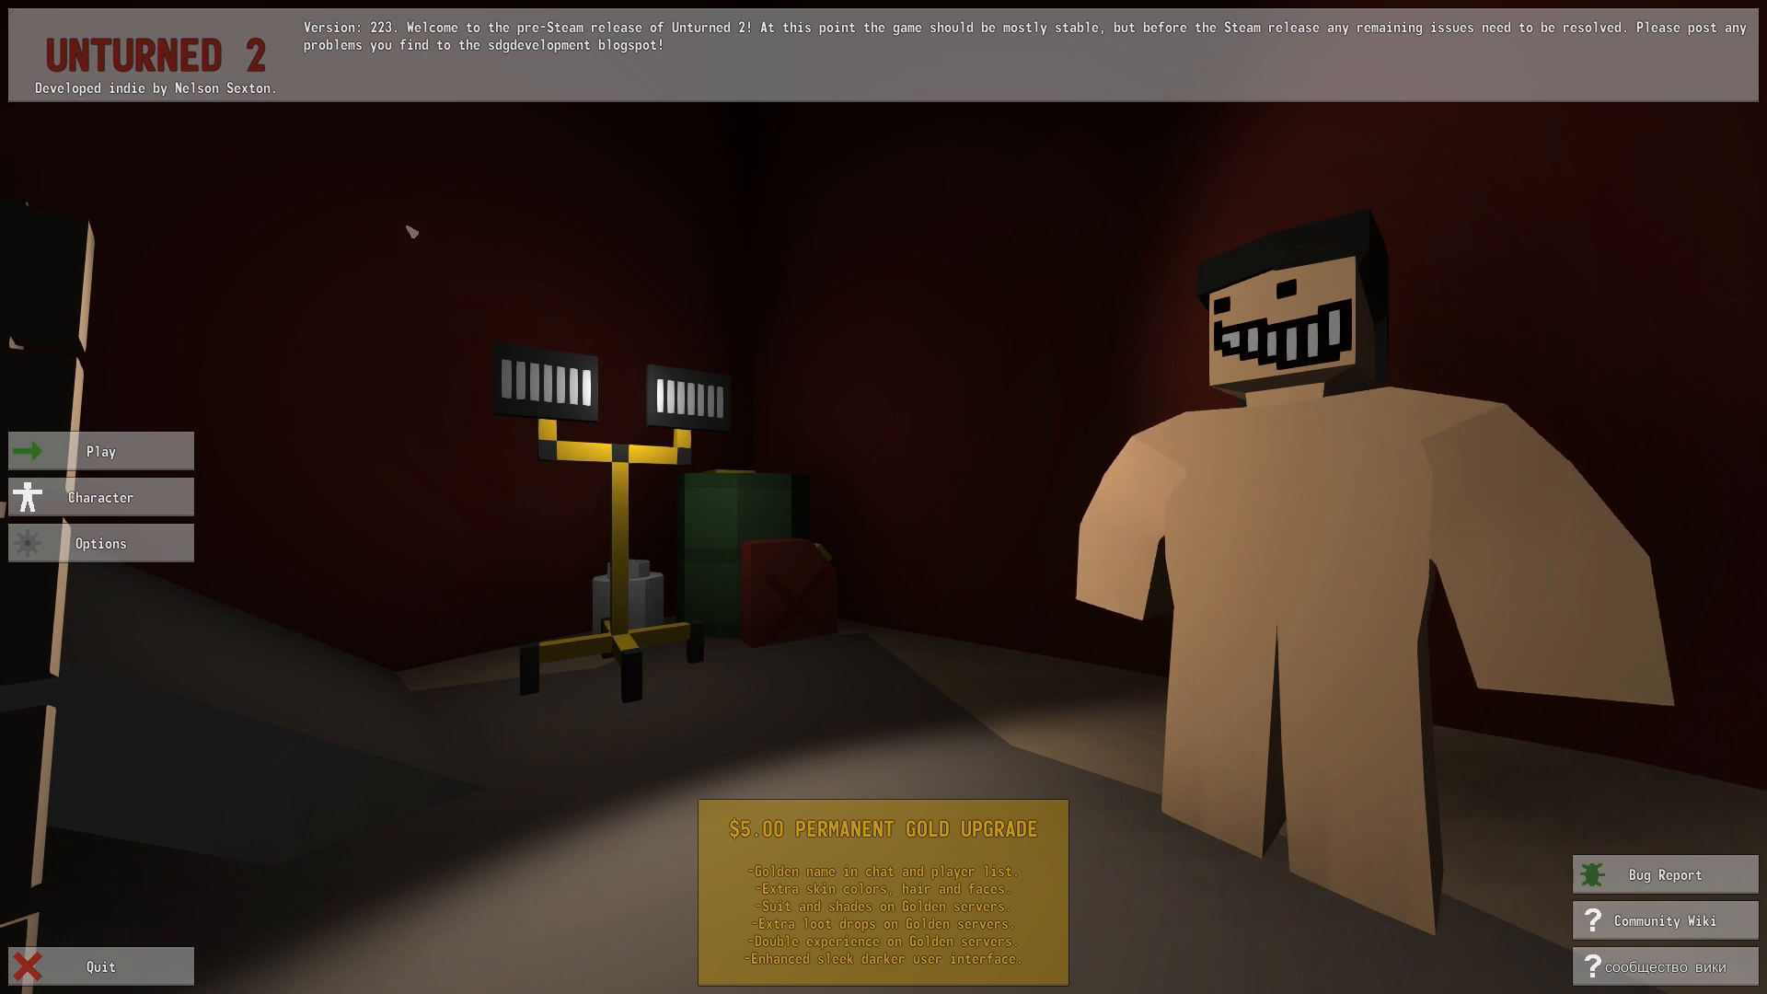
mouse_move(141, 455)
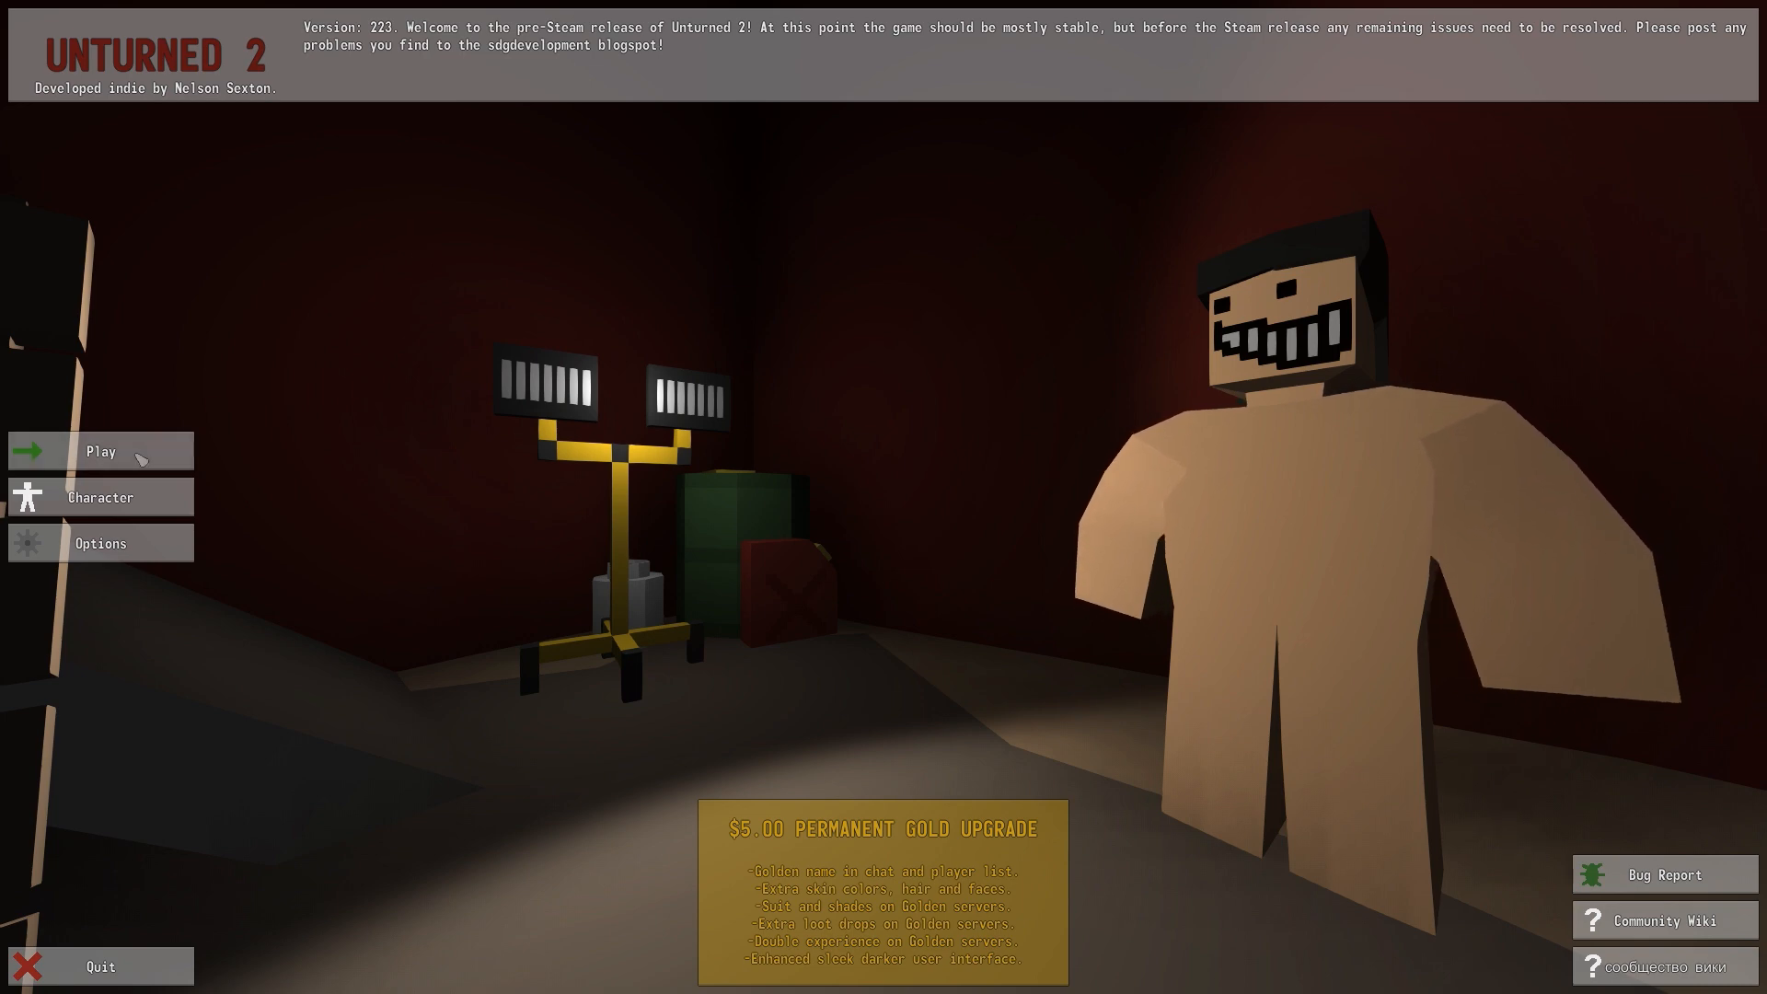
Start a singleplayer game on the PEI map with the spawn mode set to Bambi
click(100, 451)
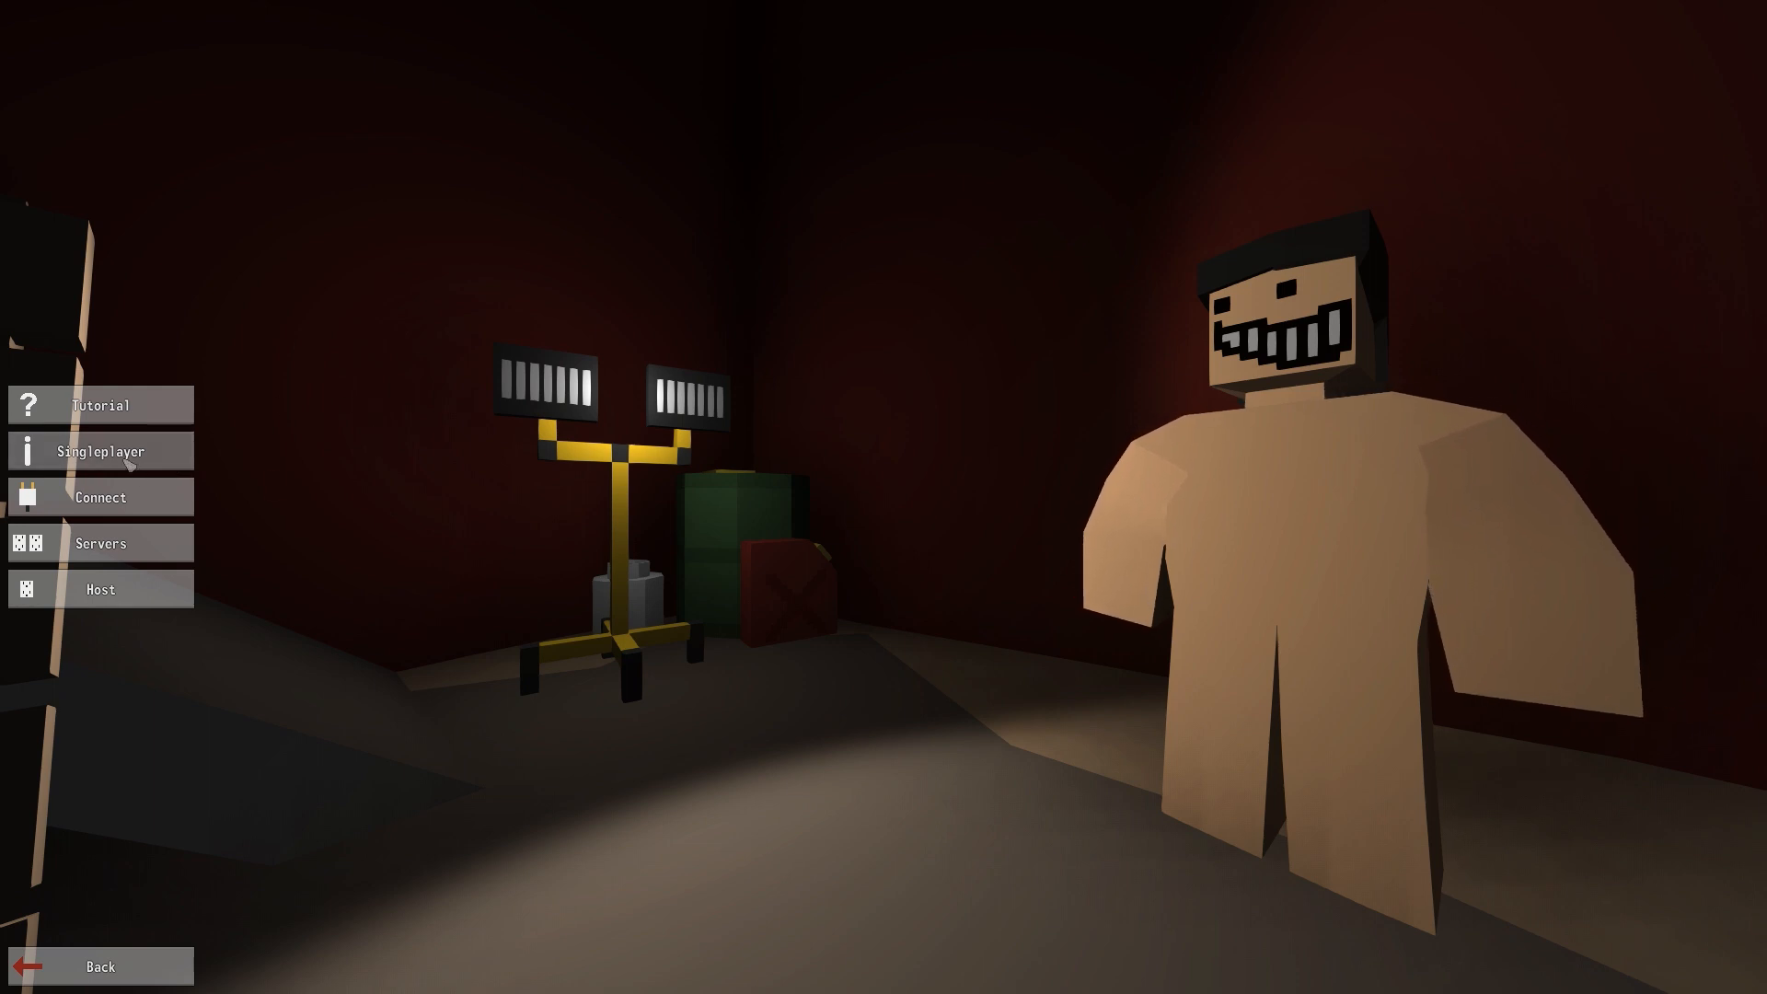
click(99, 451)
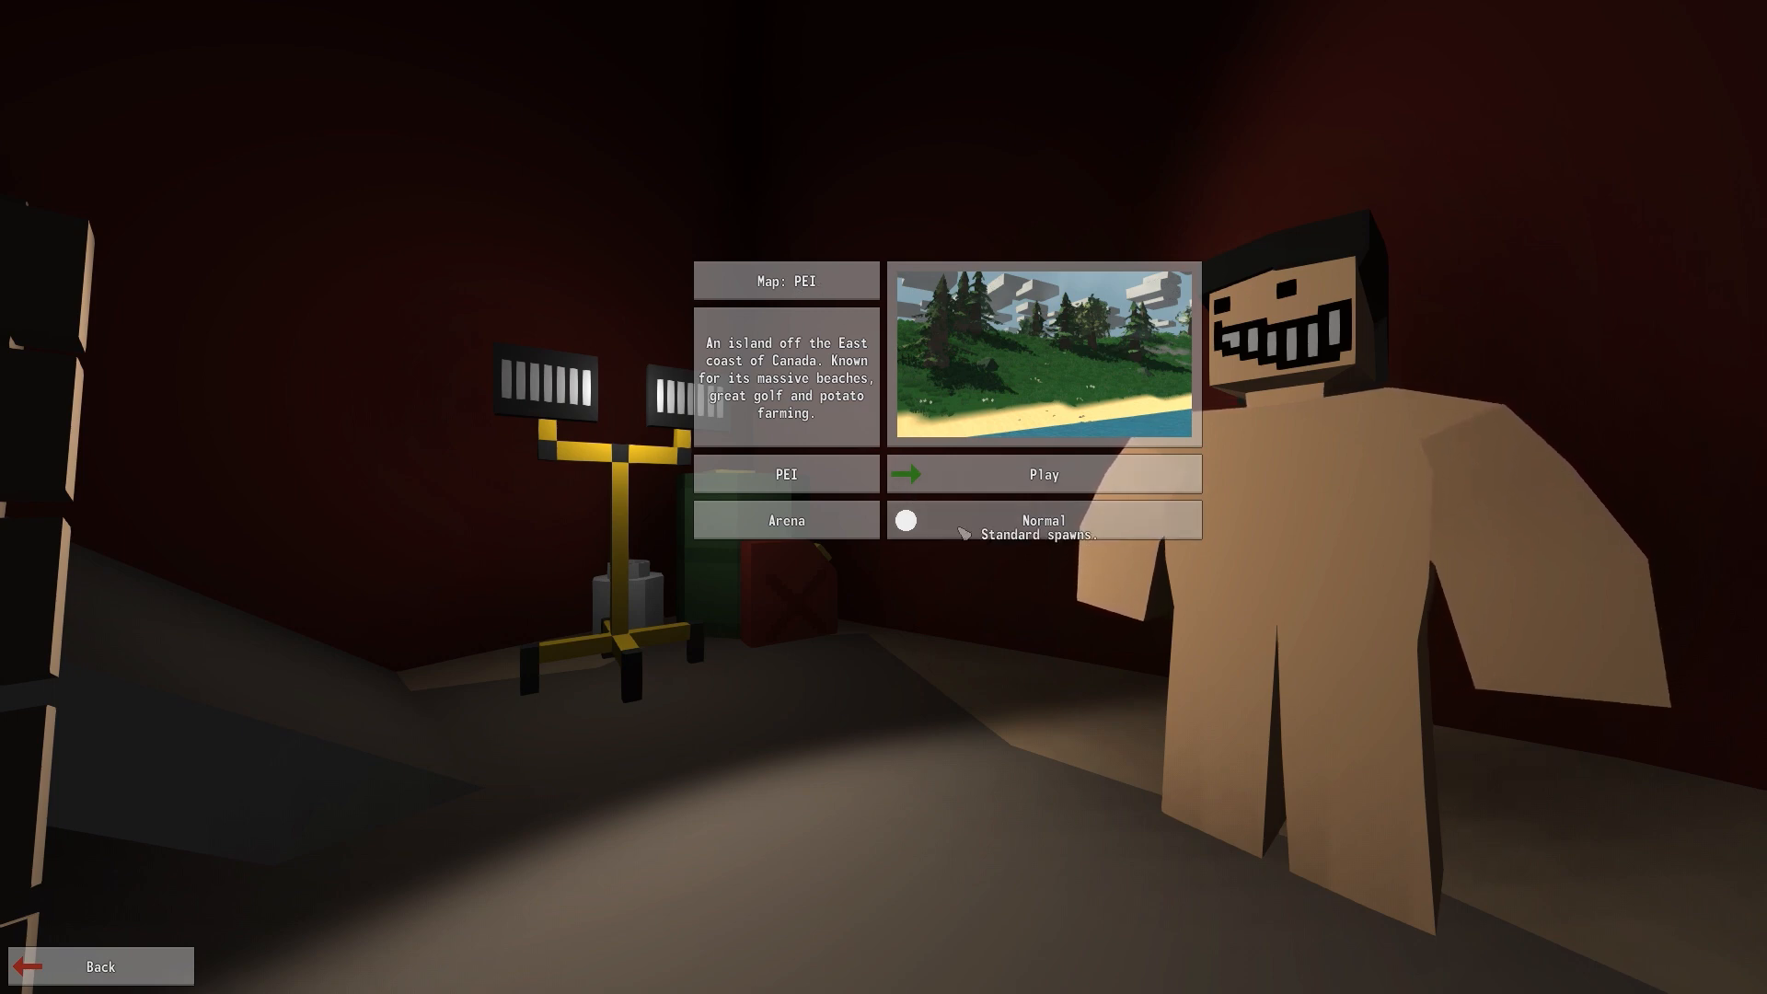
click(906, 519)
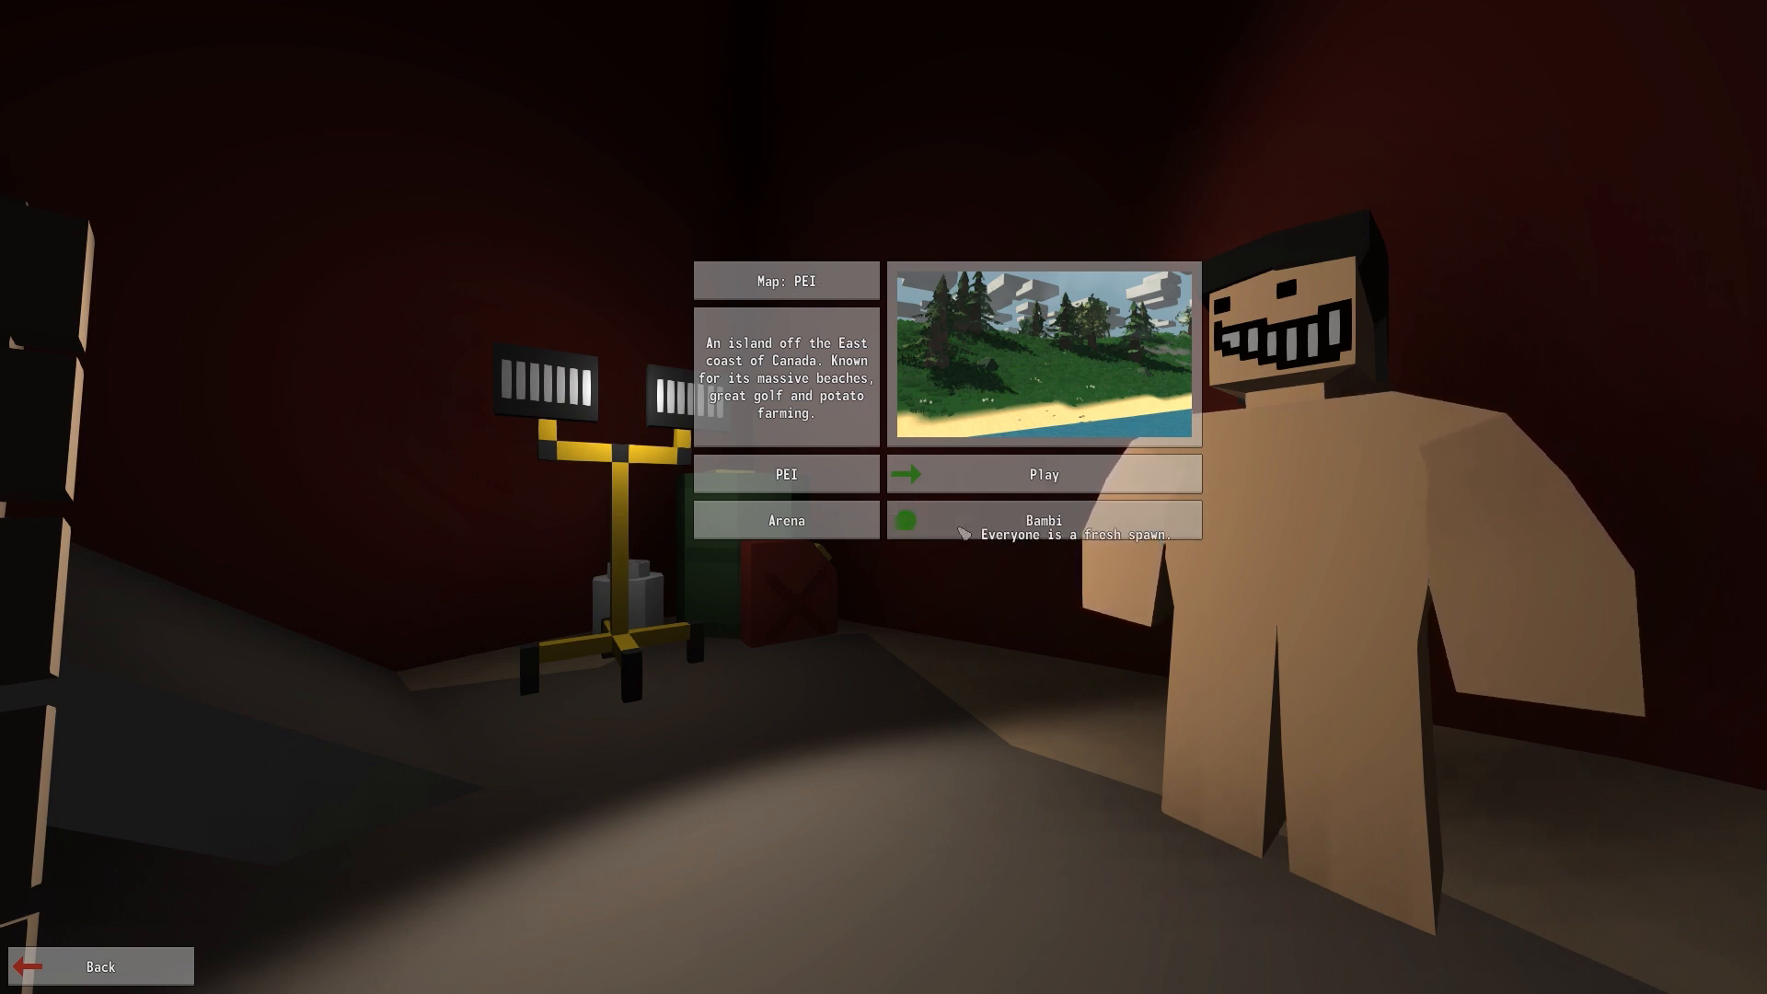
mouse_move(988, 473)
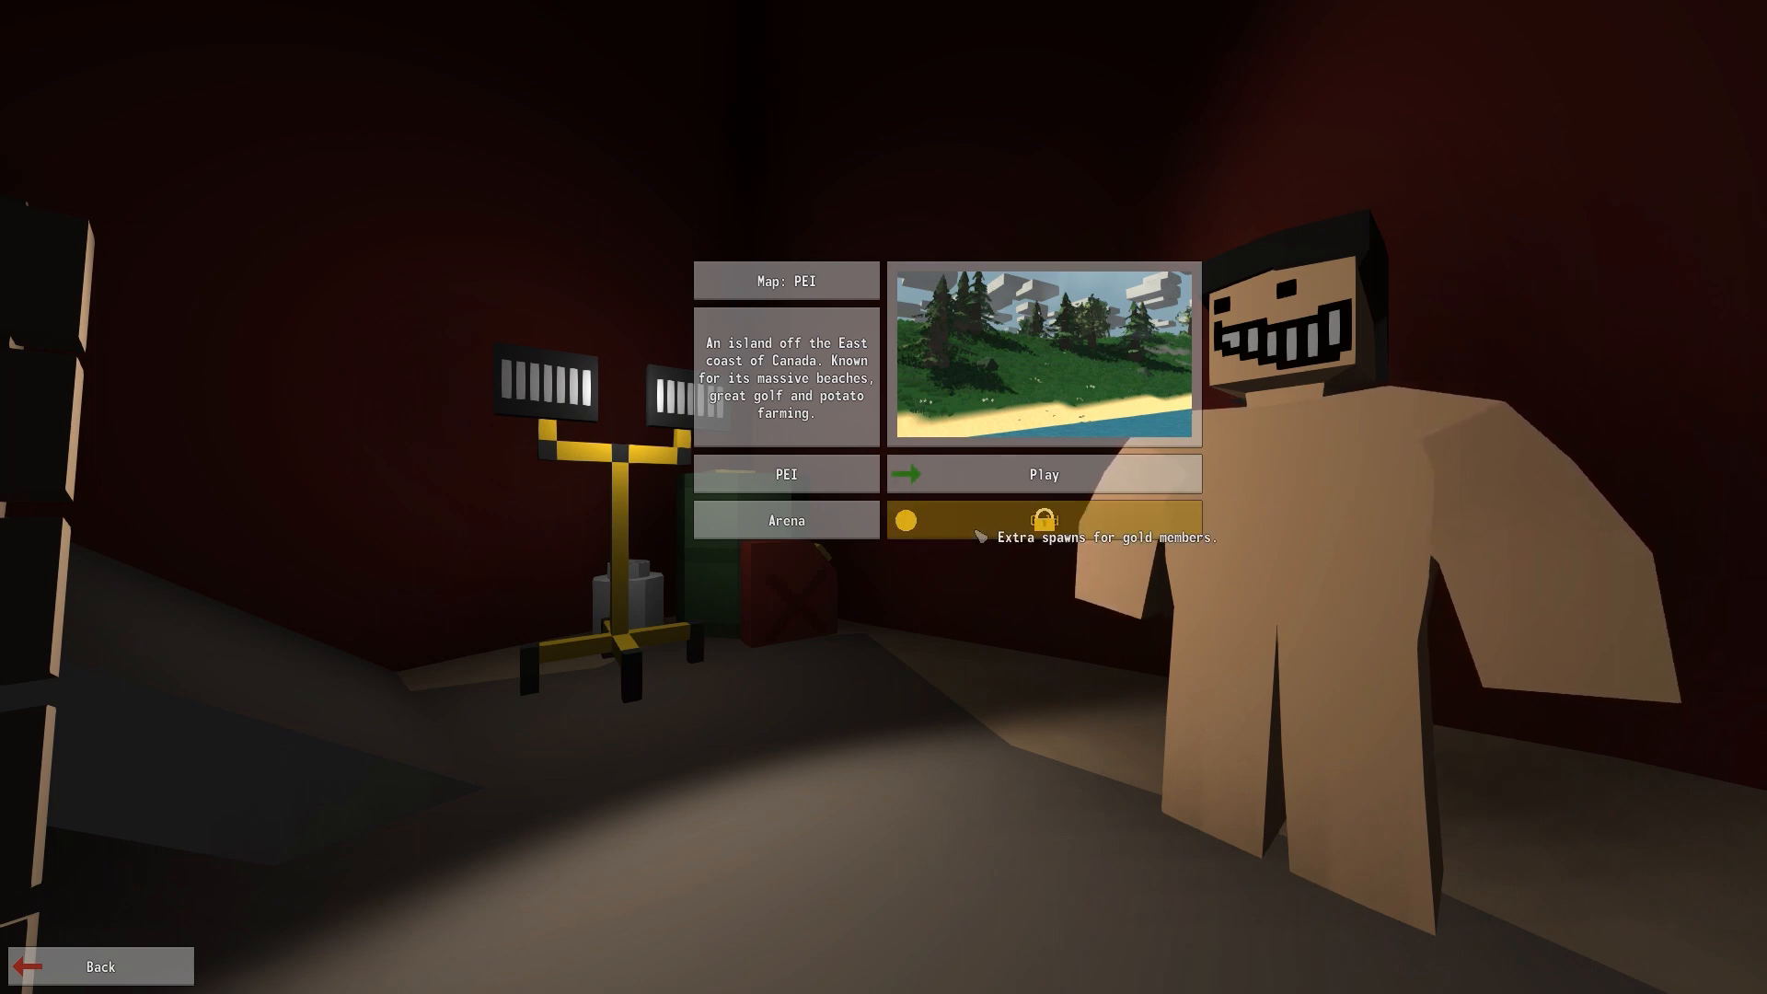
click(906, 519)
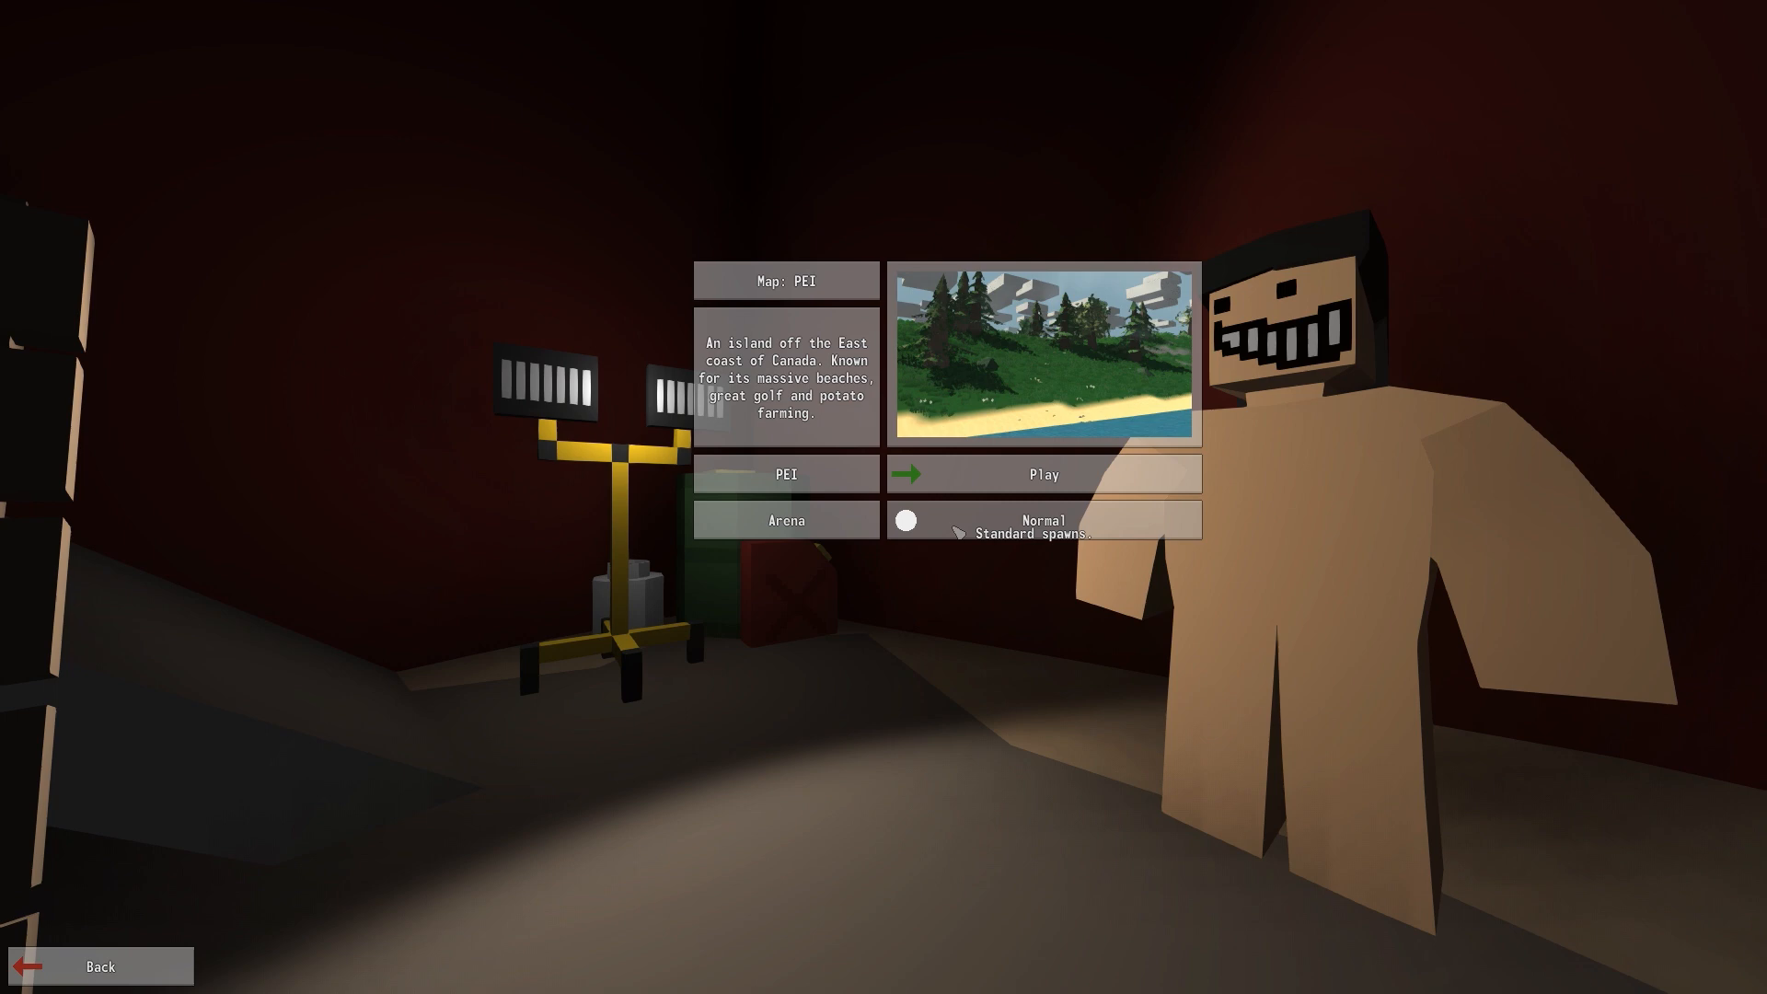
click(906, 519)
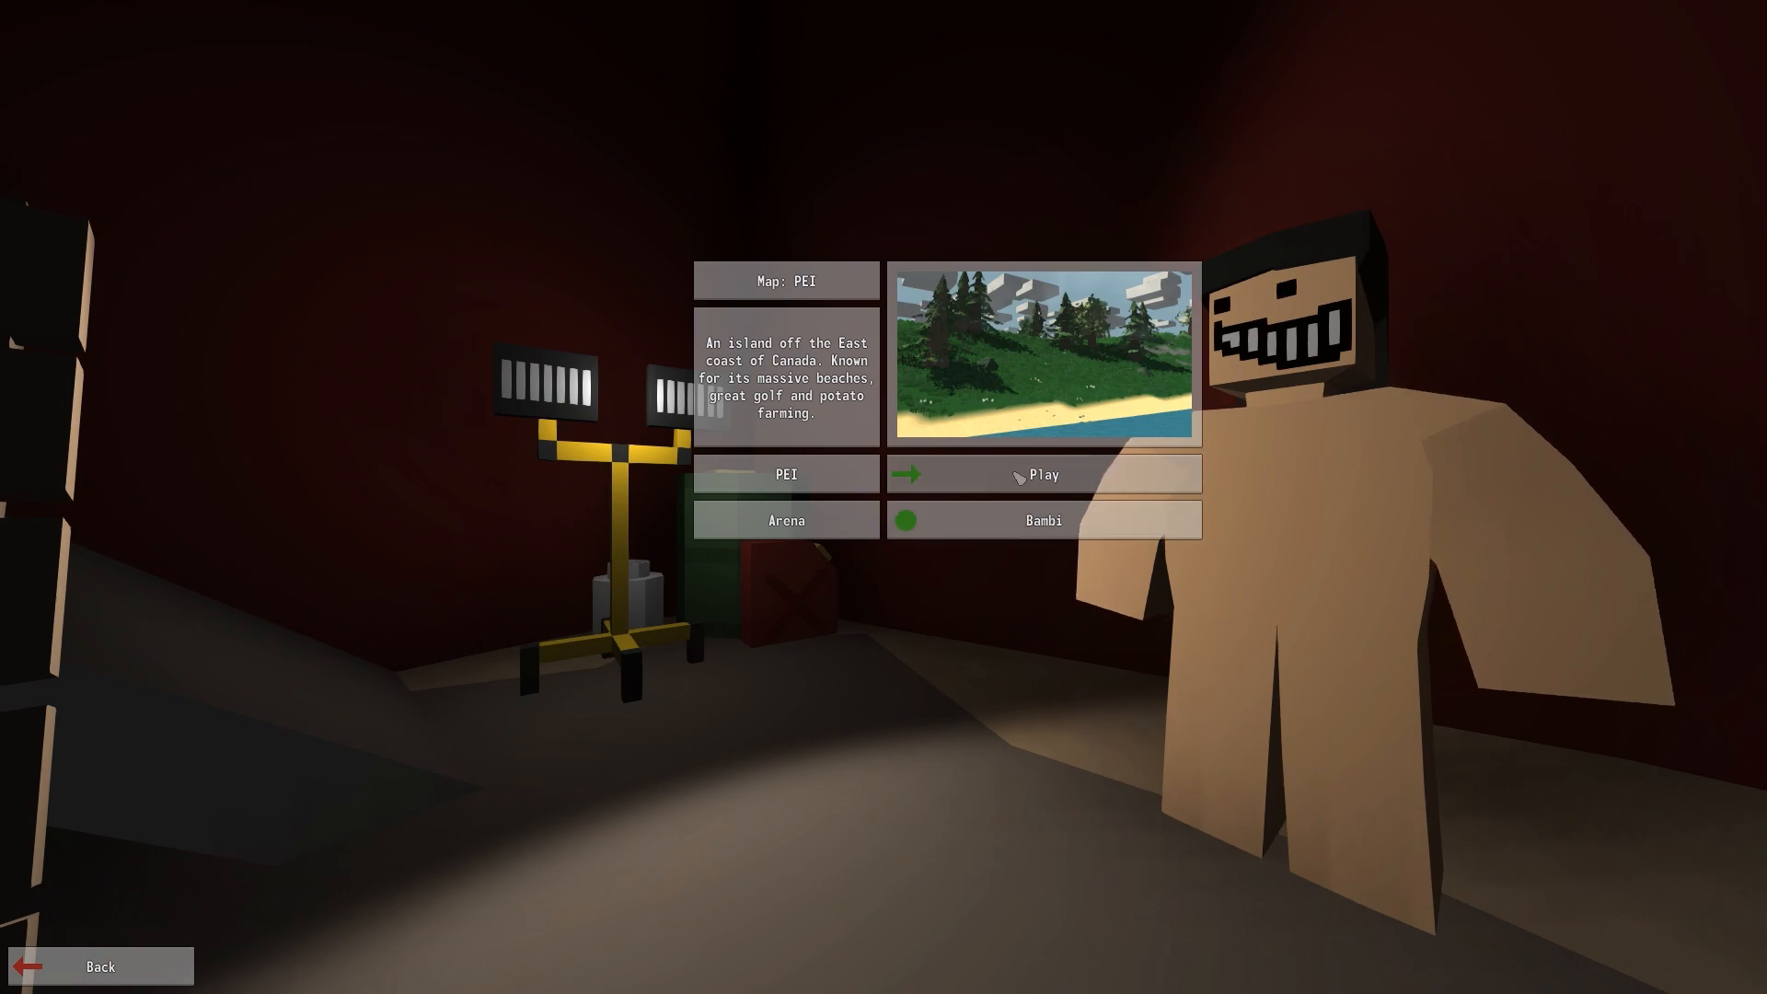
click(1042, 475)
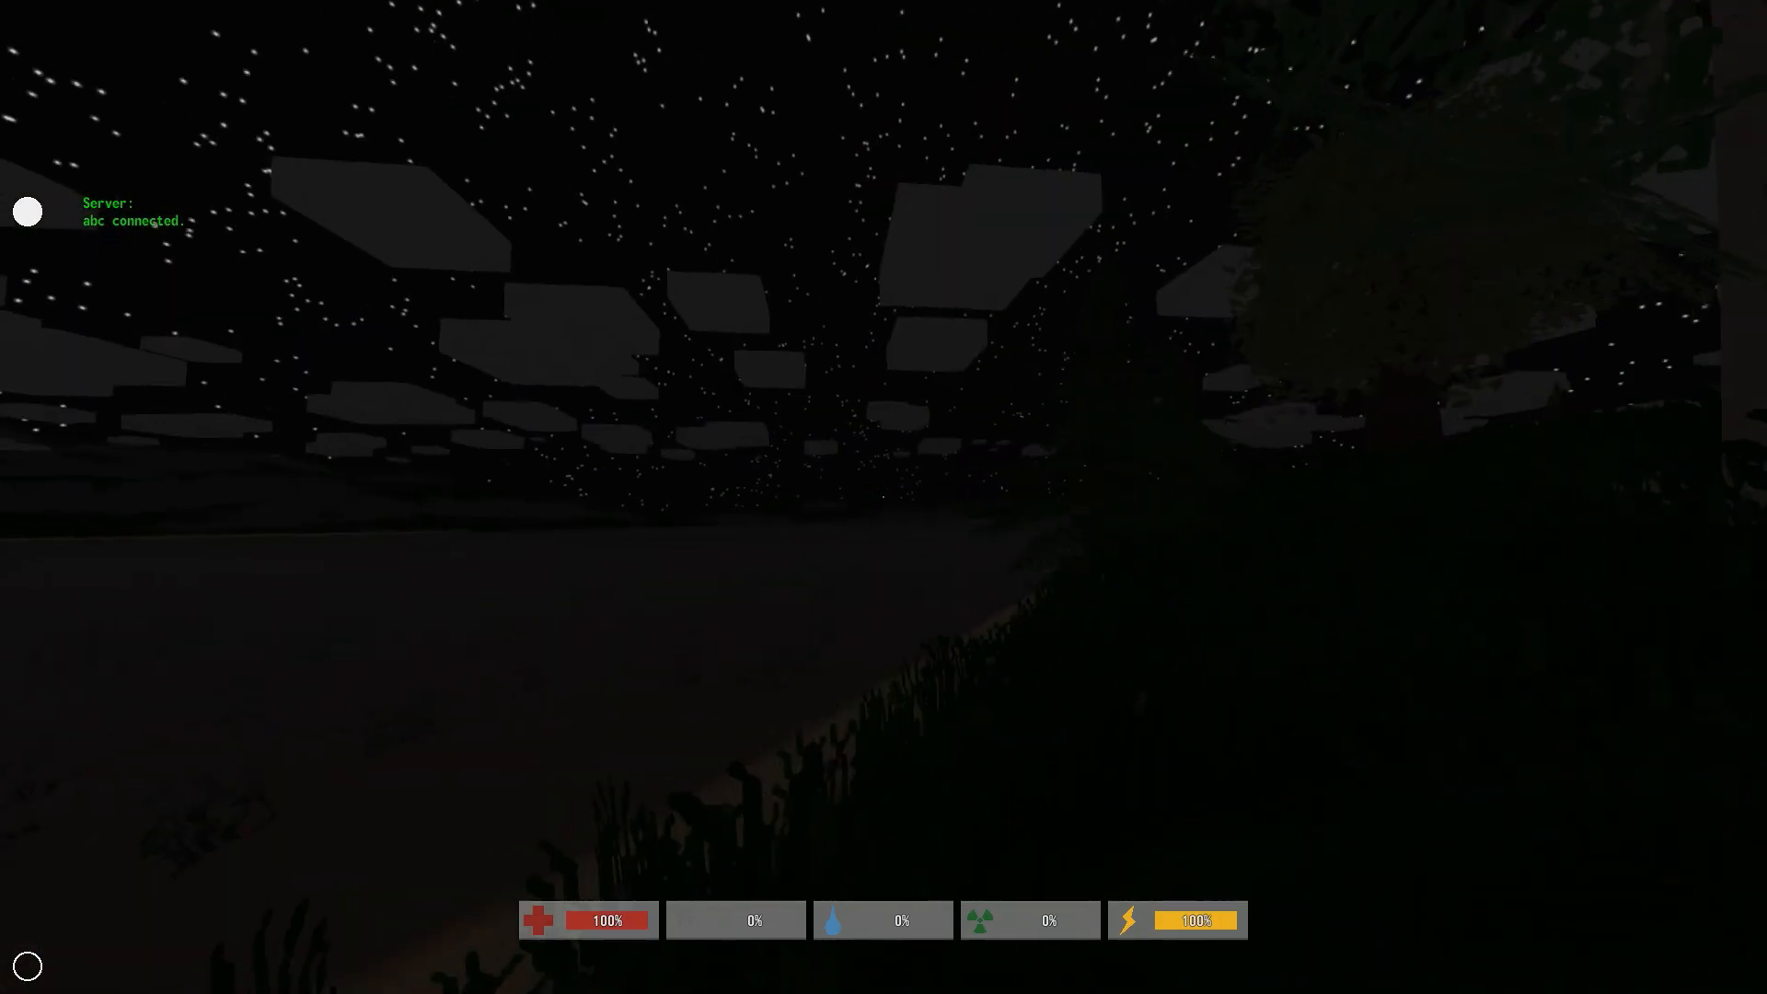
mouse_move(884, 497)
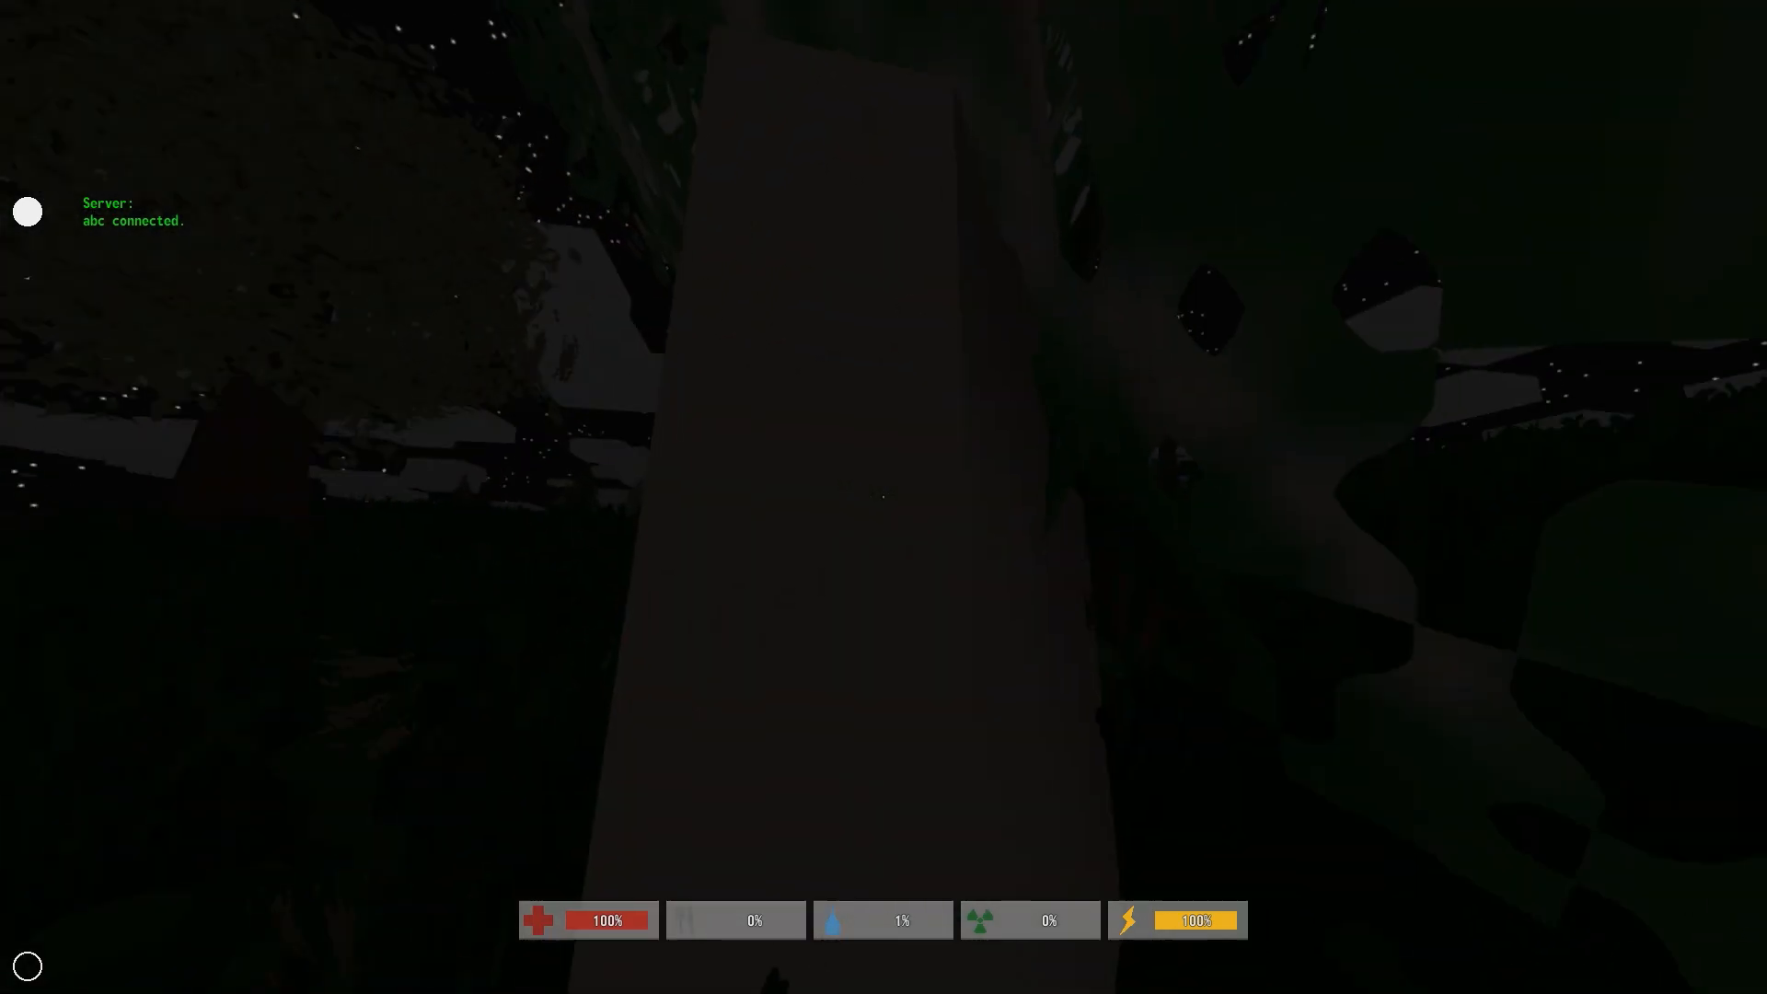
mouse_move(884, 497)
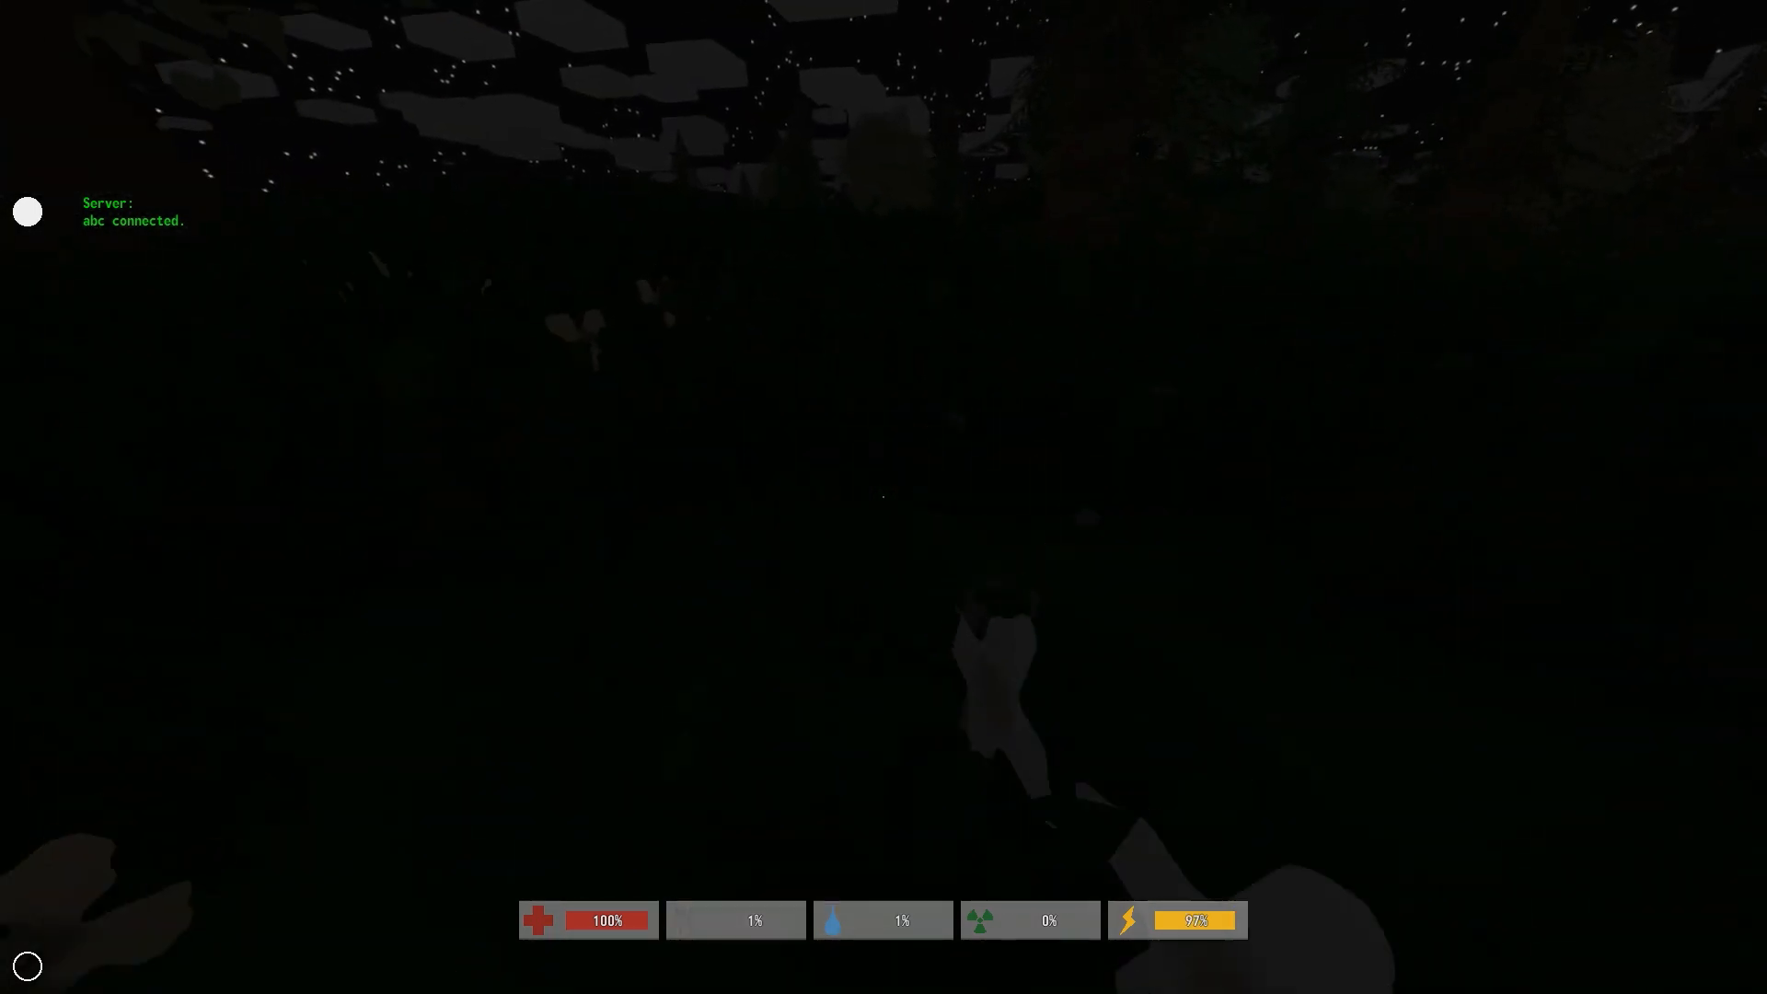
mouse_move(884, 497)
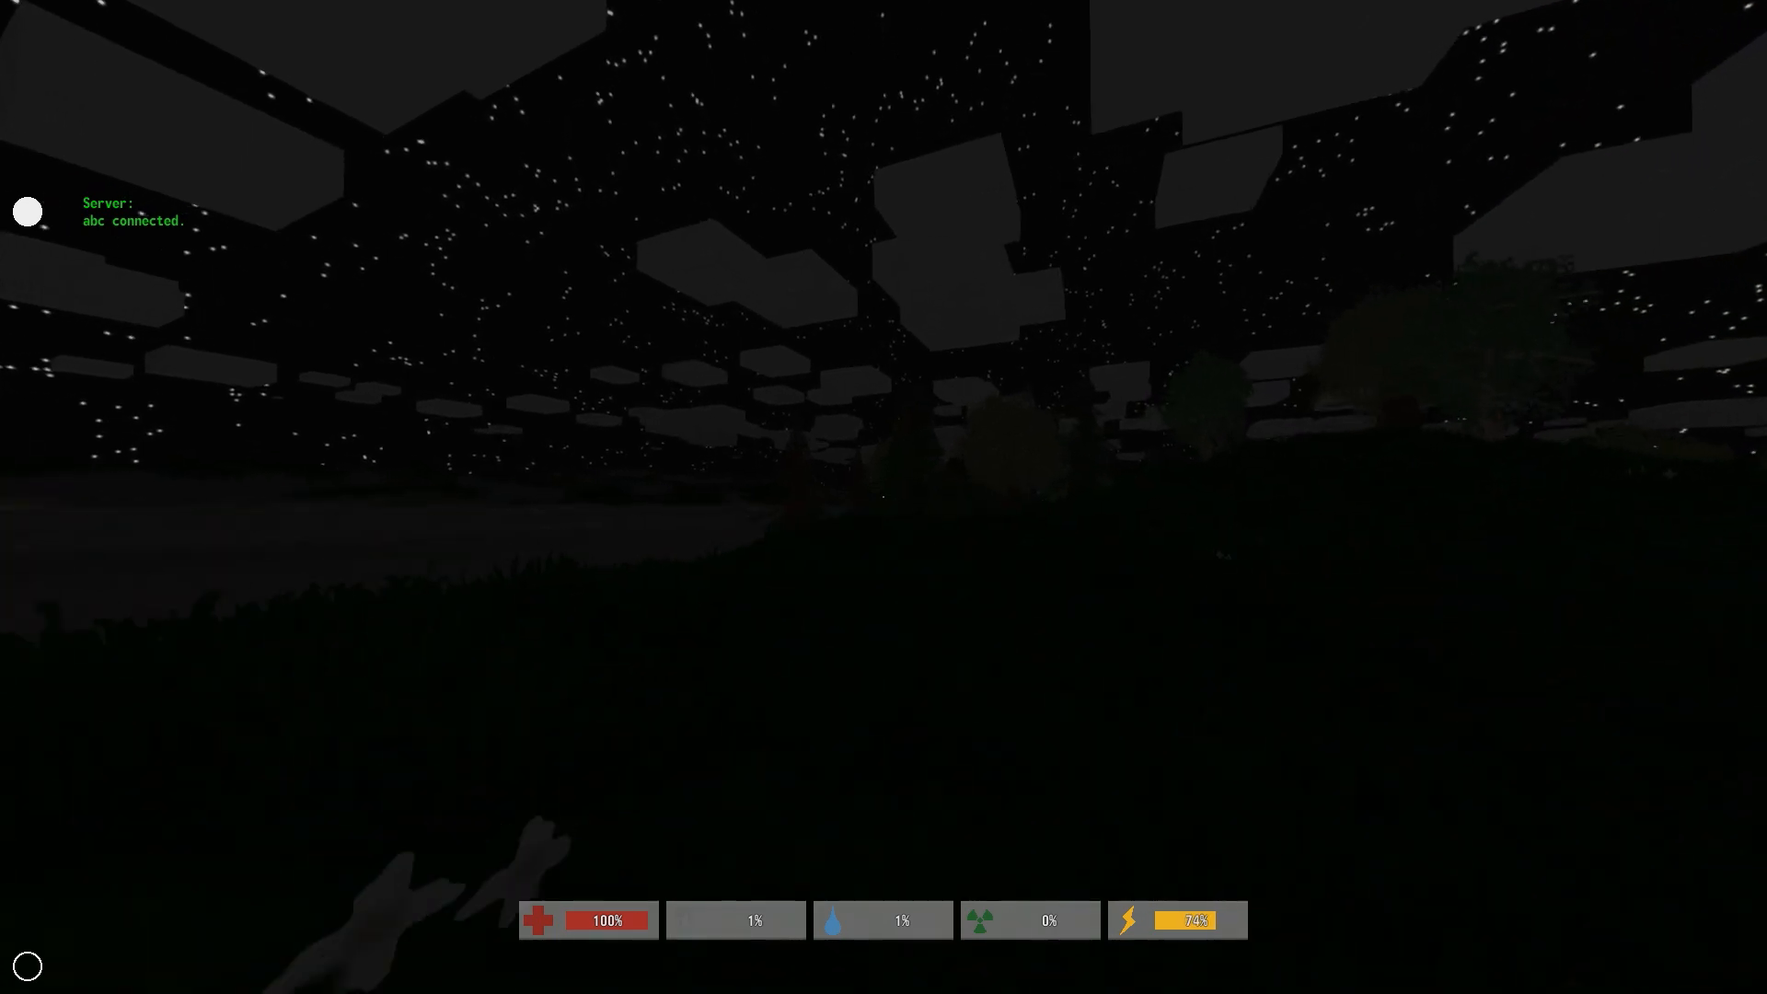
Check the empty inventory and the skills list showing 0 experience
key(tab)
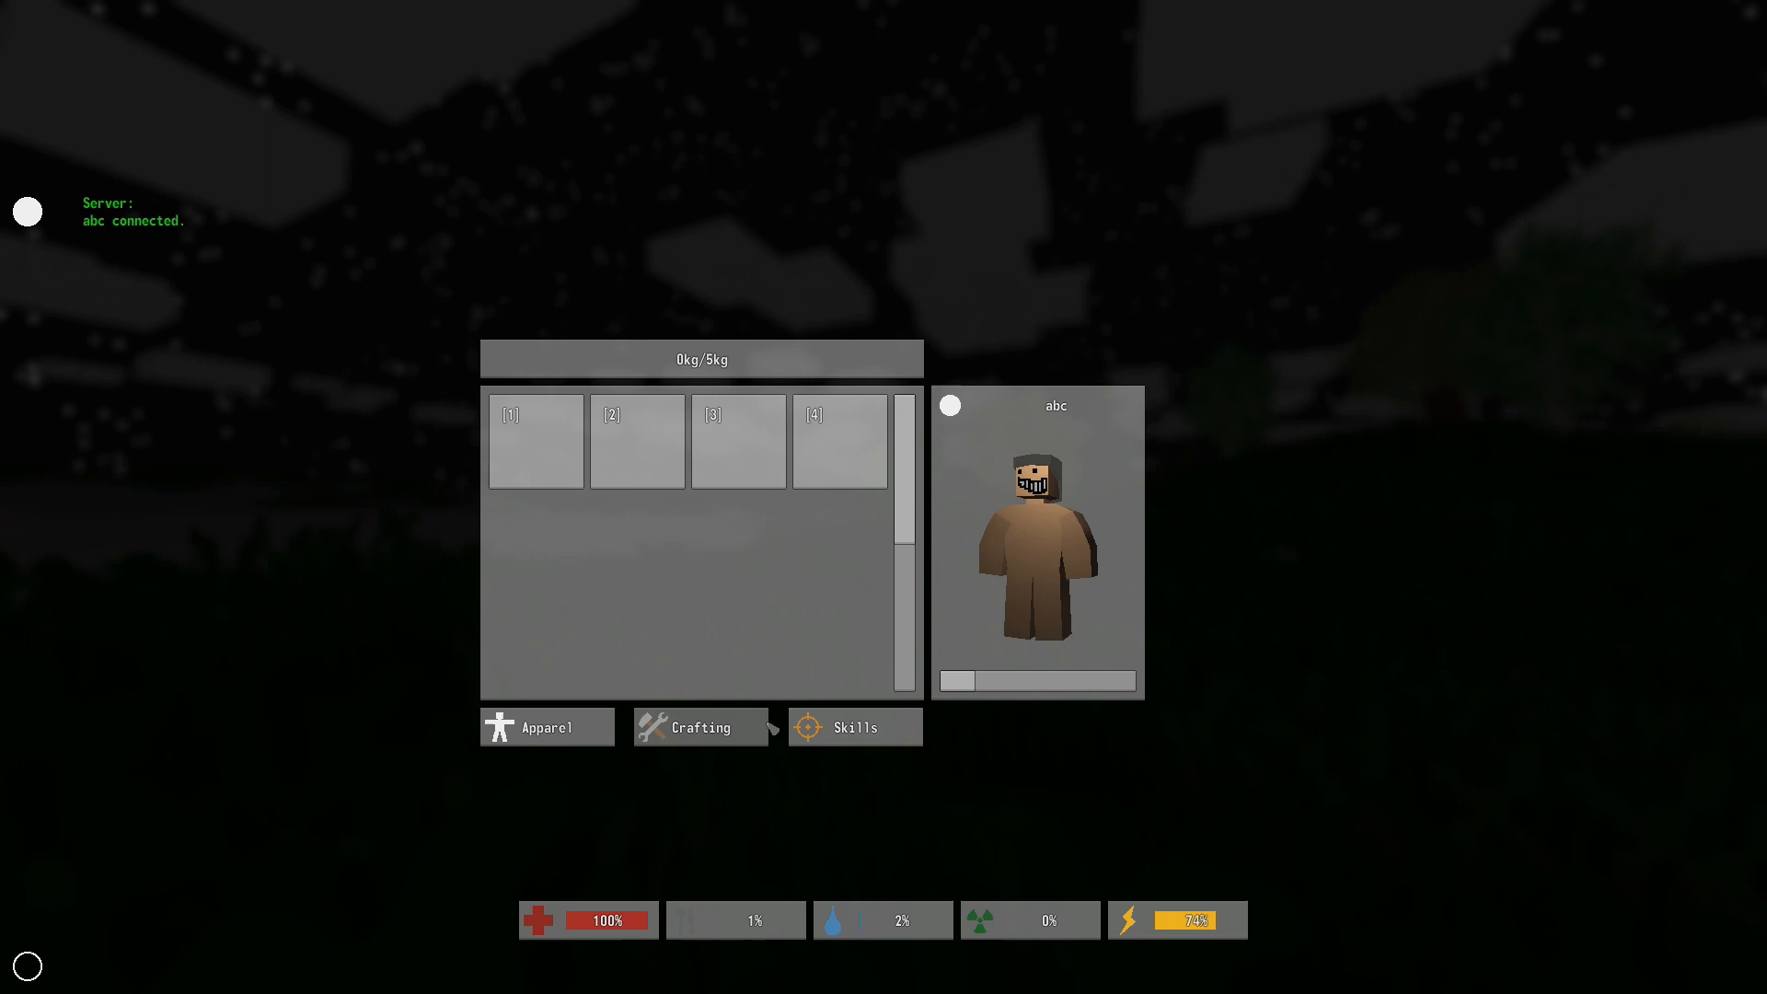
click(854, 727)
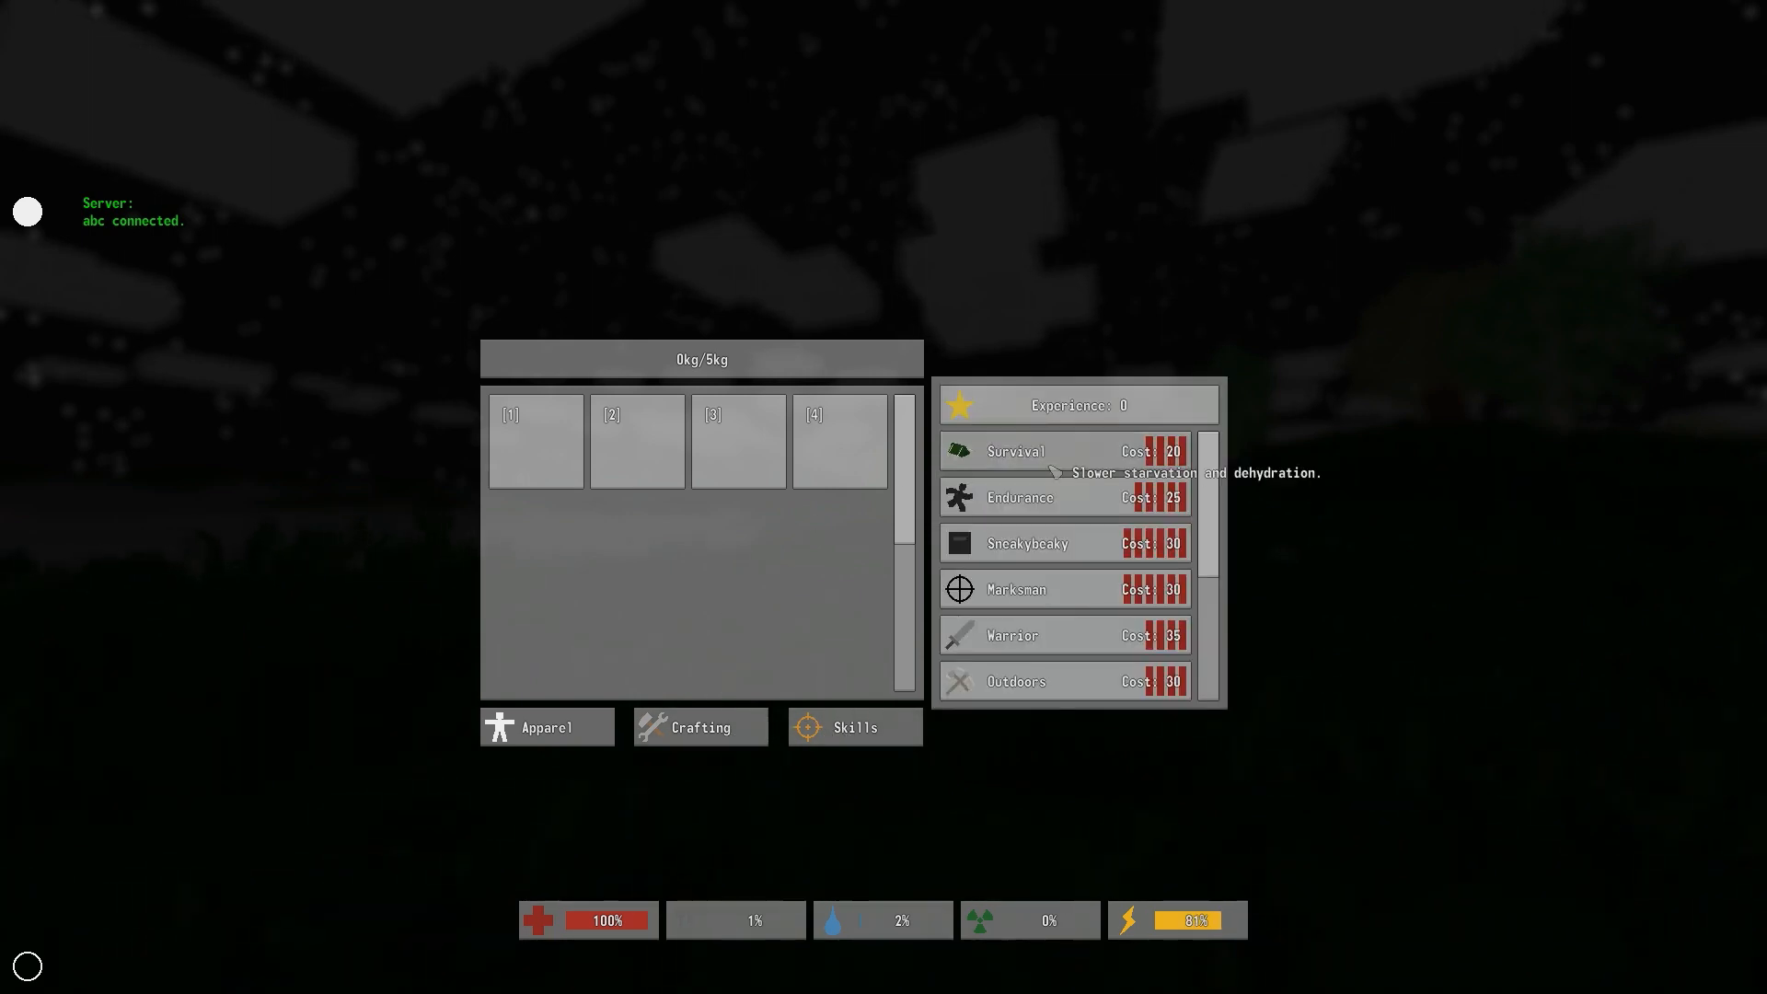
mouse_move(867, 613)
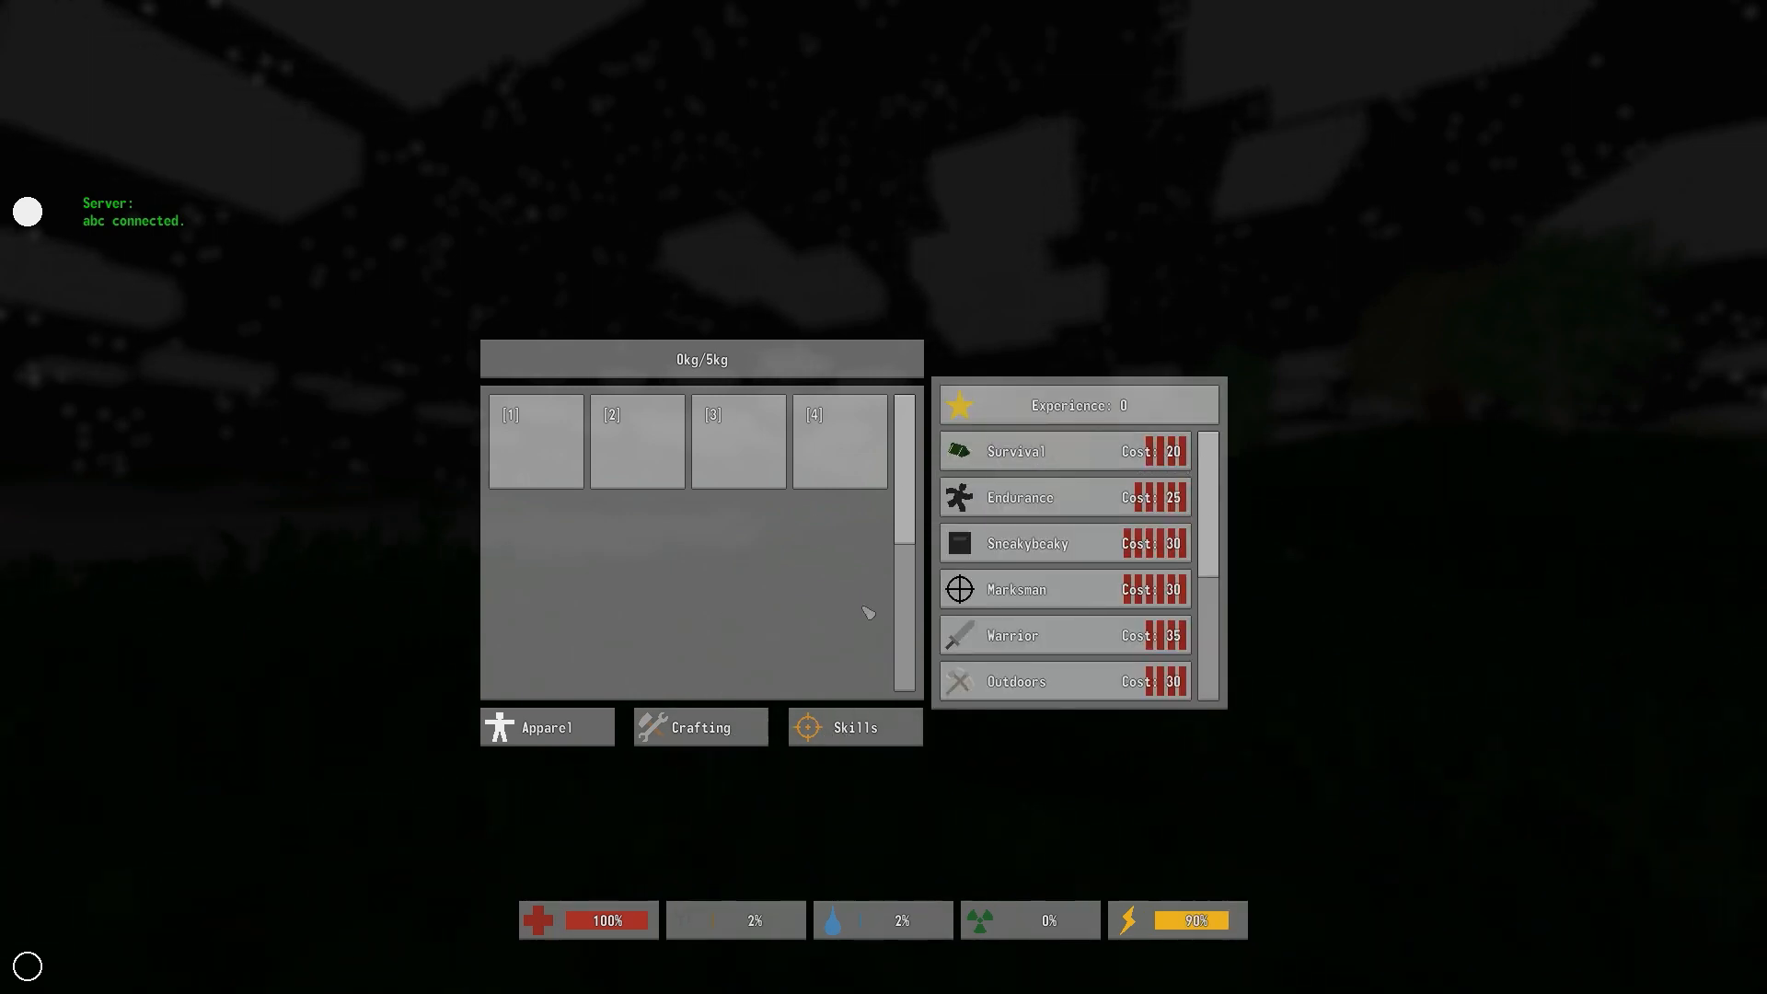
click(698, 727)
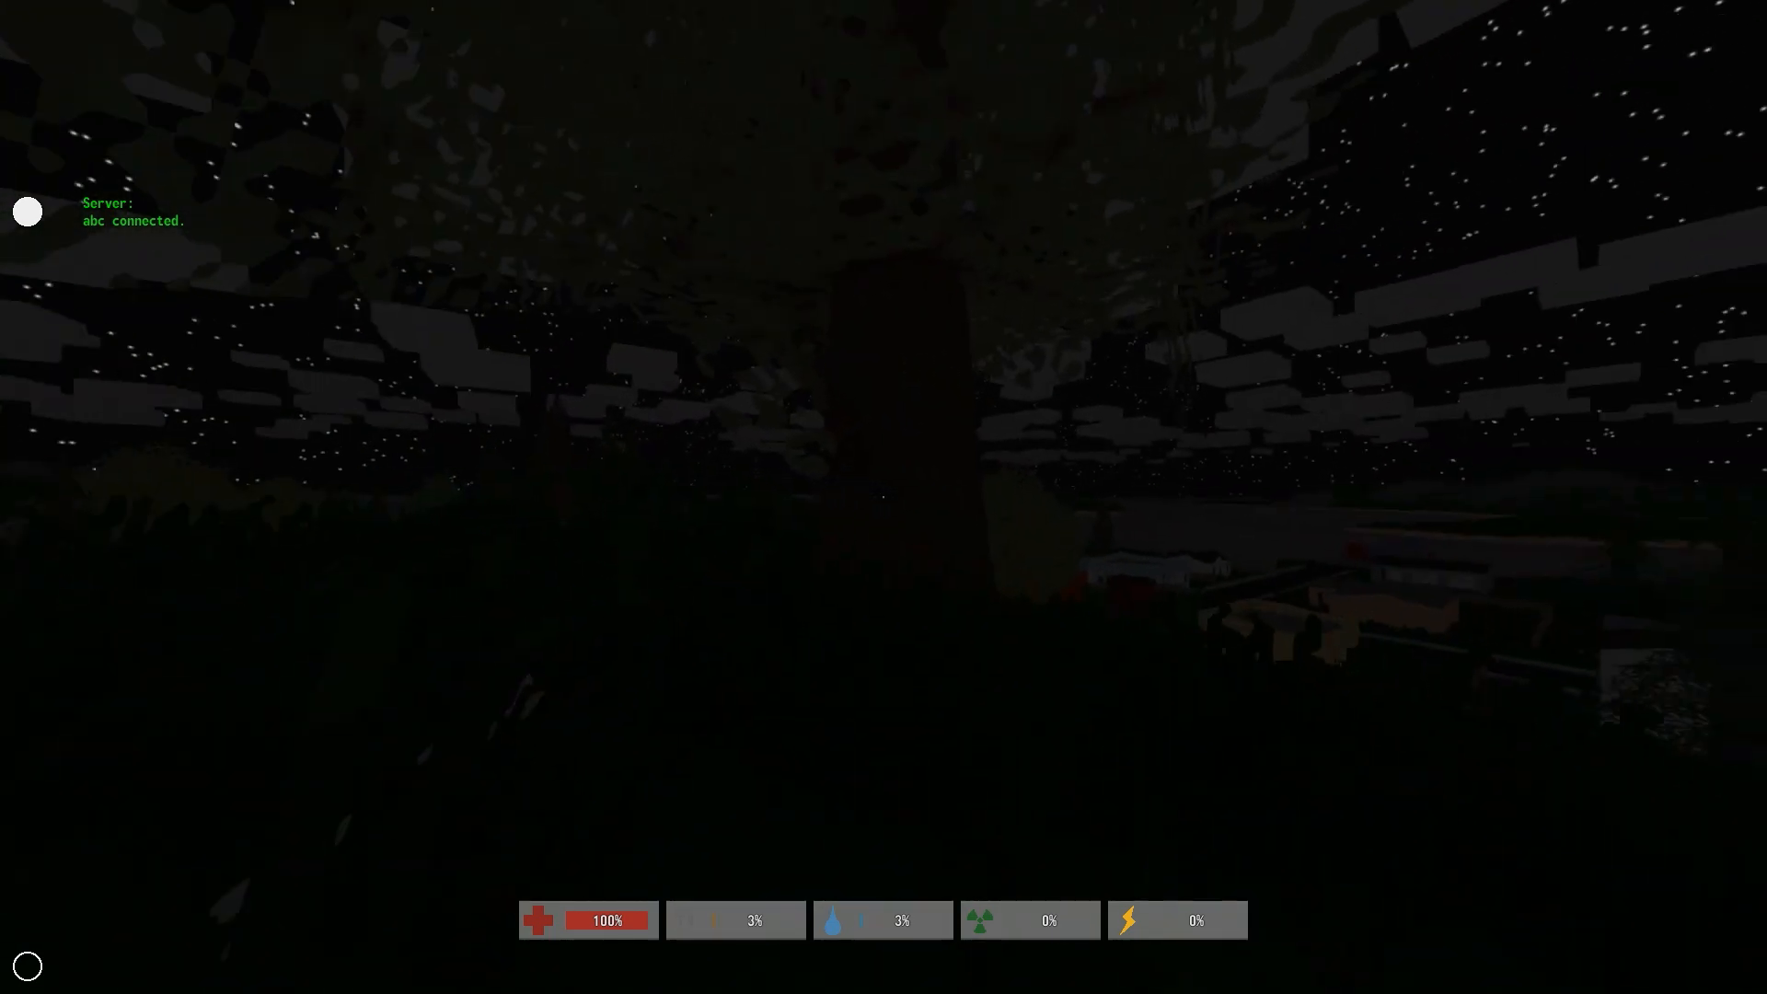
mouse_move(883, 497)
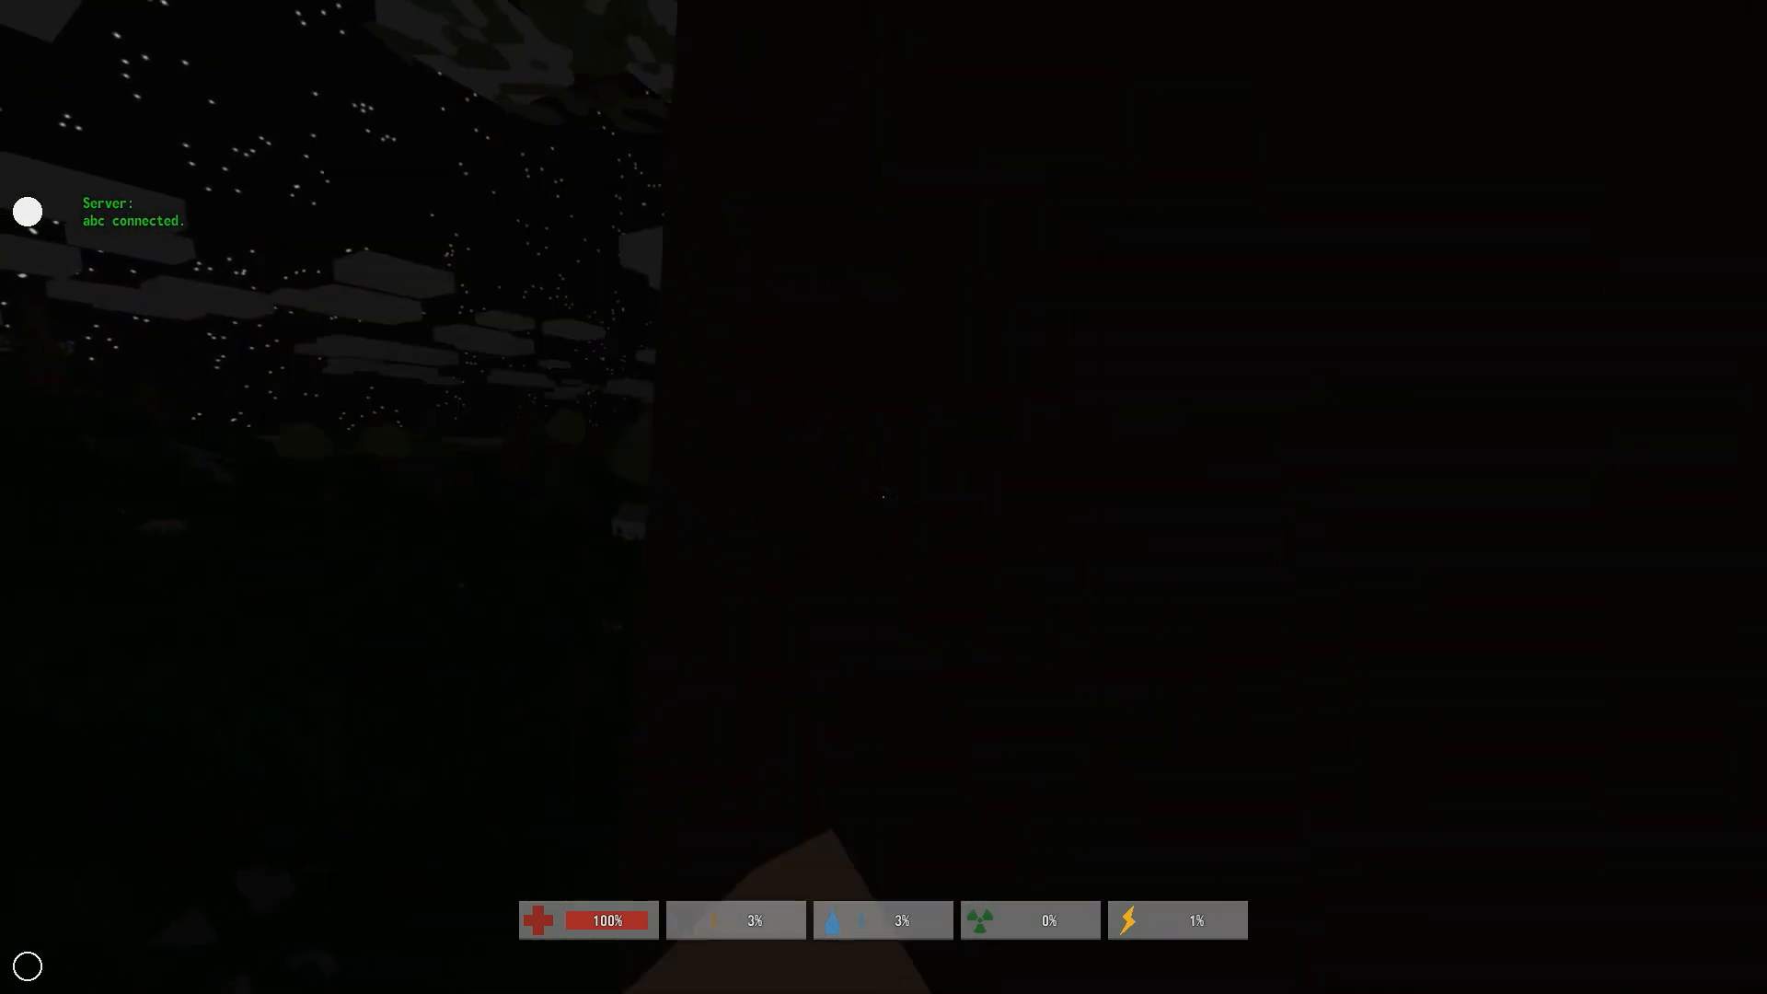
mouse_move(884, 497)
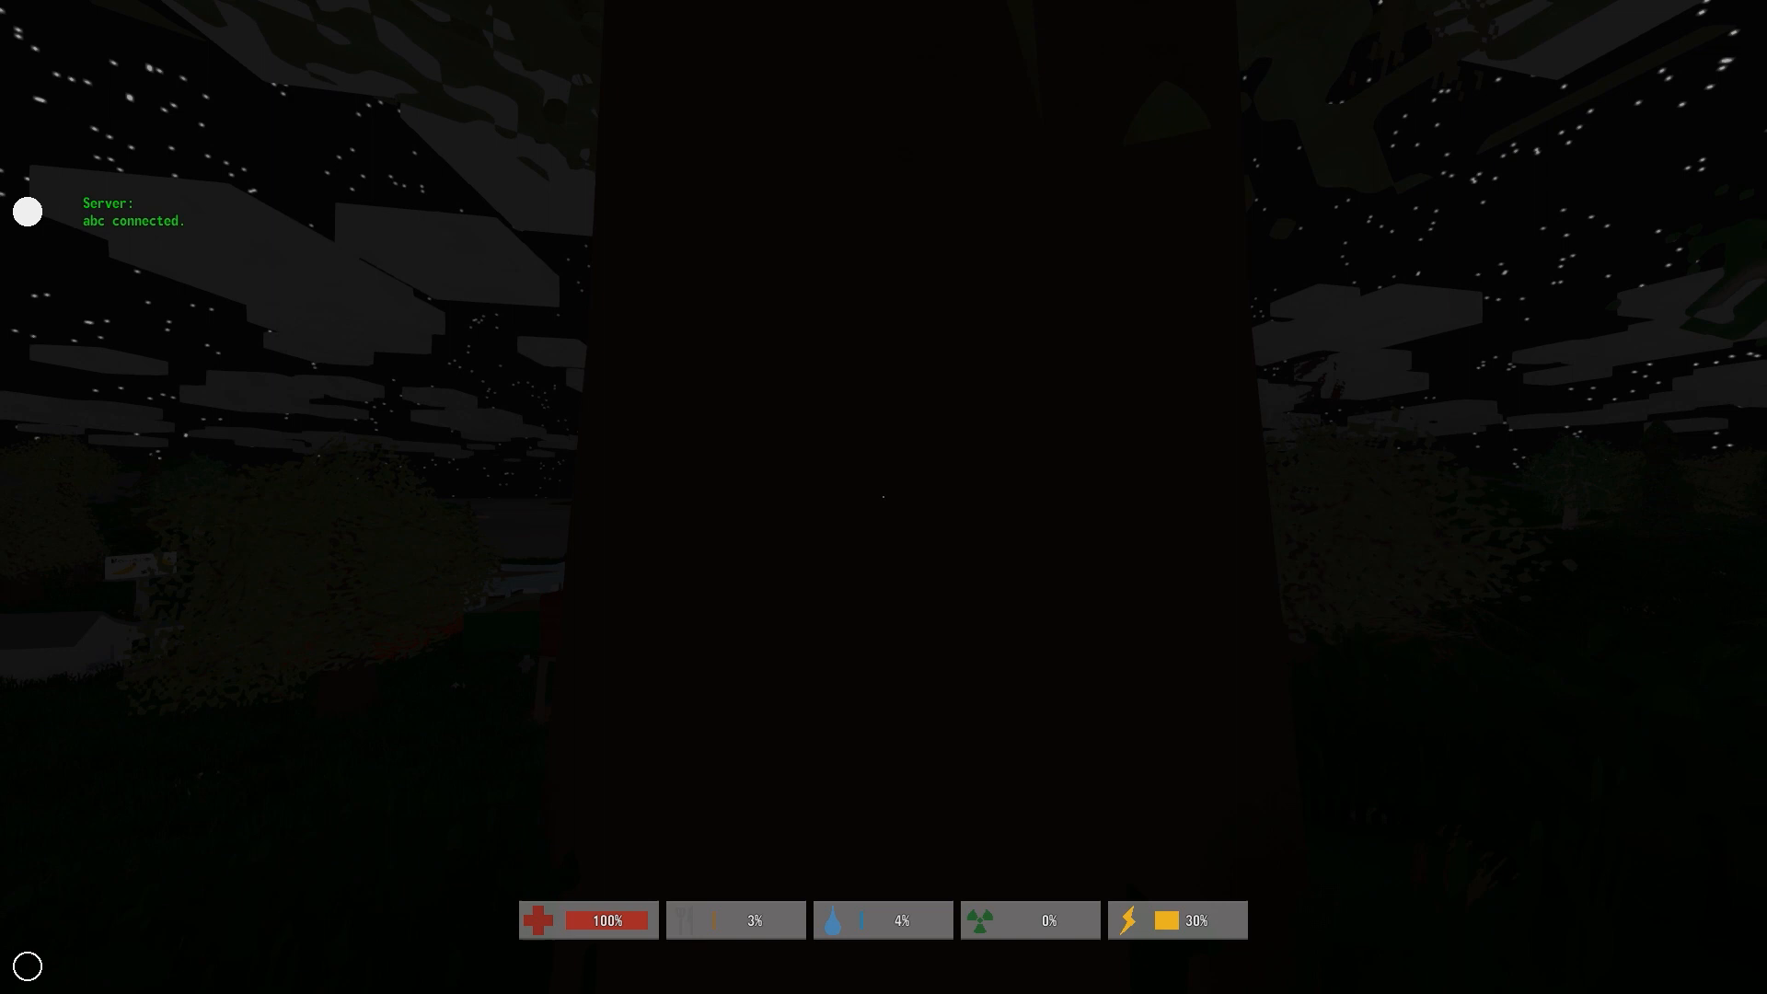
mouse_move(884, 497)
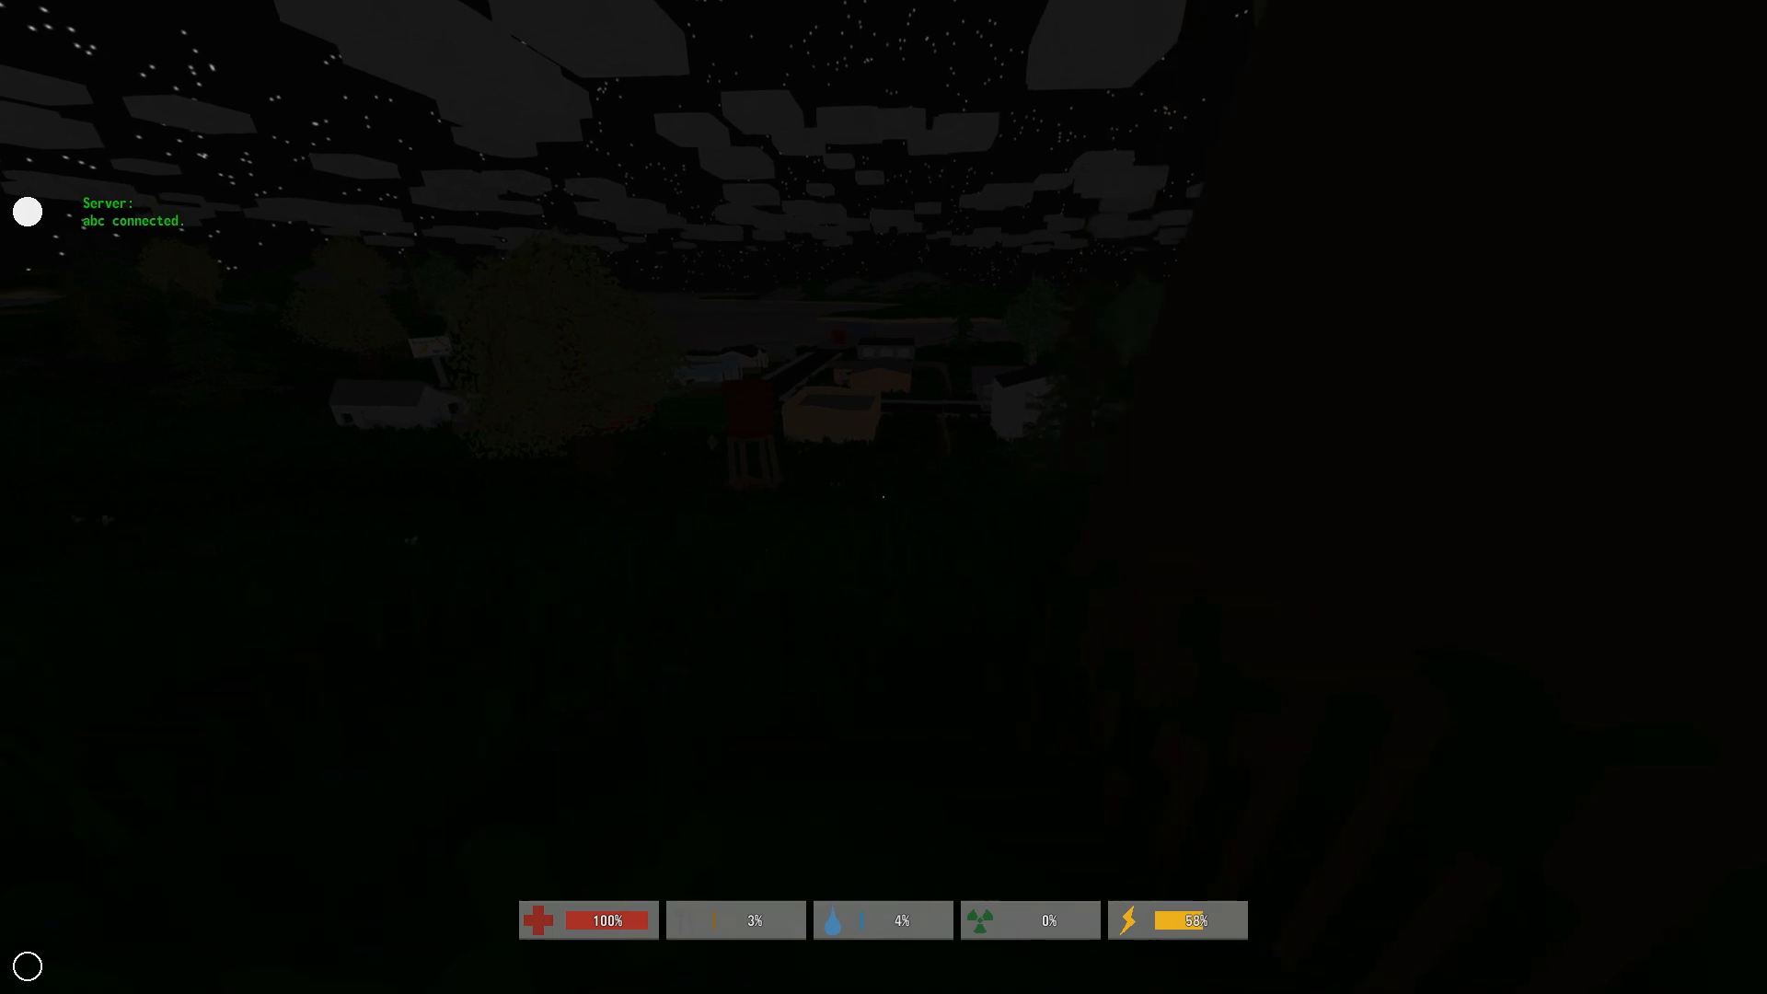
mouse_move(883, 497)
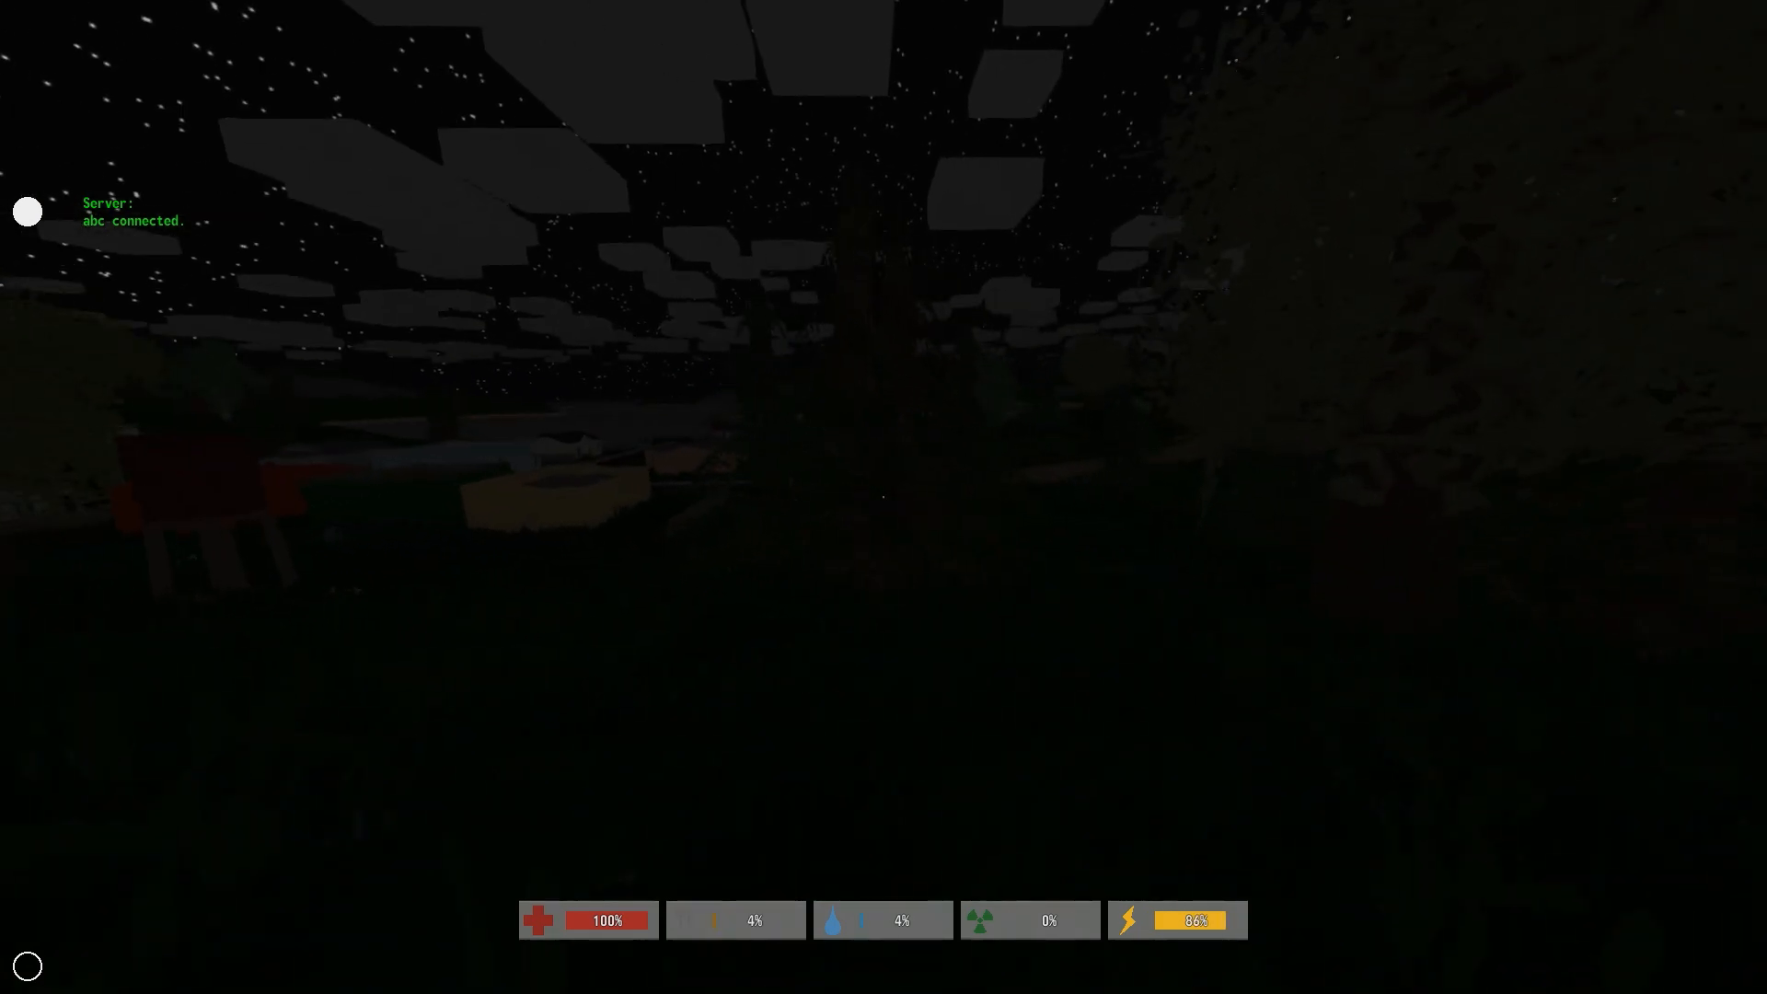
mouse_move(884, 497)
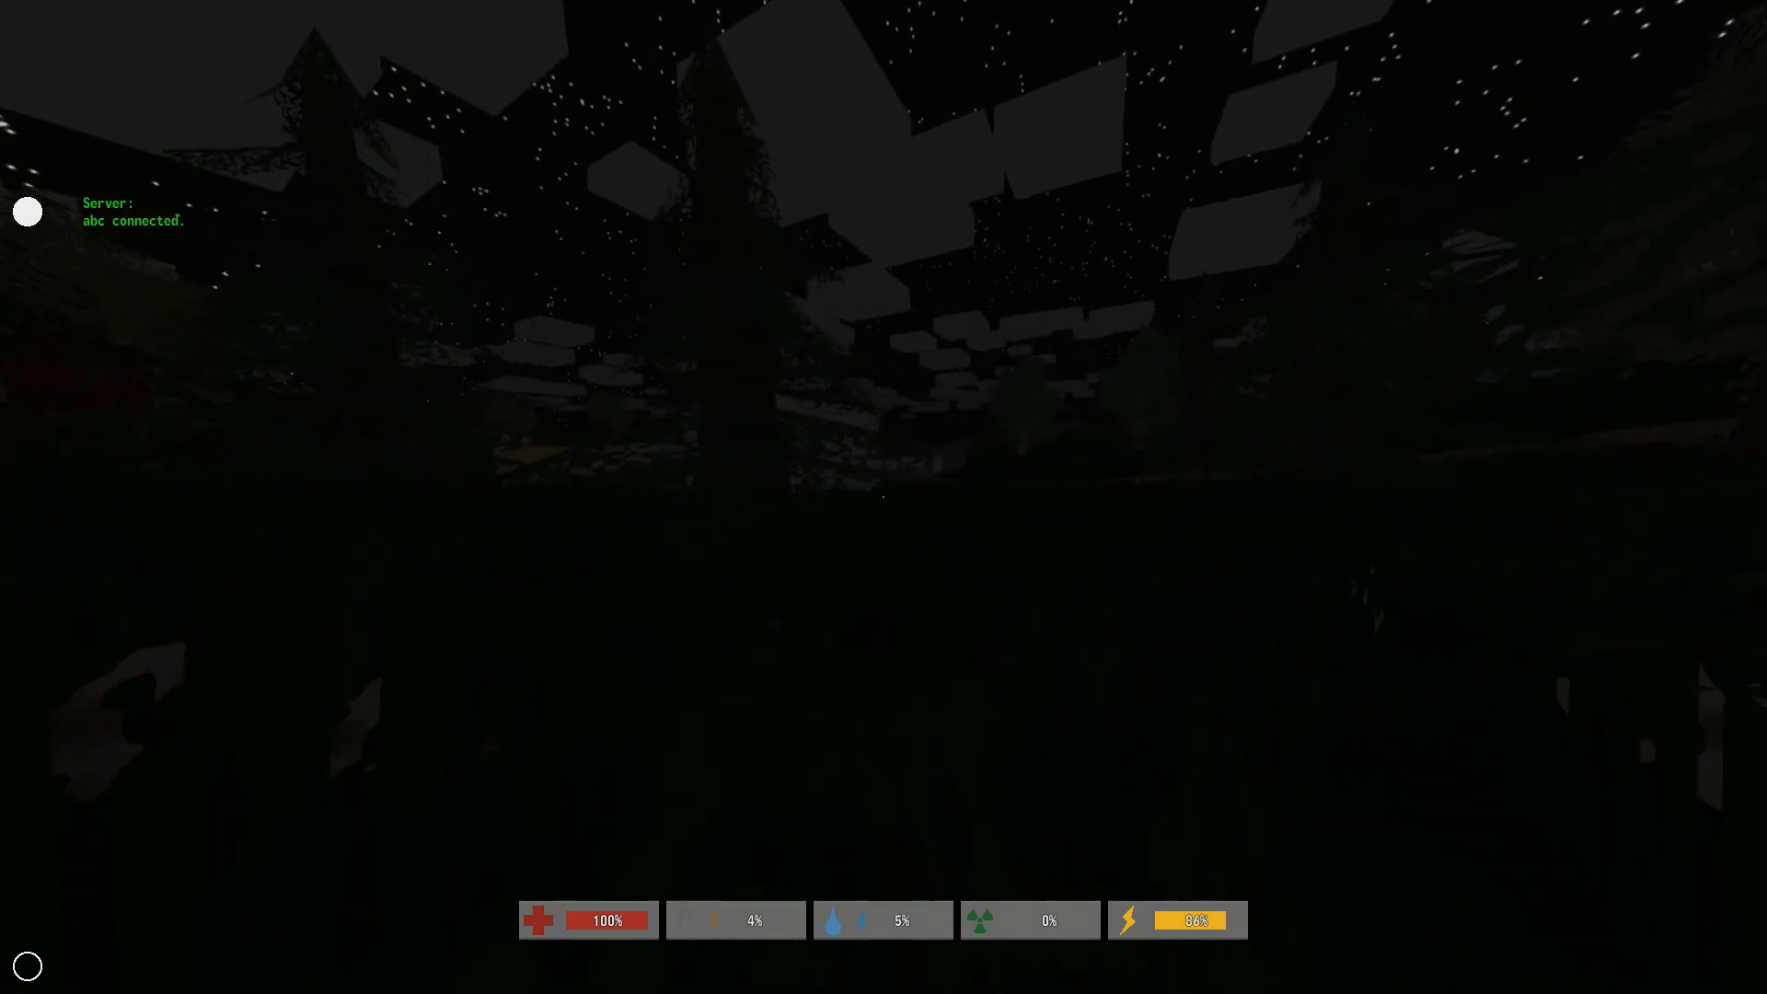
mouse_move(884, 497)
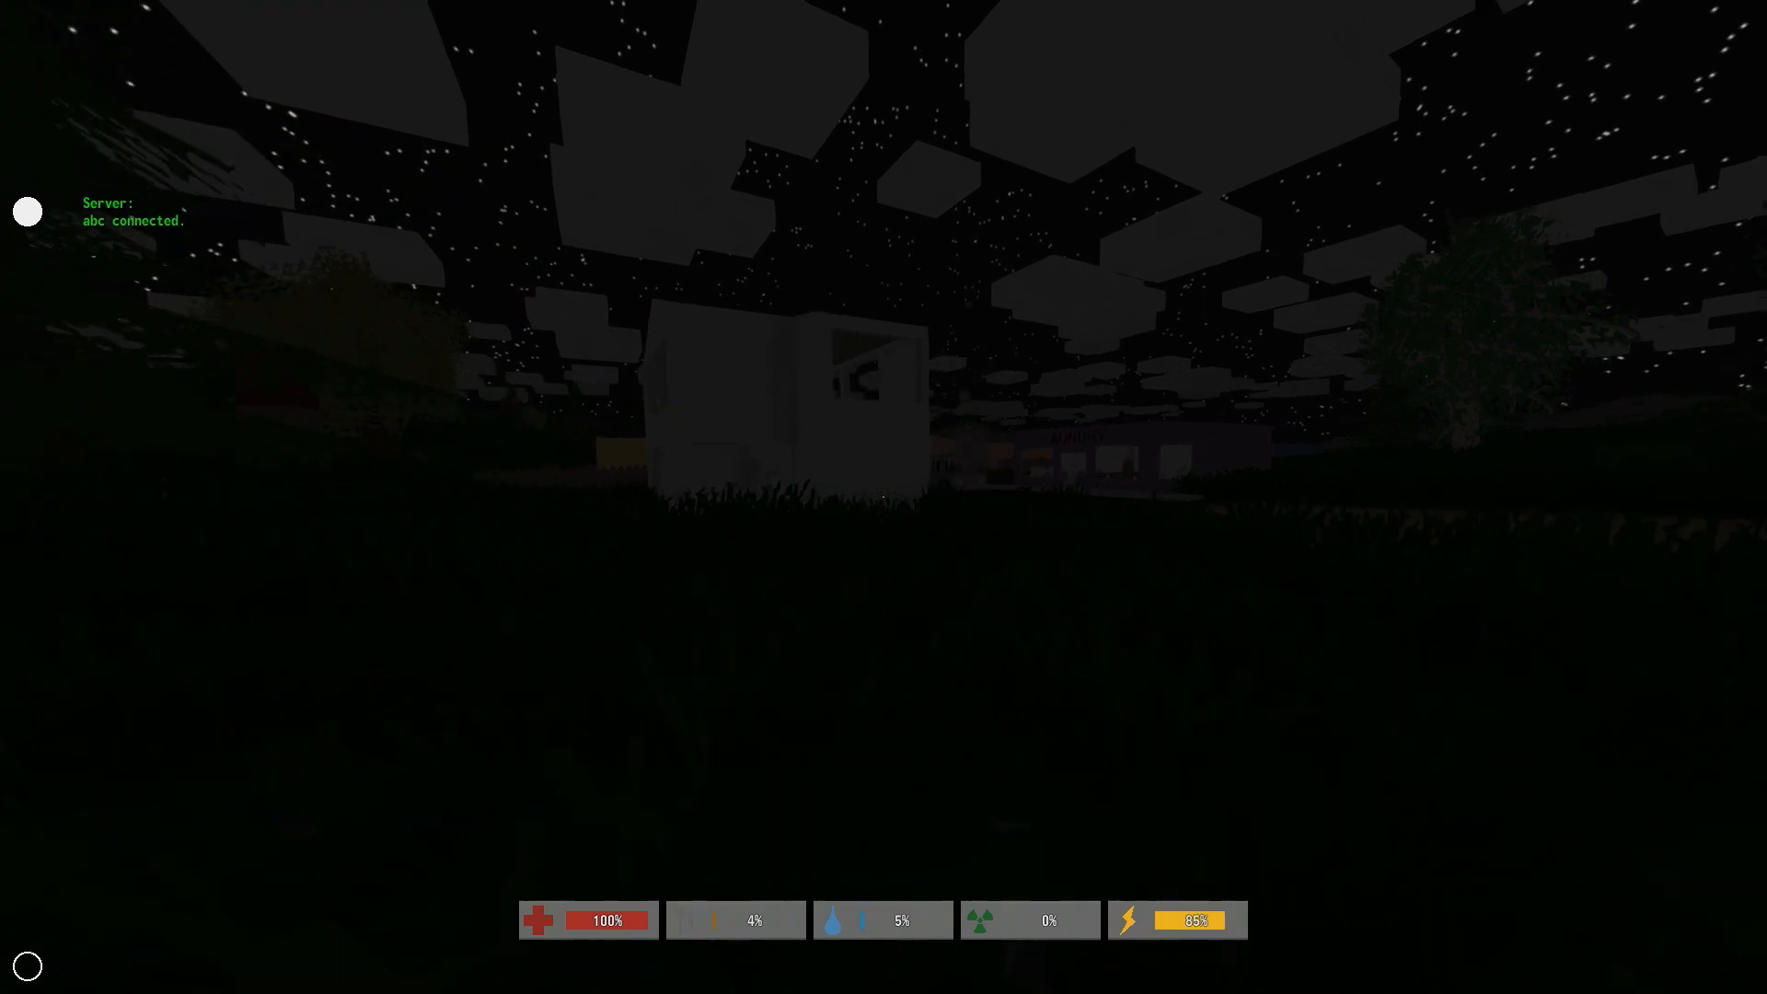
mouse_move(884, 497)
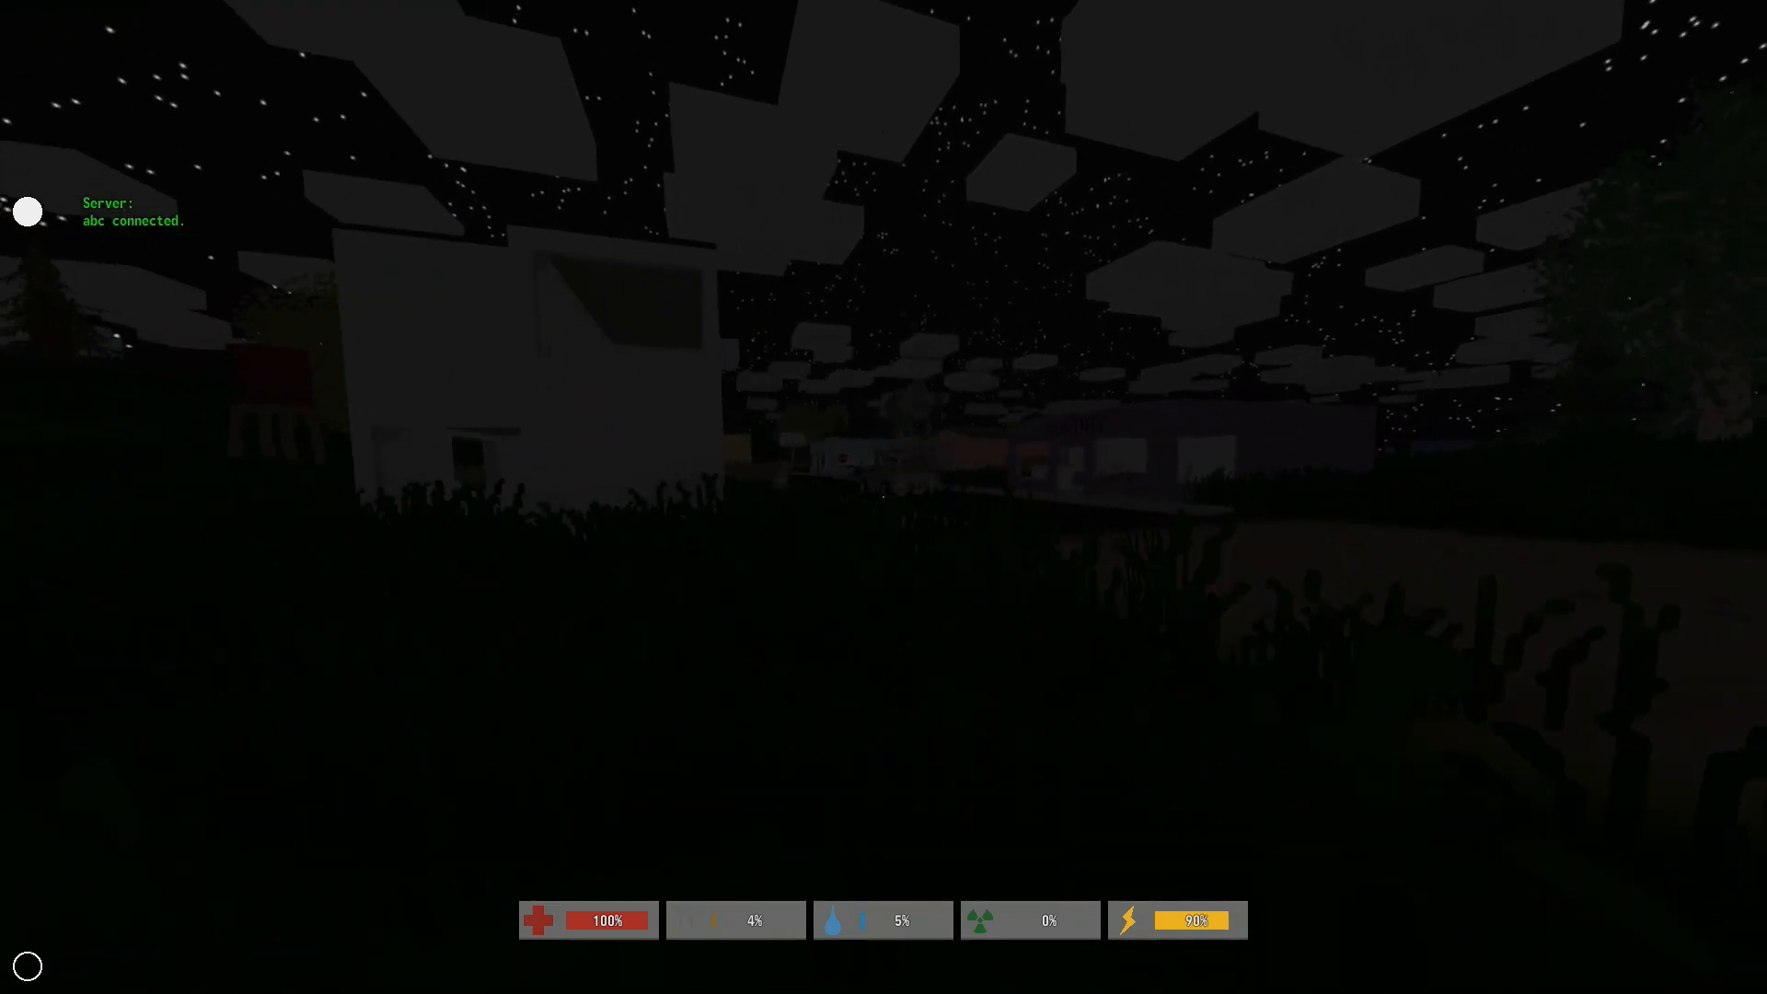
mouse_move(884, 497)
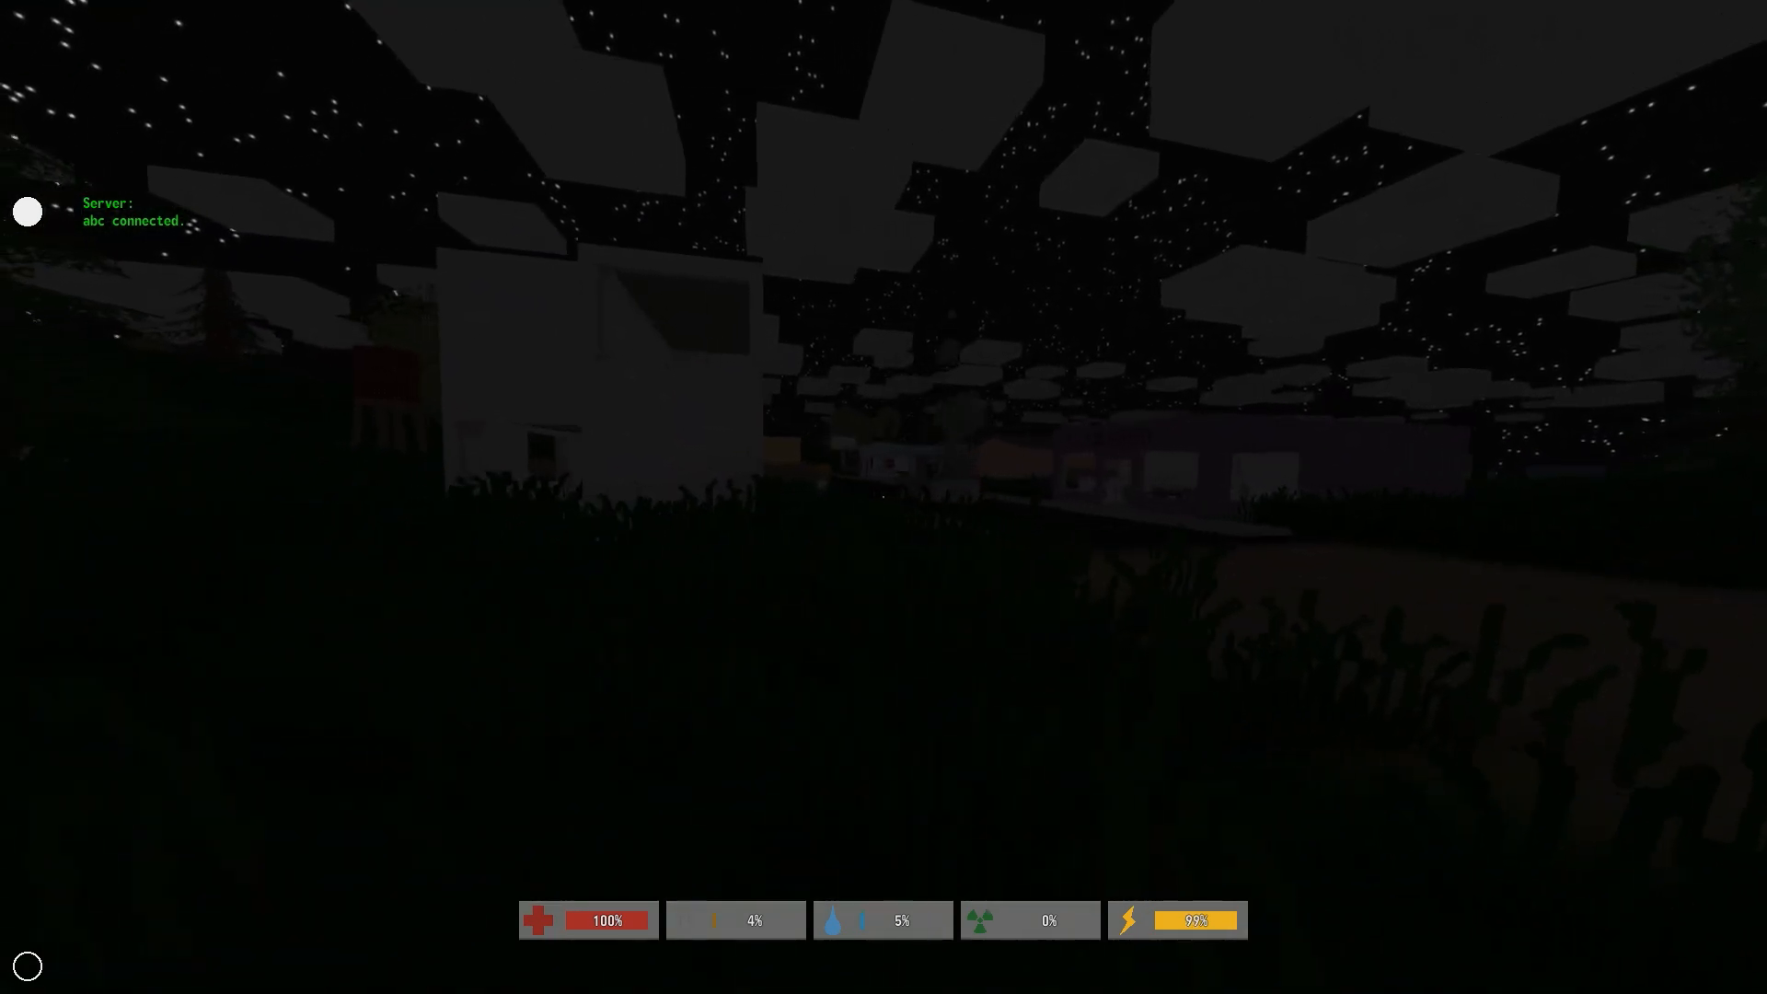
mouse_move(884, 497)
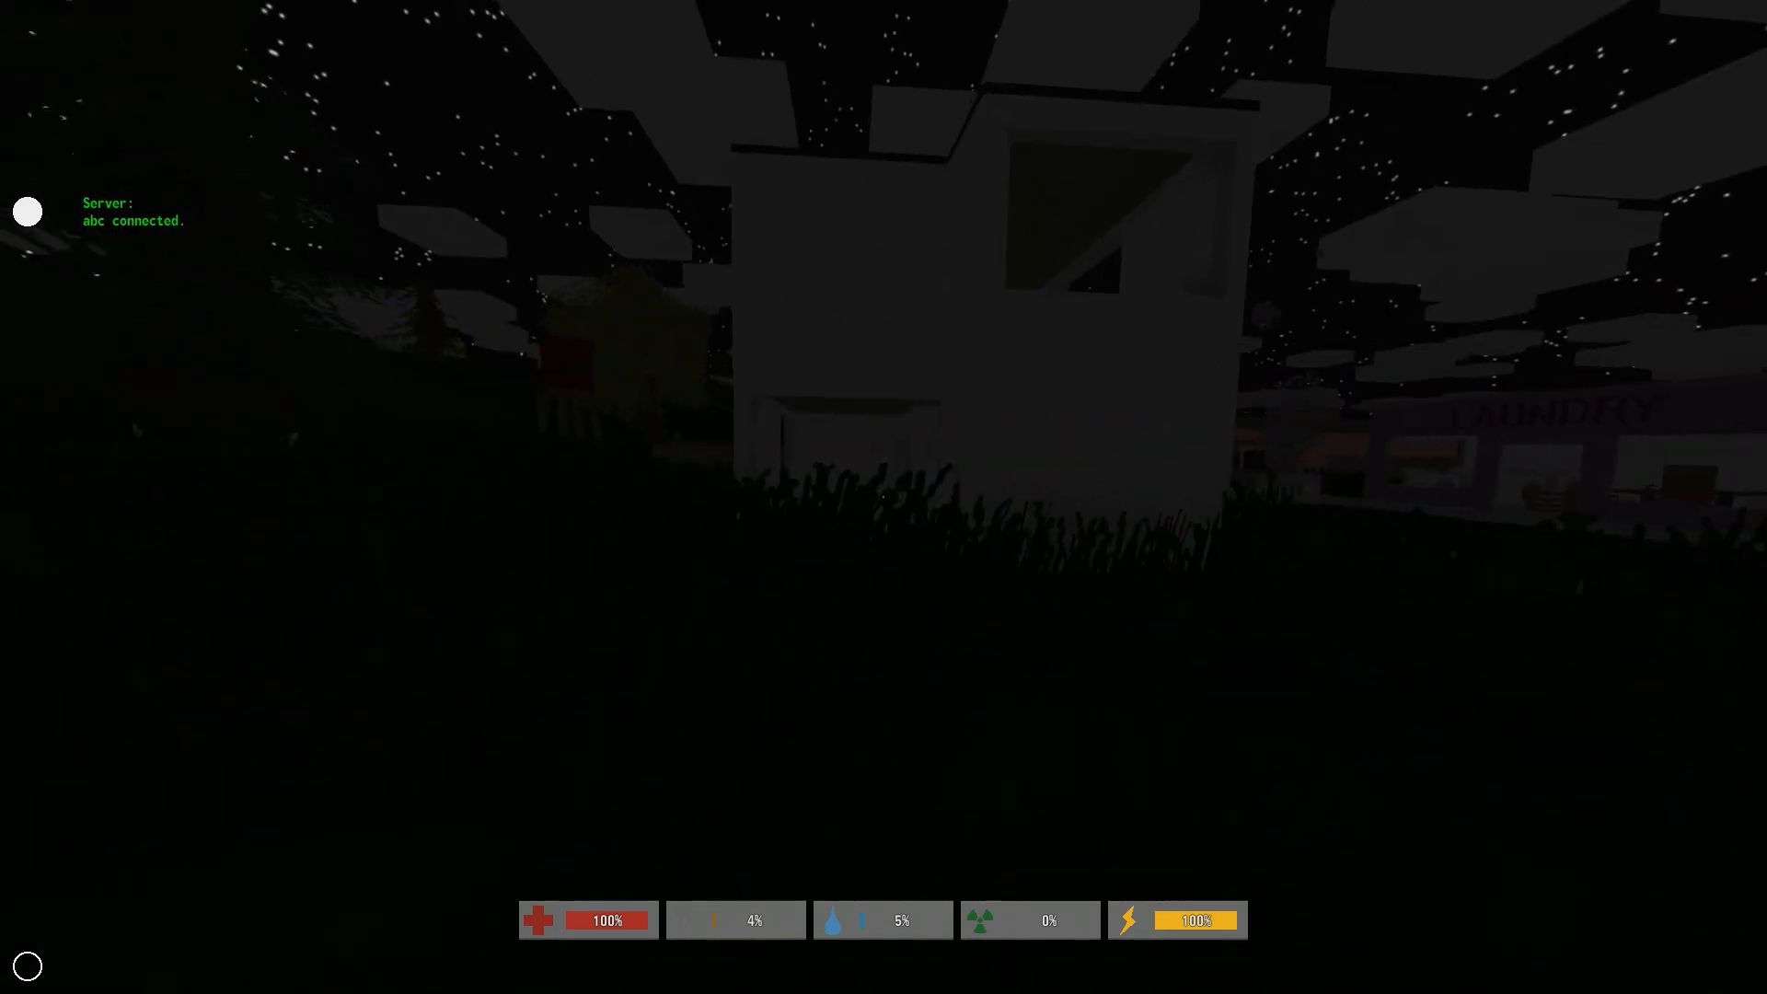
mouse_move(883, 497)
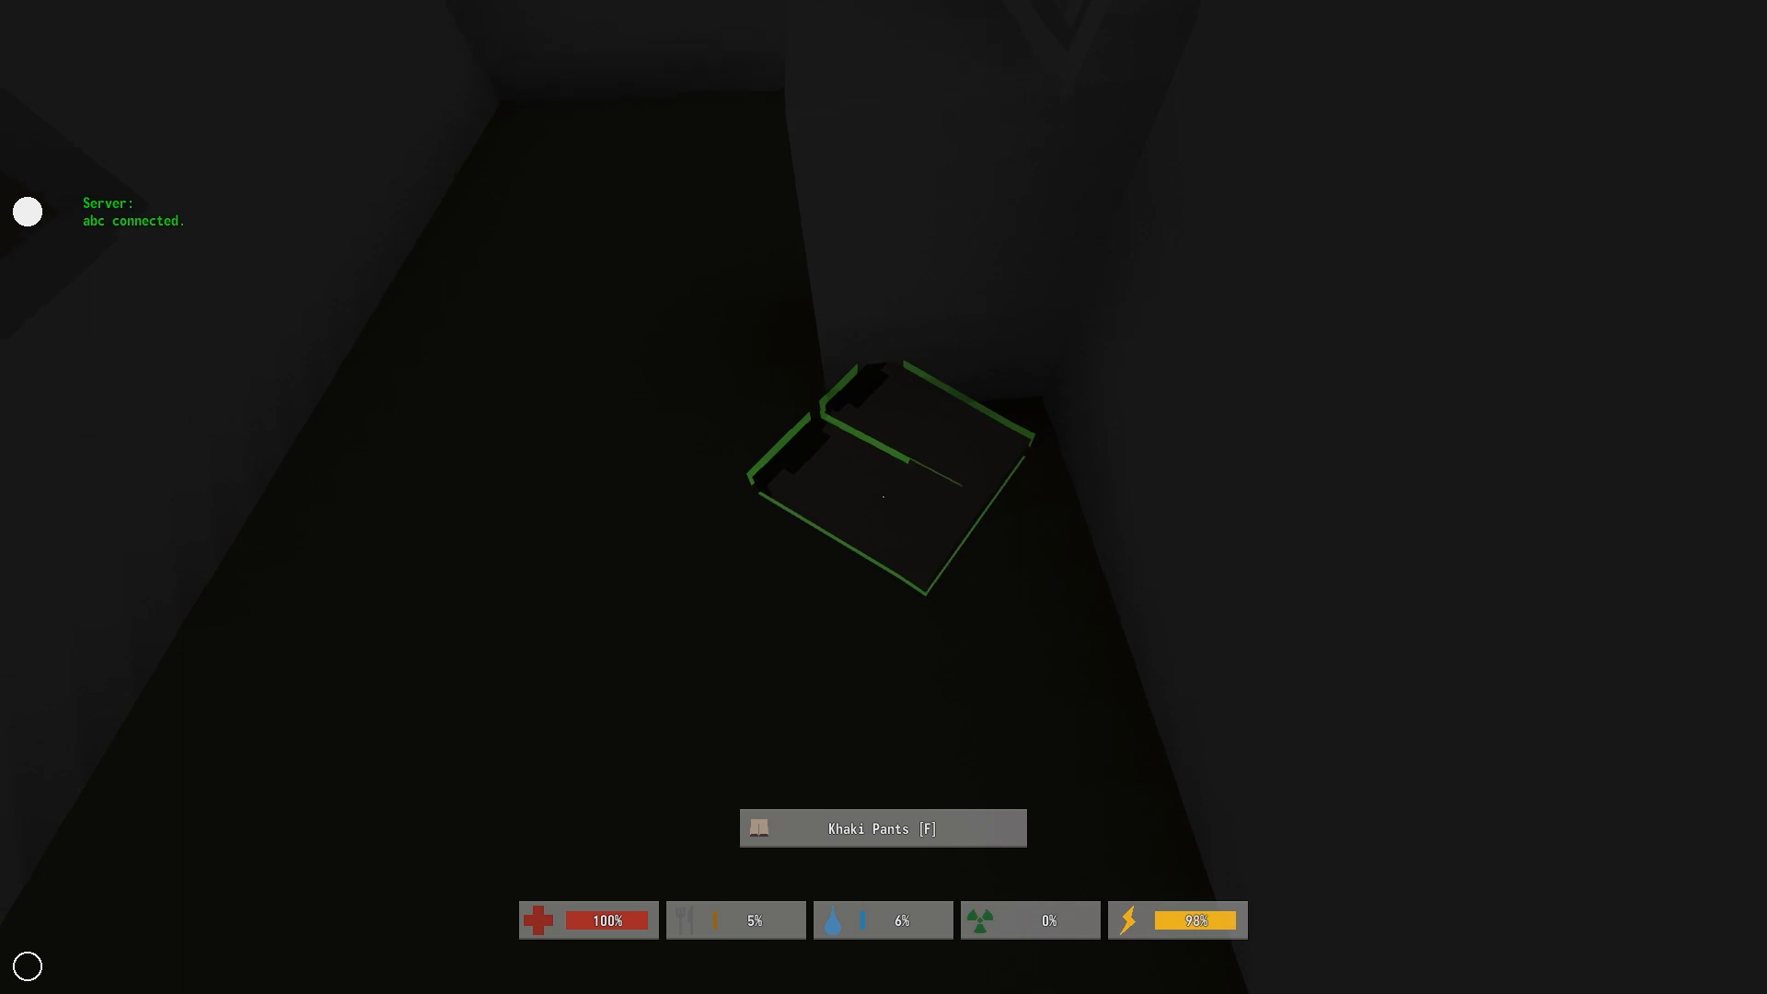
Pick up the Khaki Pants found in the house
key(f)
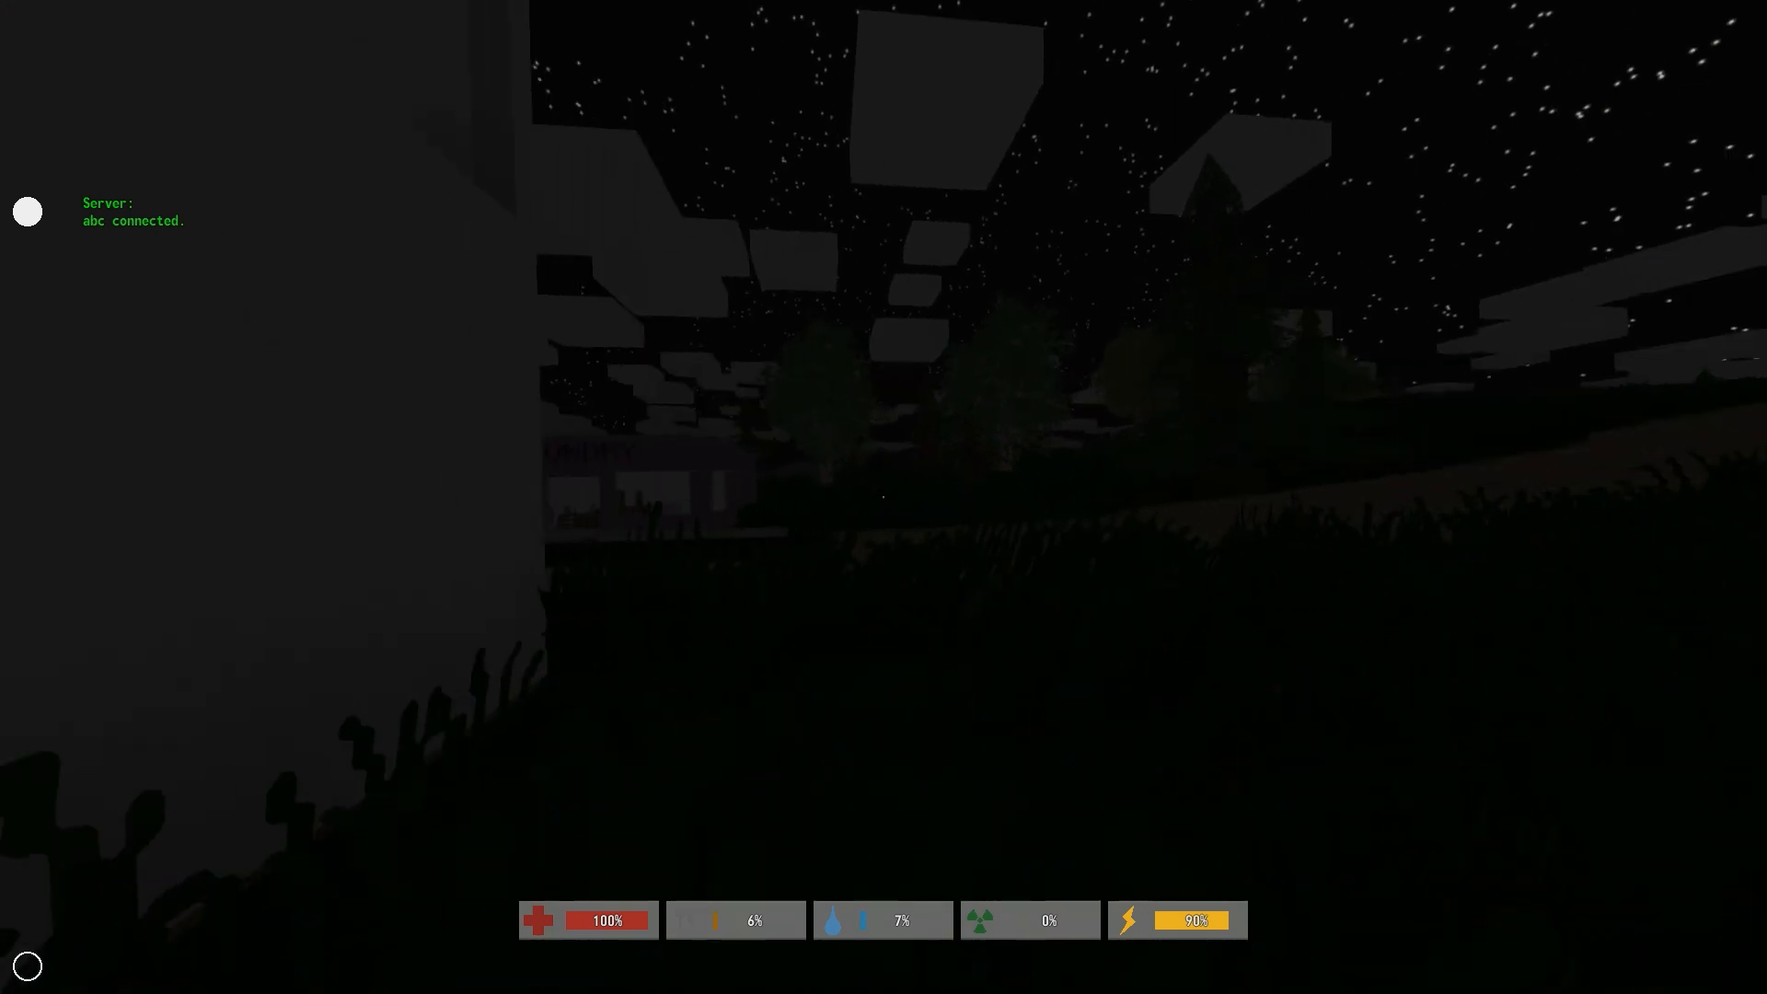
mouse_move(883, 497)
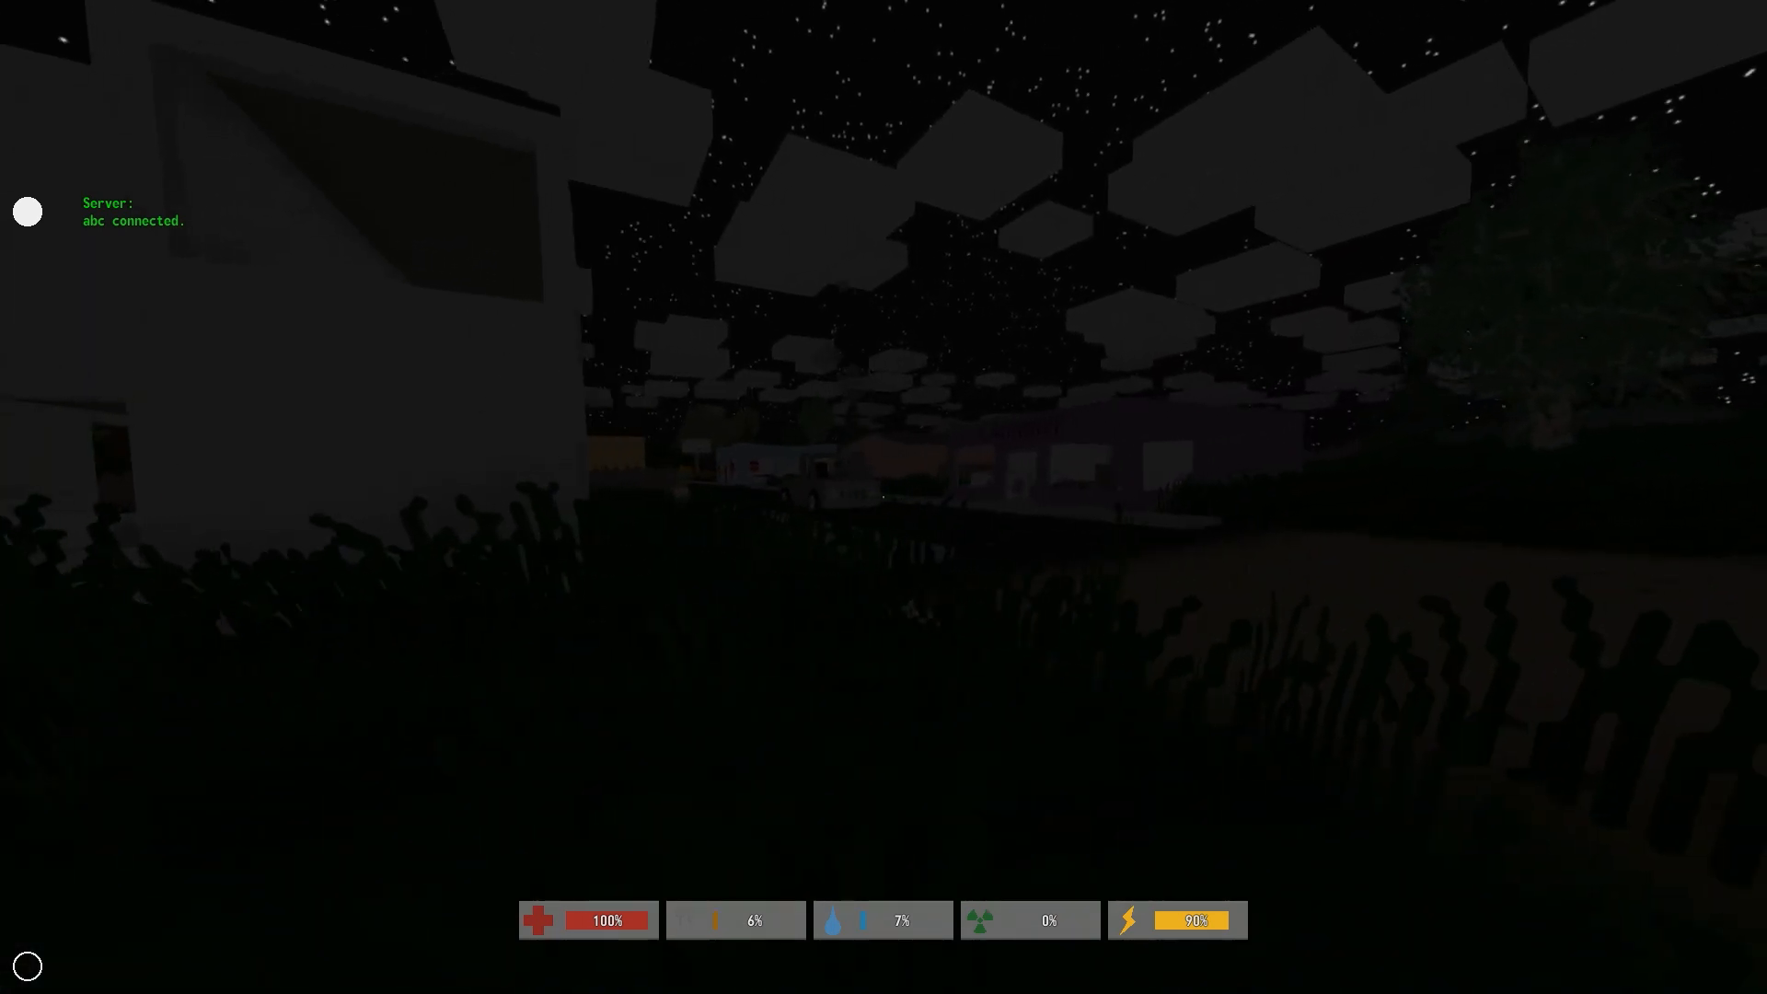
mouse_move(884, 497)
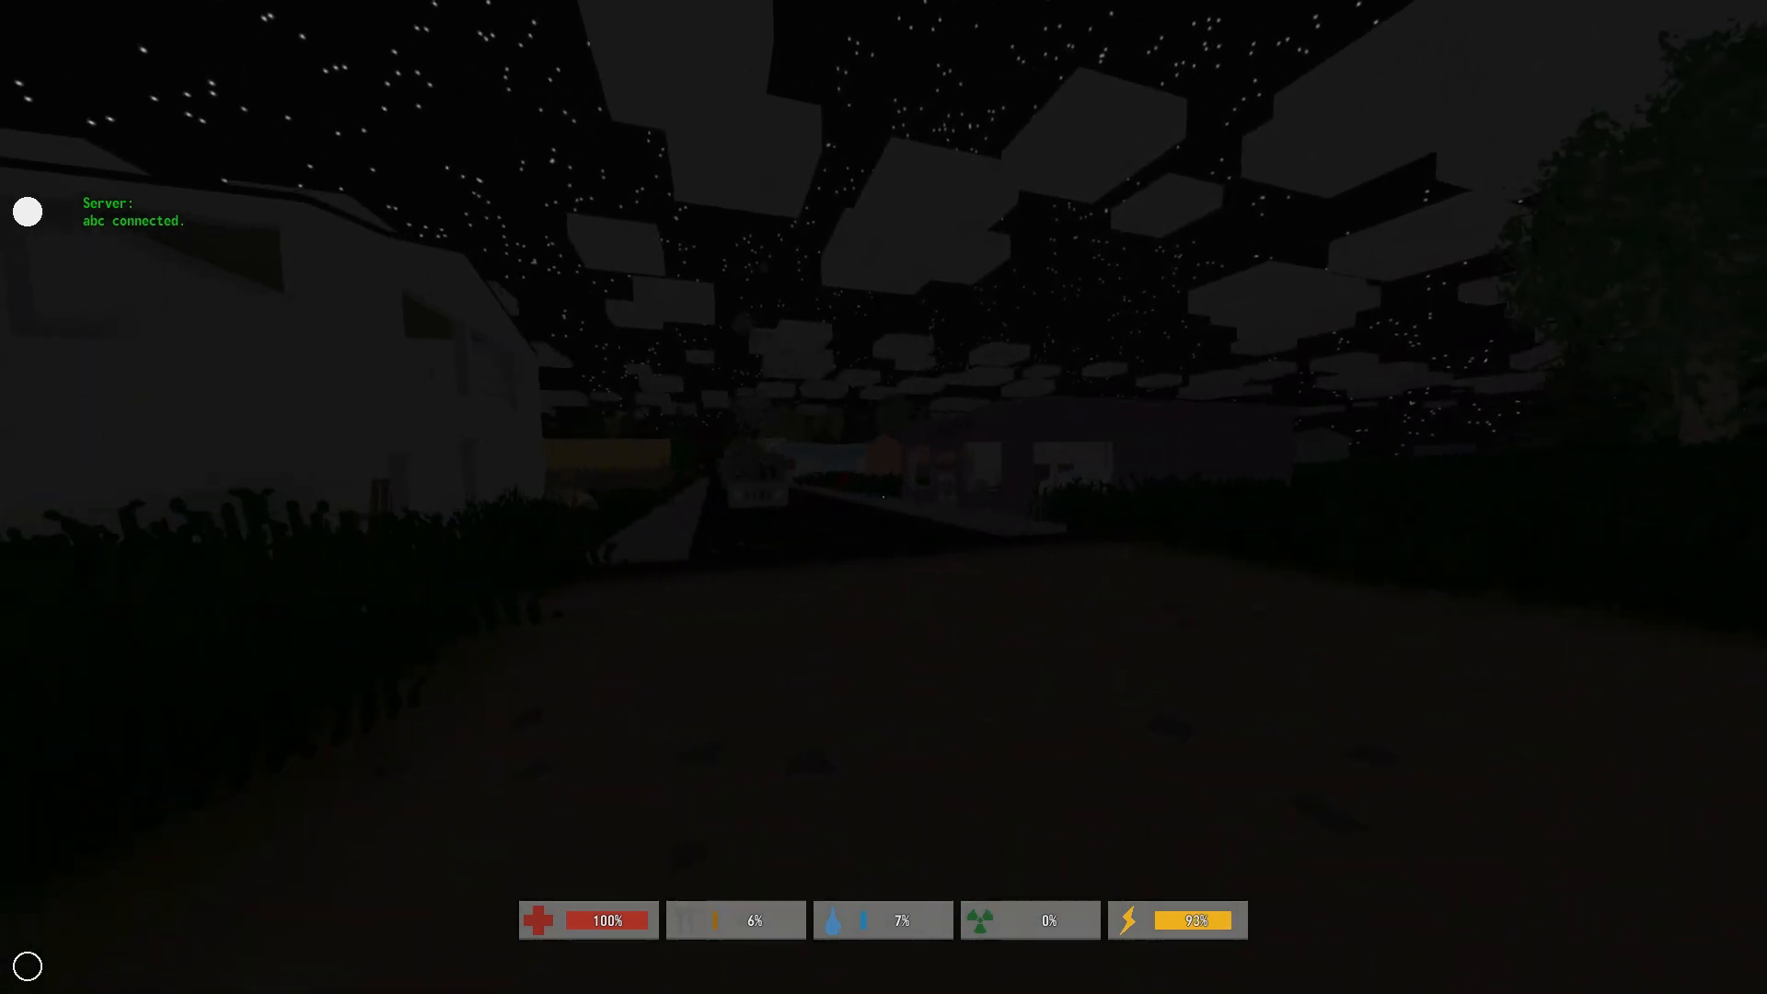
mouse_move(884, 497)
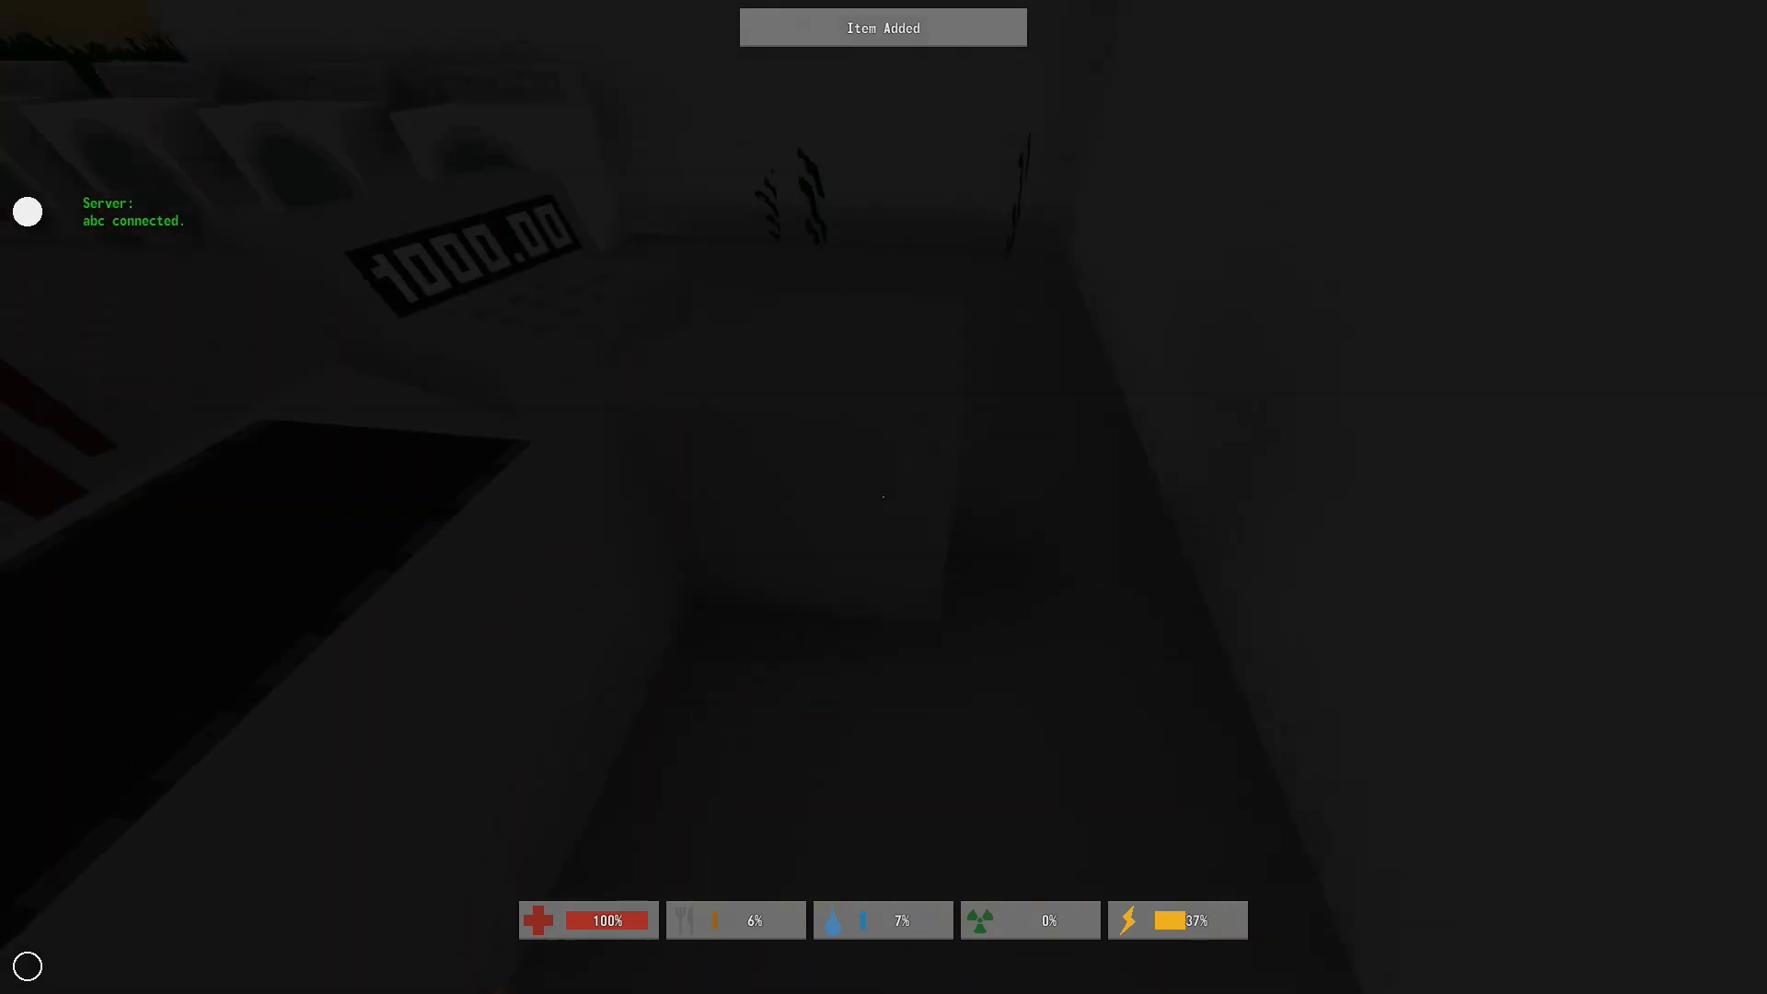
mouse_move(884, 497)
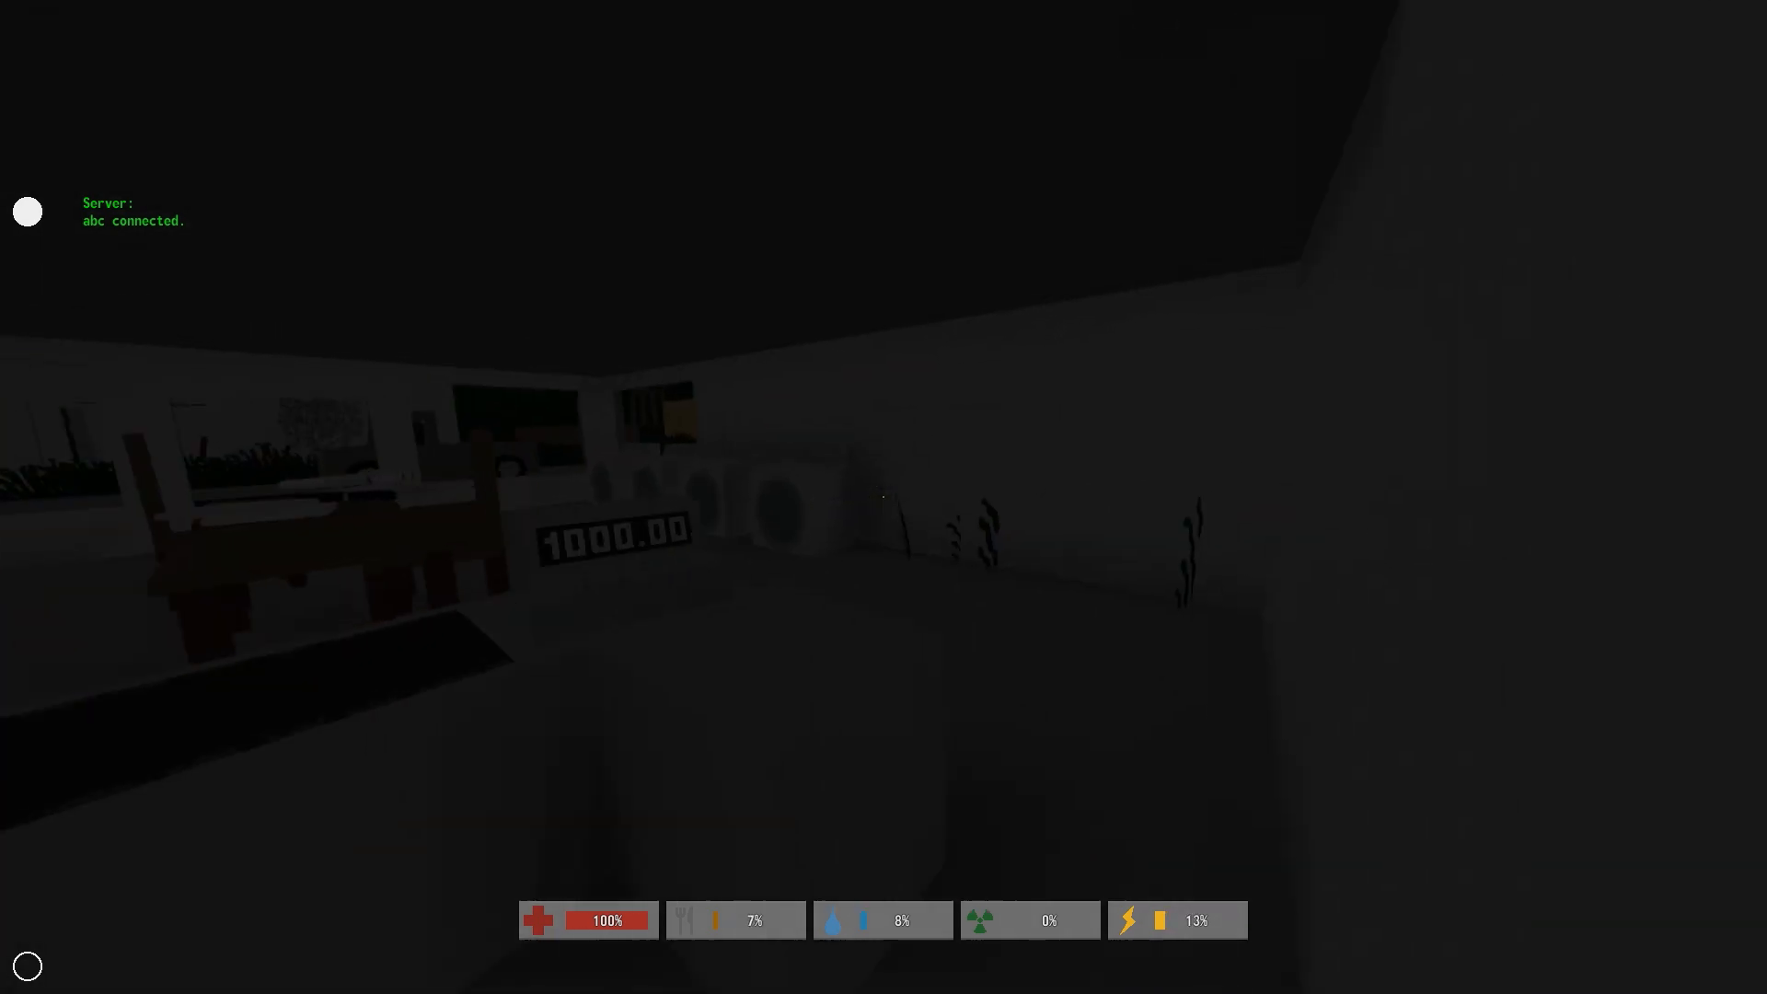
mouse_move(883, 497)
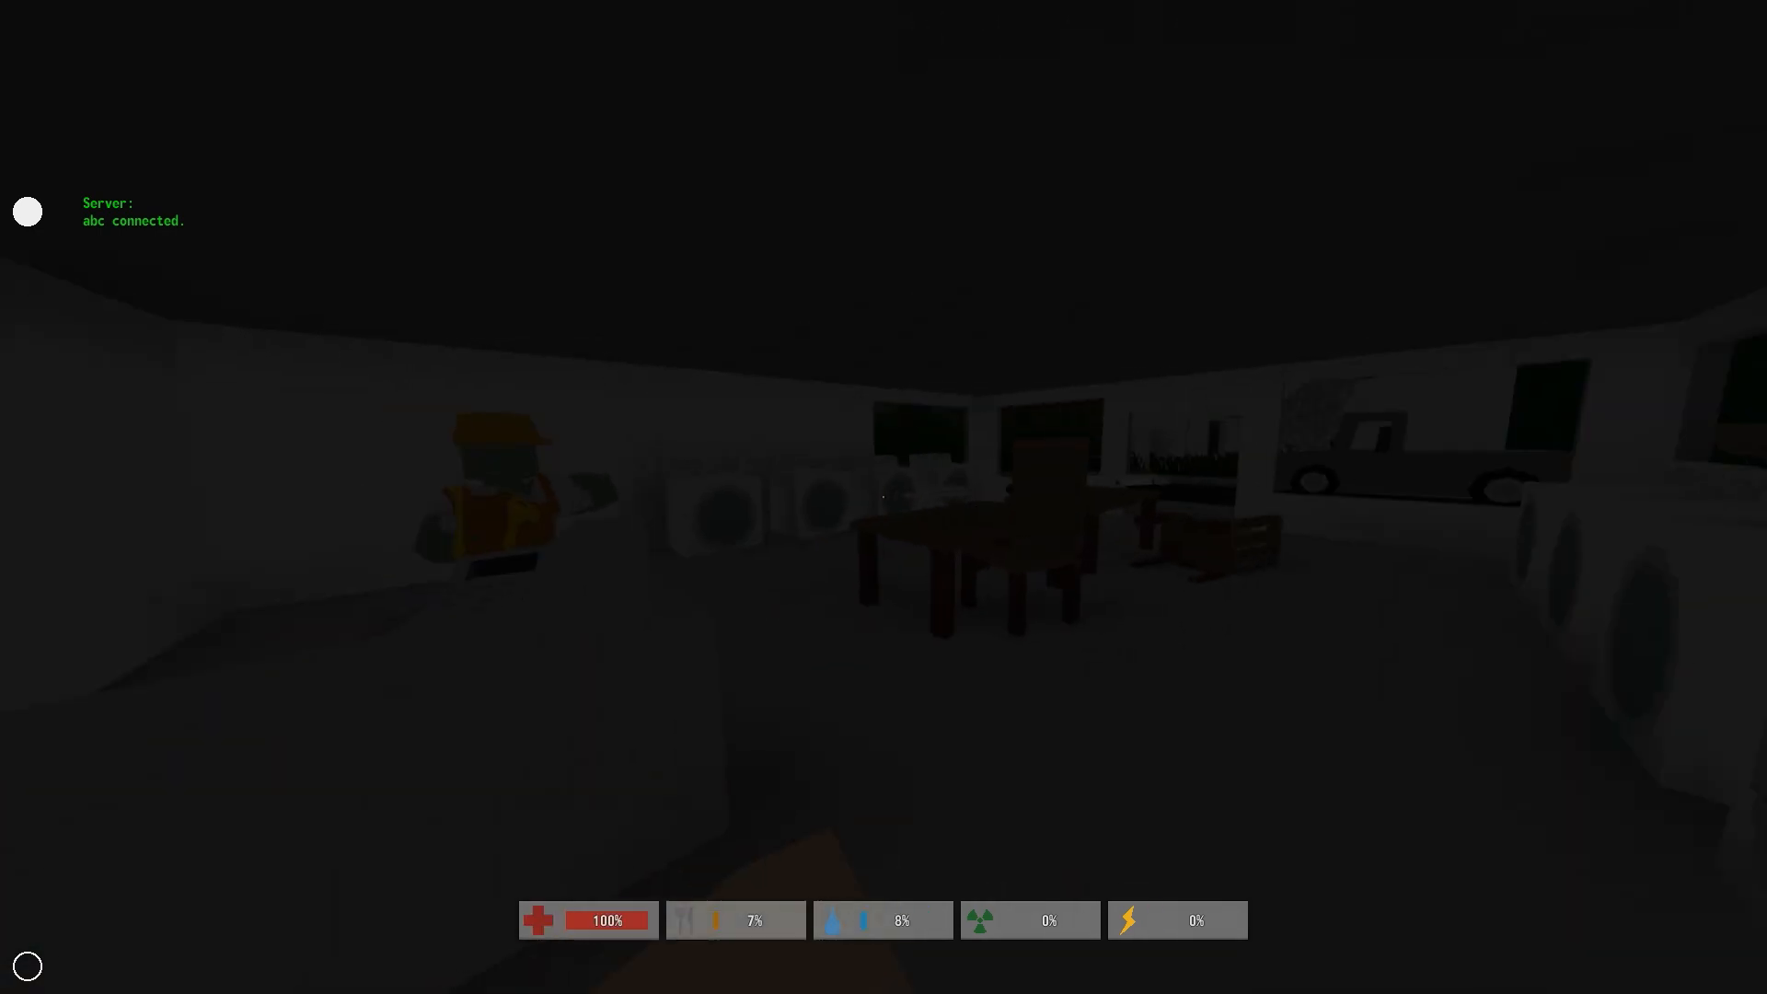
mouse_move(883, 497)
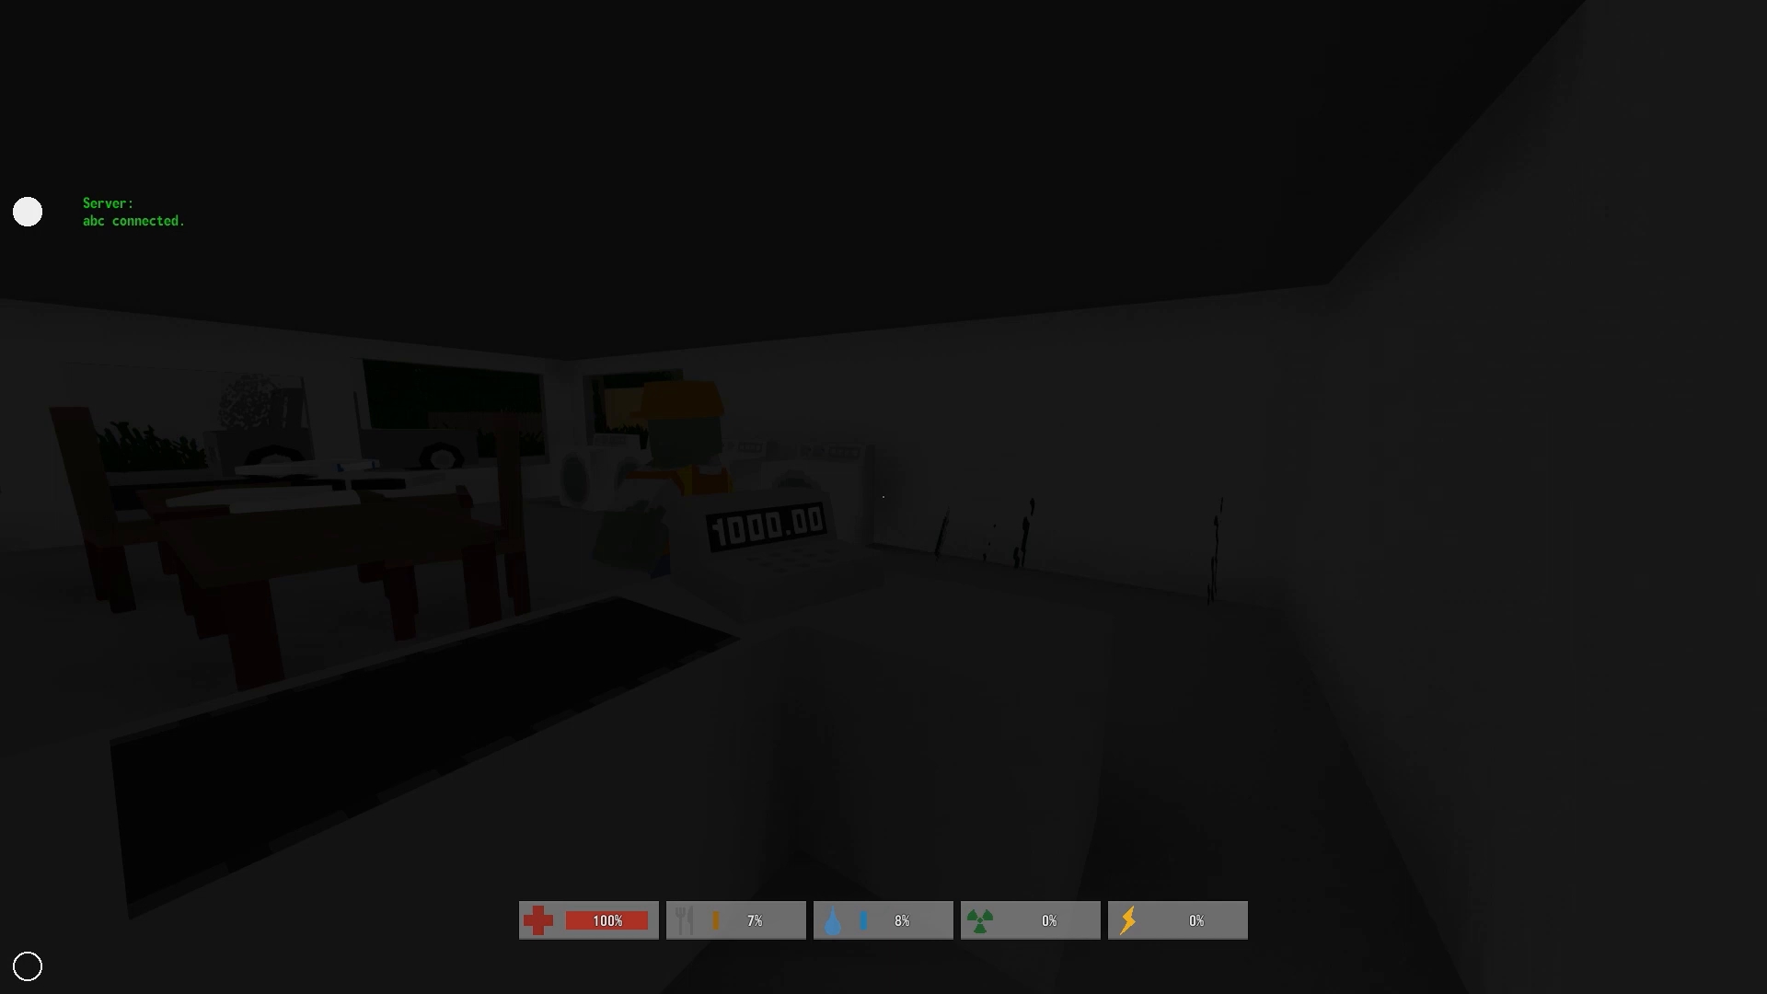
mouse_move(884, 497)
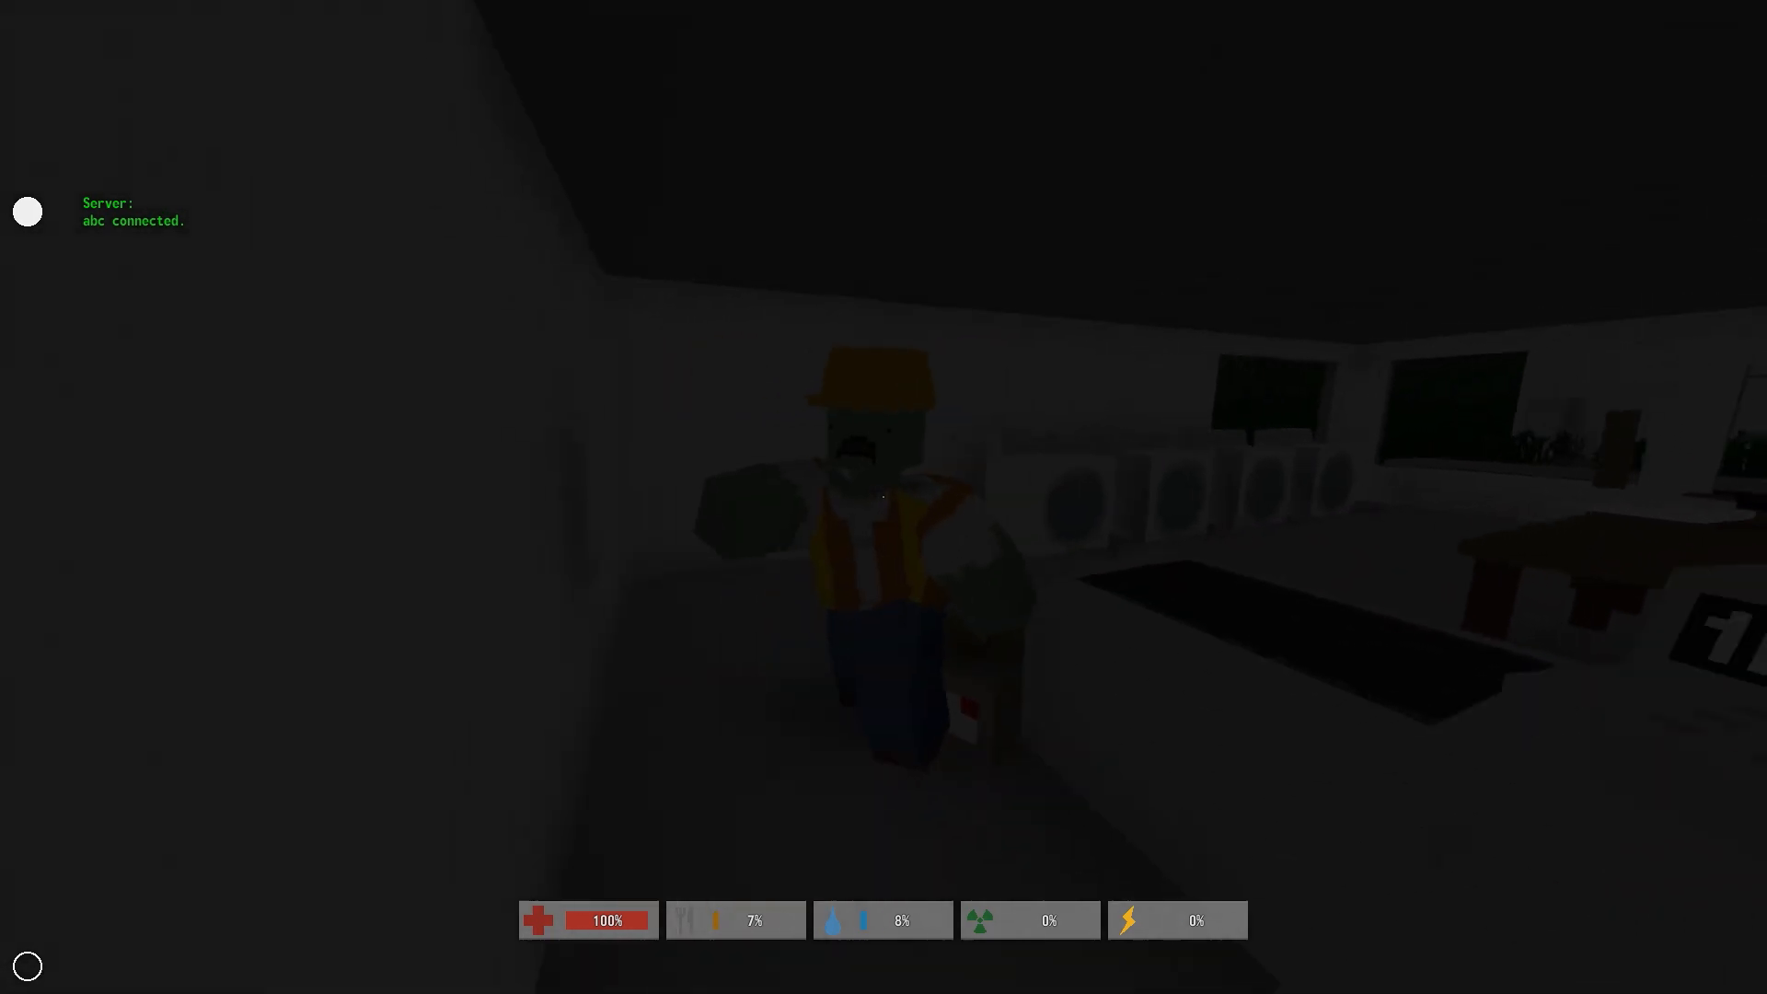
mouse_move(884, 497)
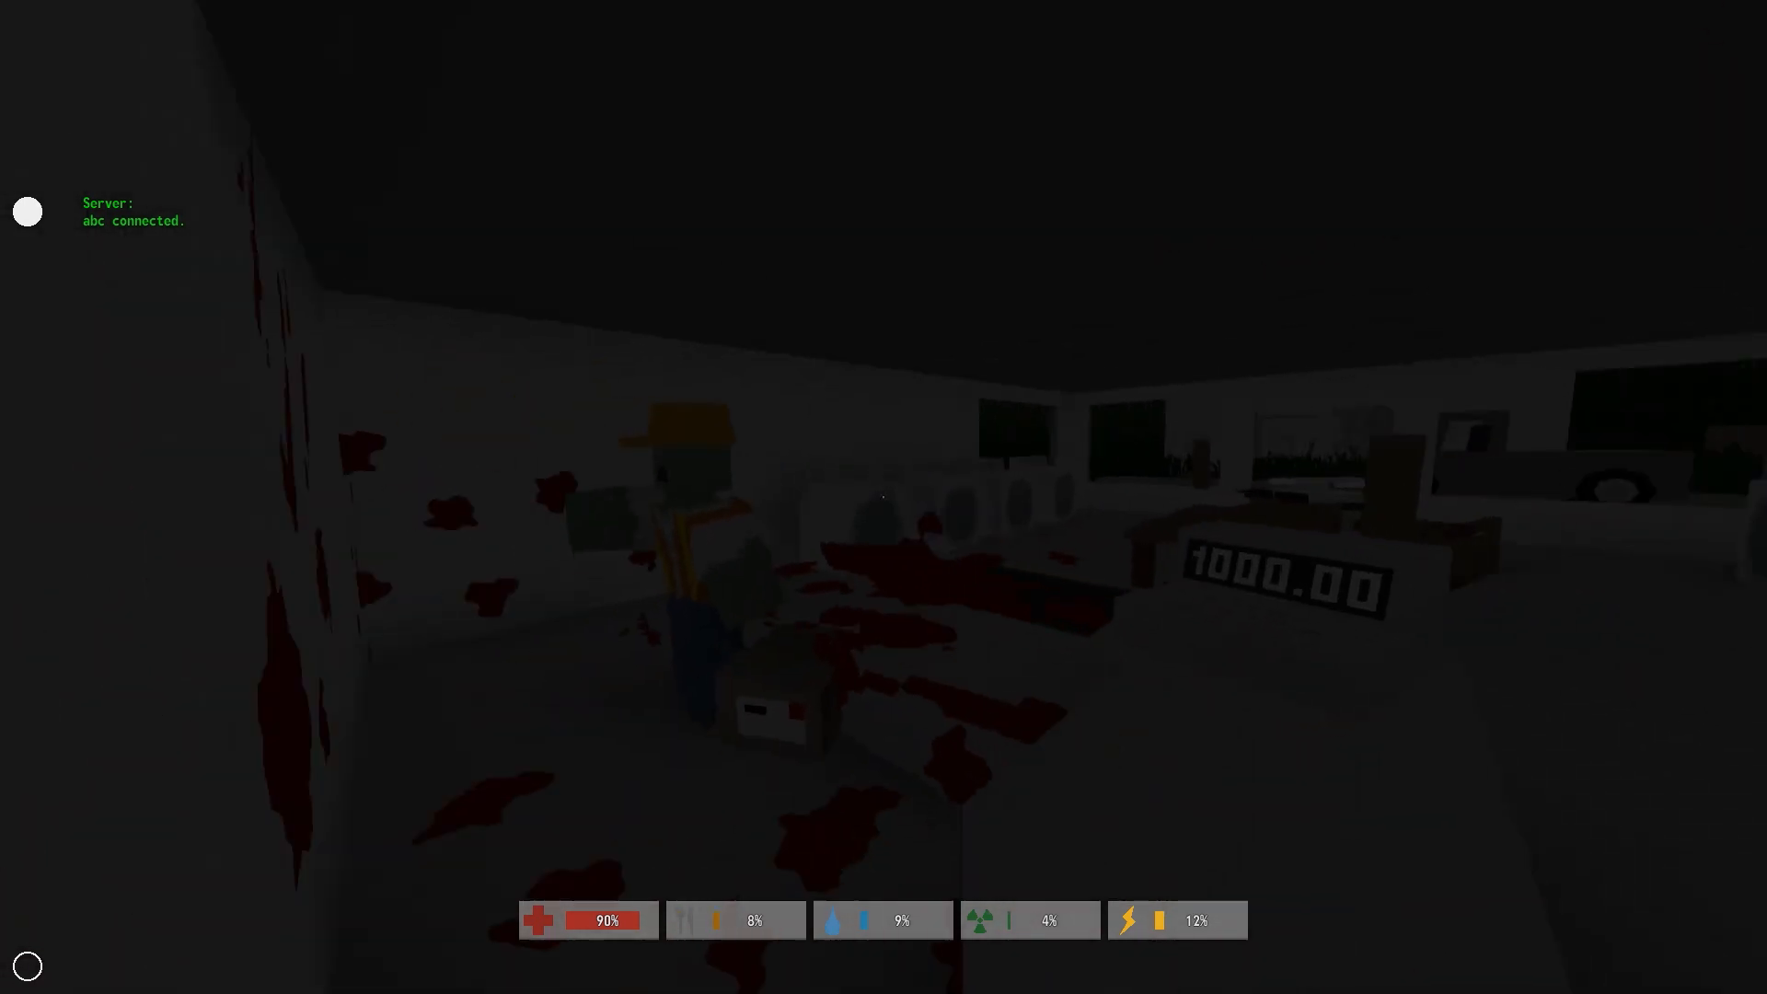
mouse_move(884, 497)
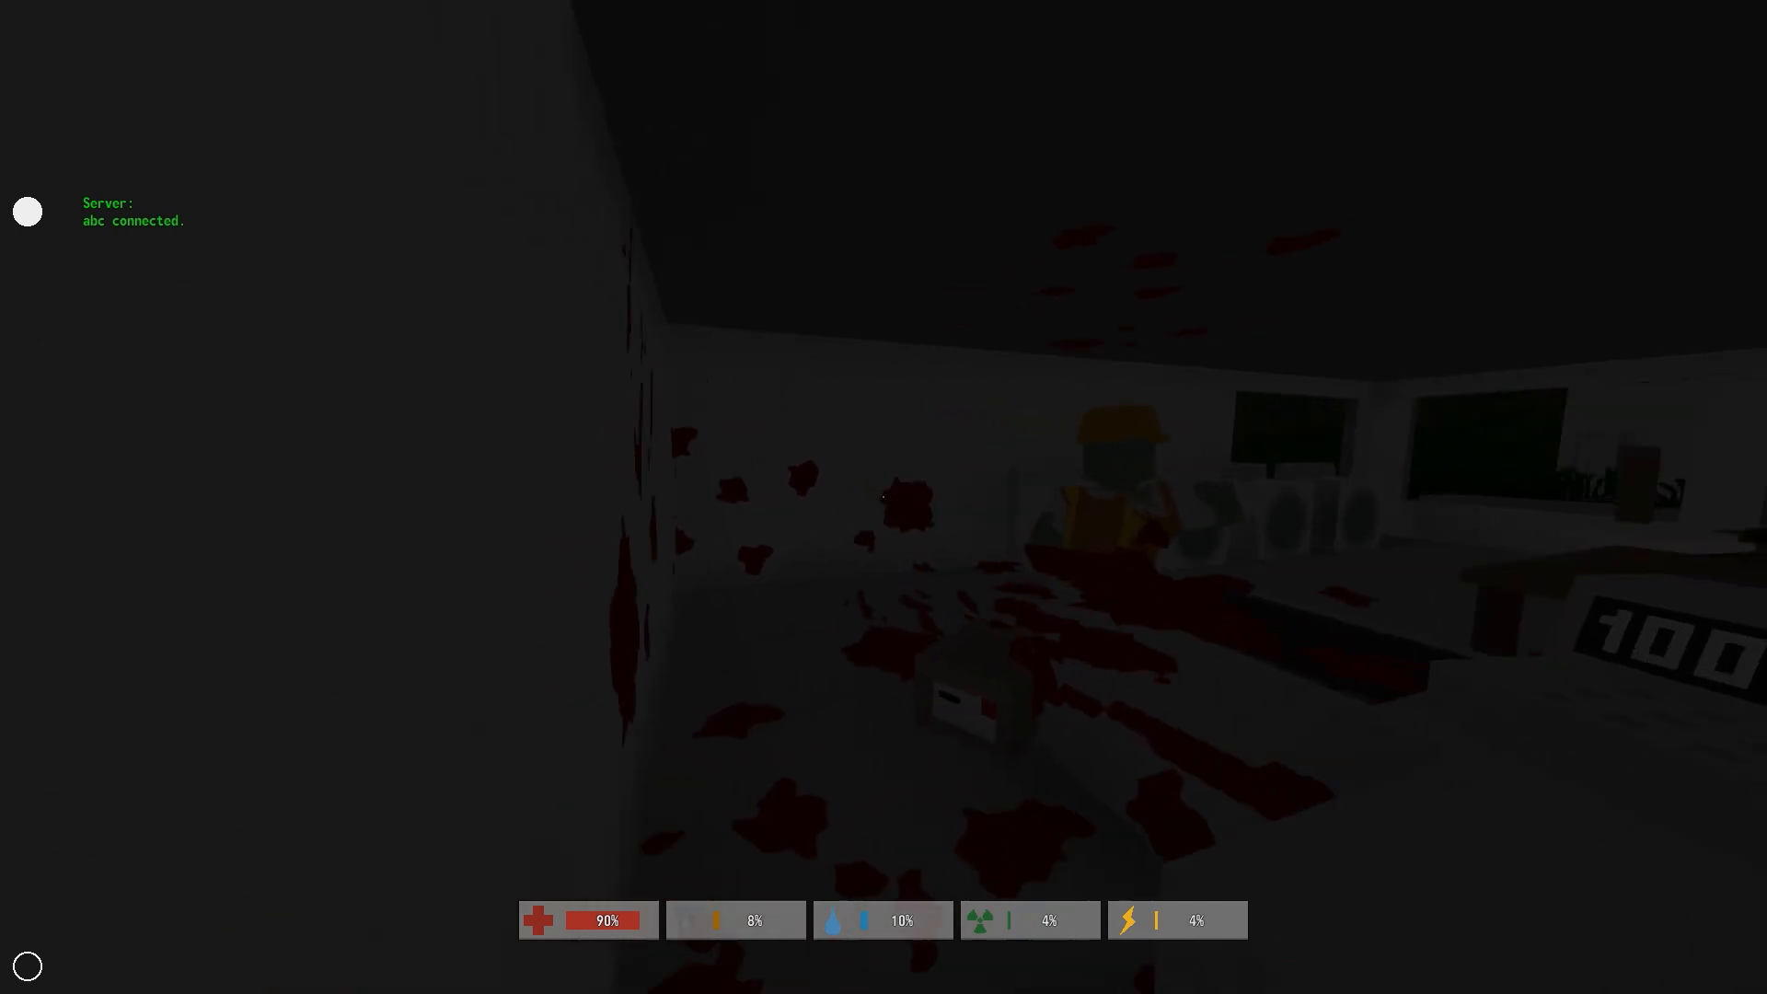
mouse_move(884, 497)
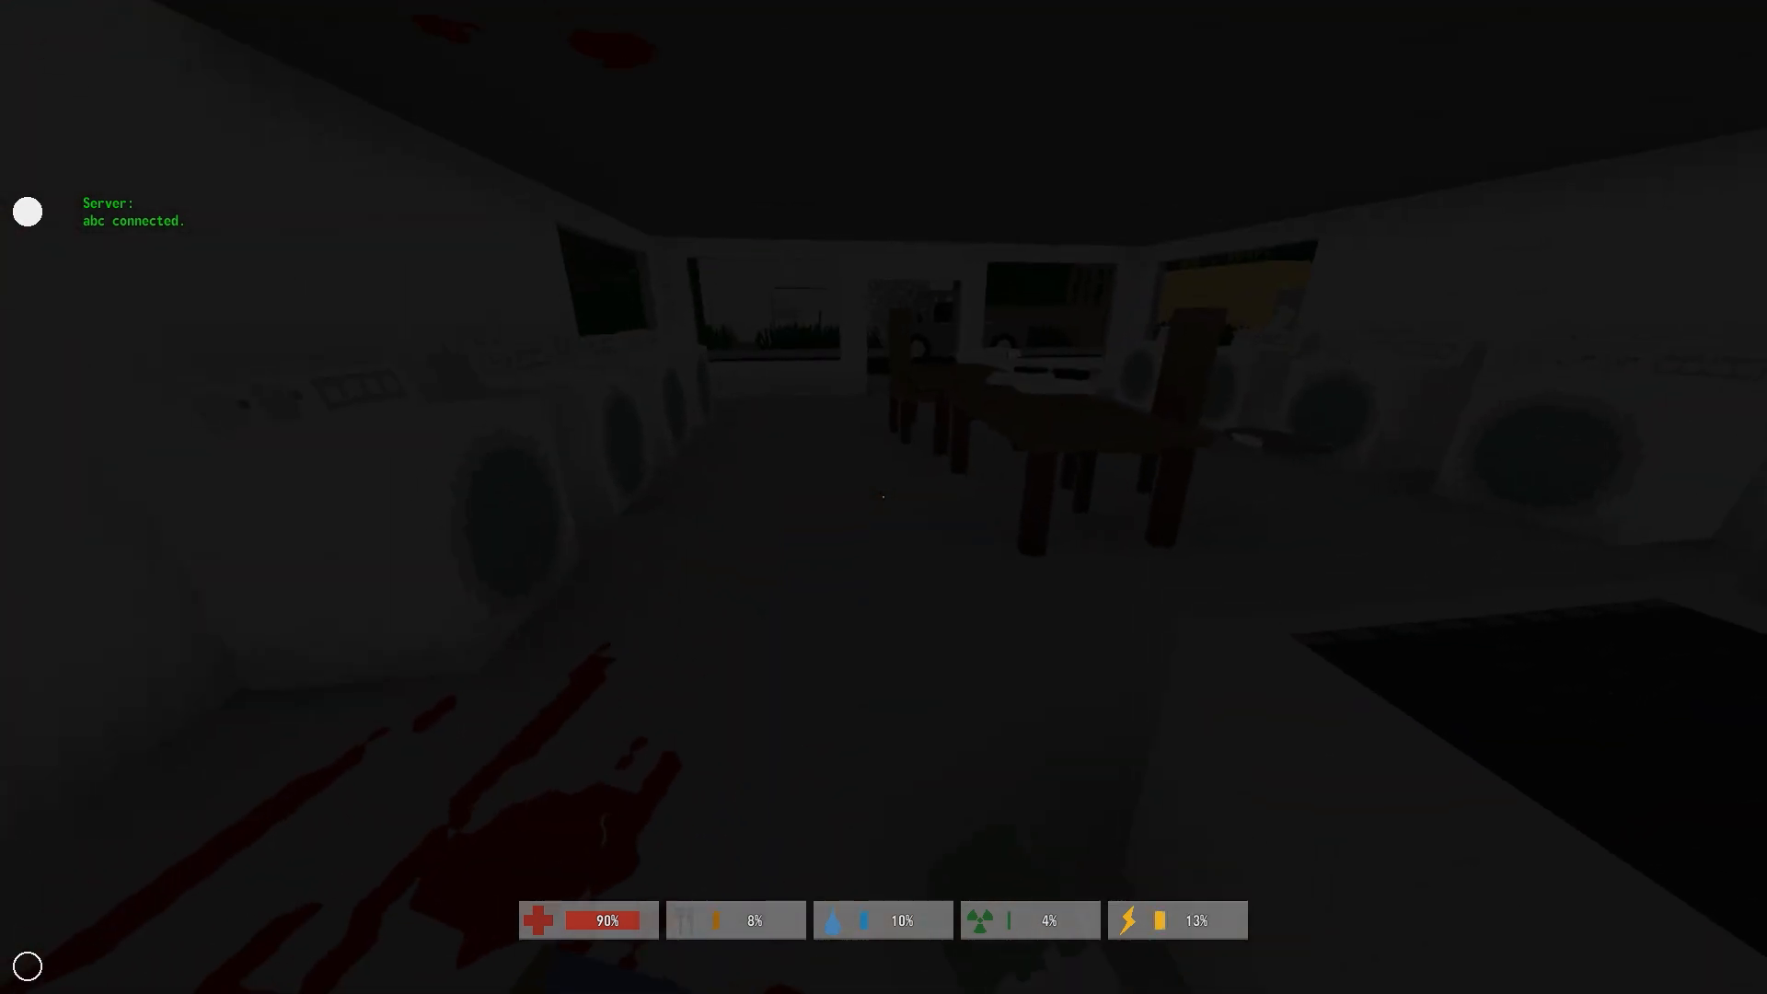
mouse_move(884, 497)
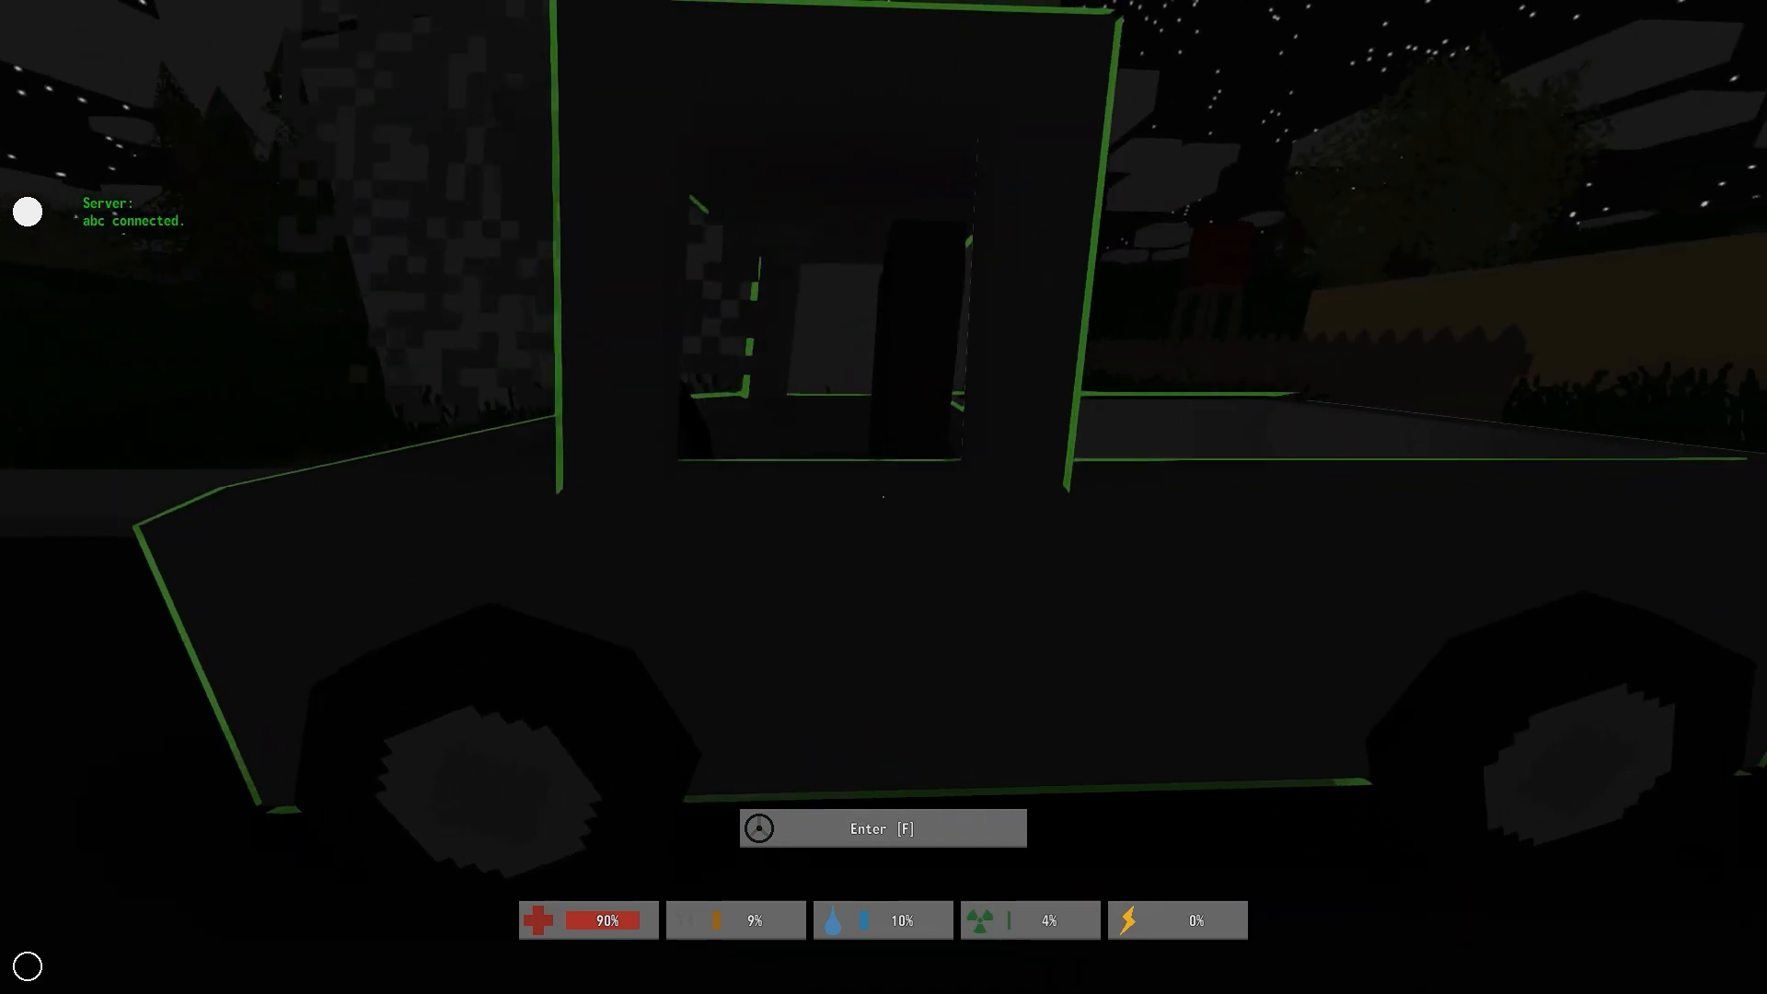
Interact with the parked car on the street outside the laundromat
key(f)
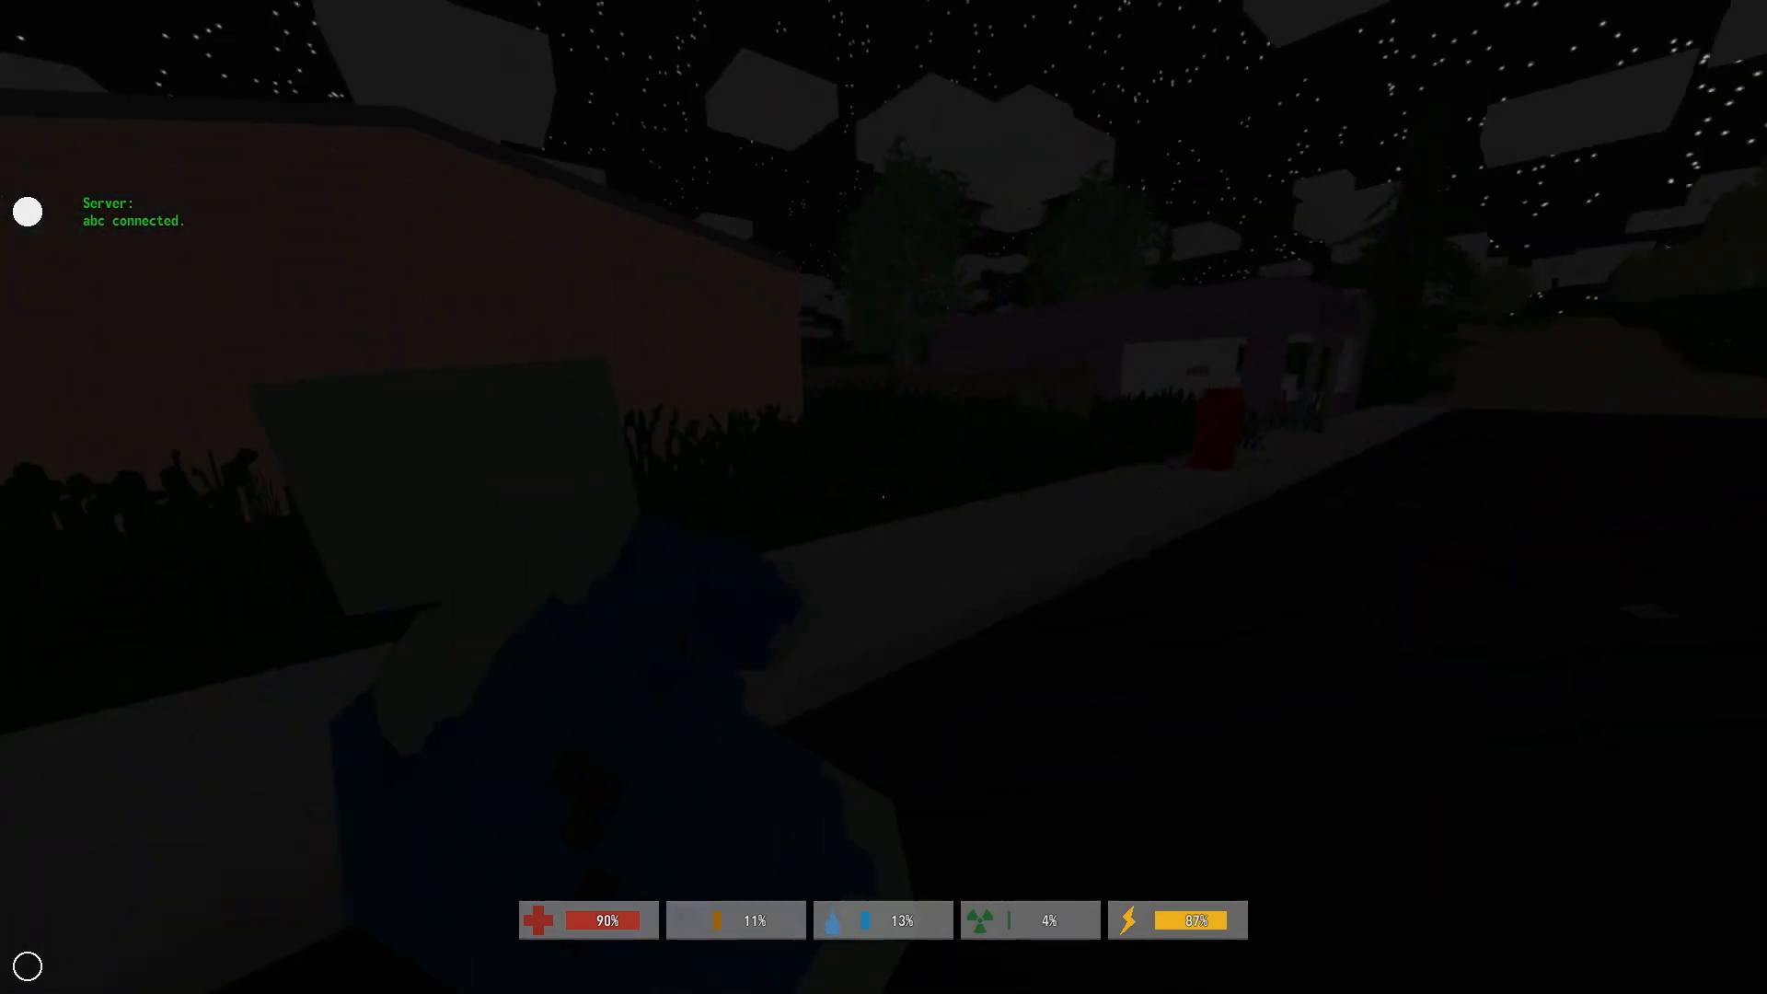
mouse_move(884, 498)
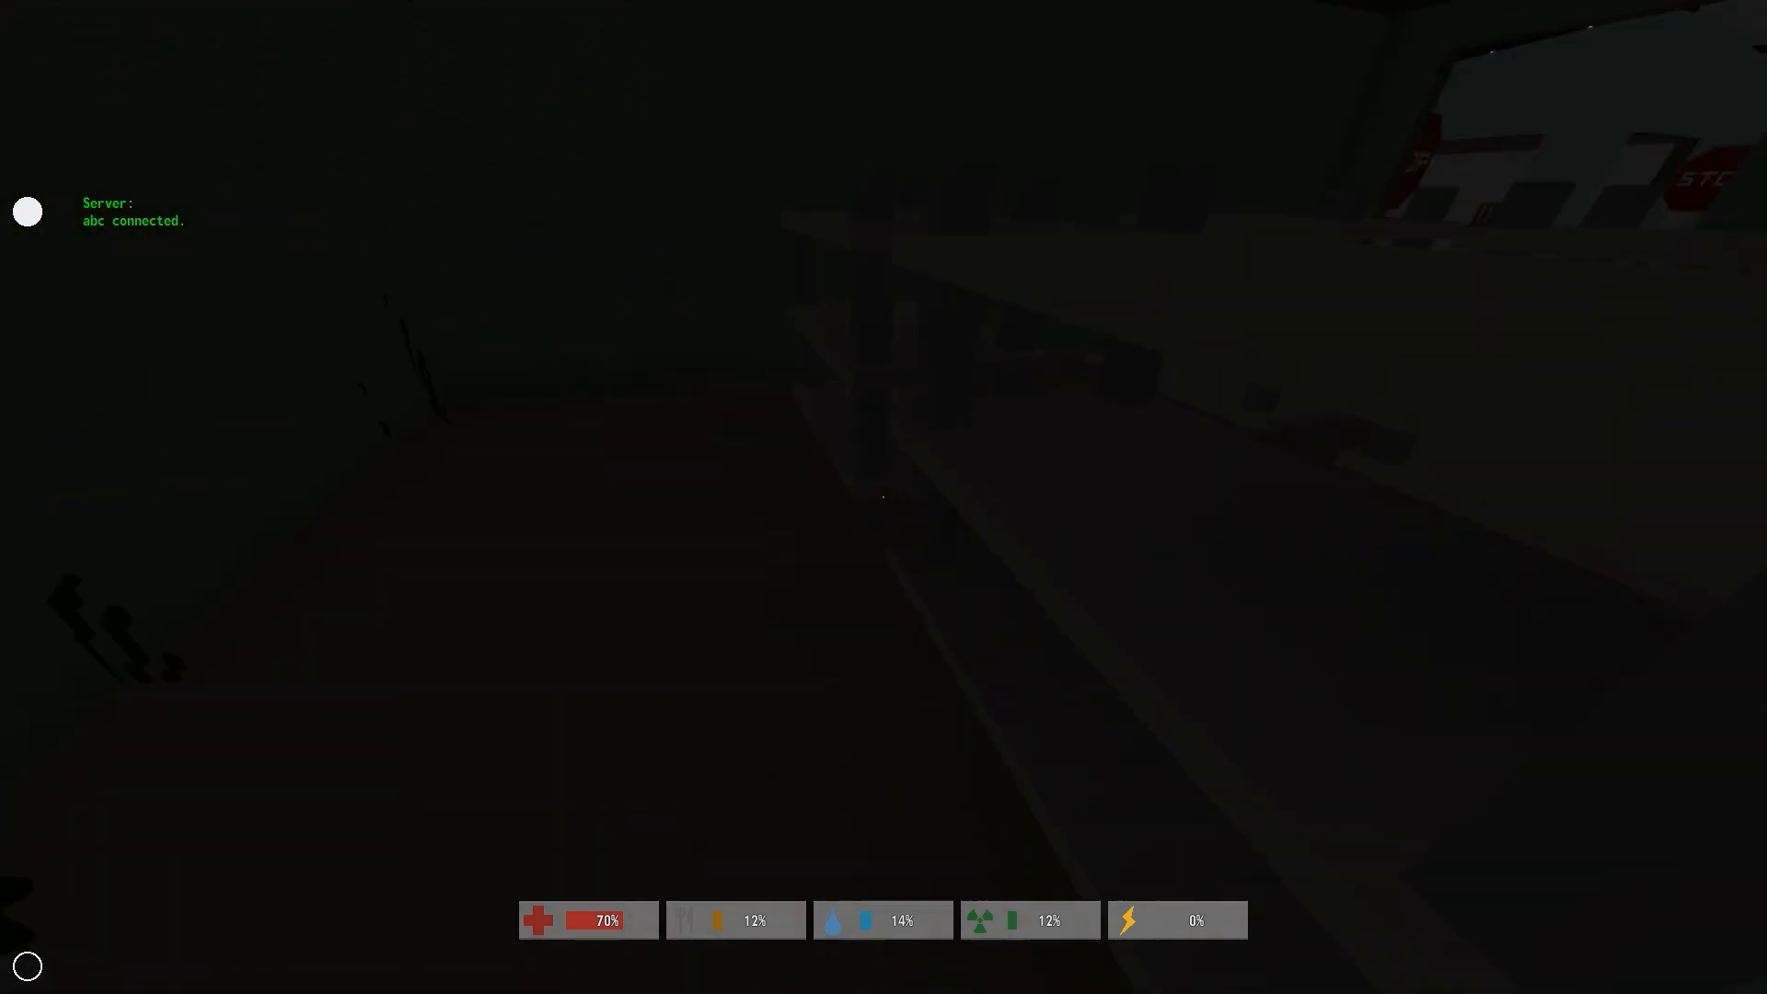
mouse_move(883, 497)
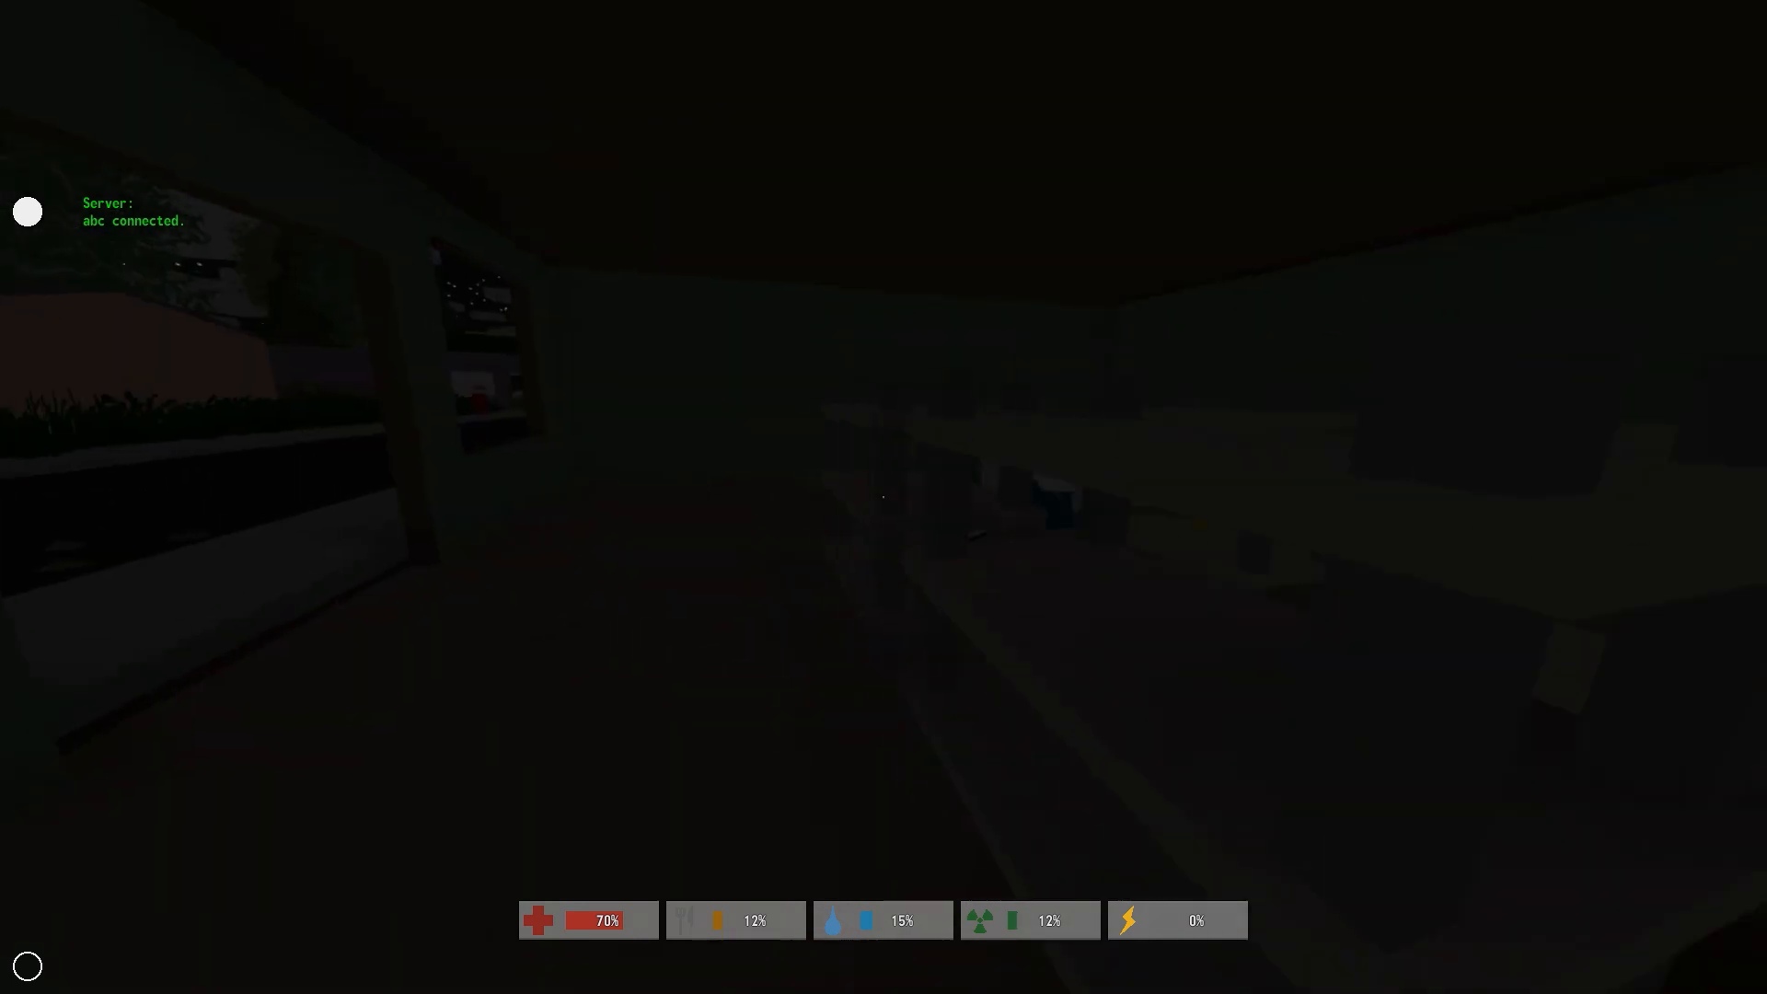
mouse_move(884, 497)
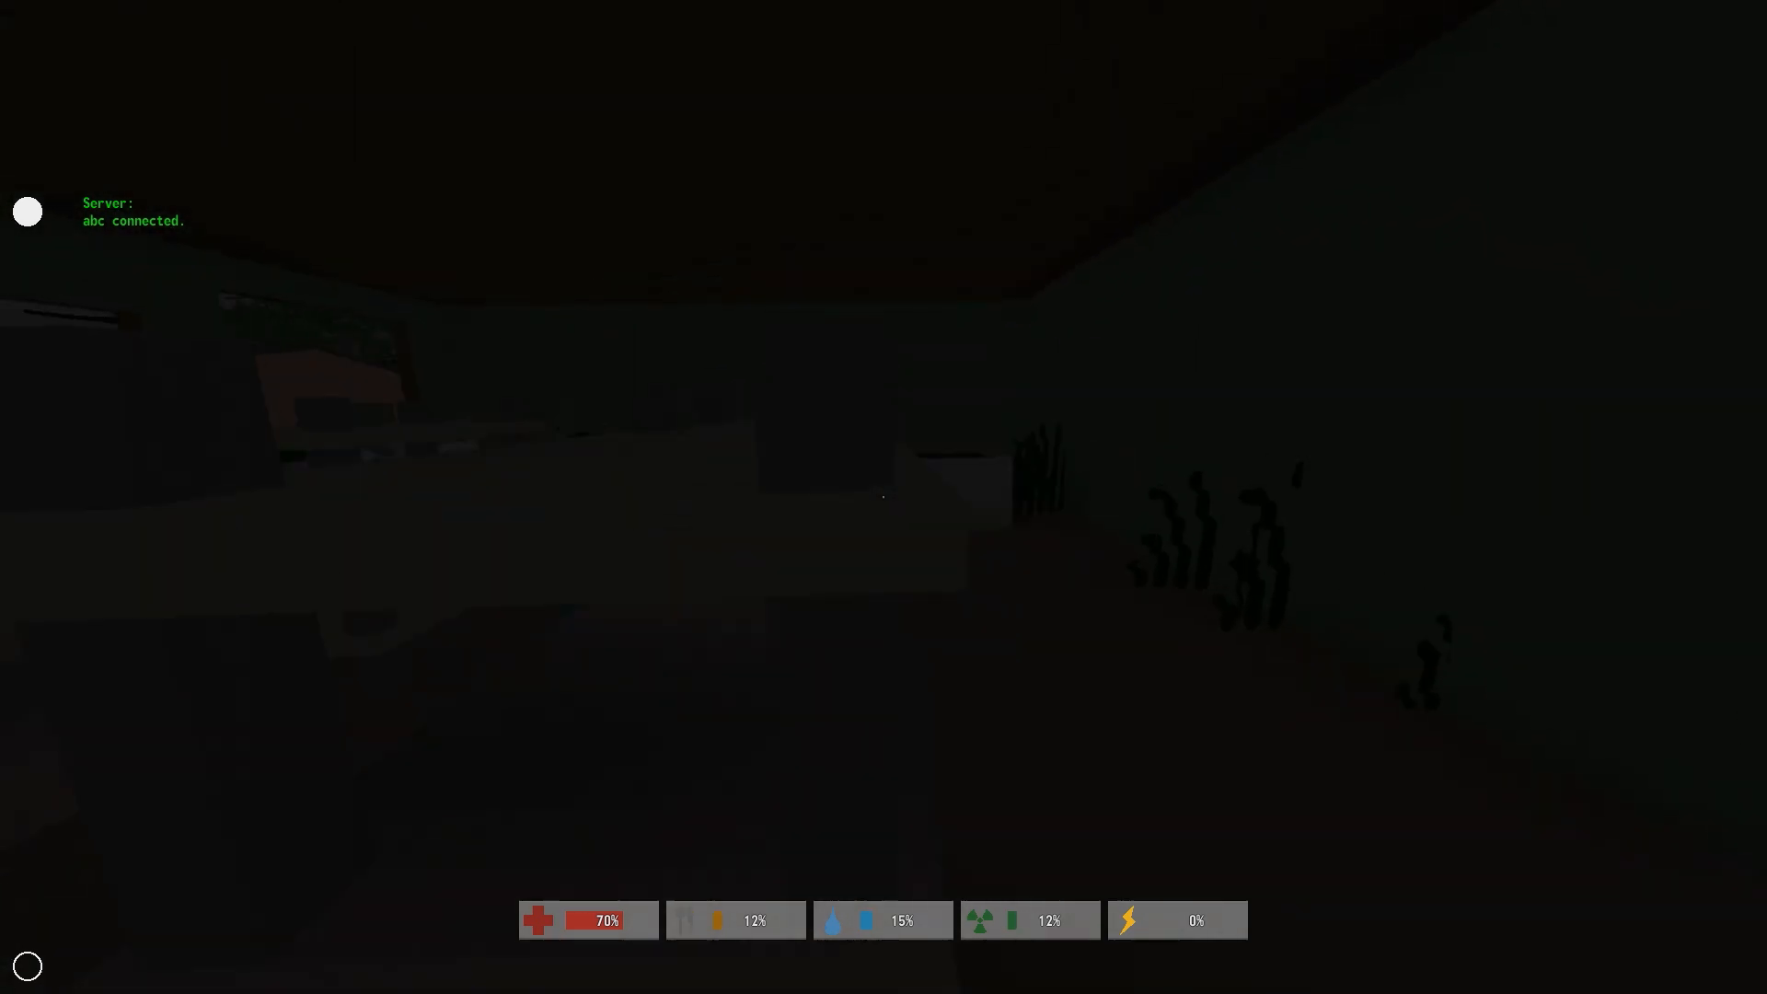
mouse_move(883, 497)
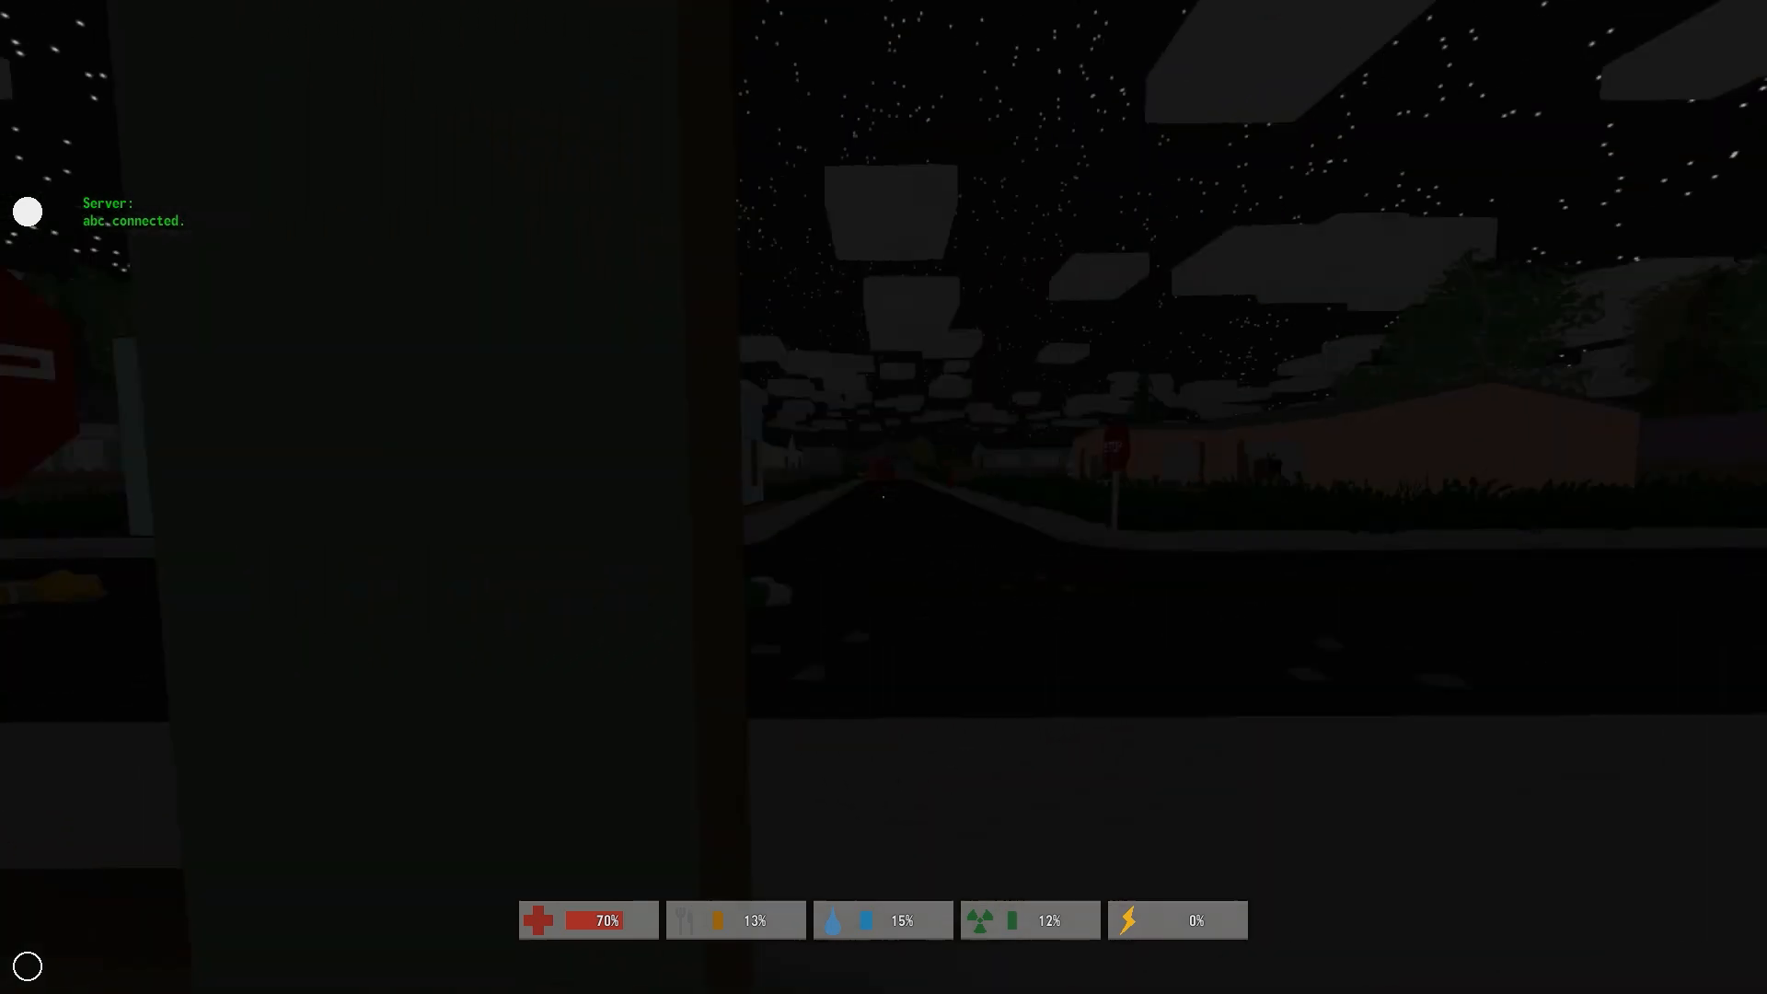
mouse_move(884, 497)
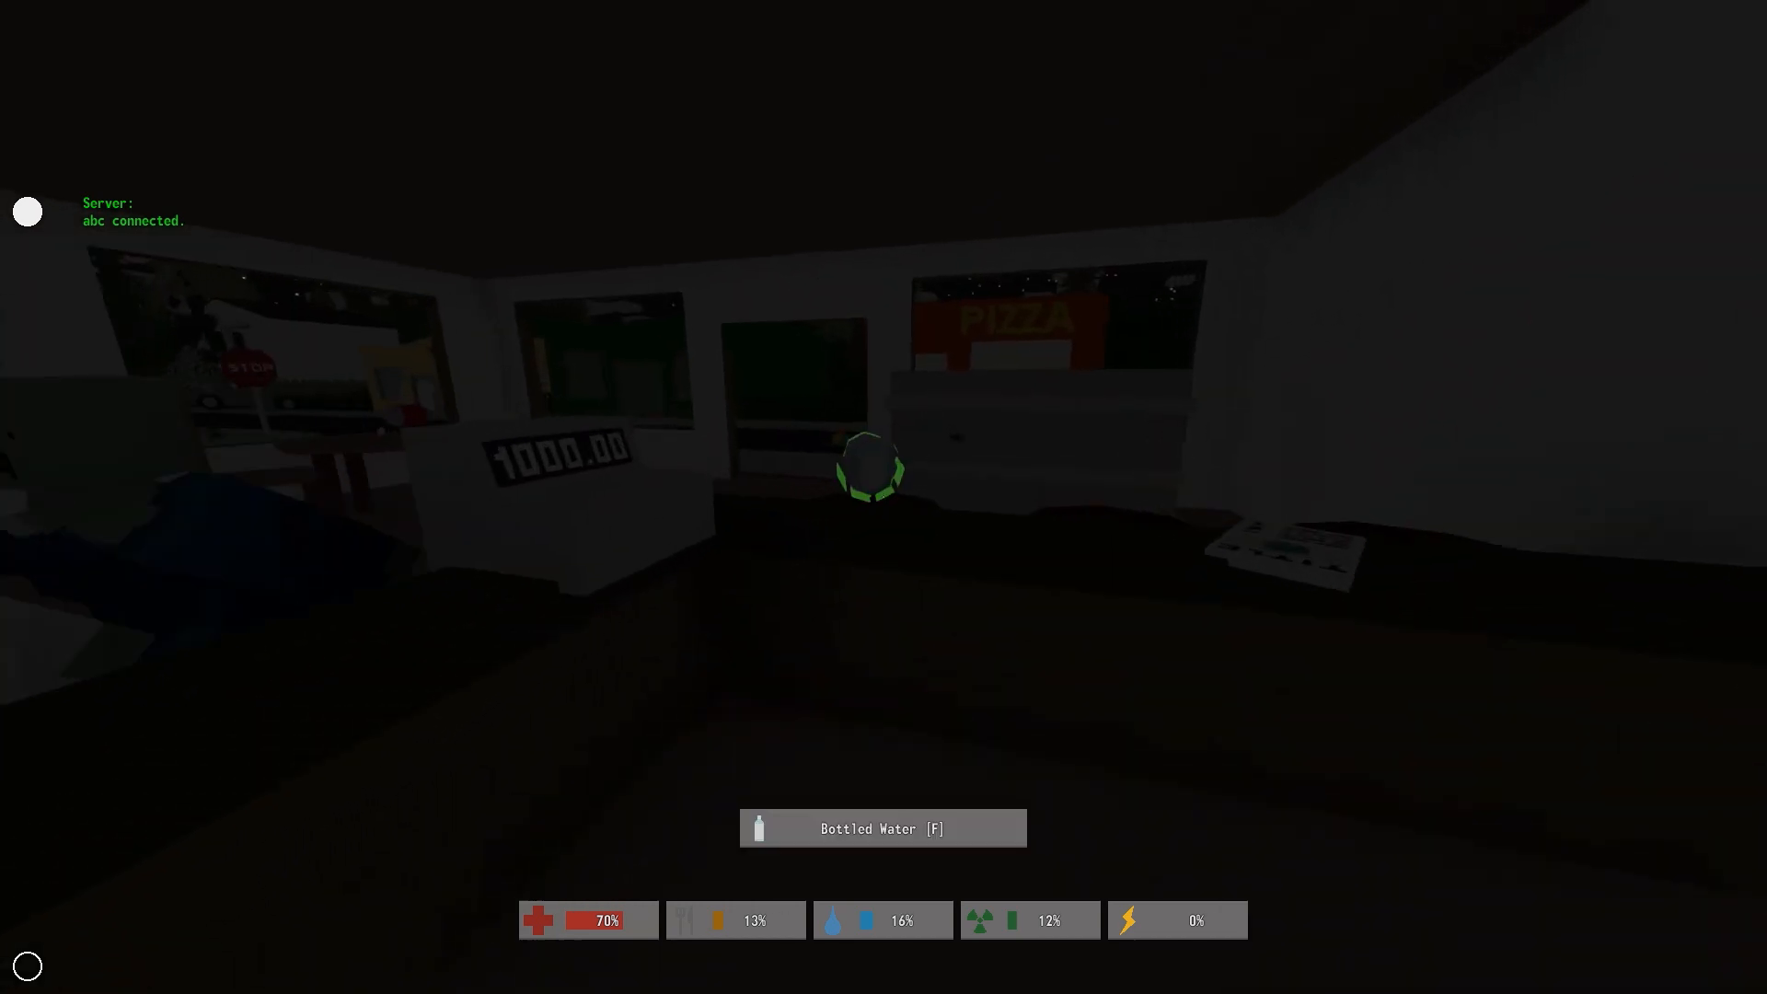
Pick up the Bottled Water from the shop counter
key(f)
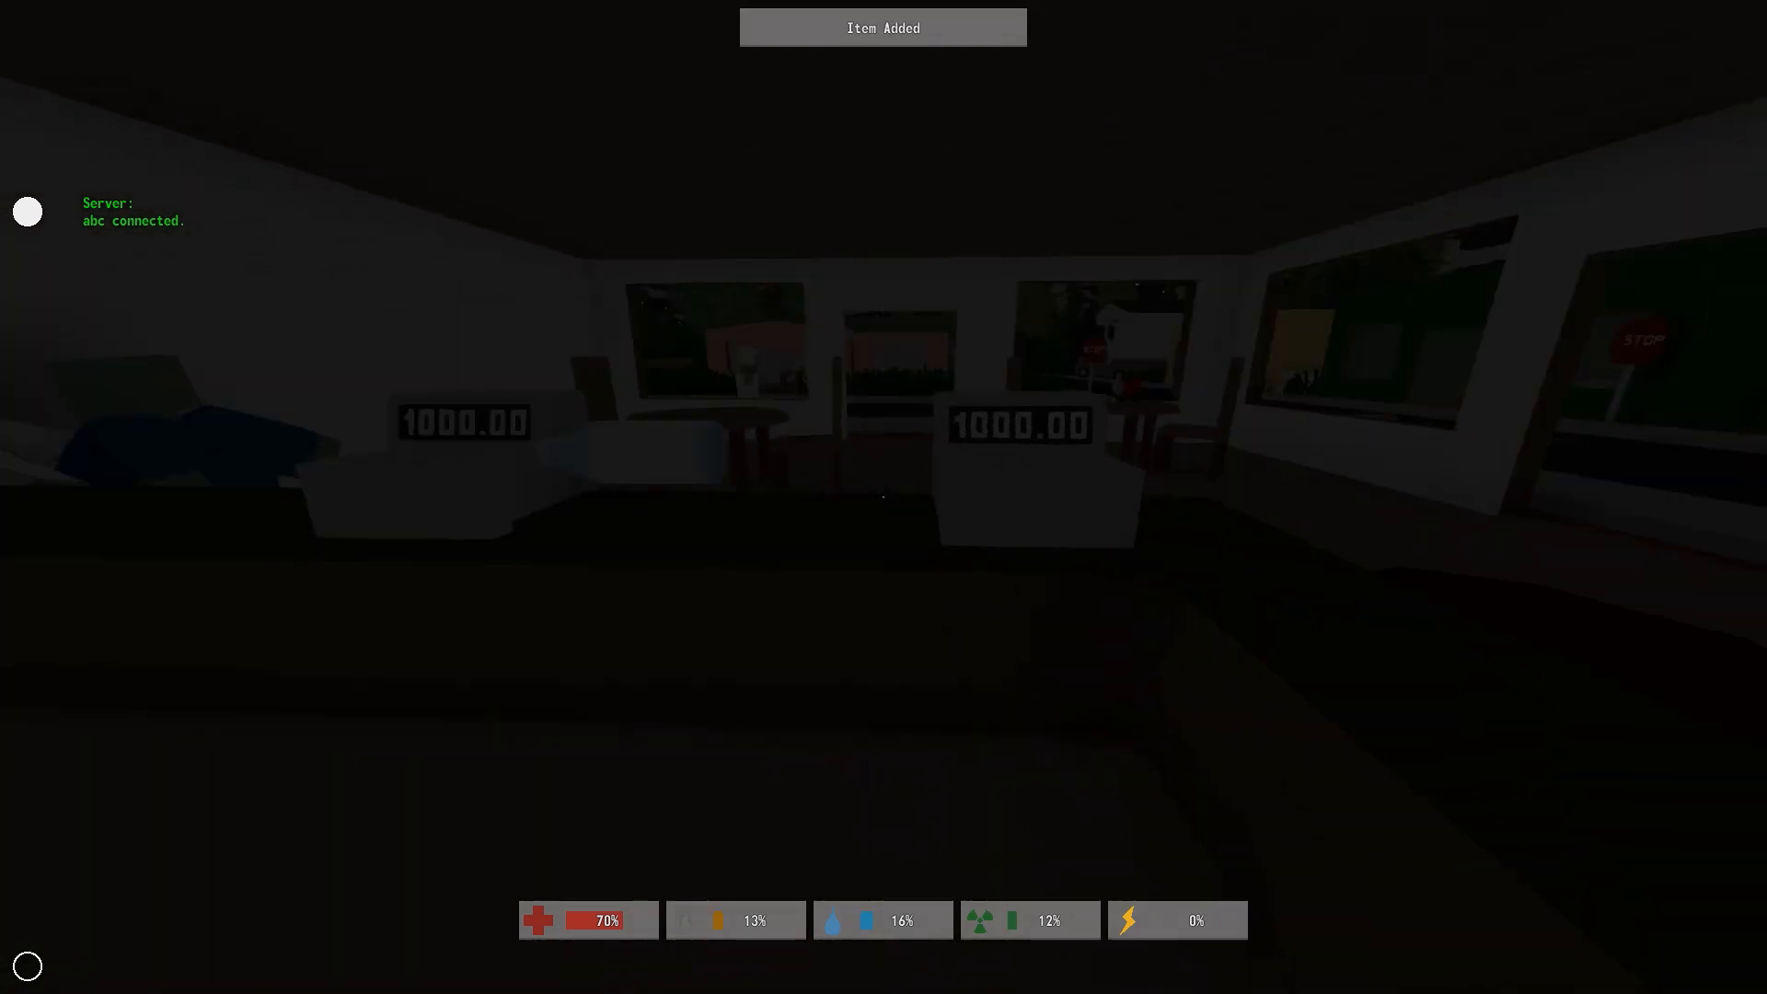
mouse_move(884, 498)
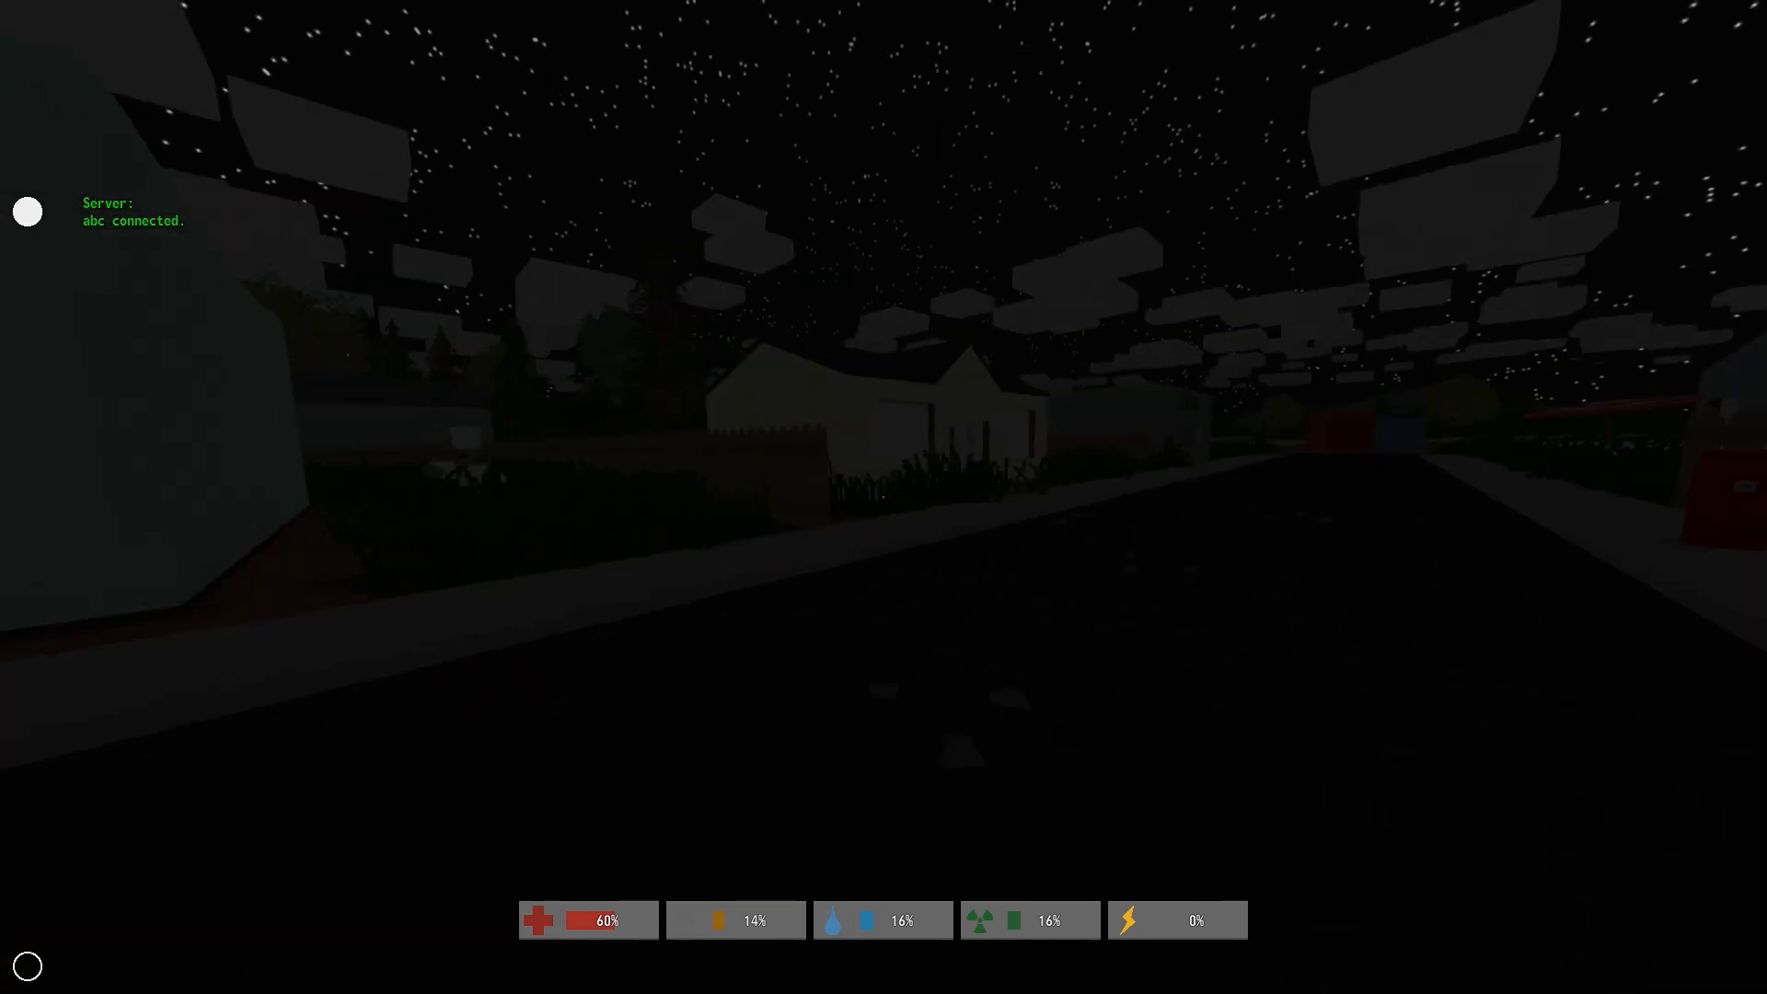
mouse_move(884, 497)
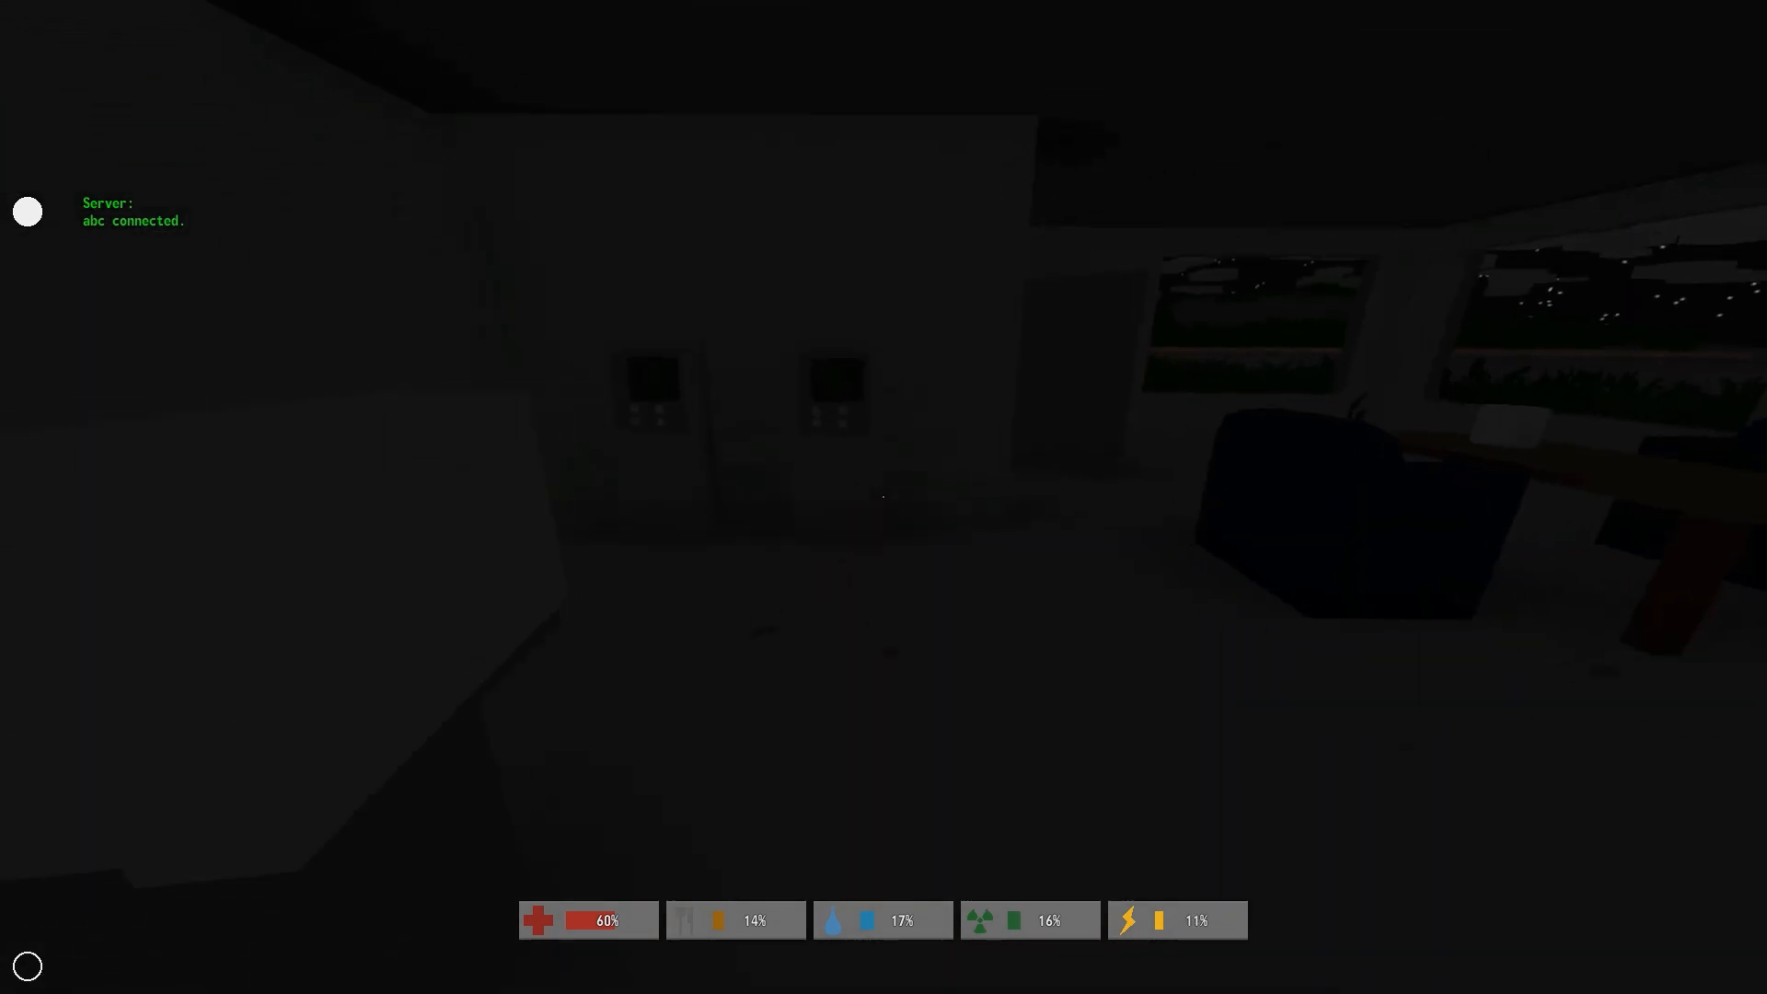
mouse_move(884, 498)
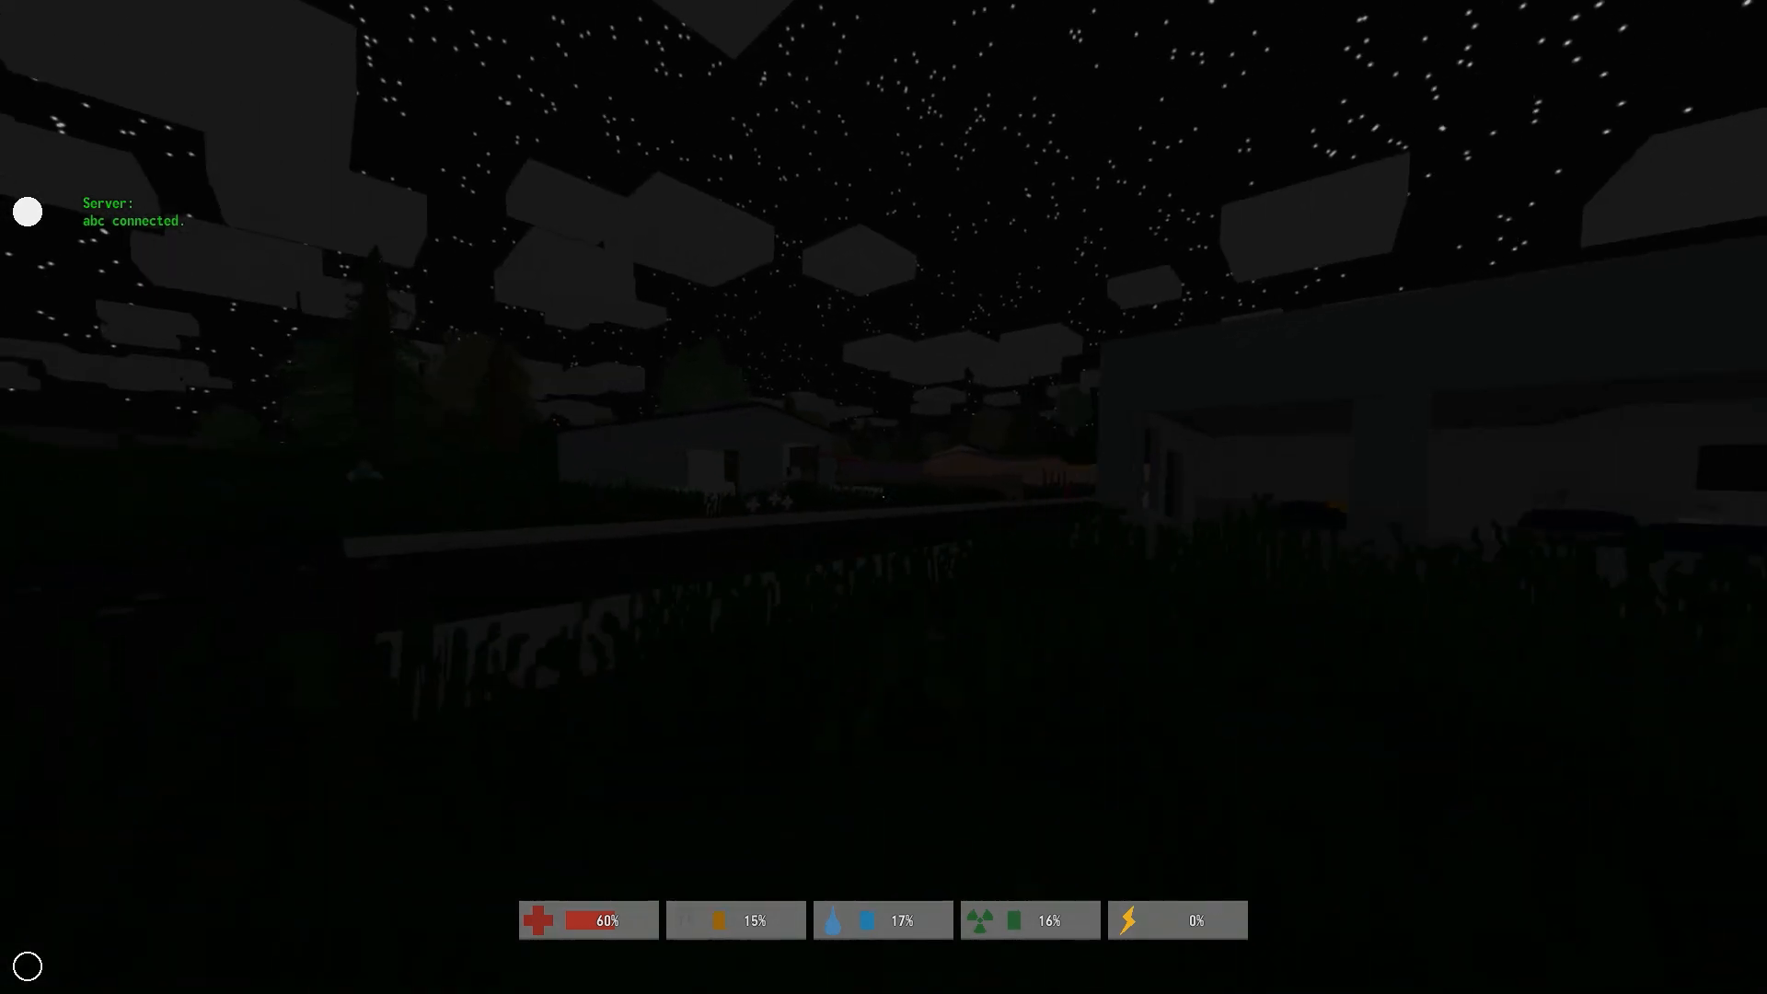
mouse_move(883, 497)
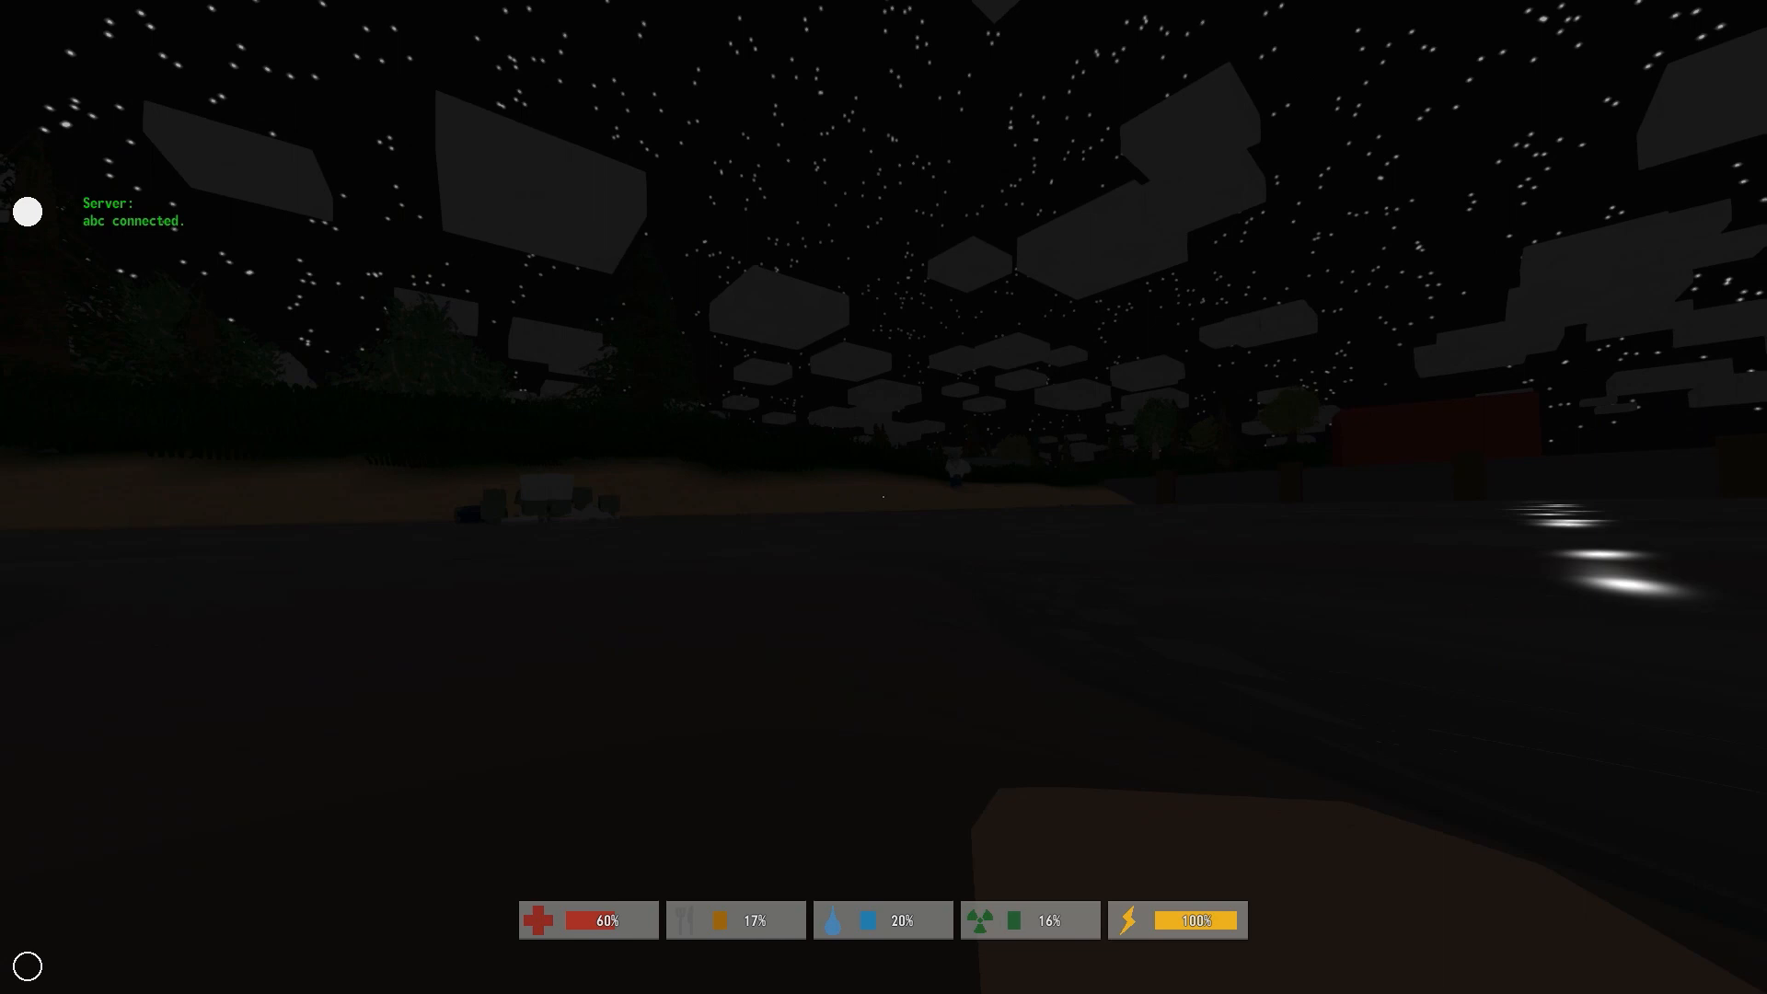
mouse_move(883, 497)
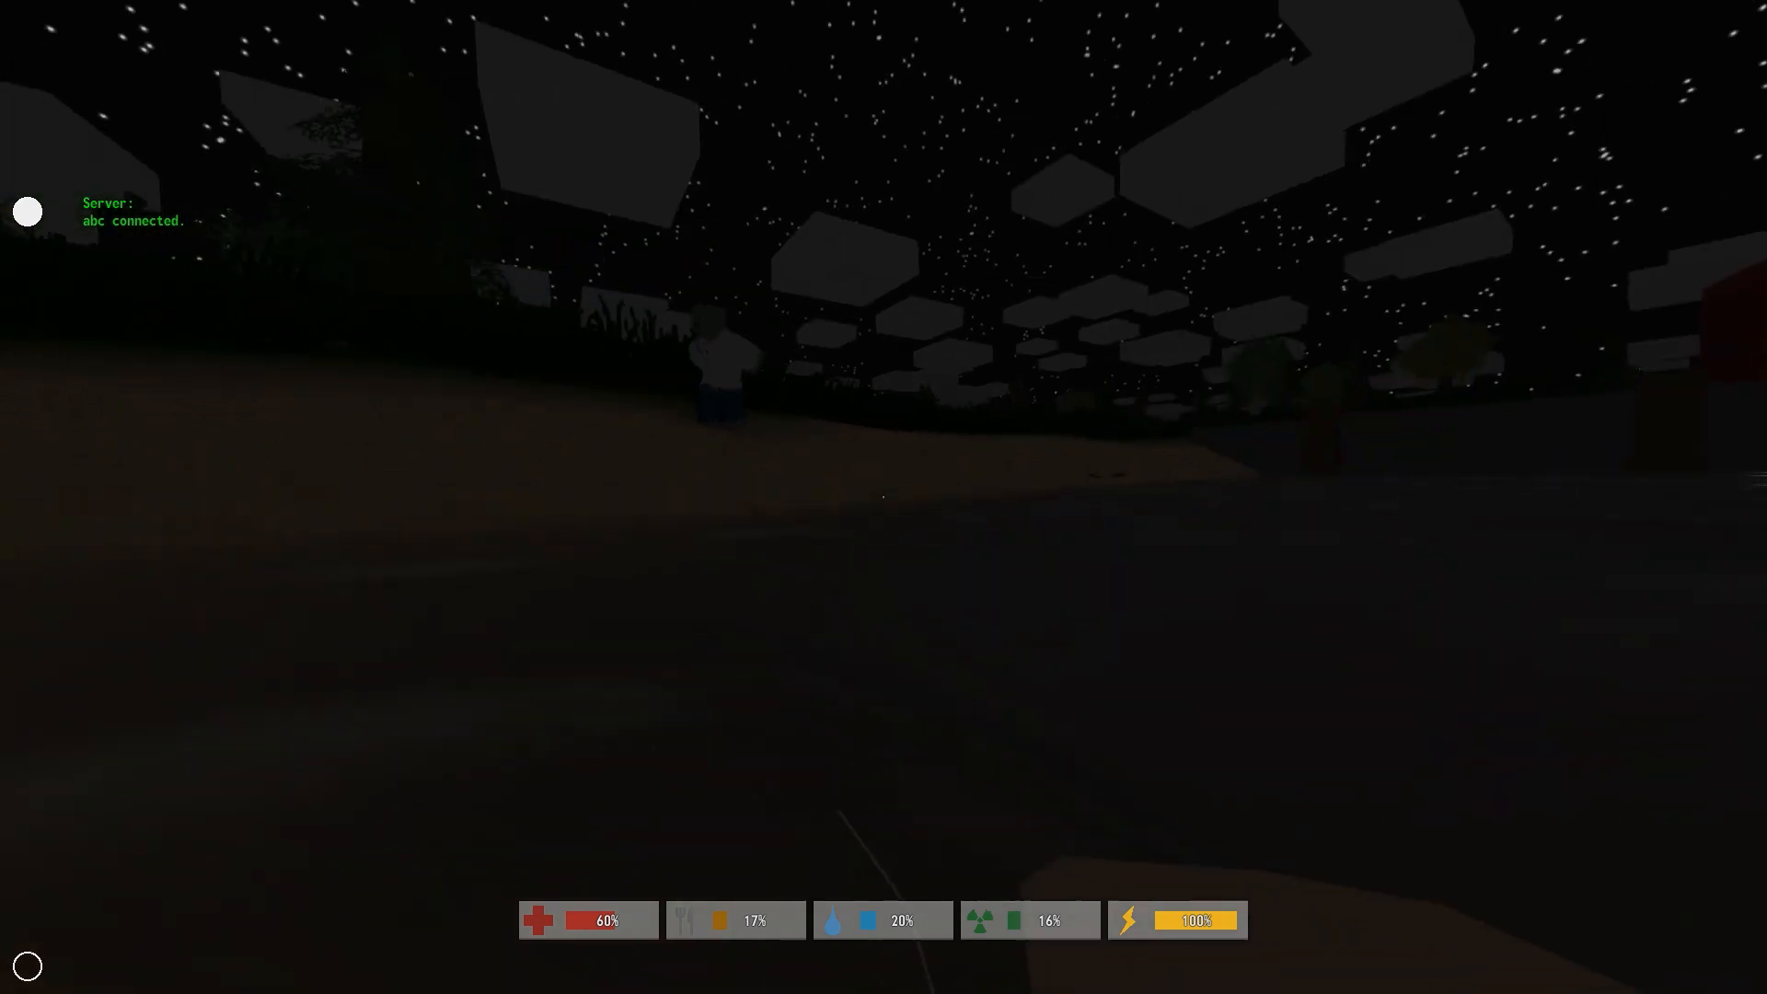
mouse_move(883, 497)
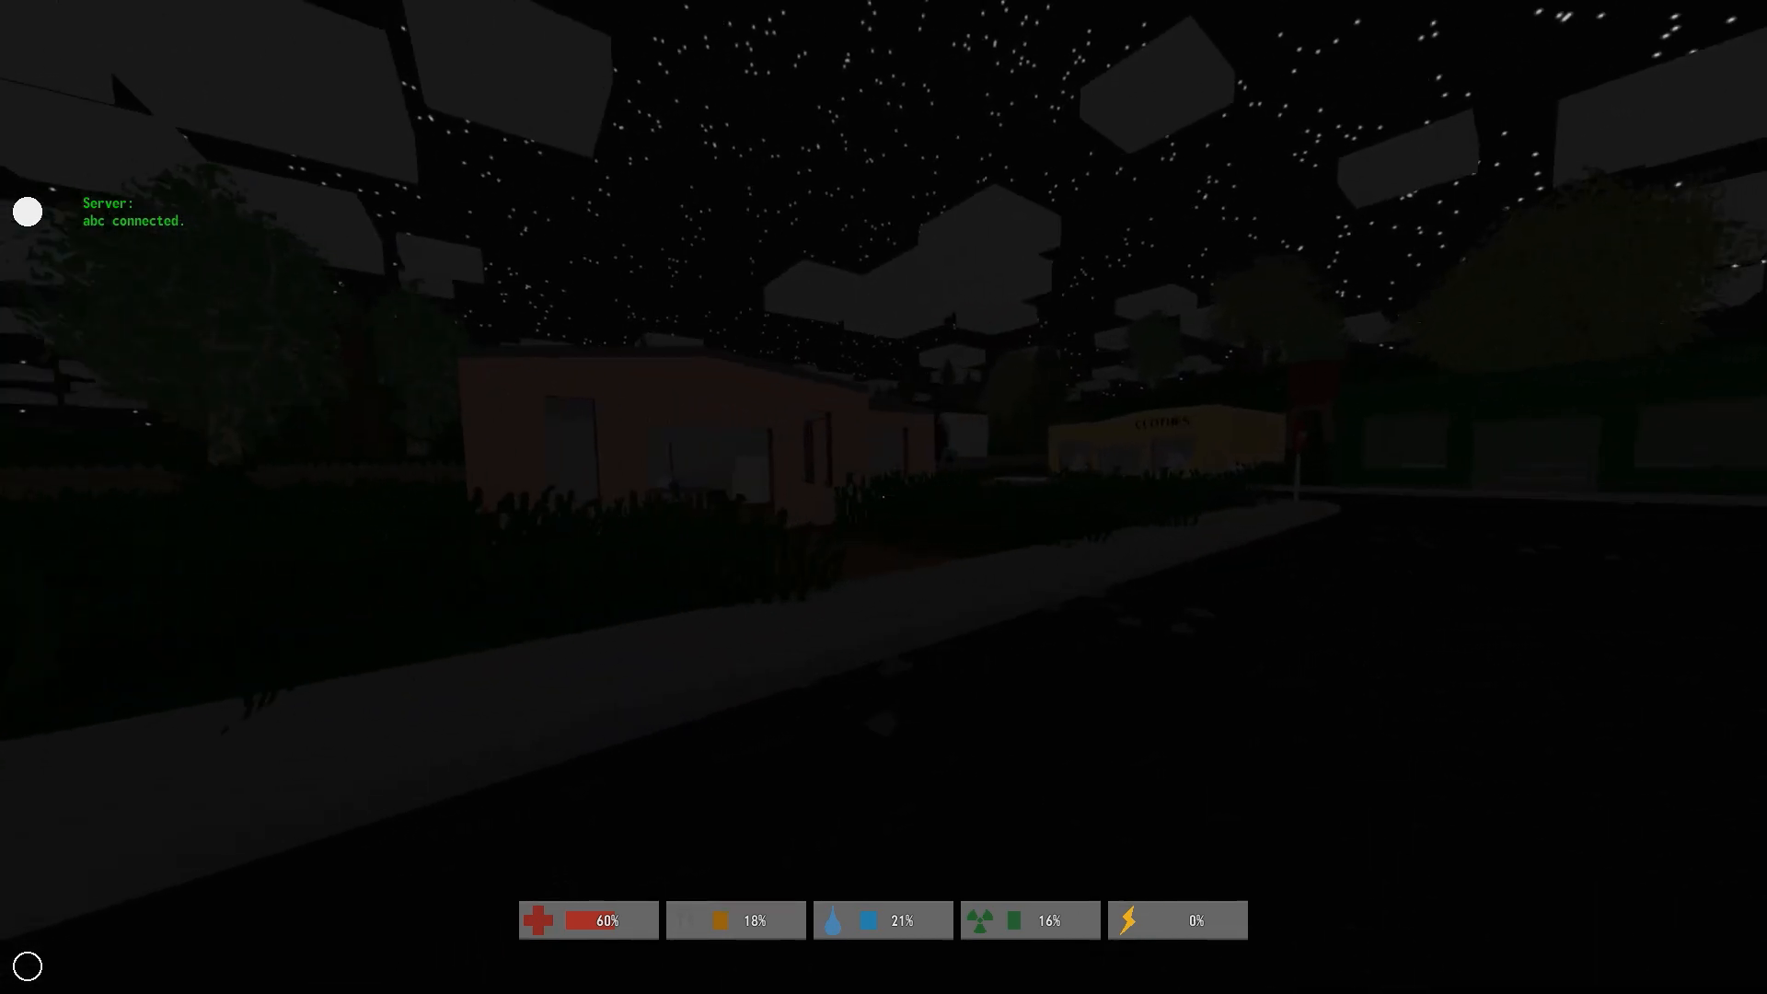
mouse_move(883, 497)
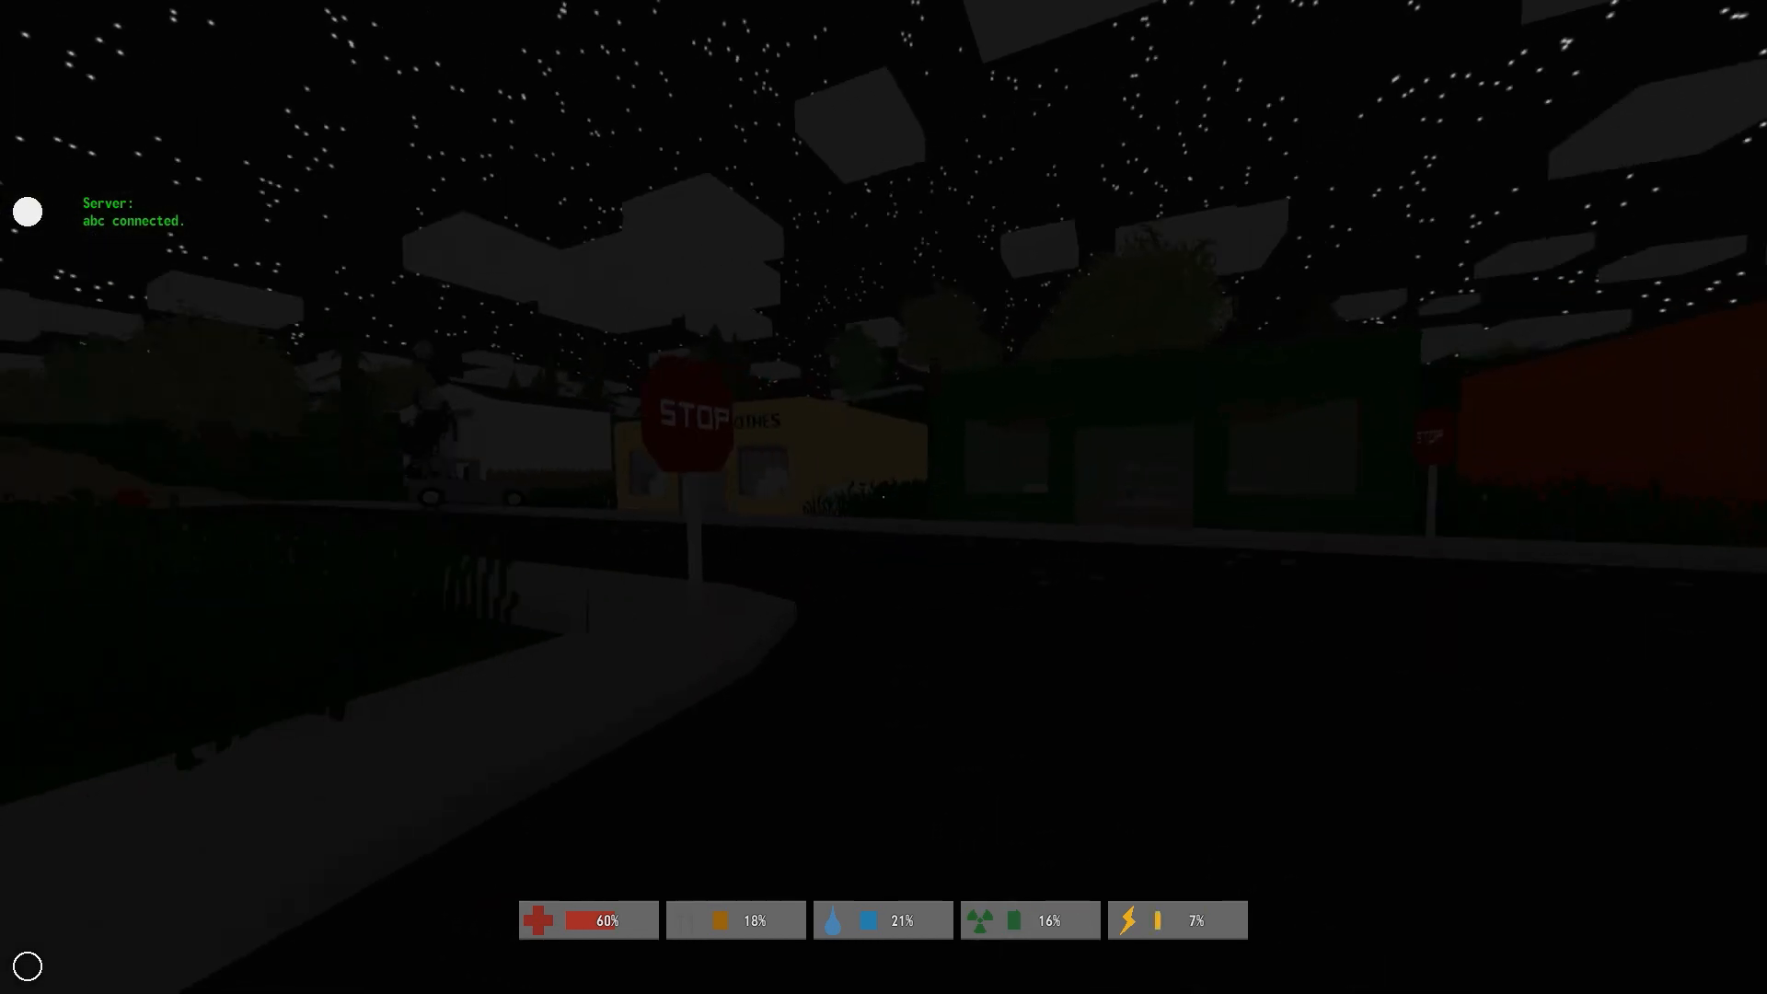
mouse_move(883, 497)
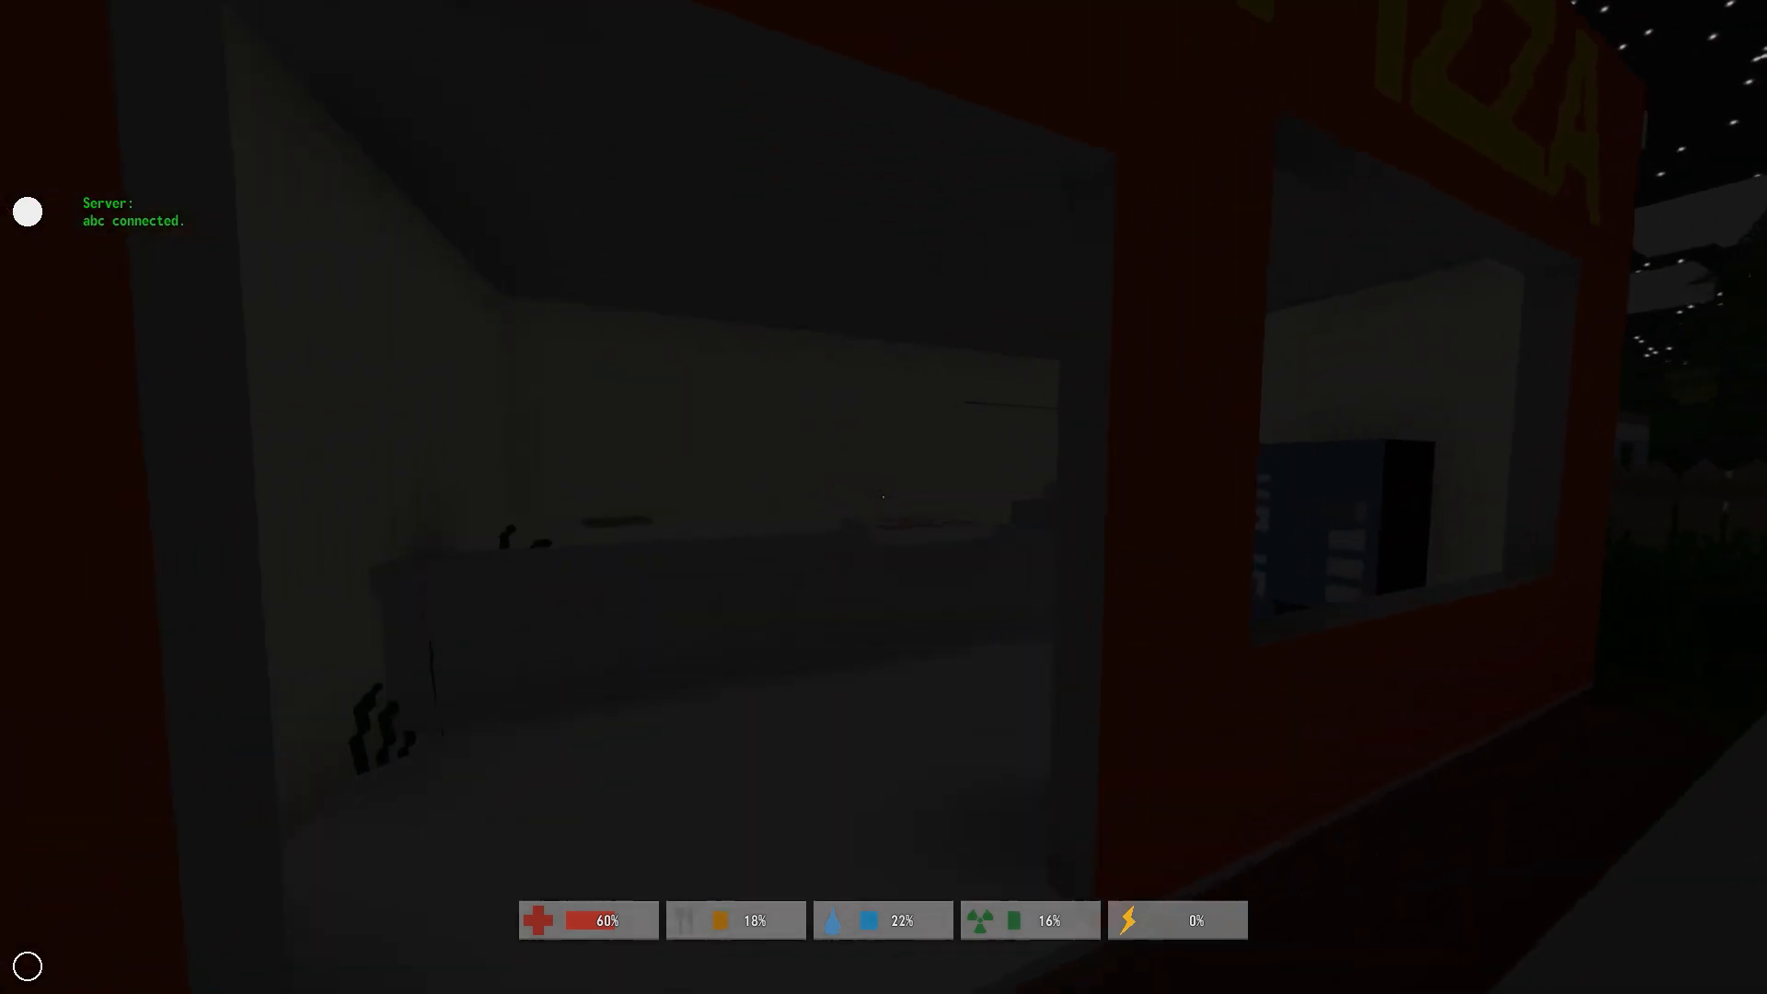
mouse_move(884, 497)
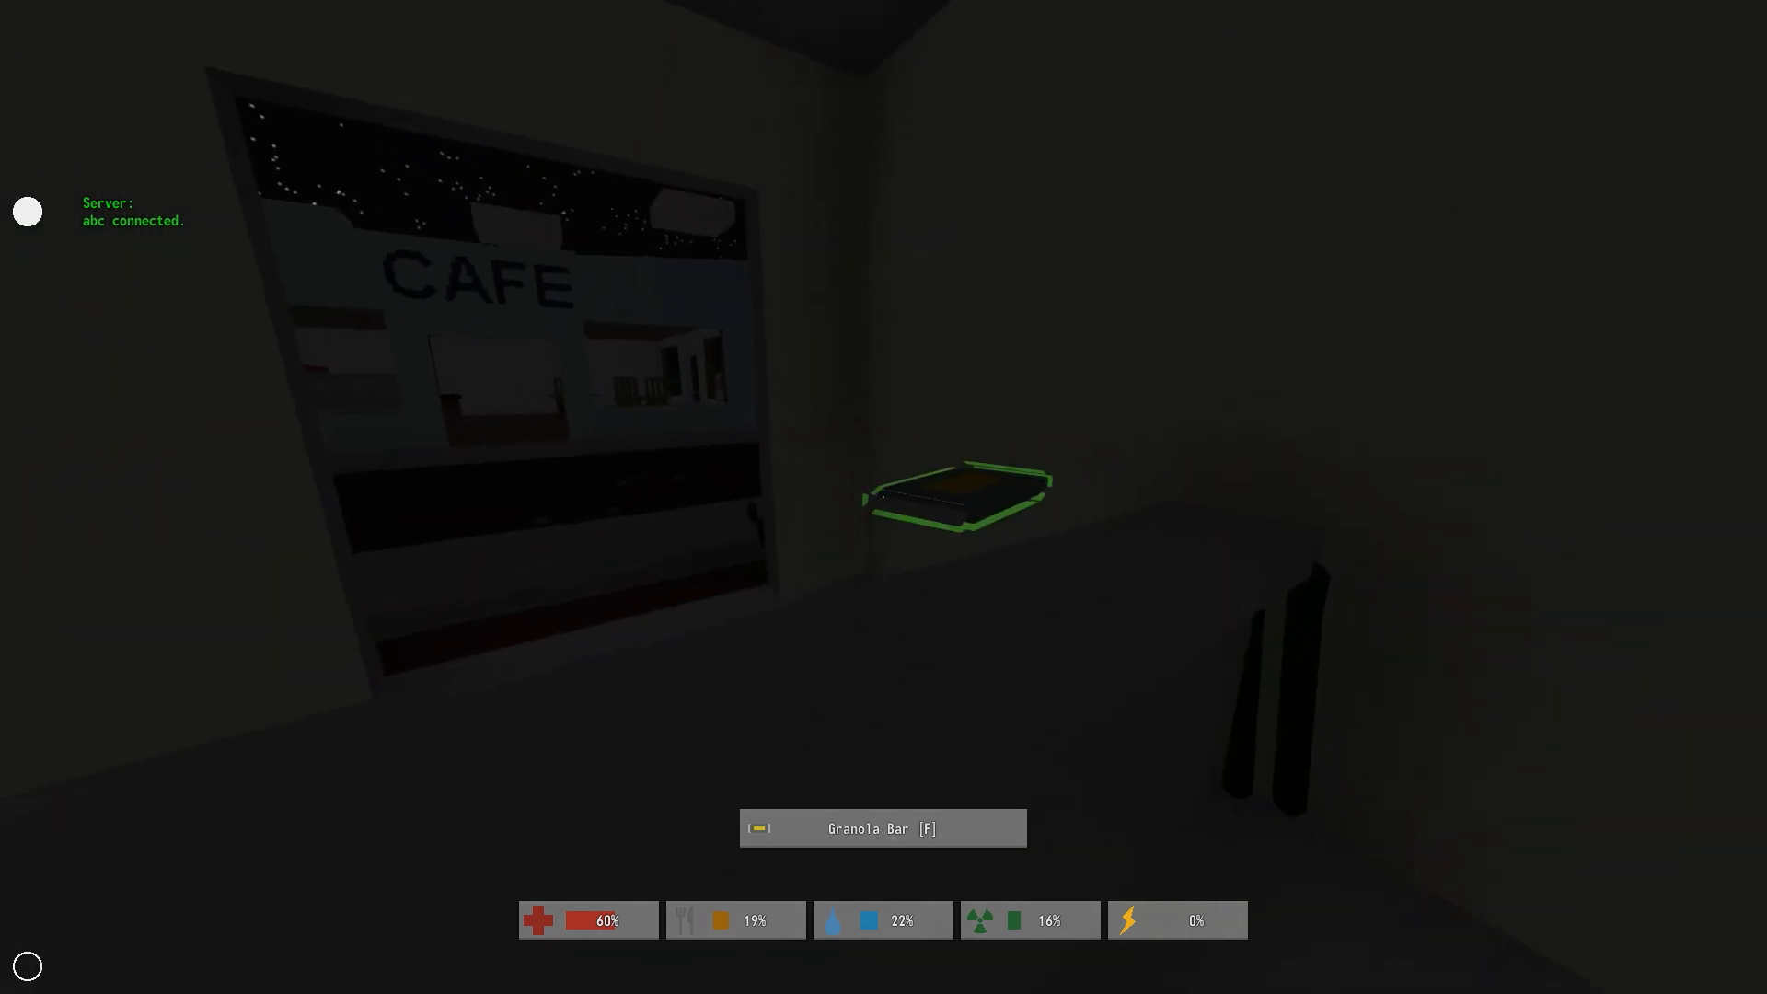
Pick up the Granola Bar from the cafe counter
key(f)
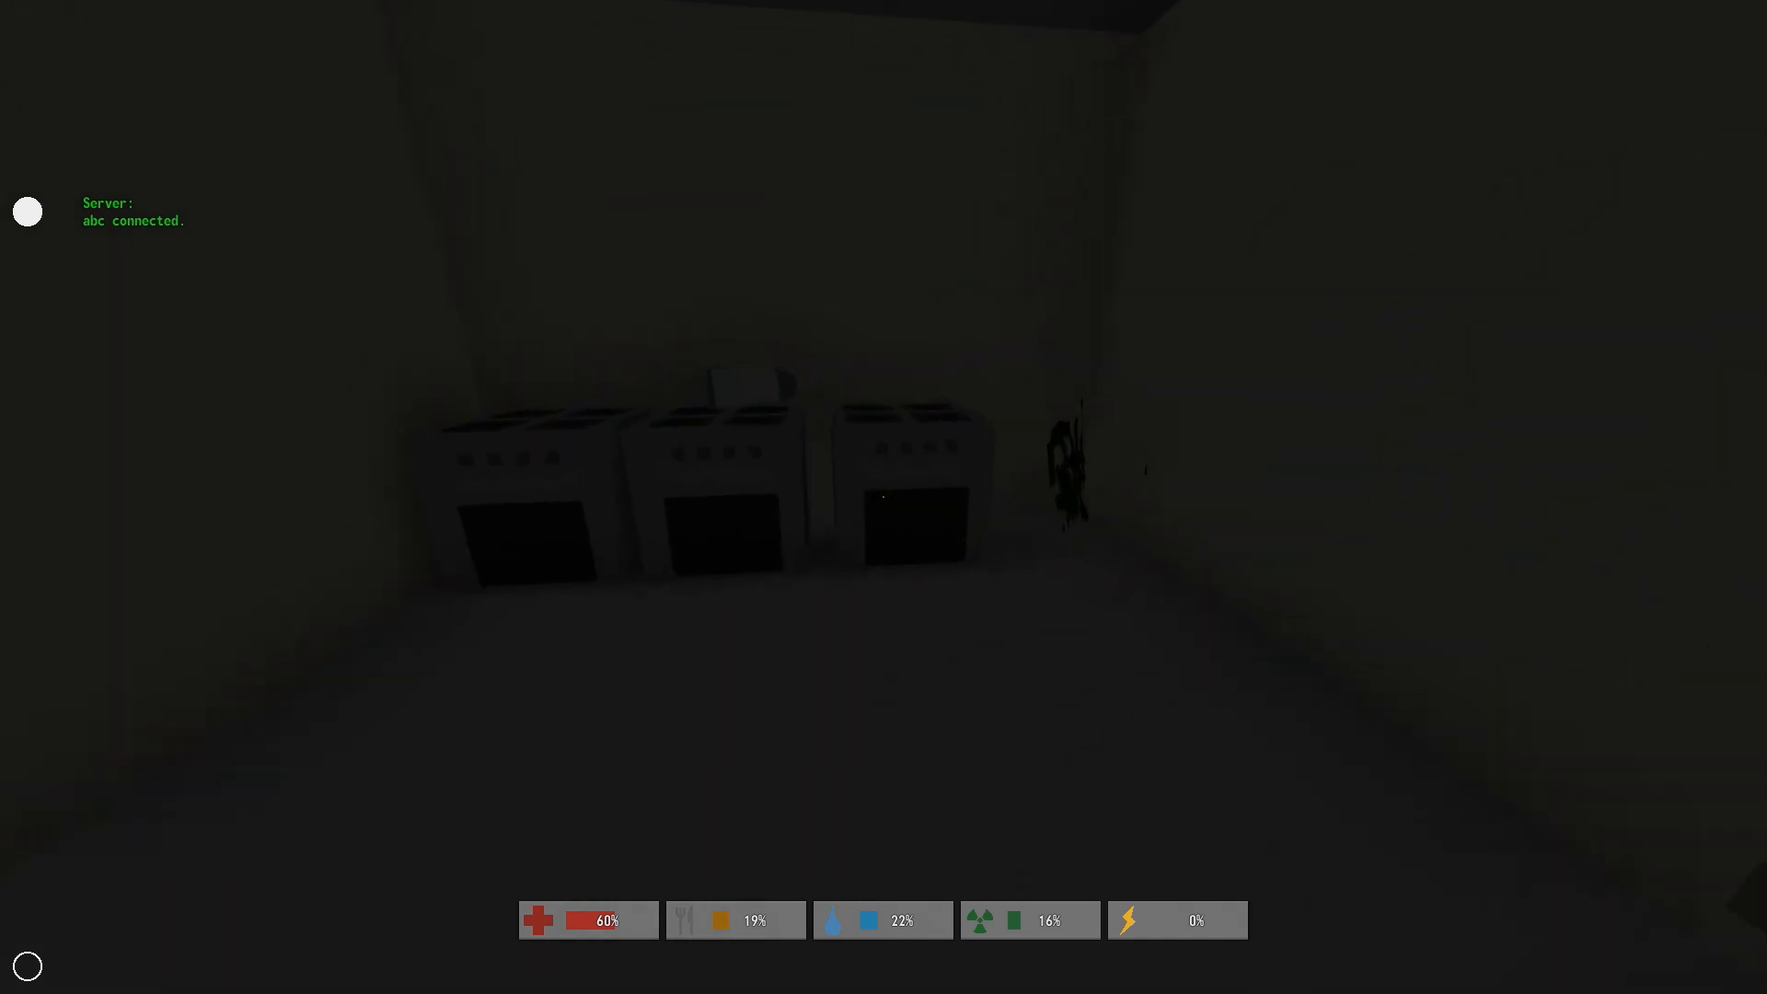
mouse_move(884, 497)
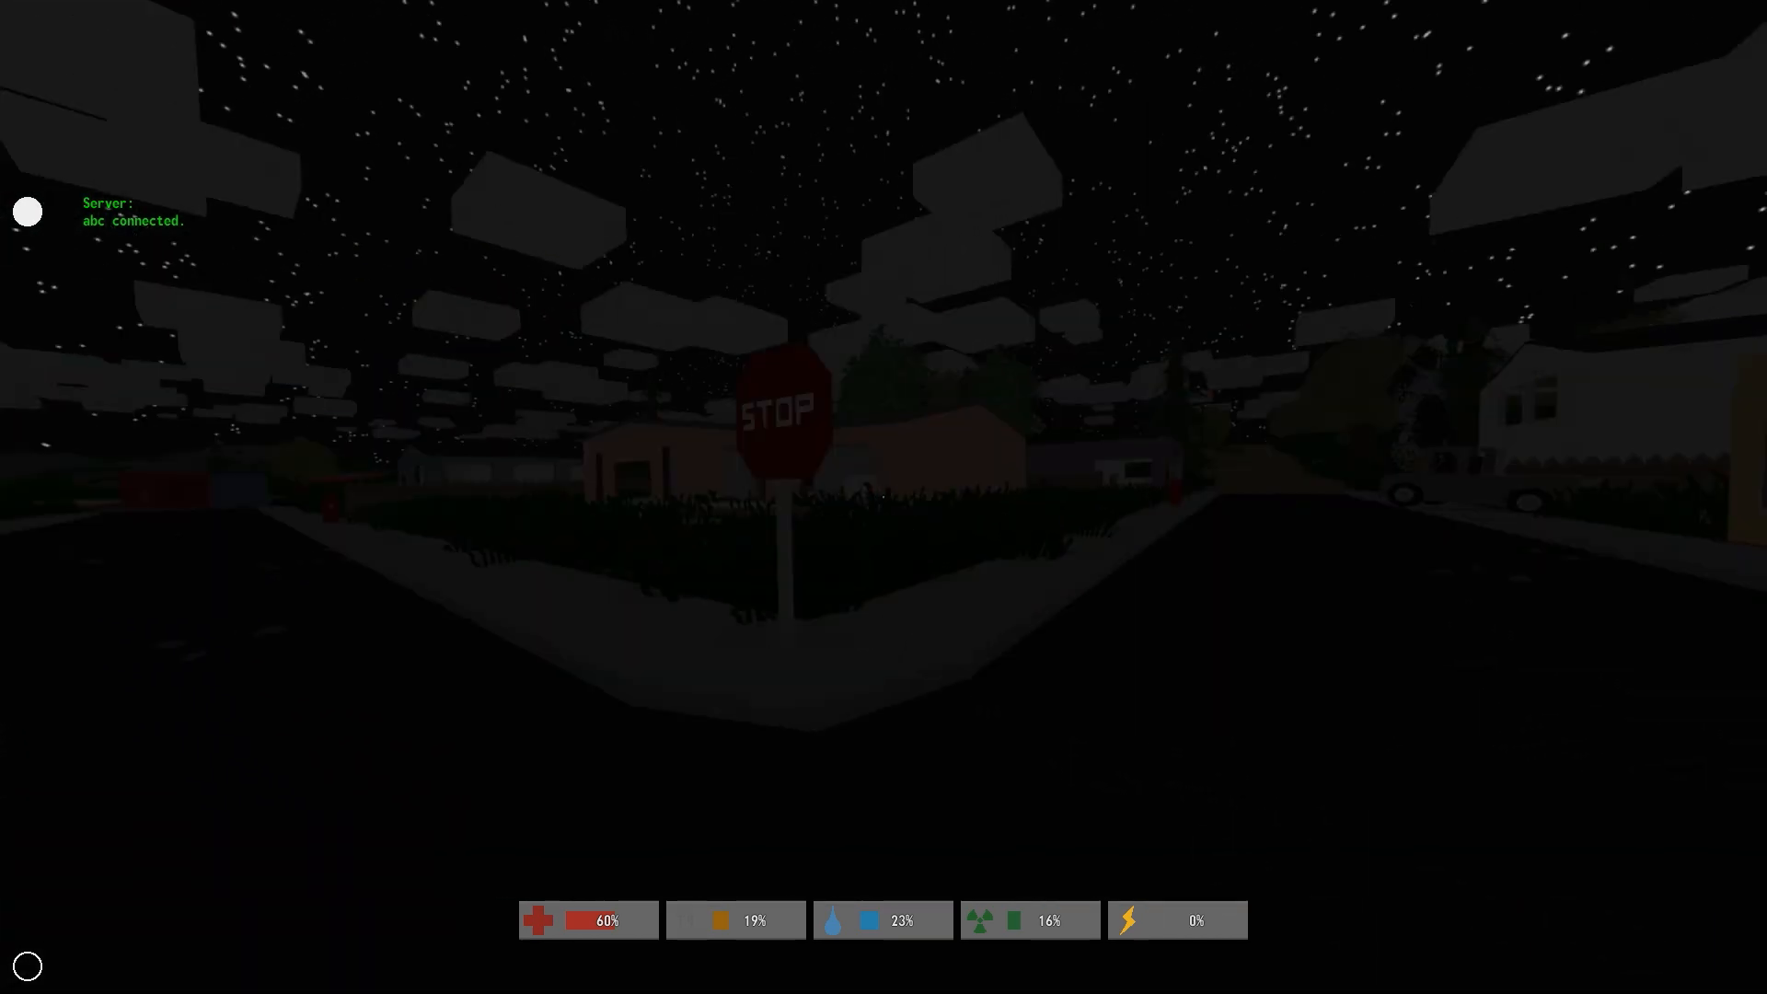
mouse_move(883, 497)
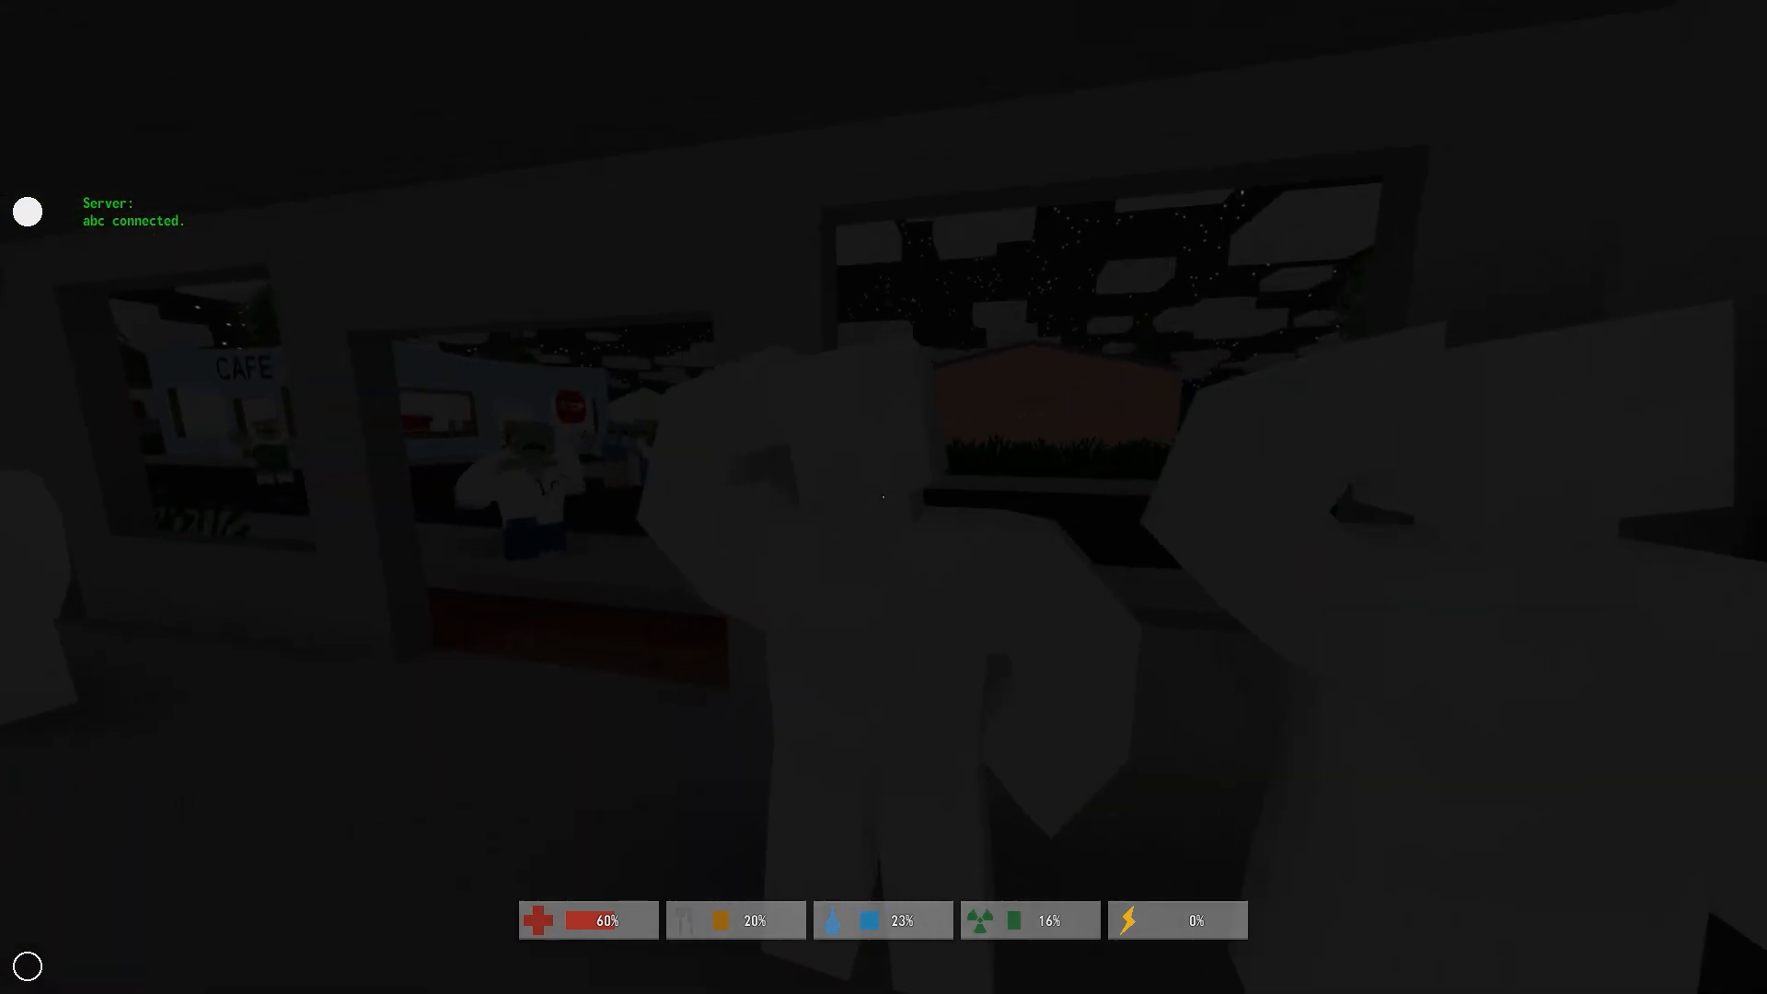
mouse_move(883, 497)
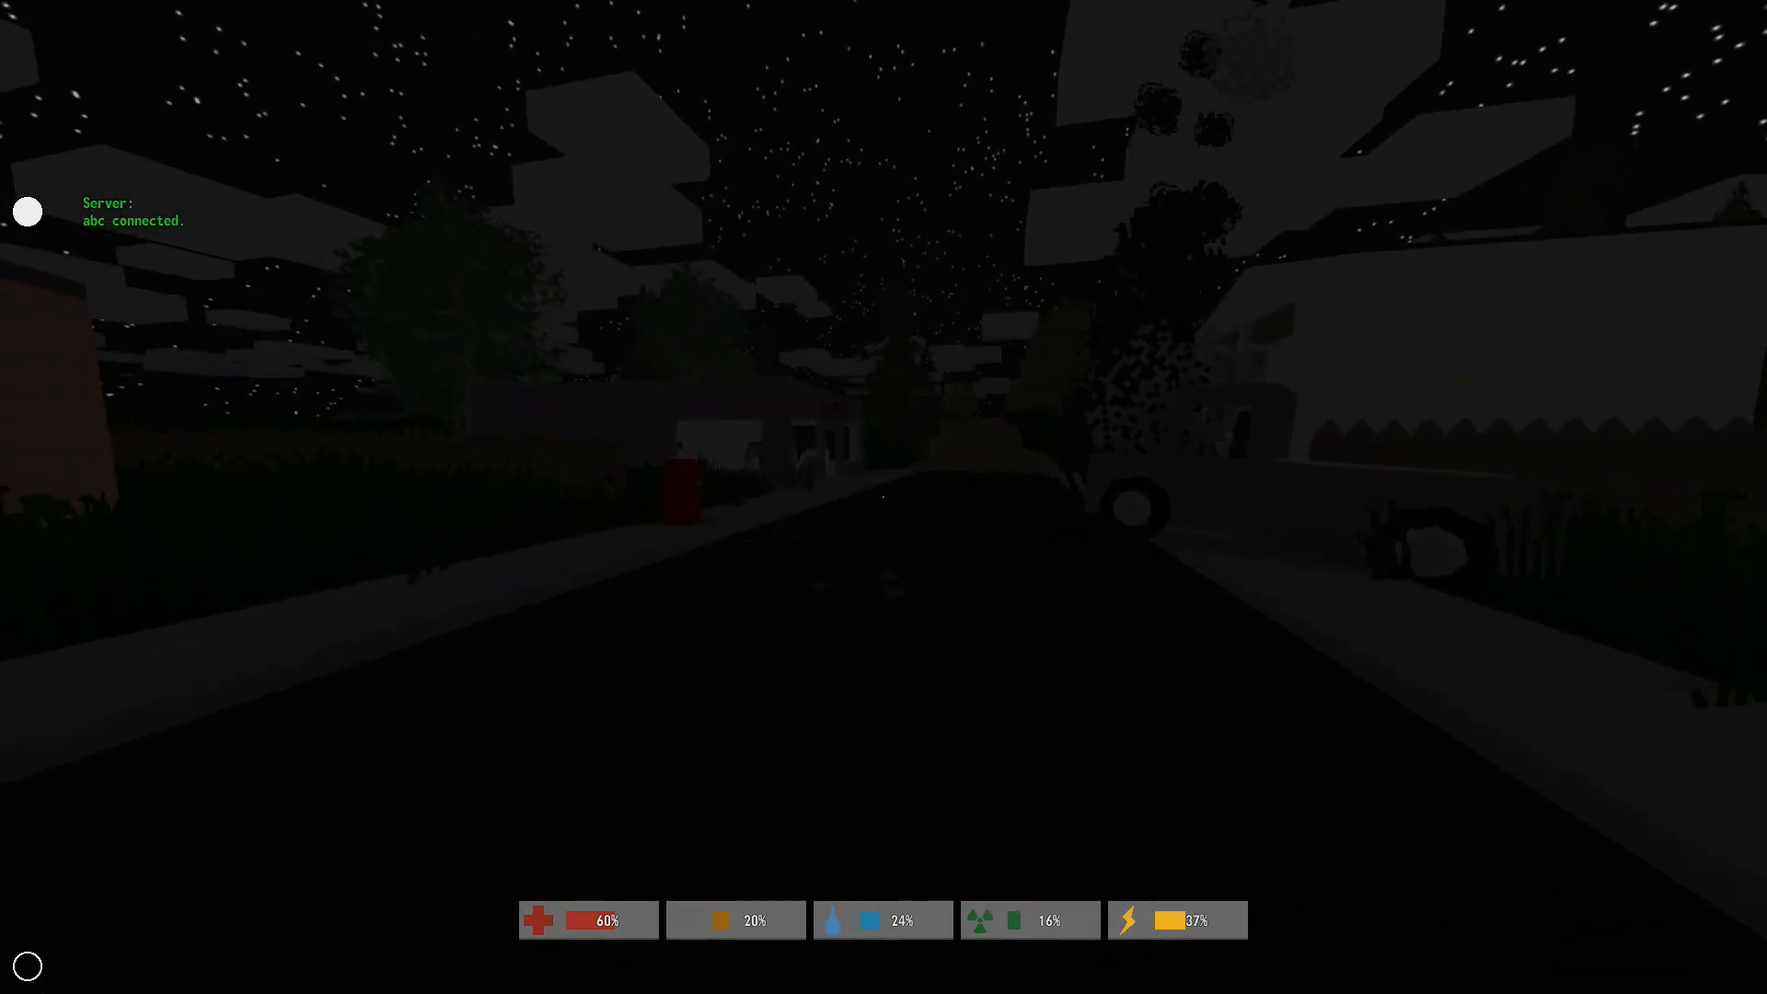
mouse_move(883, 497)
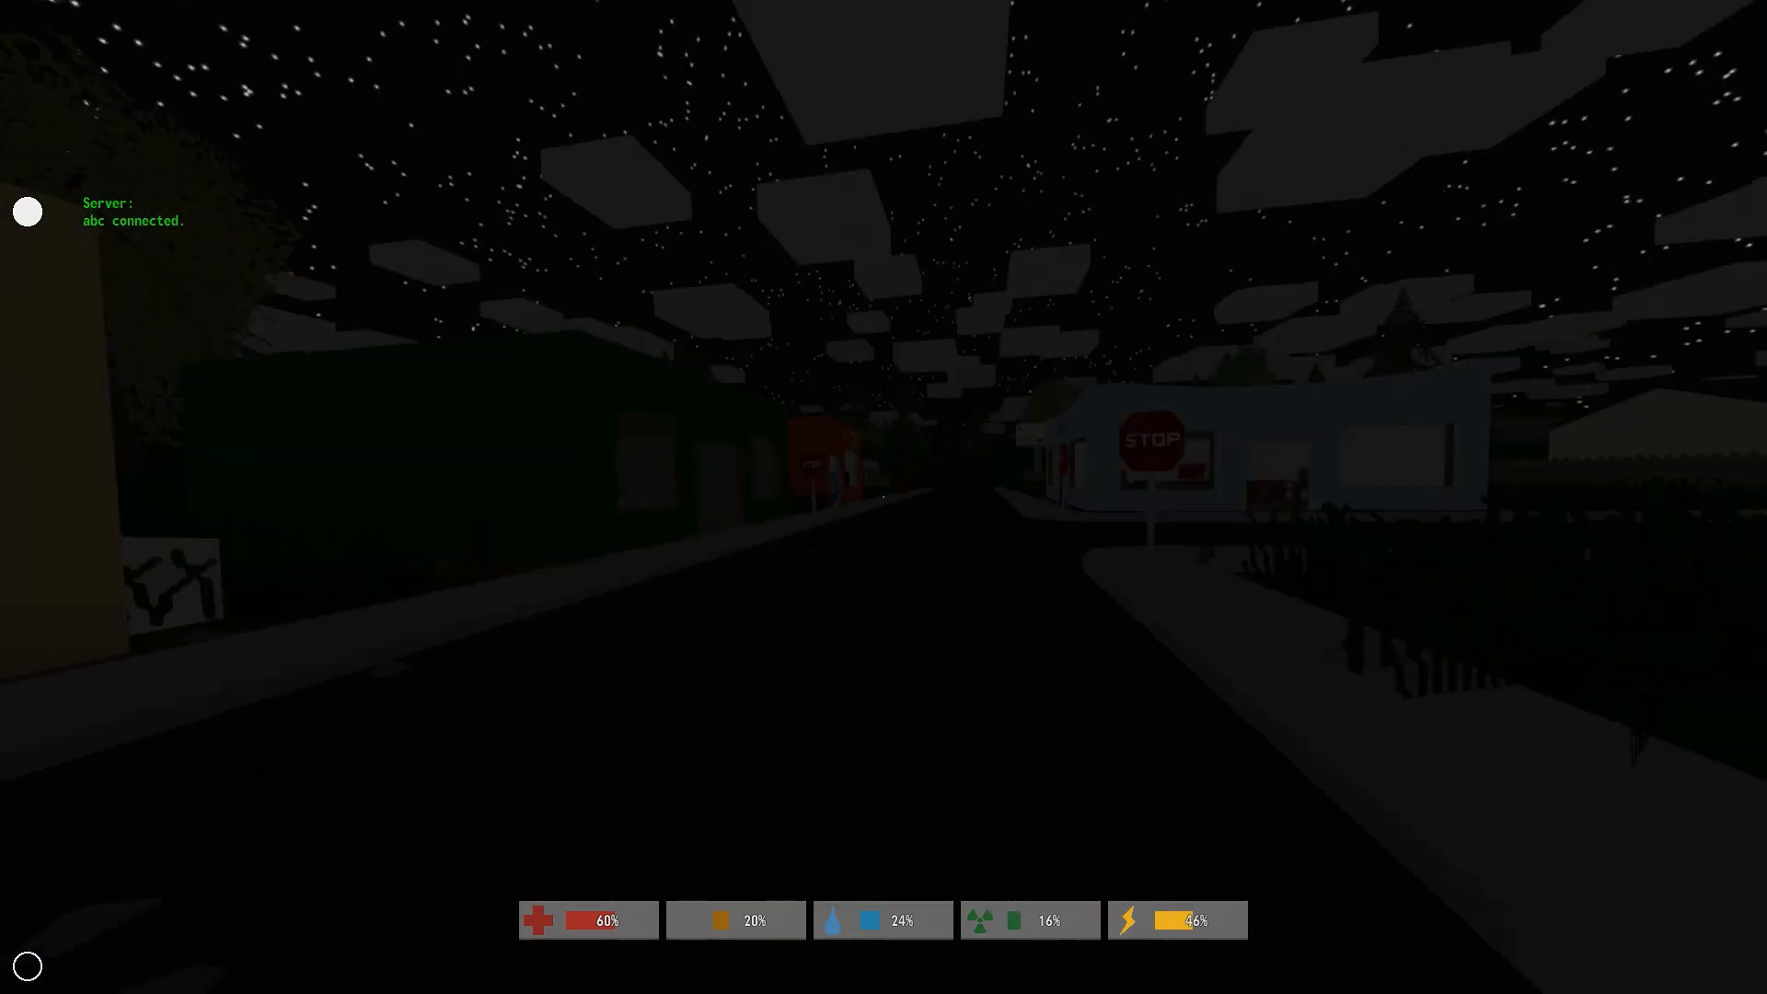
mouse_move(883, 497)
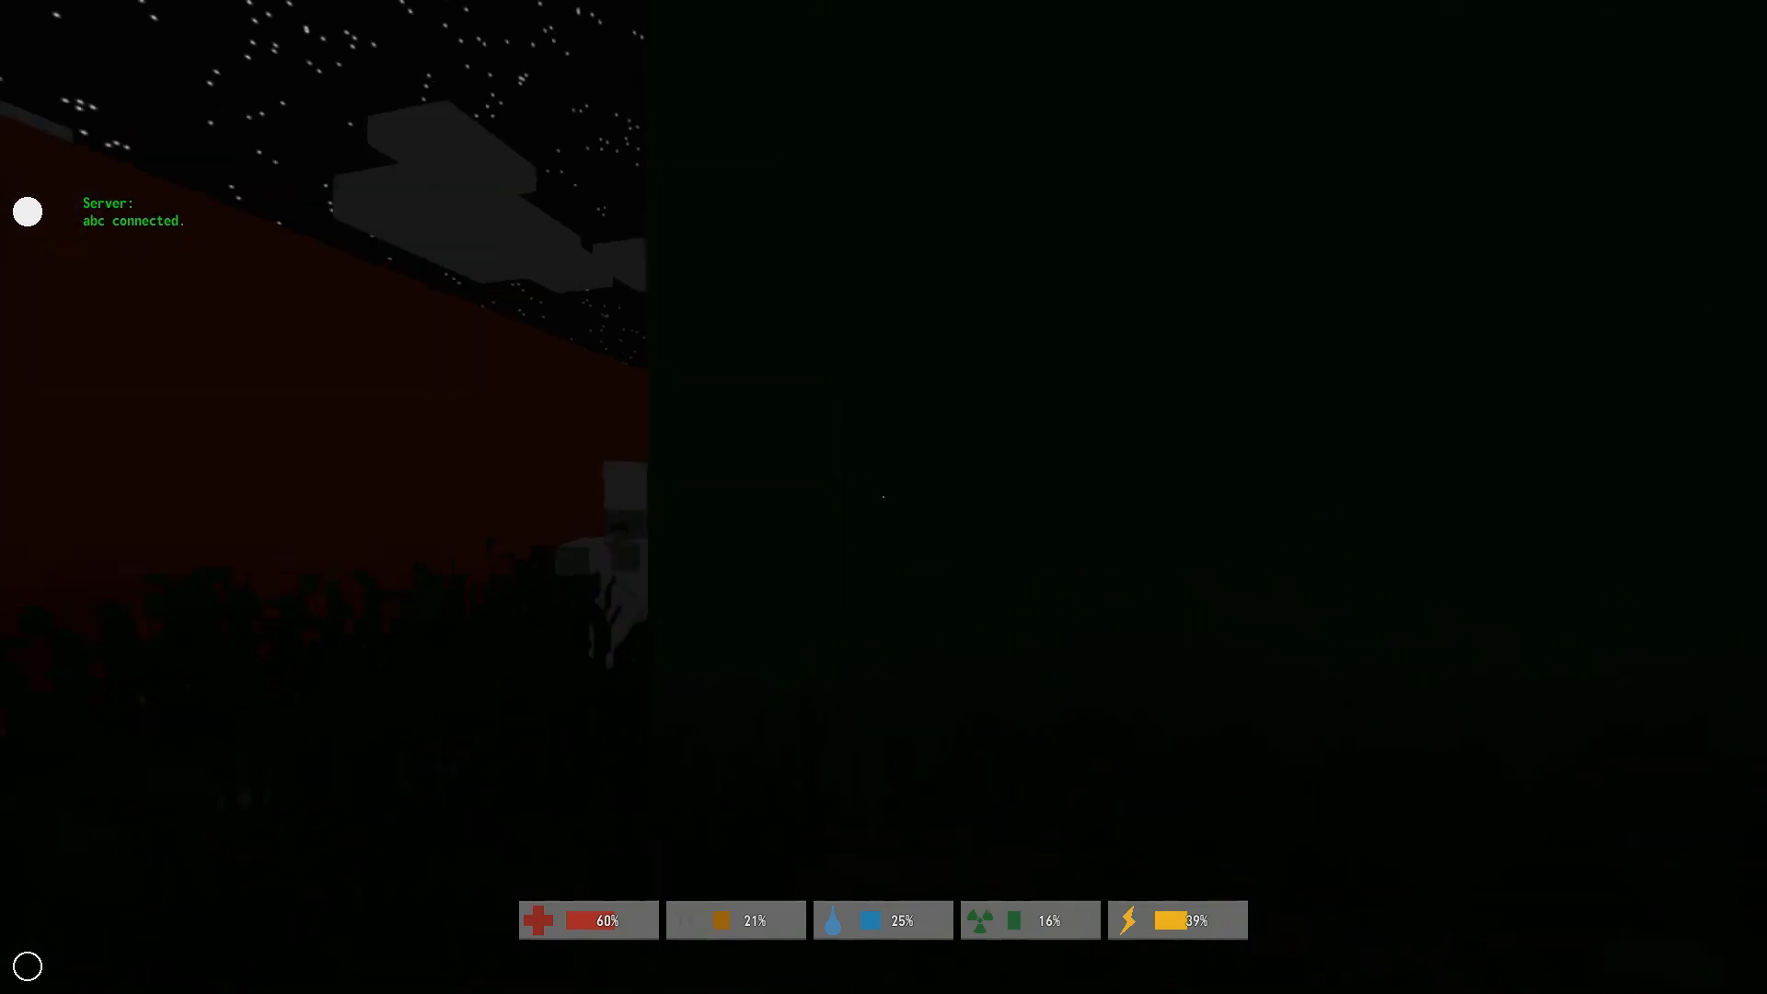
mouse_move(880, 495)
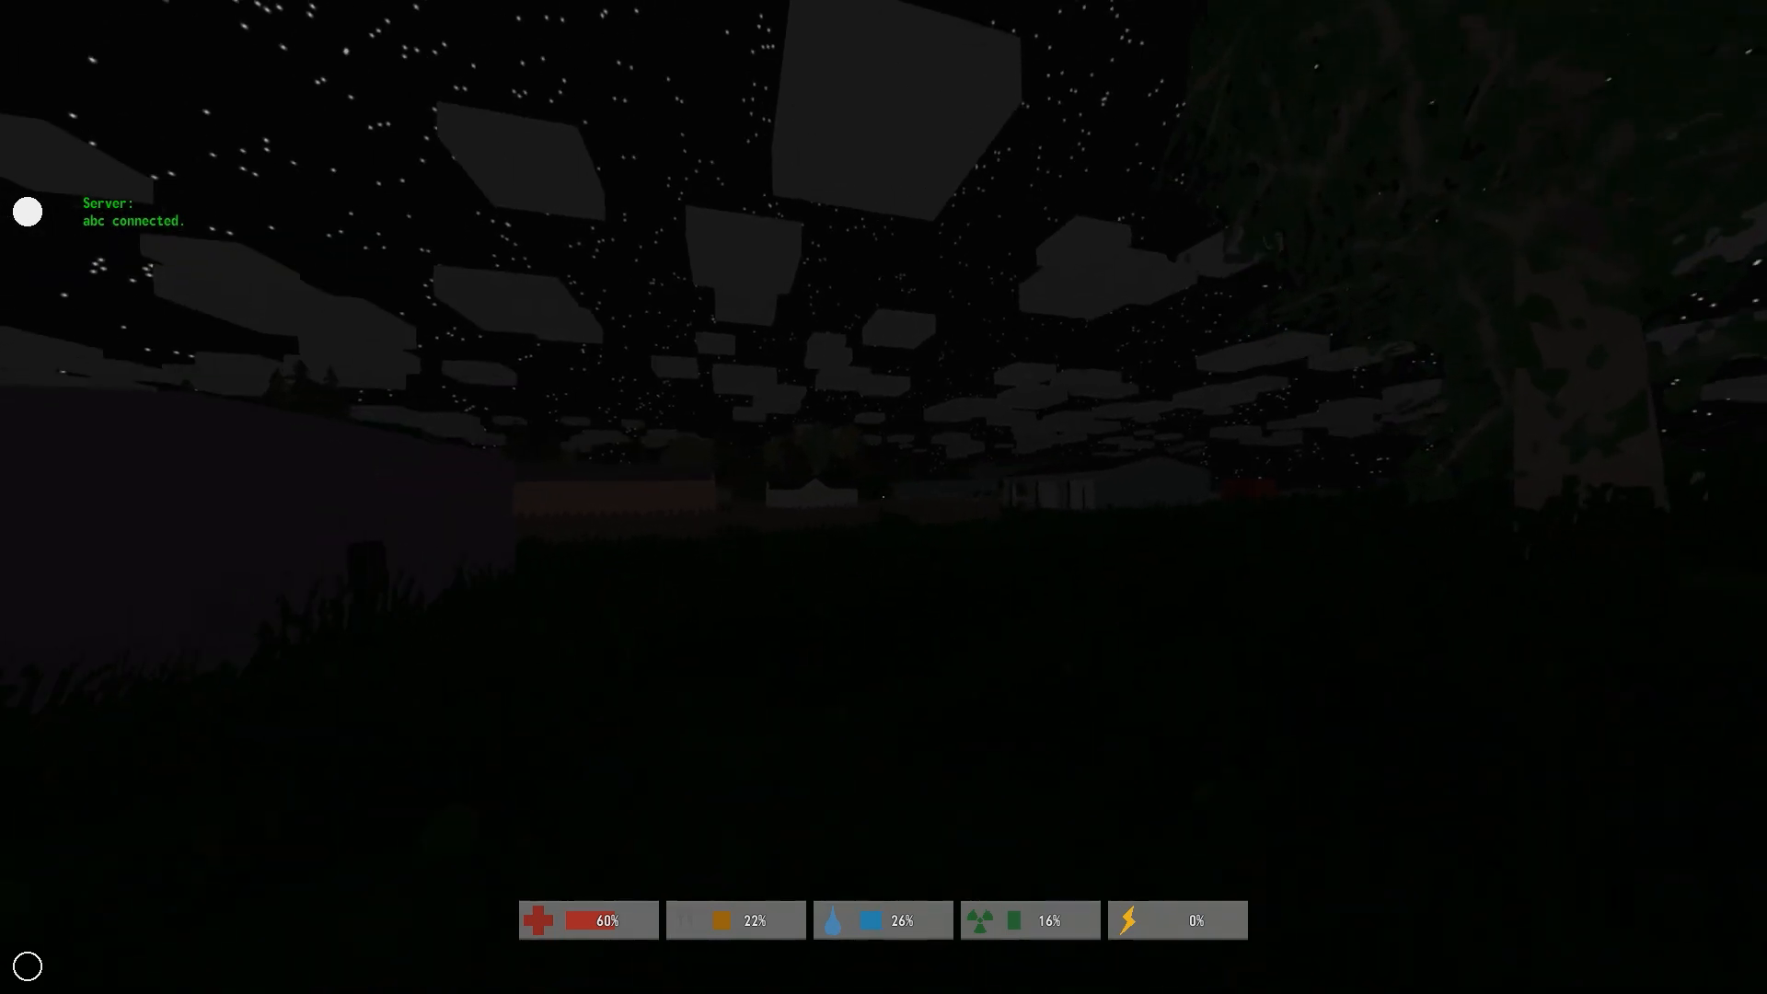
mouse_move(883, 497)
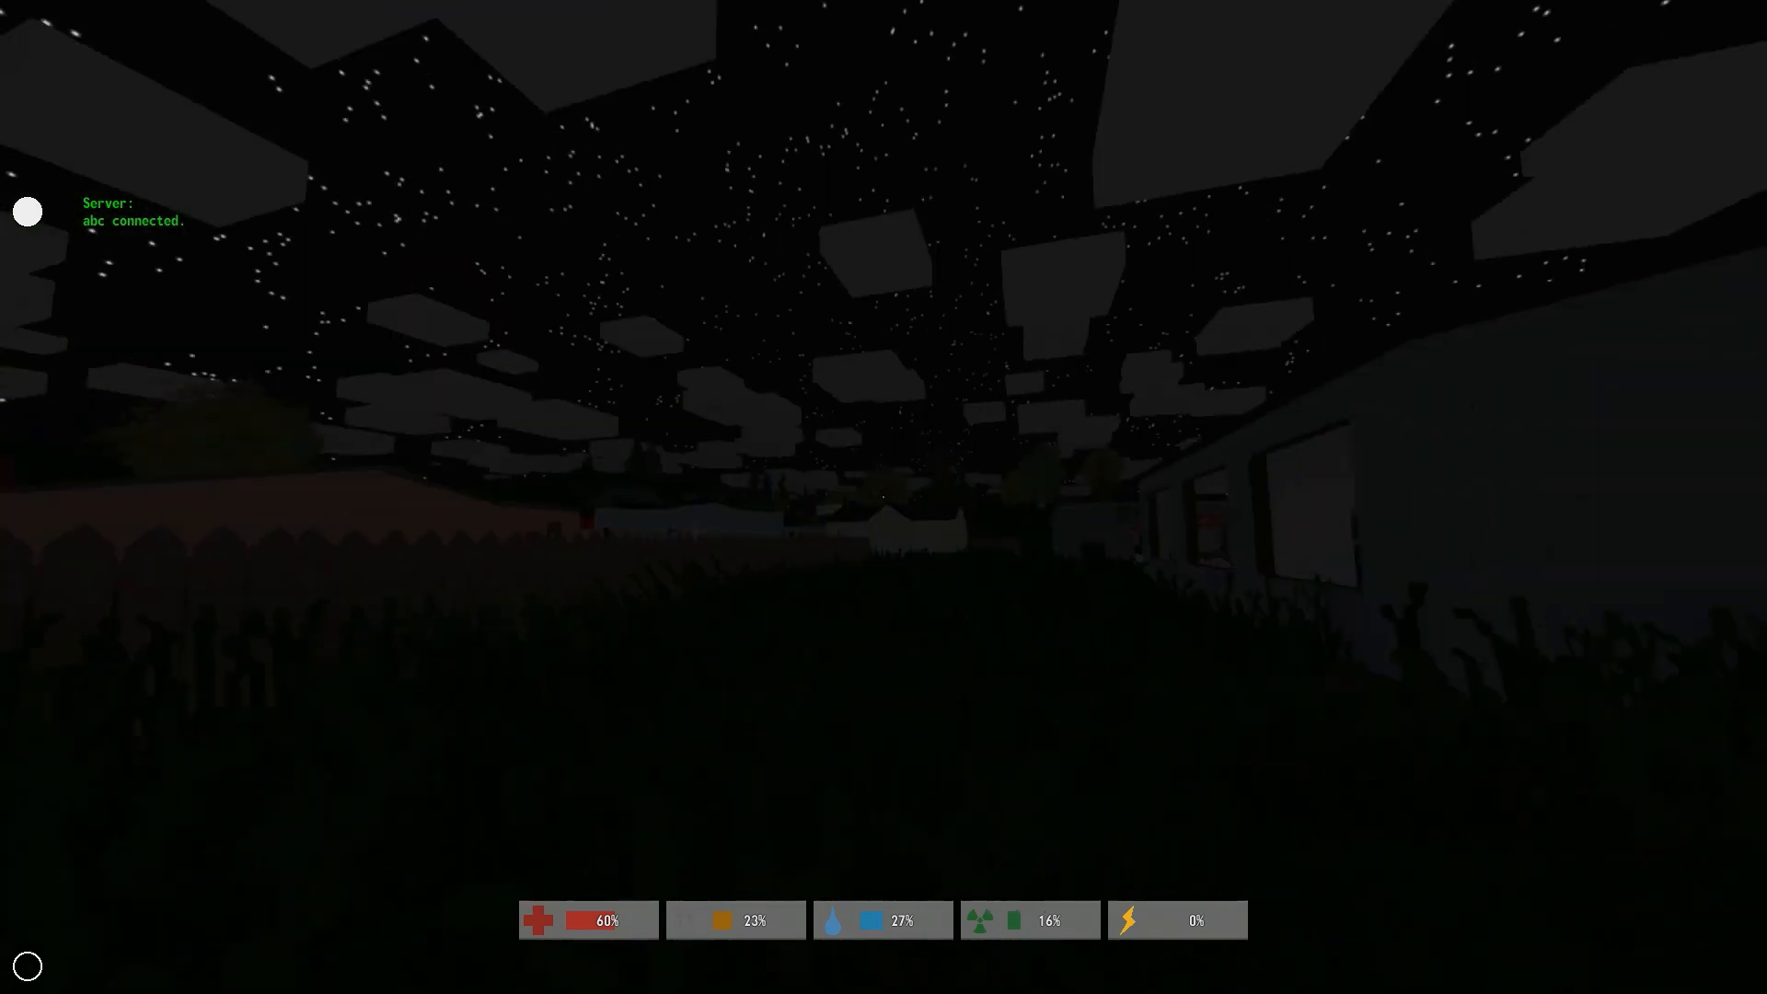
mouse_move(884, 497)
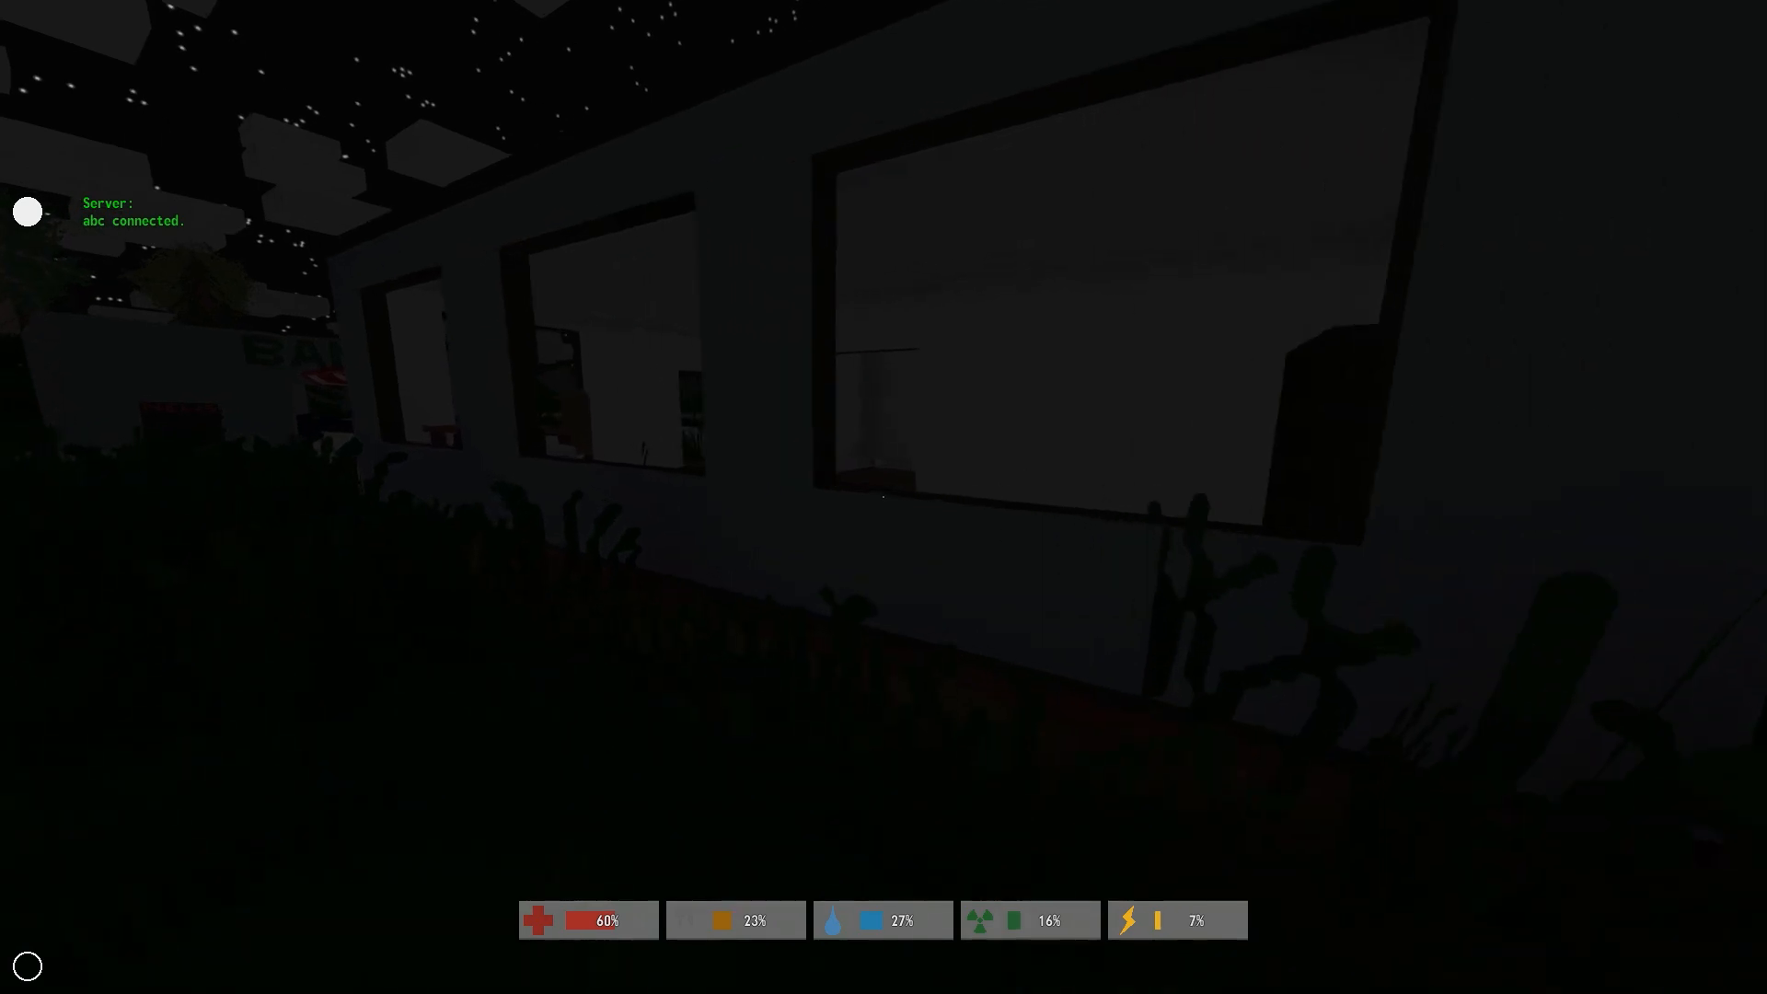
mouse_move(884, 497)
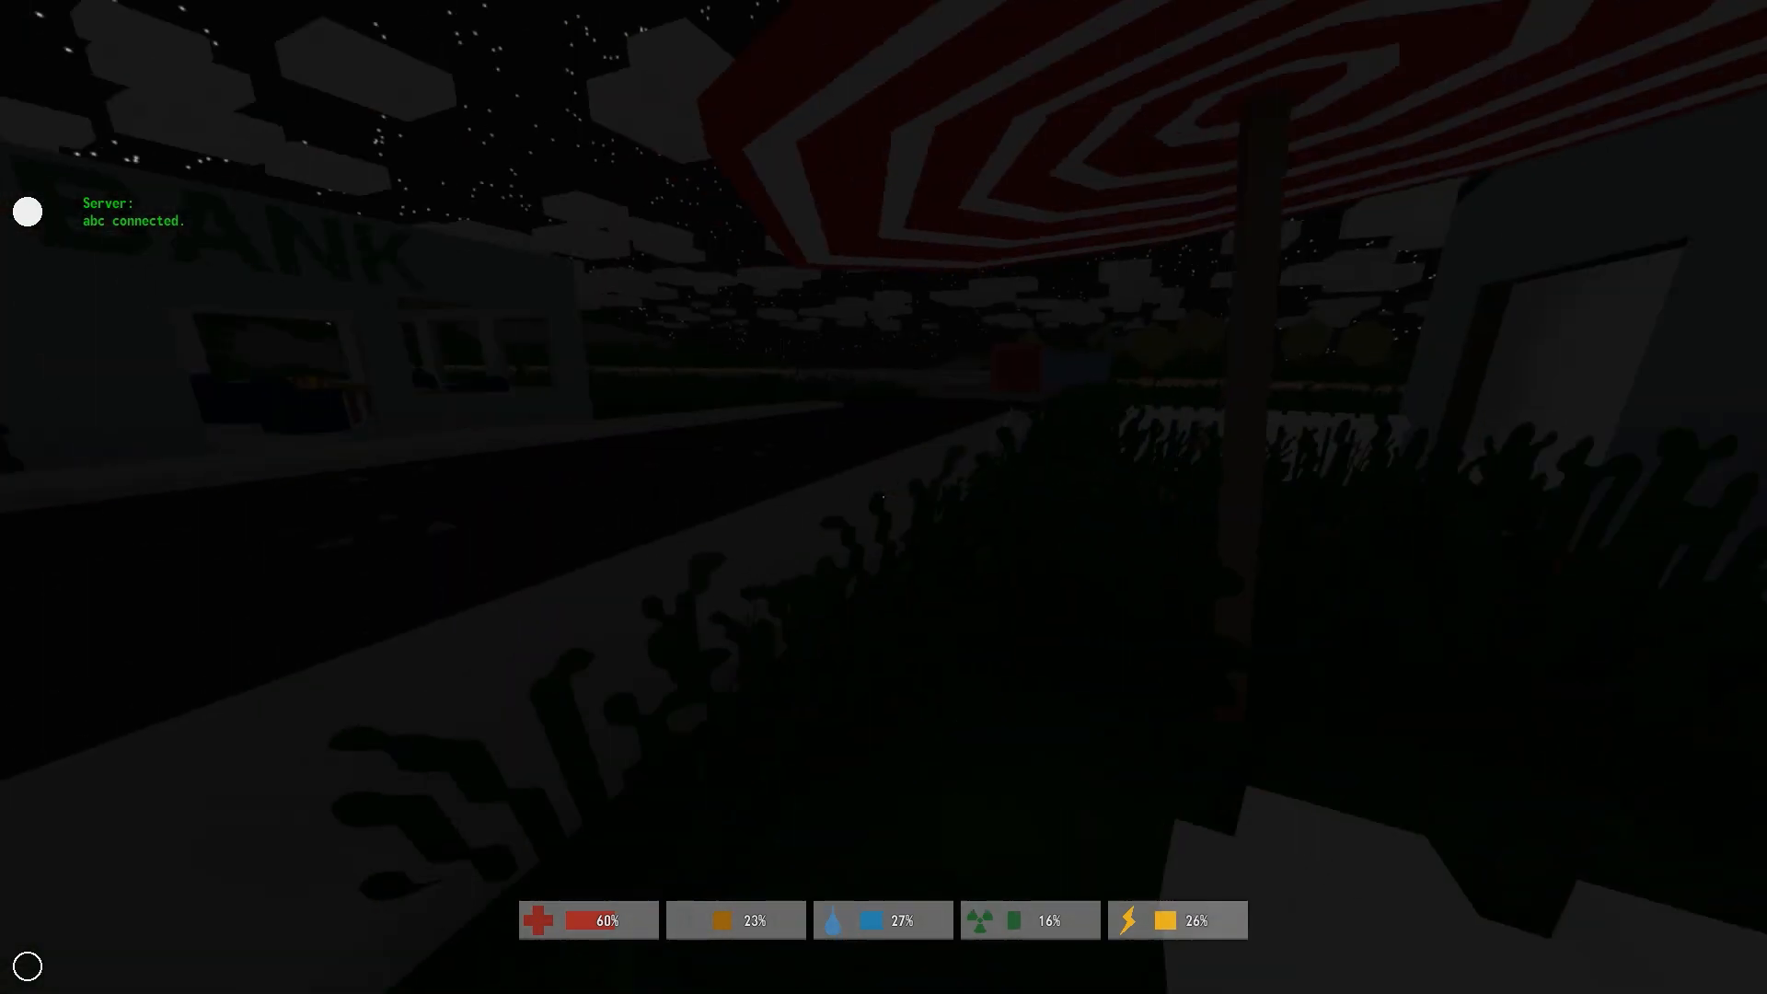
mouse_move(884, 497)
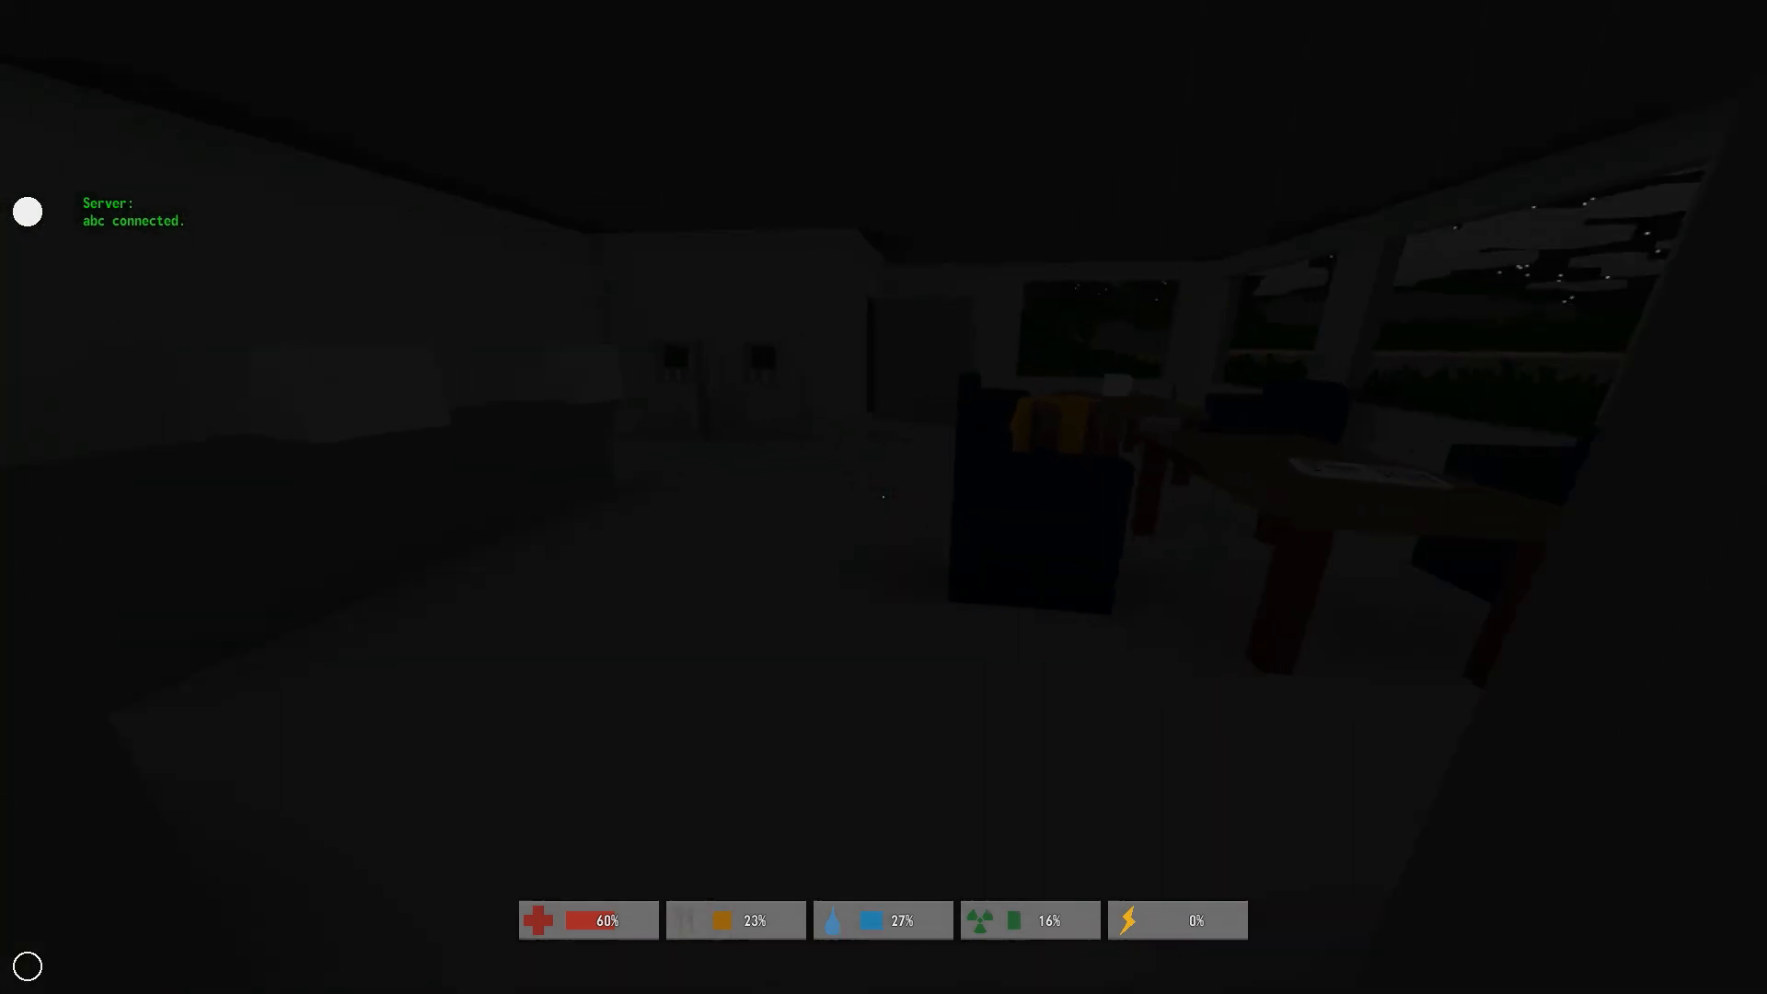
mouse_move(884, 473)
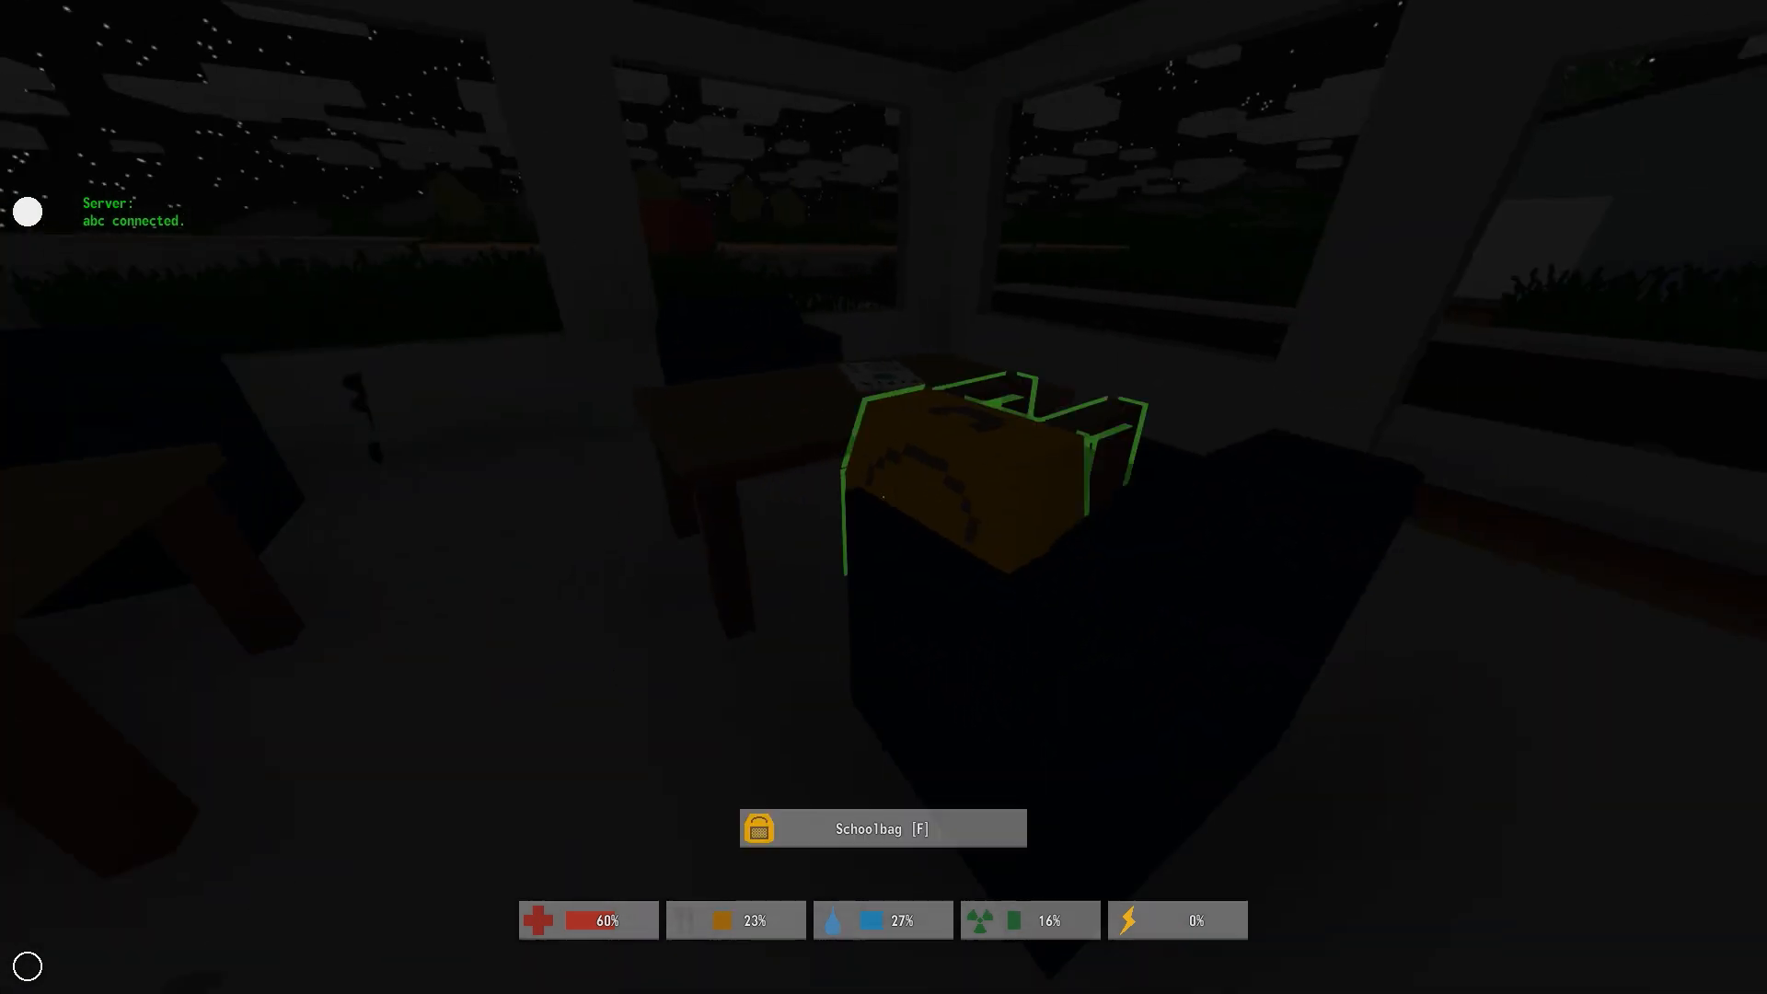
Try to pick up the Schoolbag, which fails for lack of inventory space
key(f)
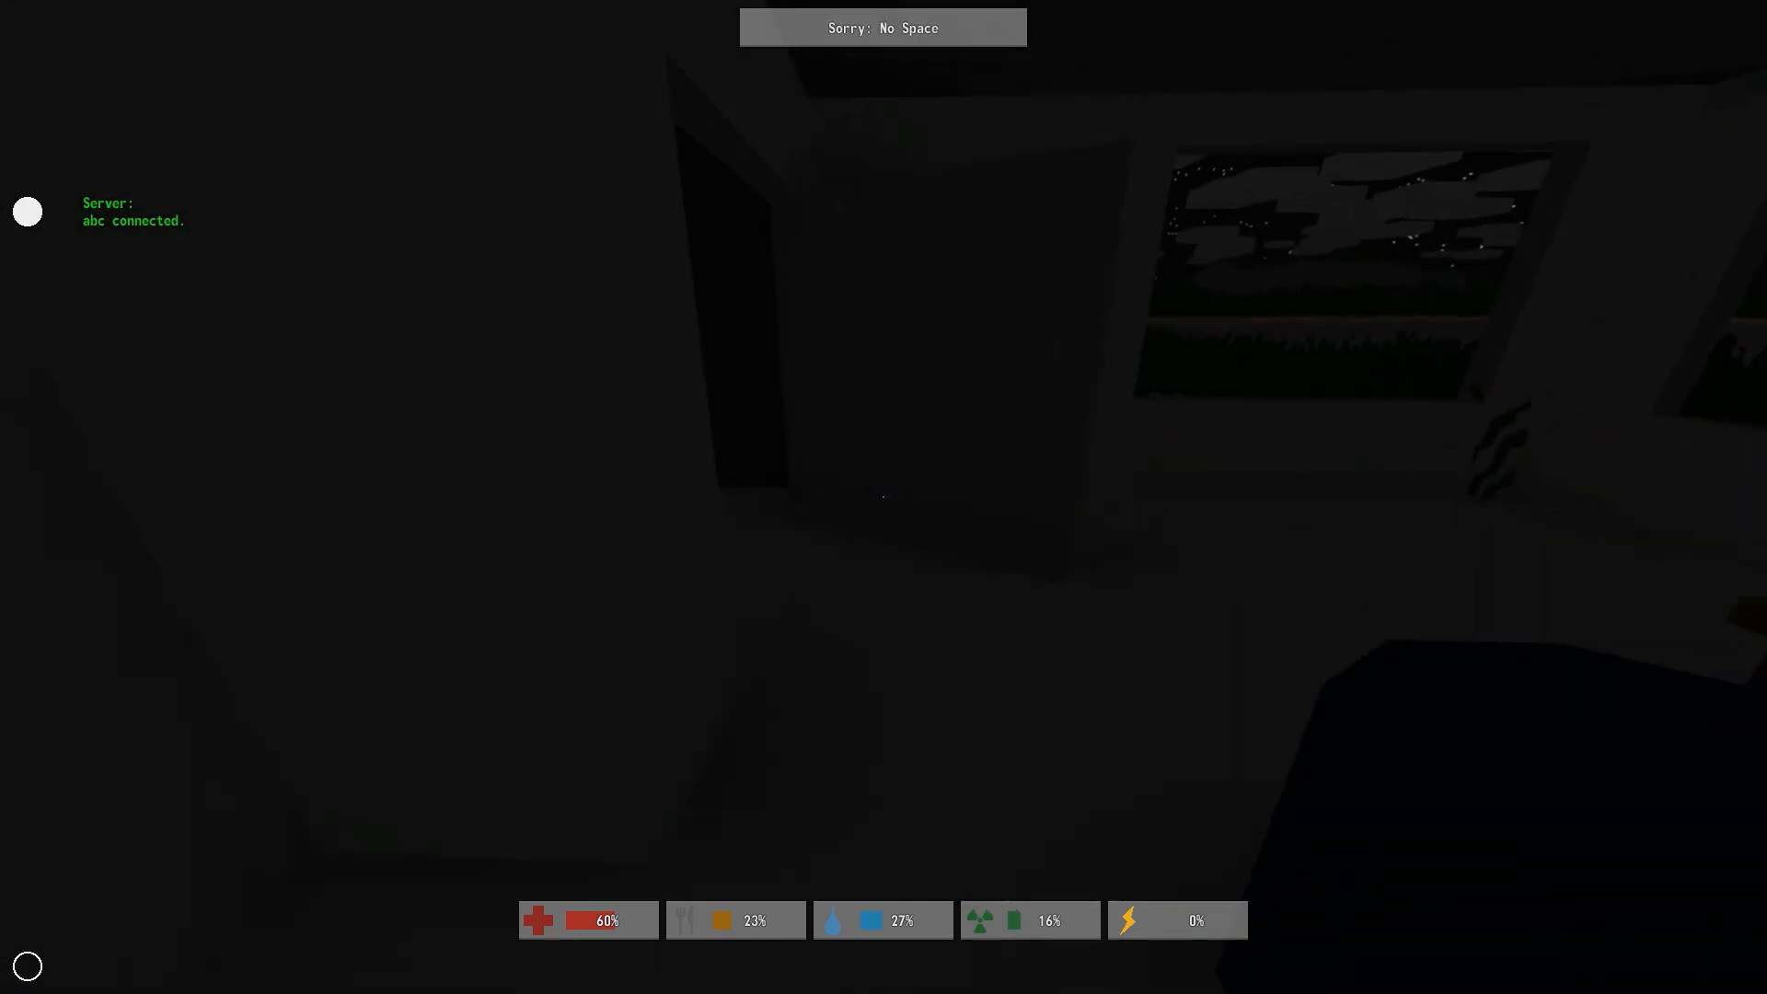
mouse_move(883, 497)
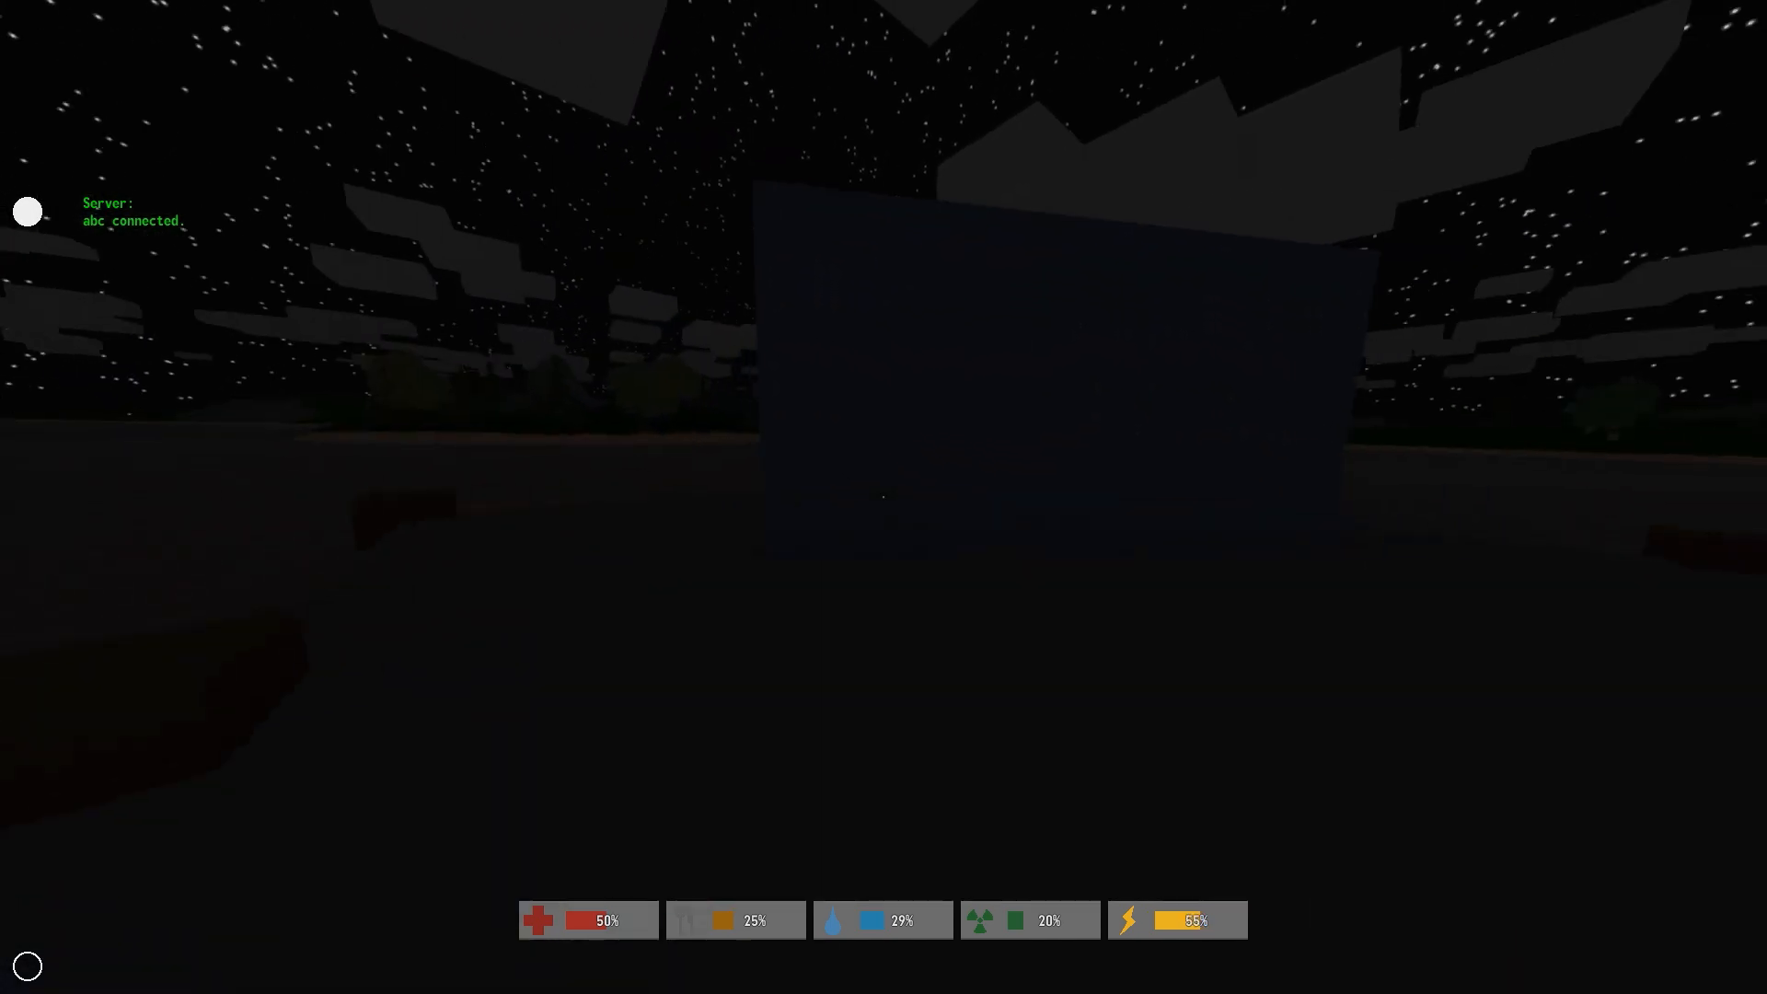
mouse_move(884, 497)
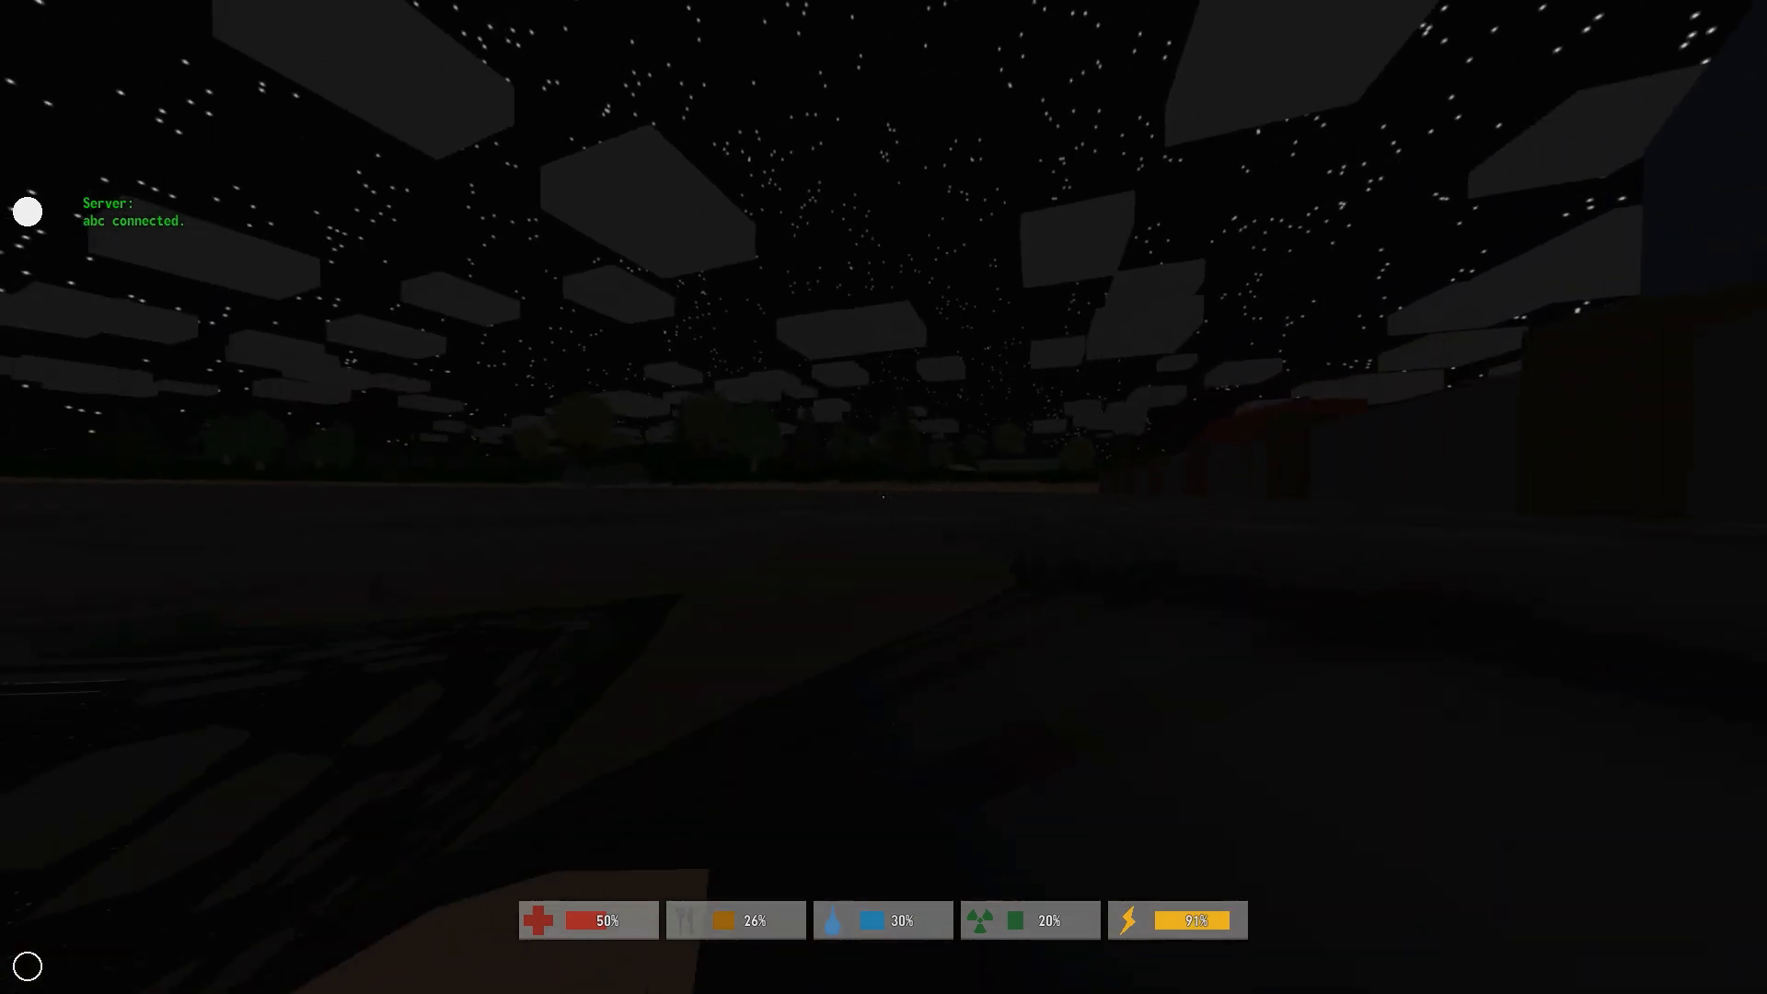
mouse_move(884, 497)
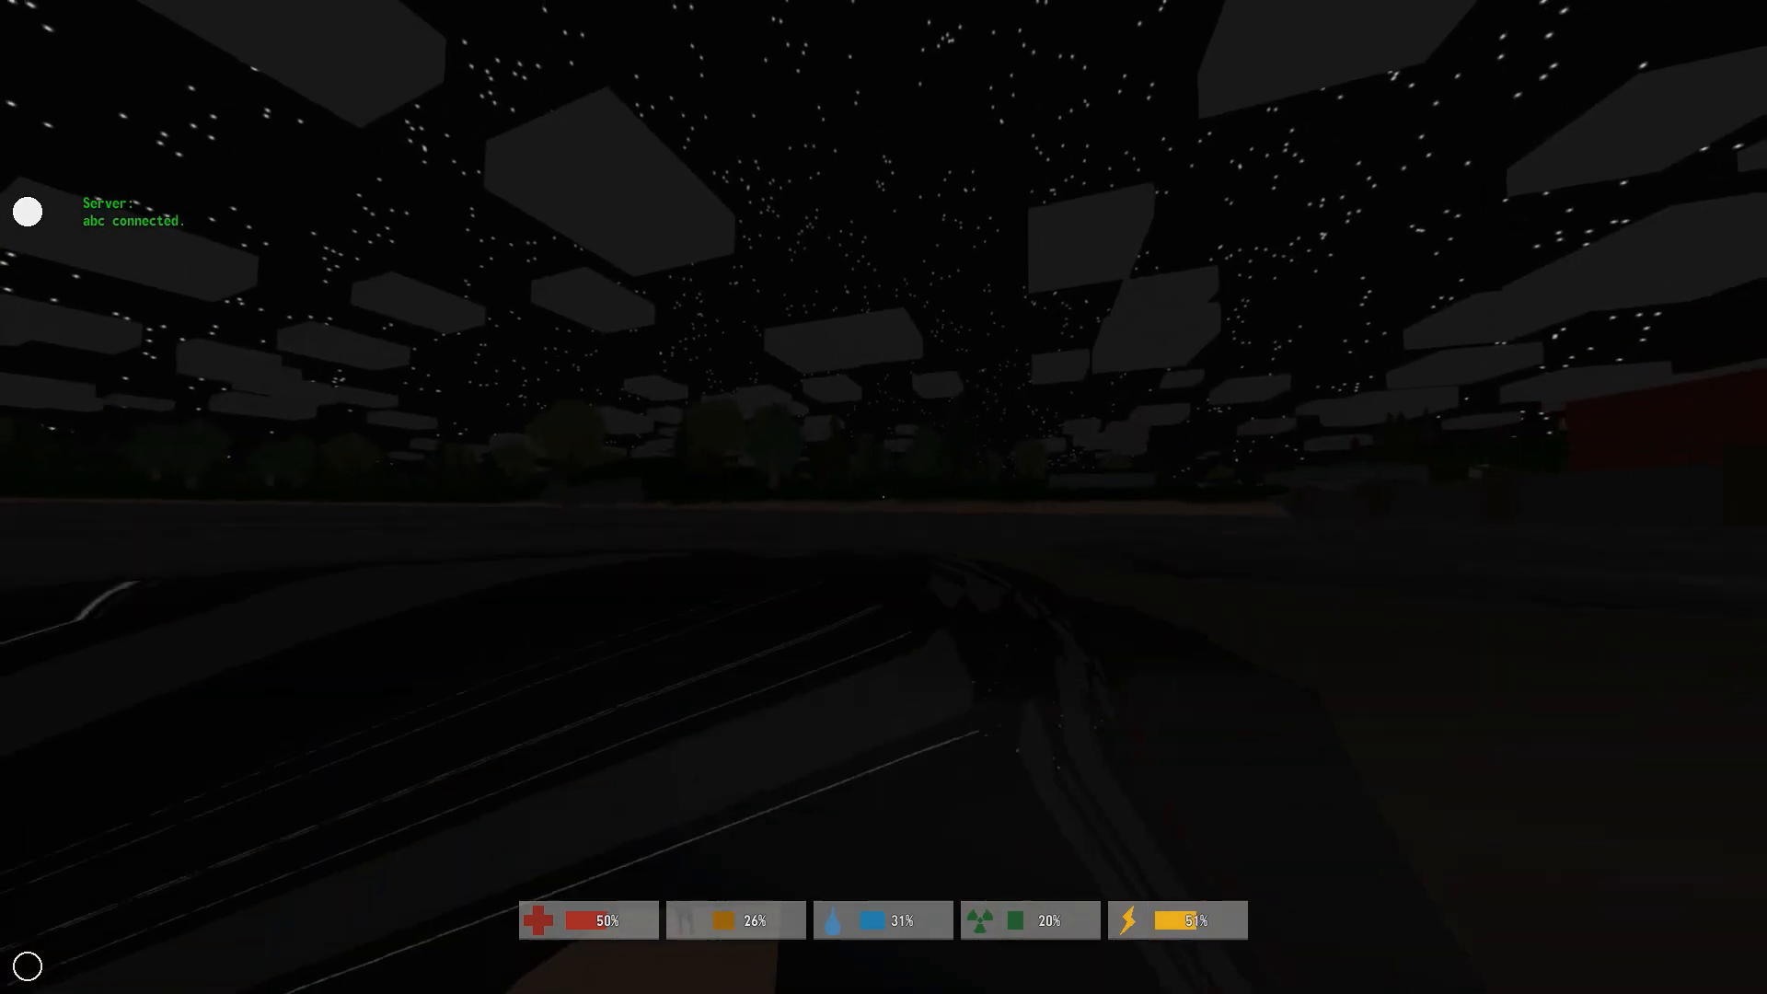
mouse_move(883, 497)
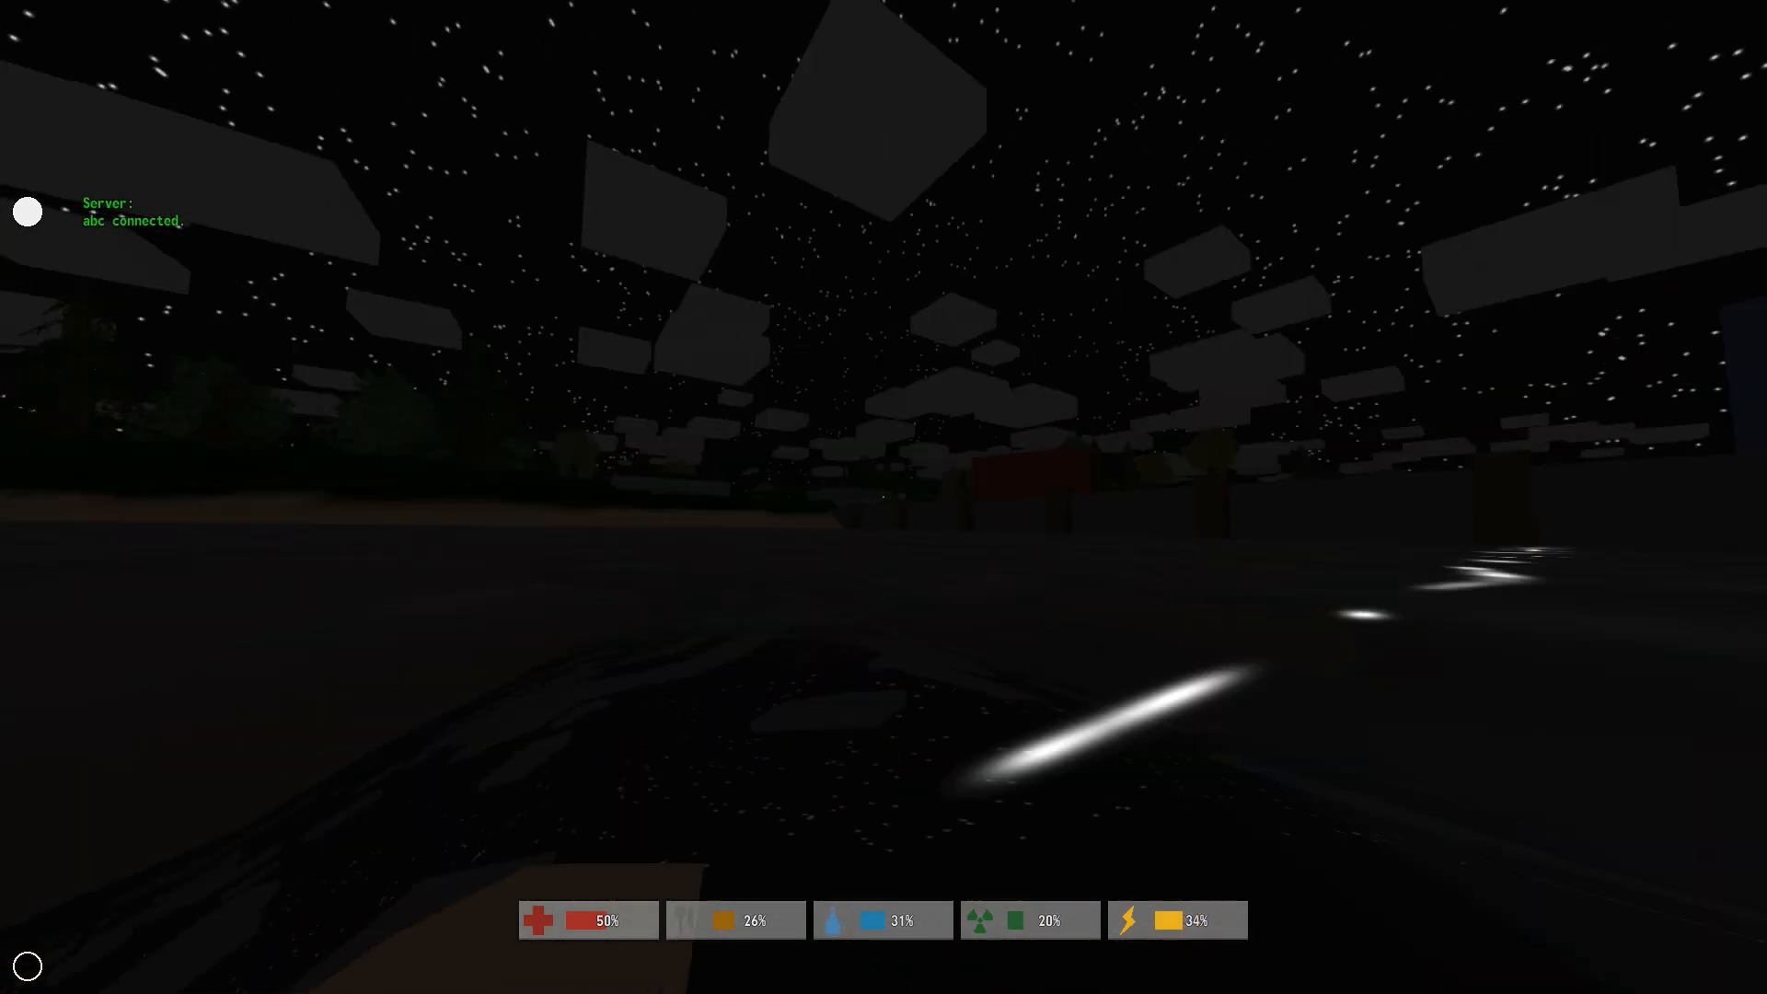
mouse_move(884, 497)
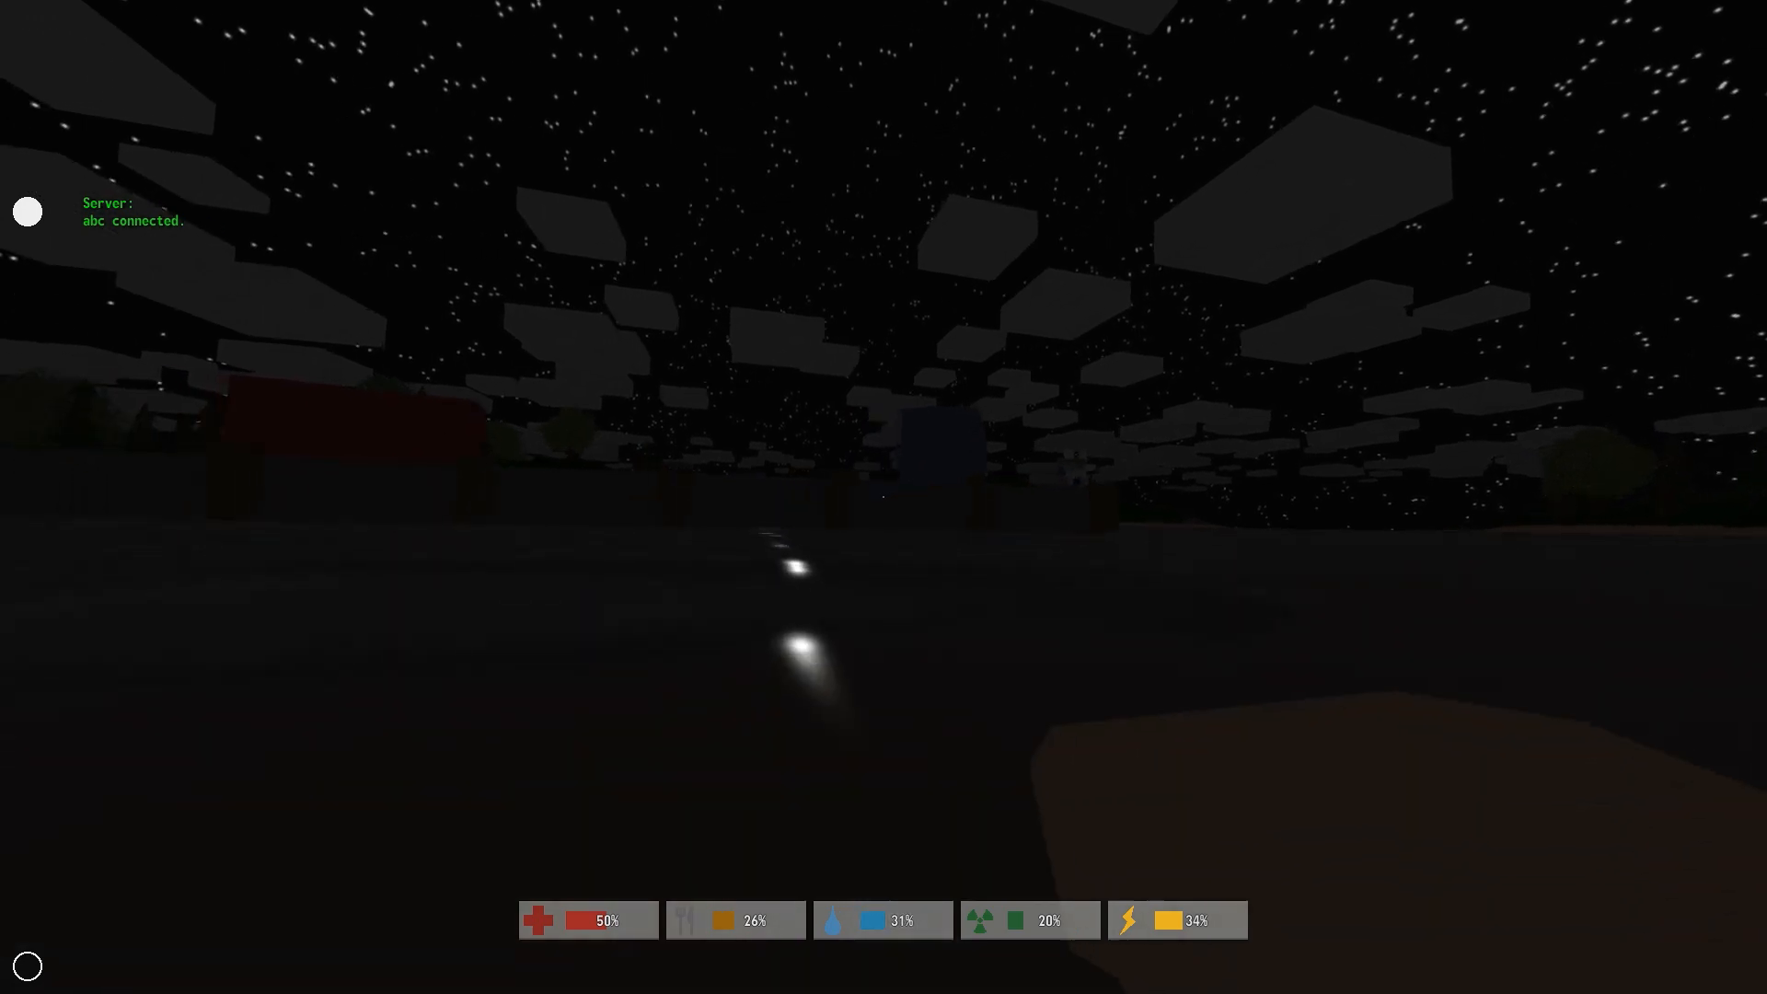
mouse_move(883, 497)
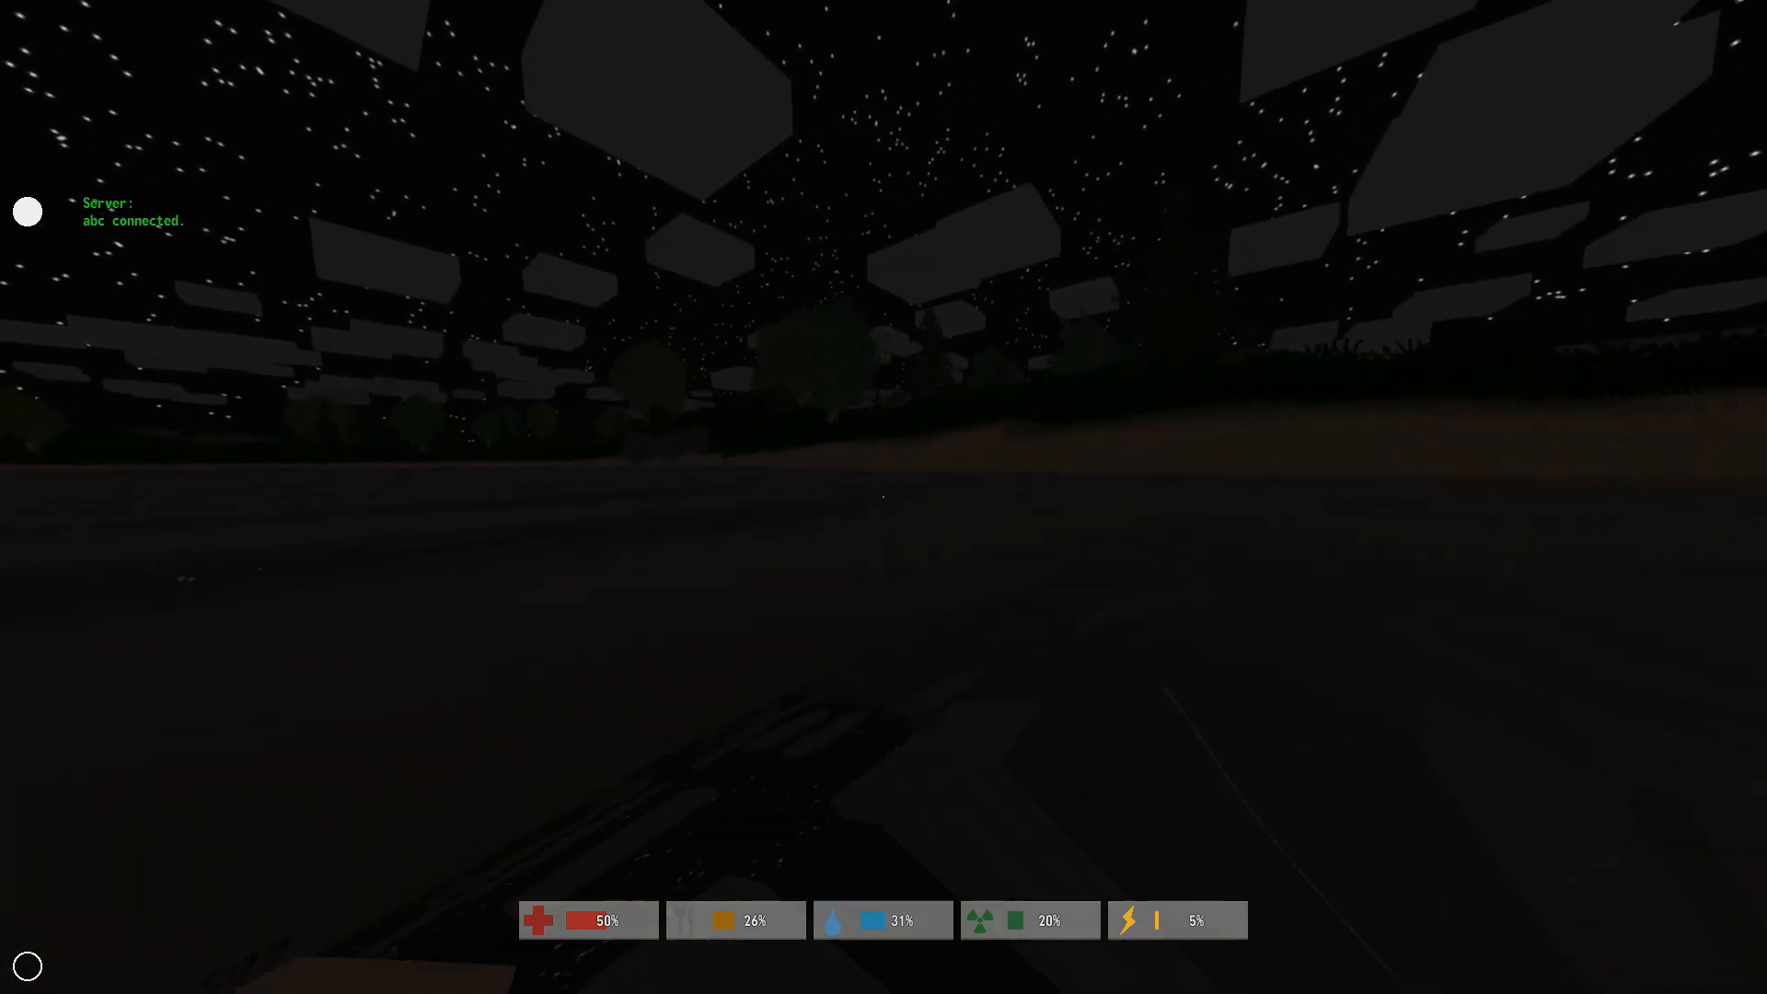
mouse_move(884, 497)
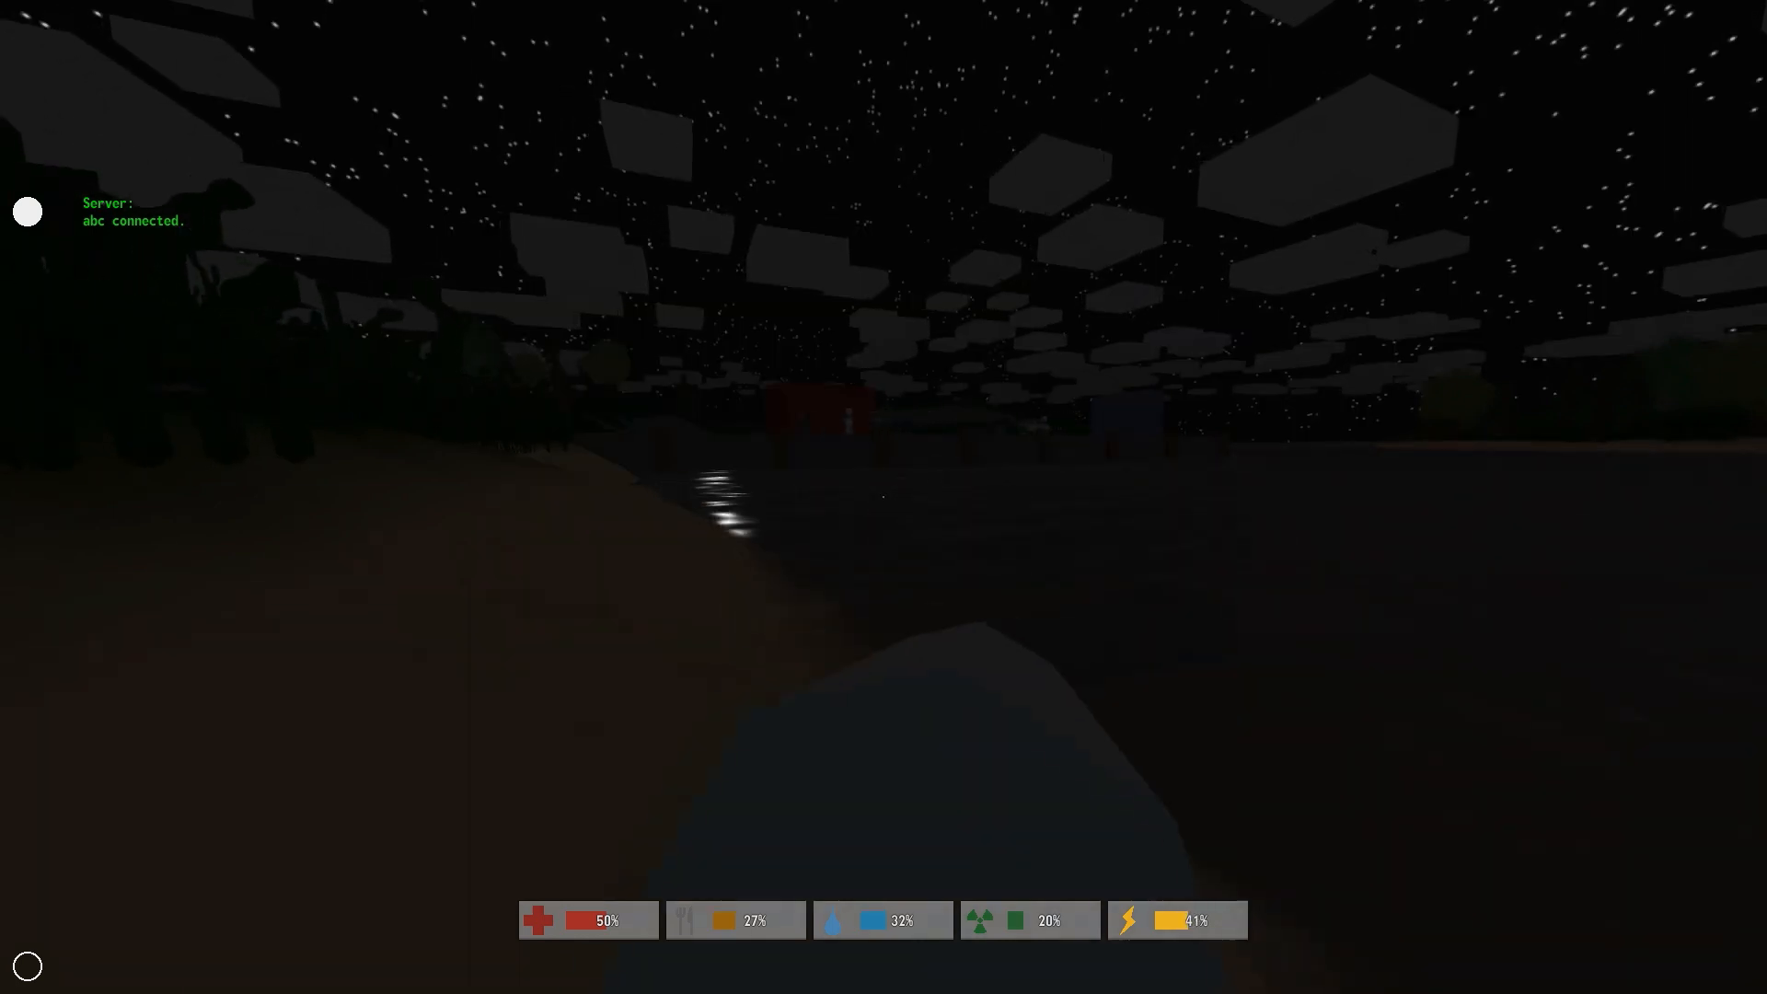
mouse_move(884, 497)
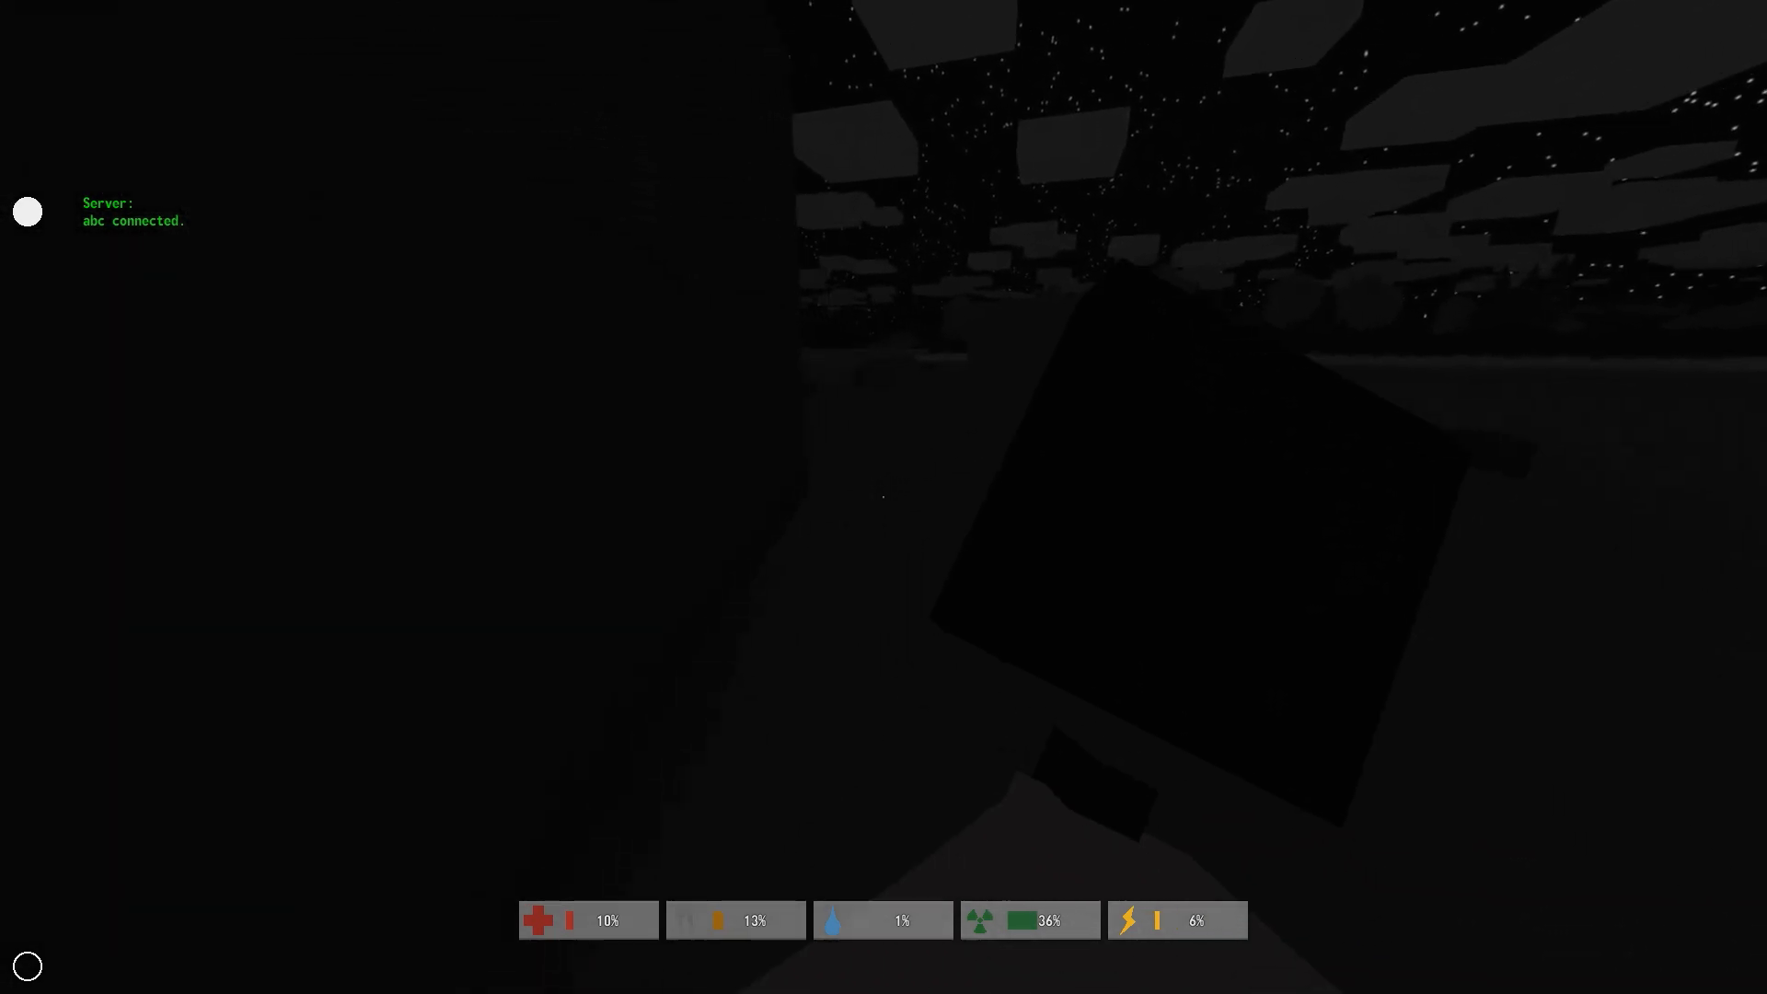
mouse_move(883, 498)
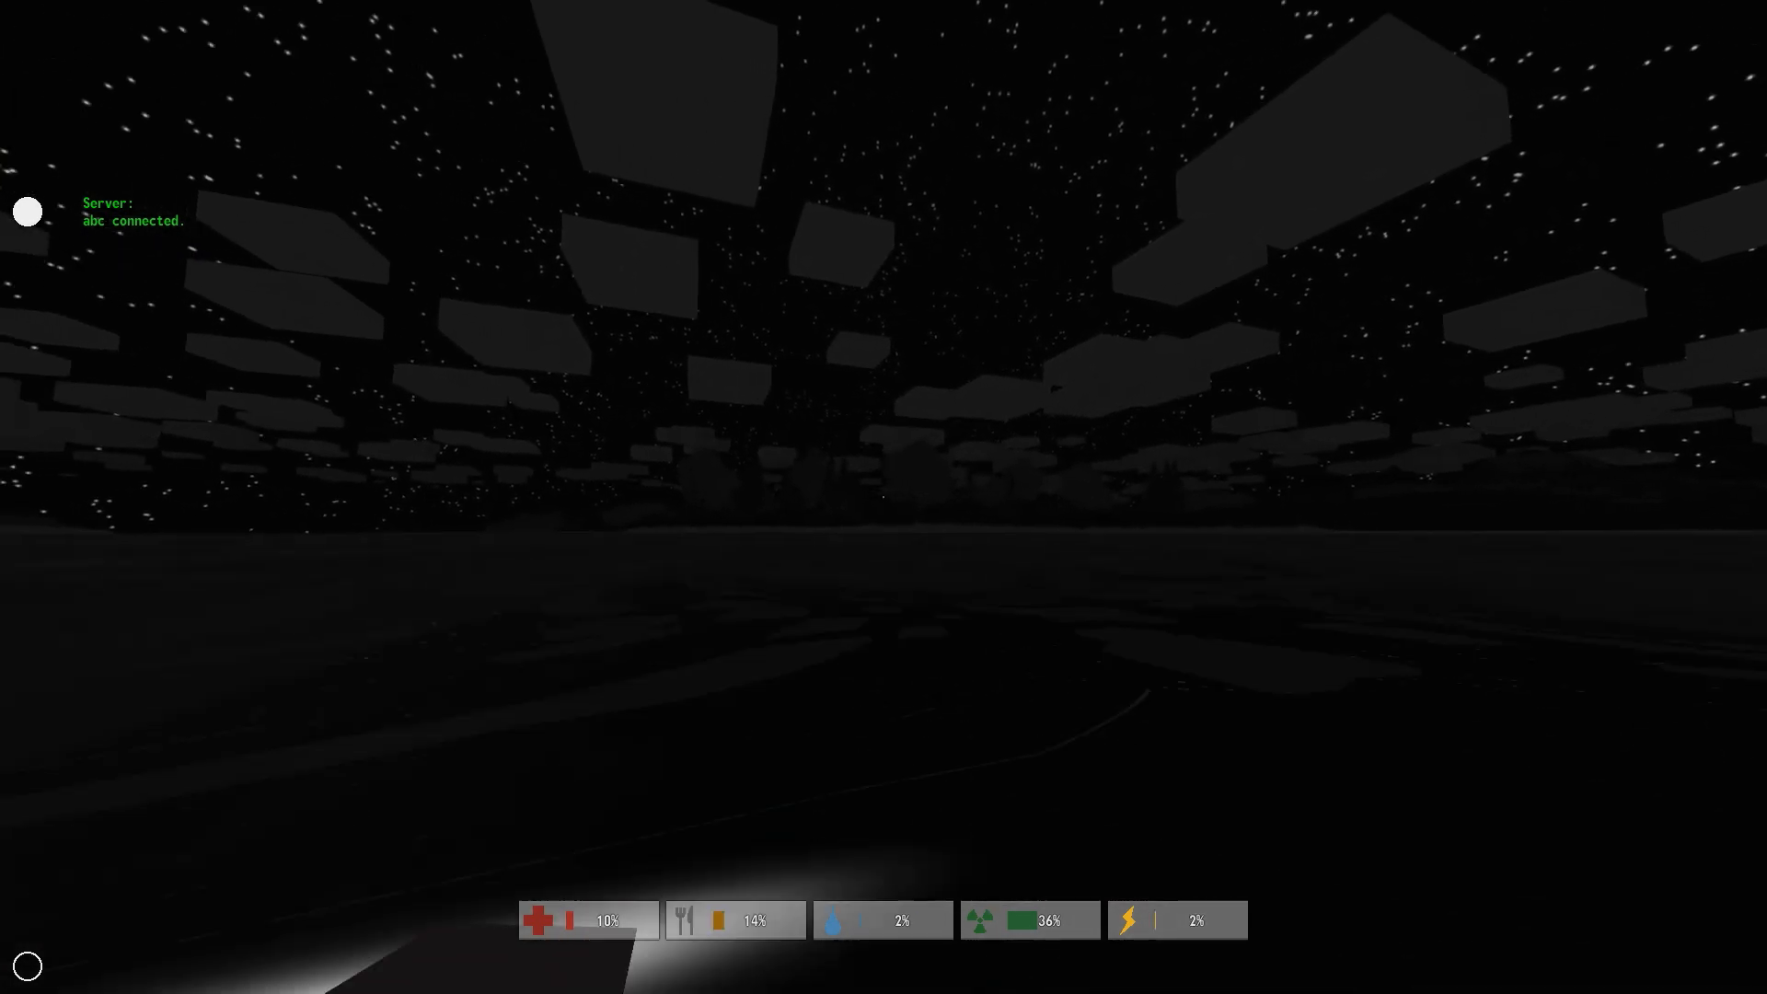
mouse_move(884, 497)
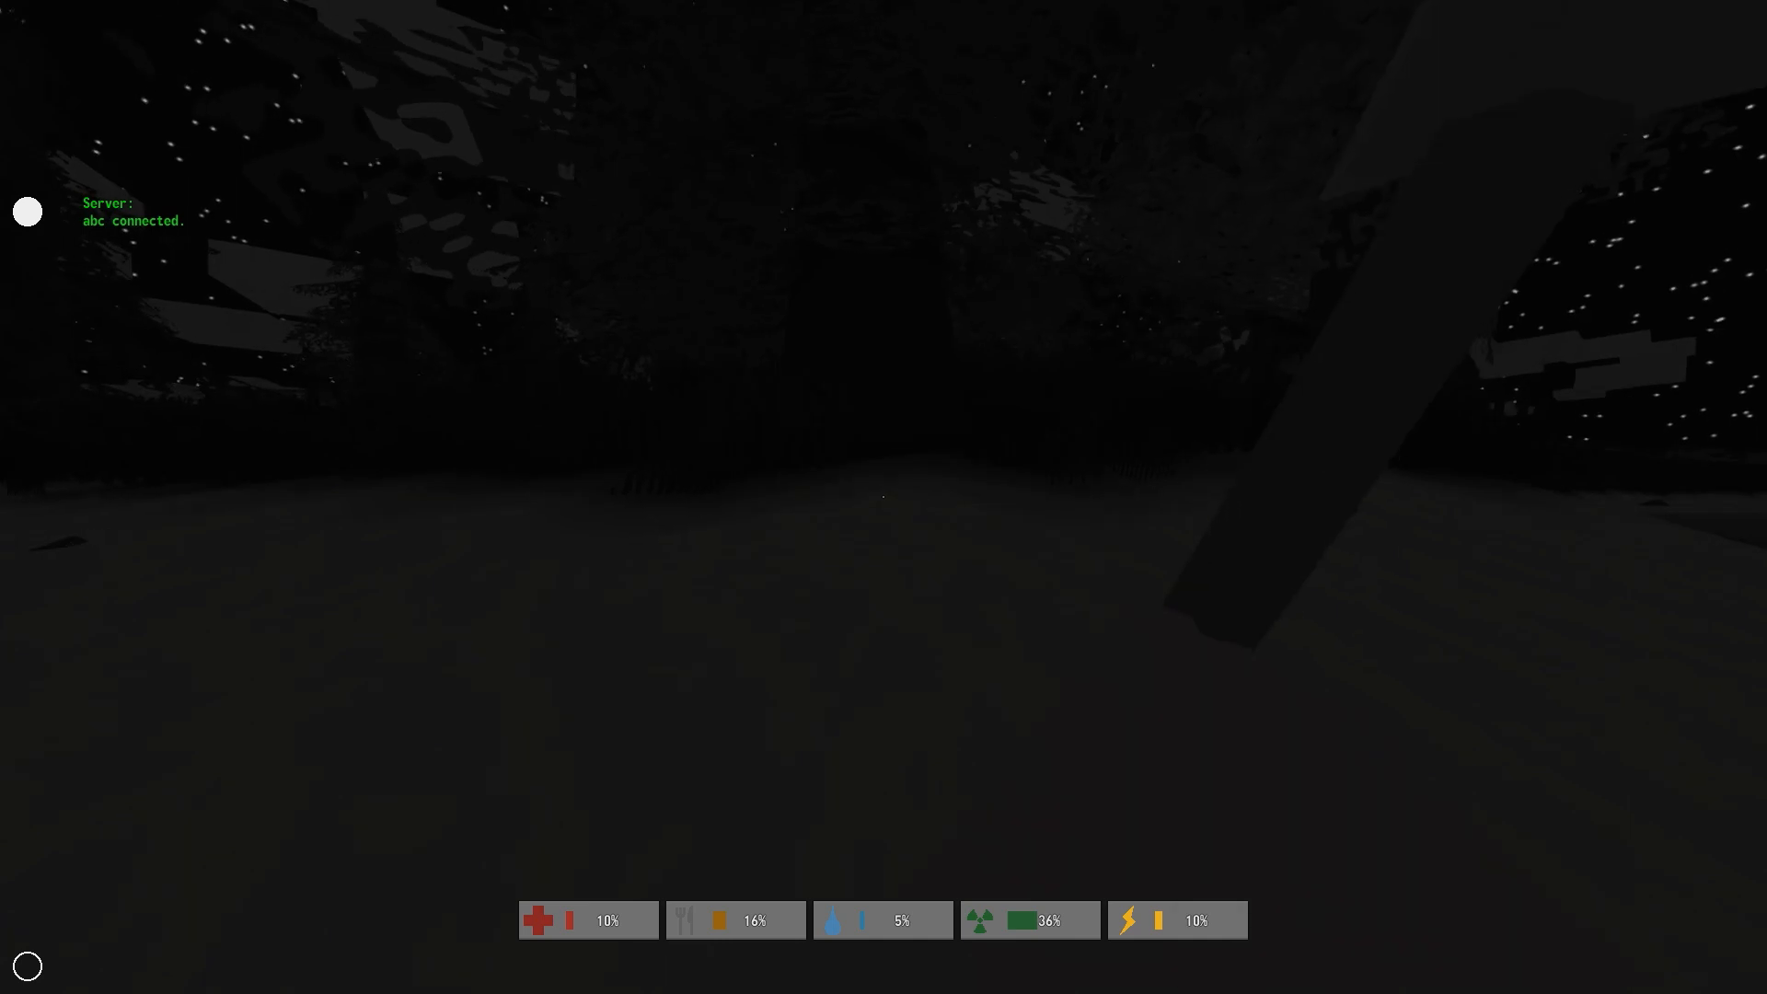
mouse_move(883, 497)
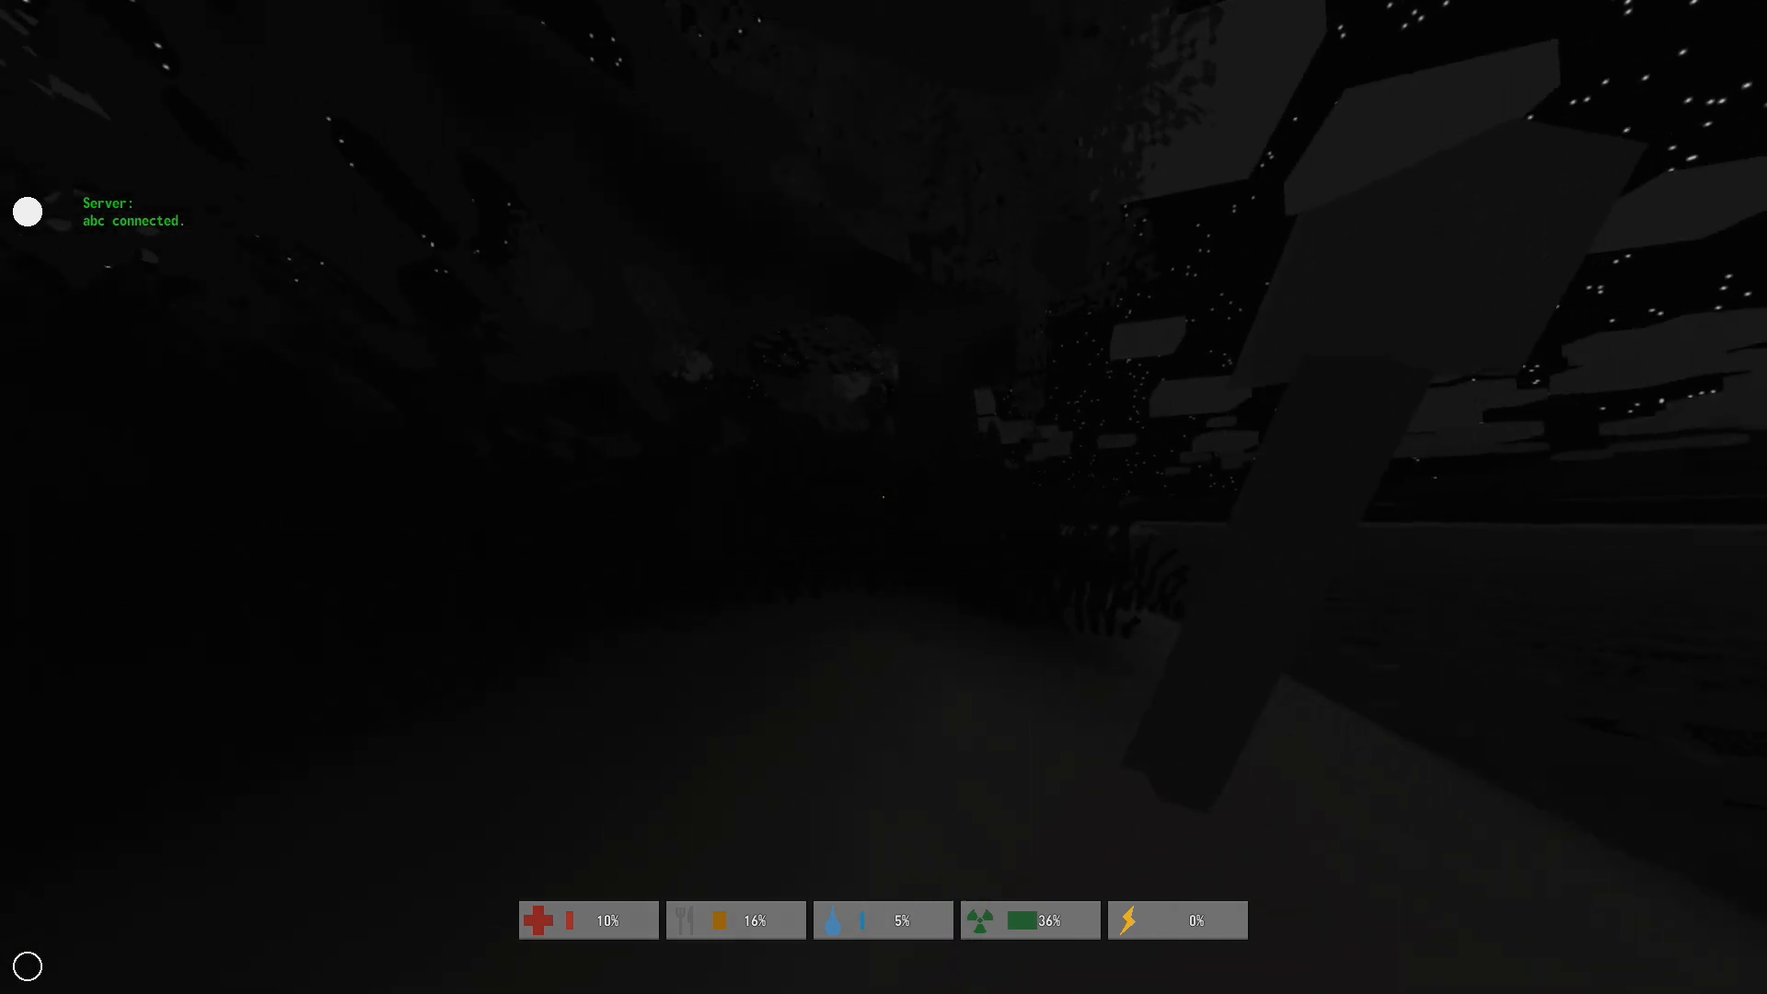
mouse_move(884, 497)
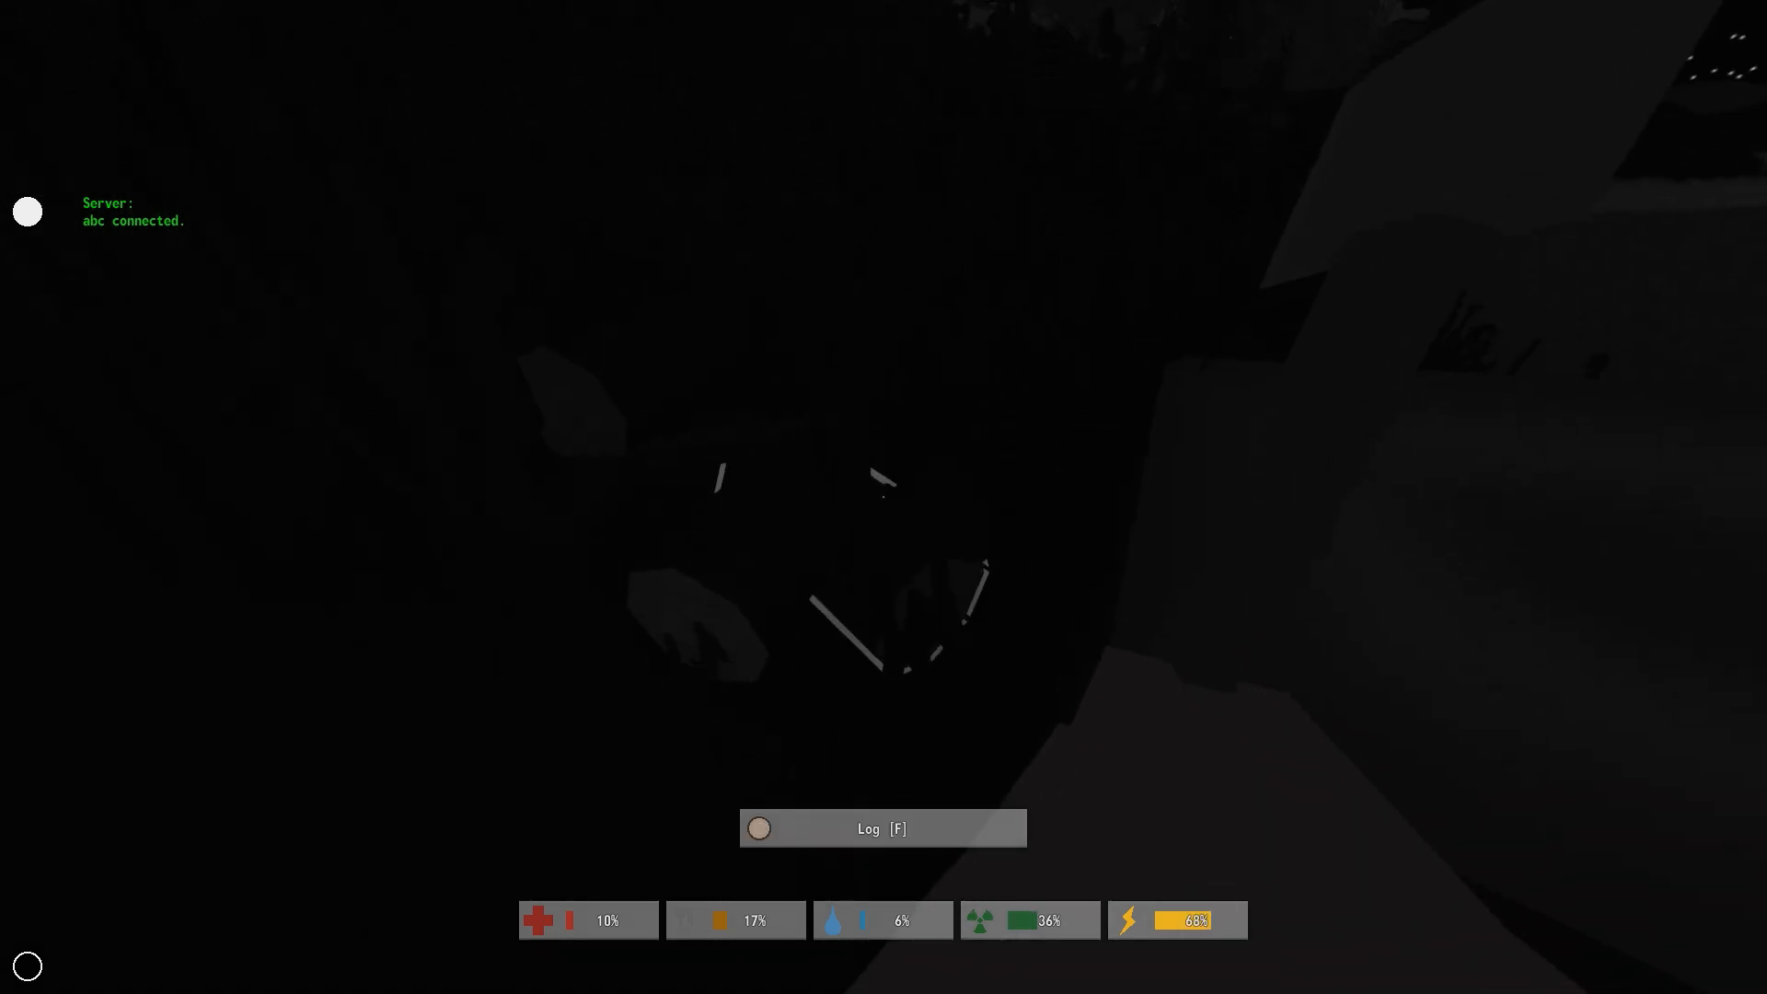
Pick up the chopped Log in the forest
key(f)
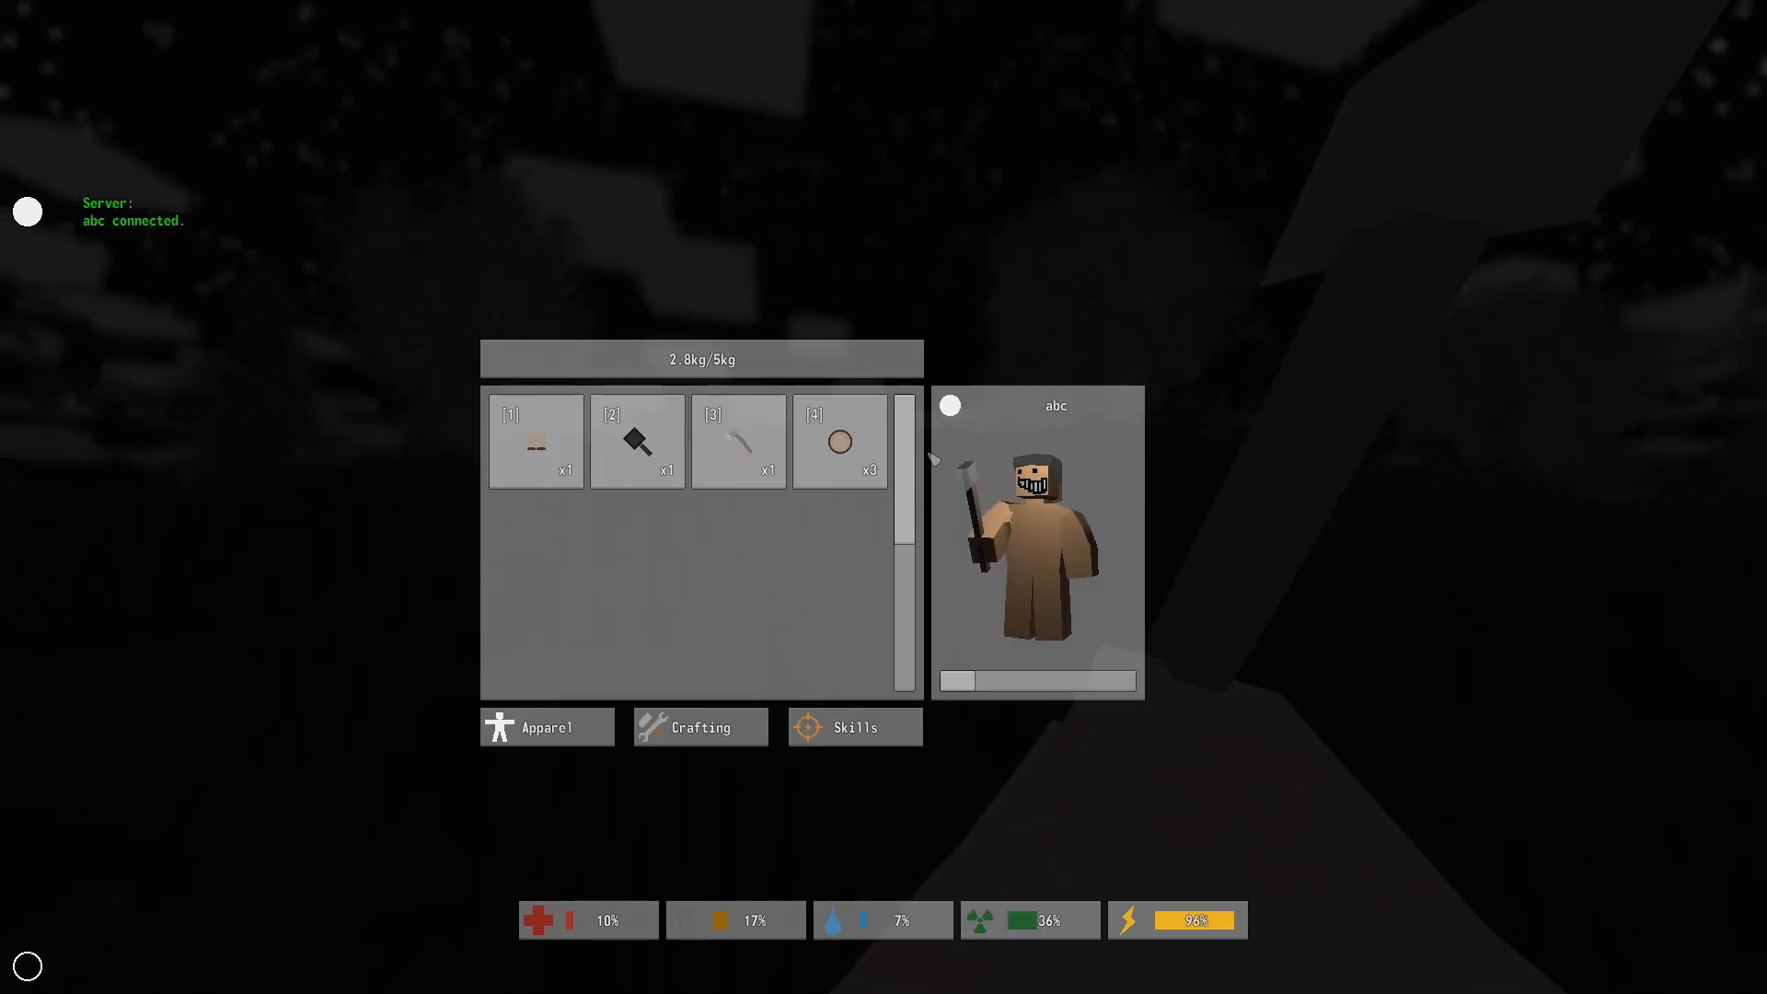
Craft boards from one log in the crafting panel, leaving two logs
click(852, 725)
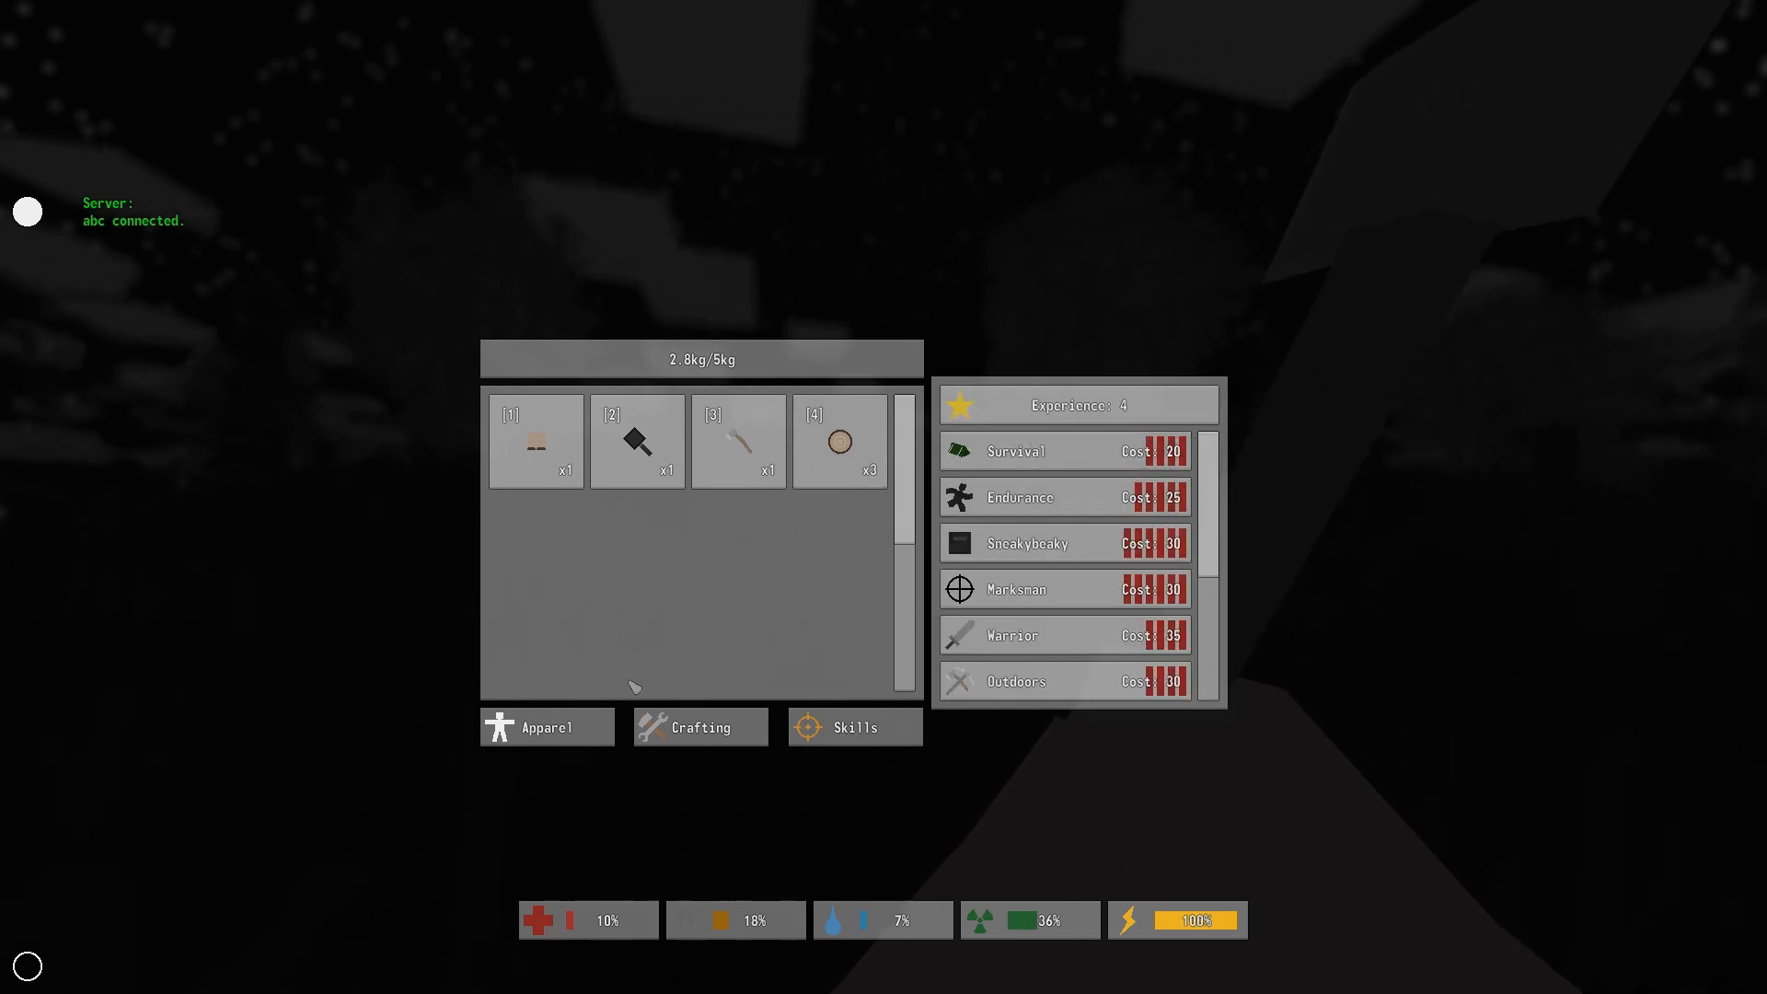
click(699, 728)
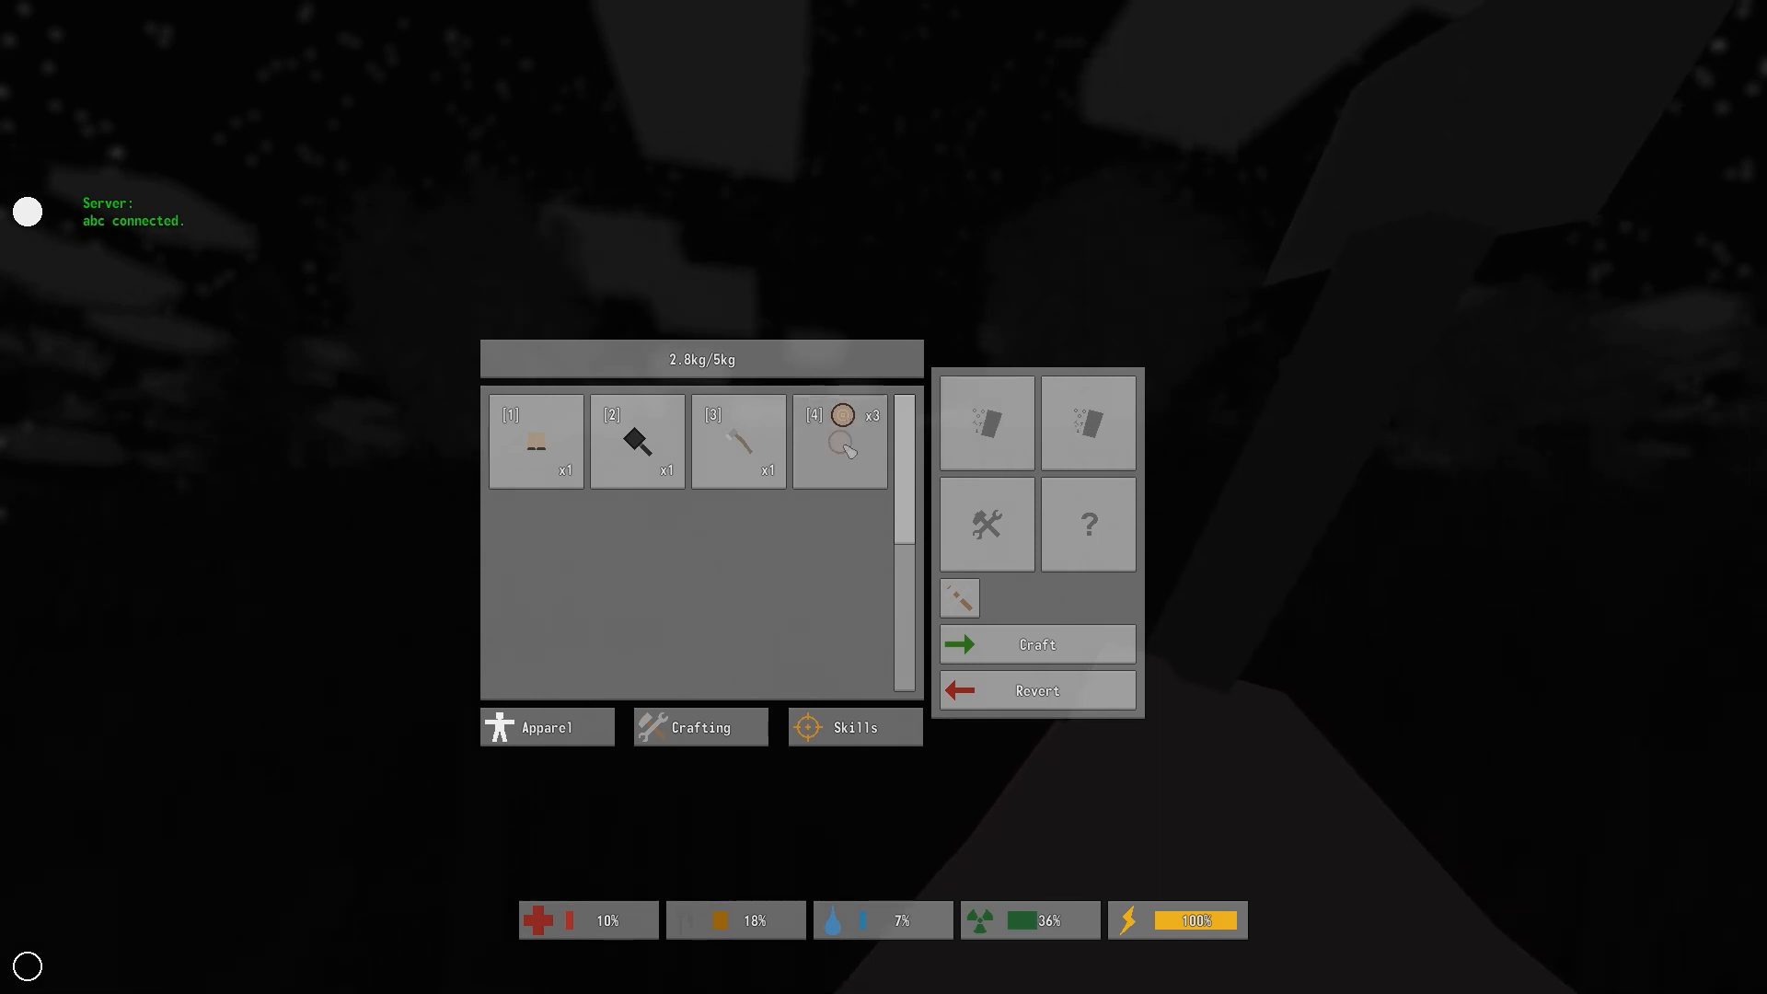
mouse_move(839, 451)
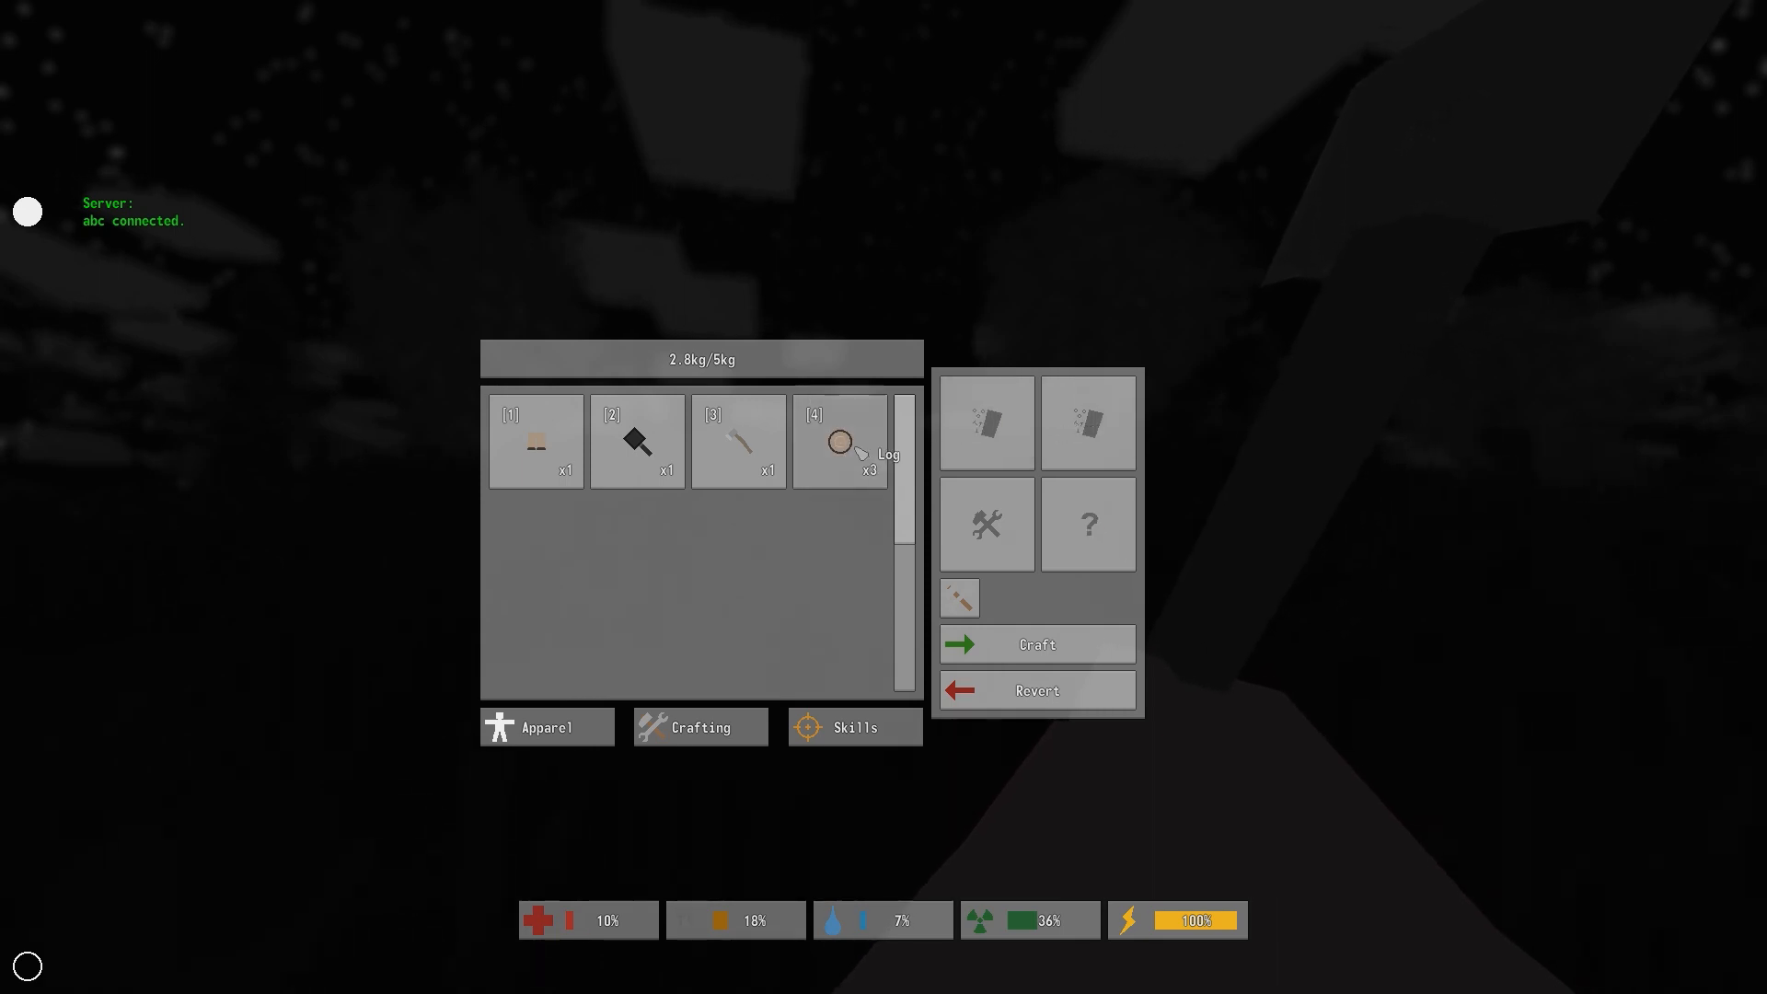
mouse_move(985, 420)
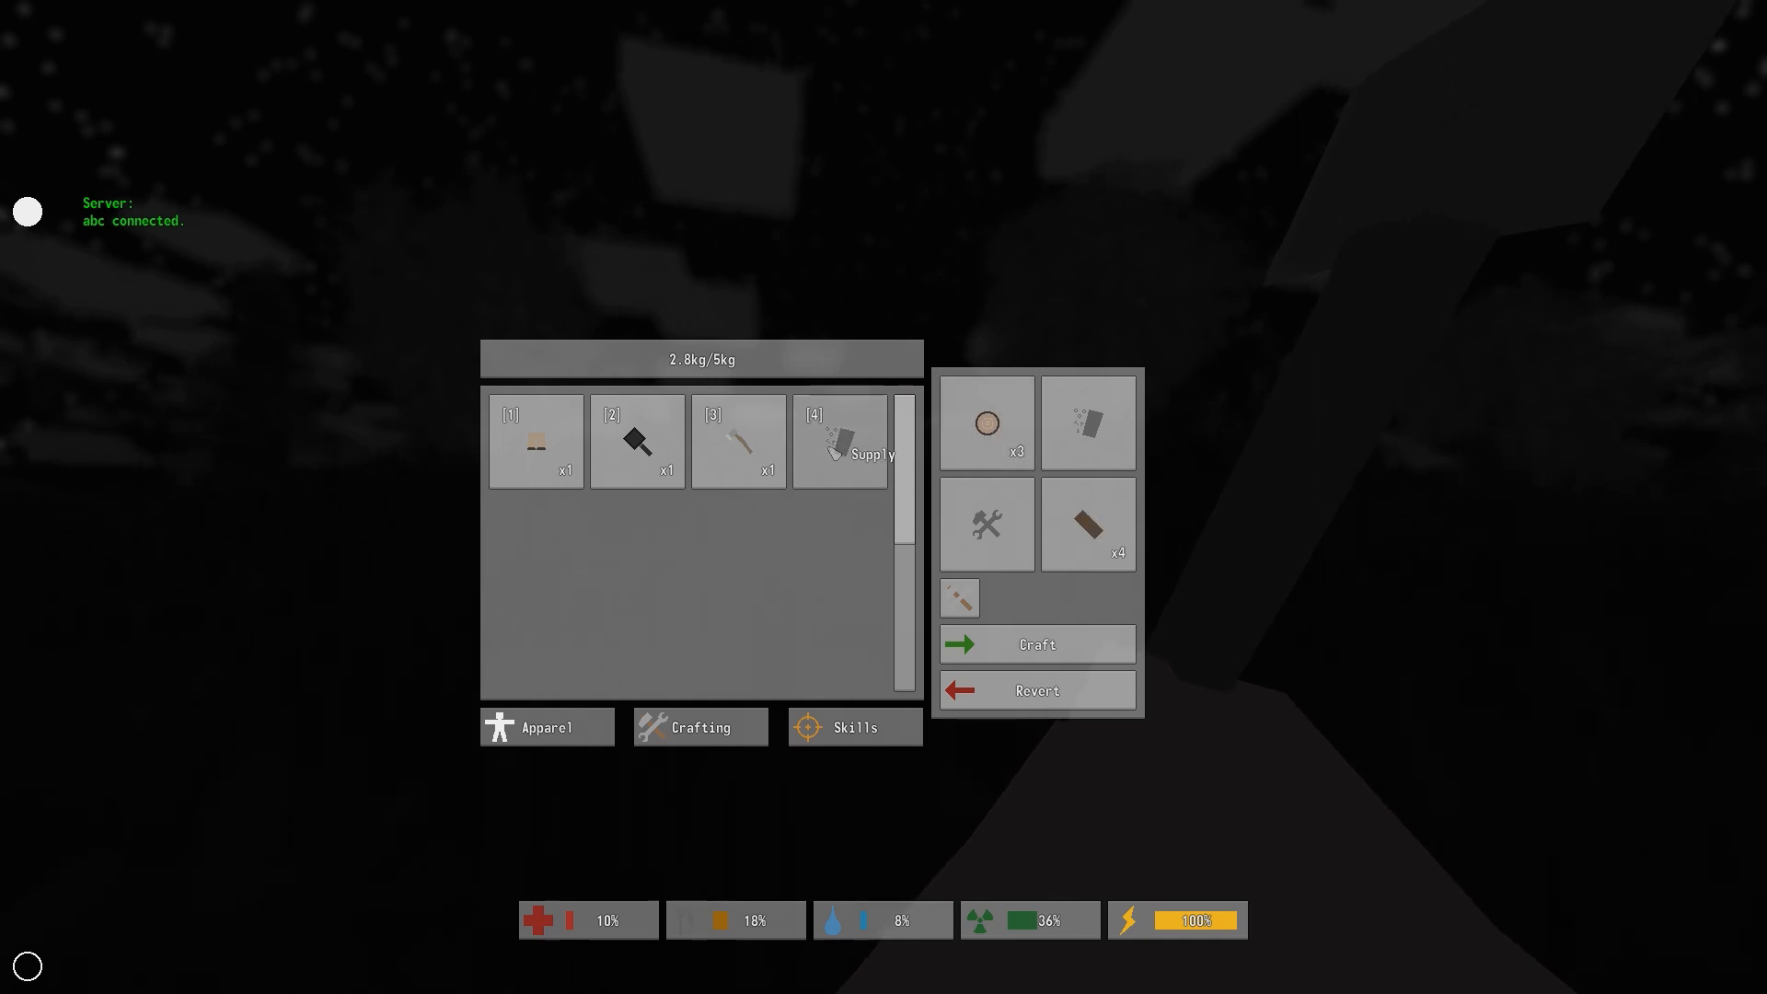
mouse_move(987, 525)
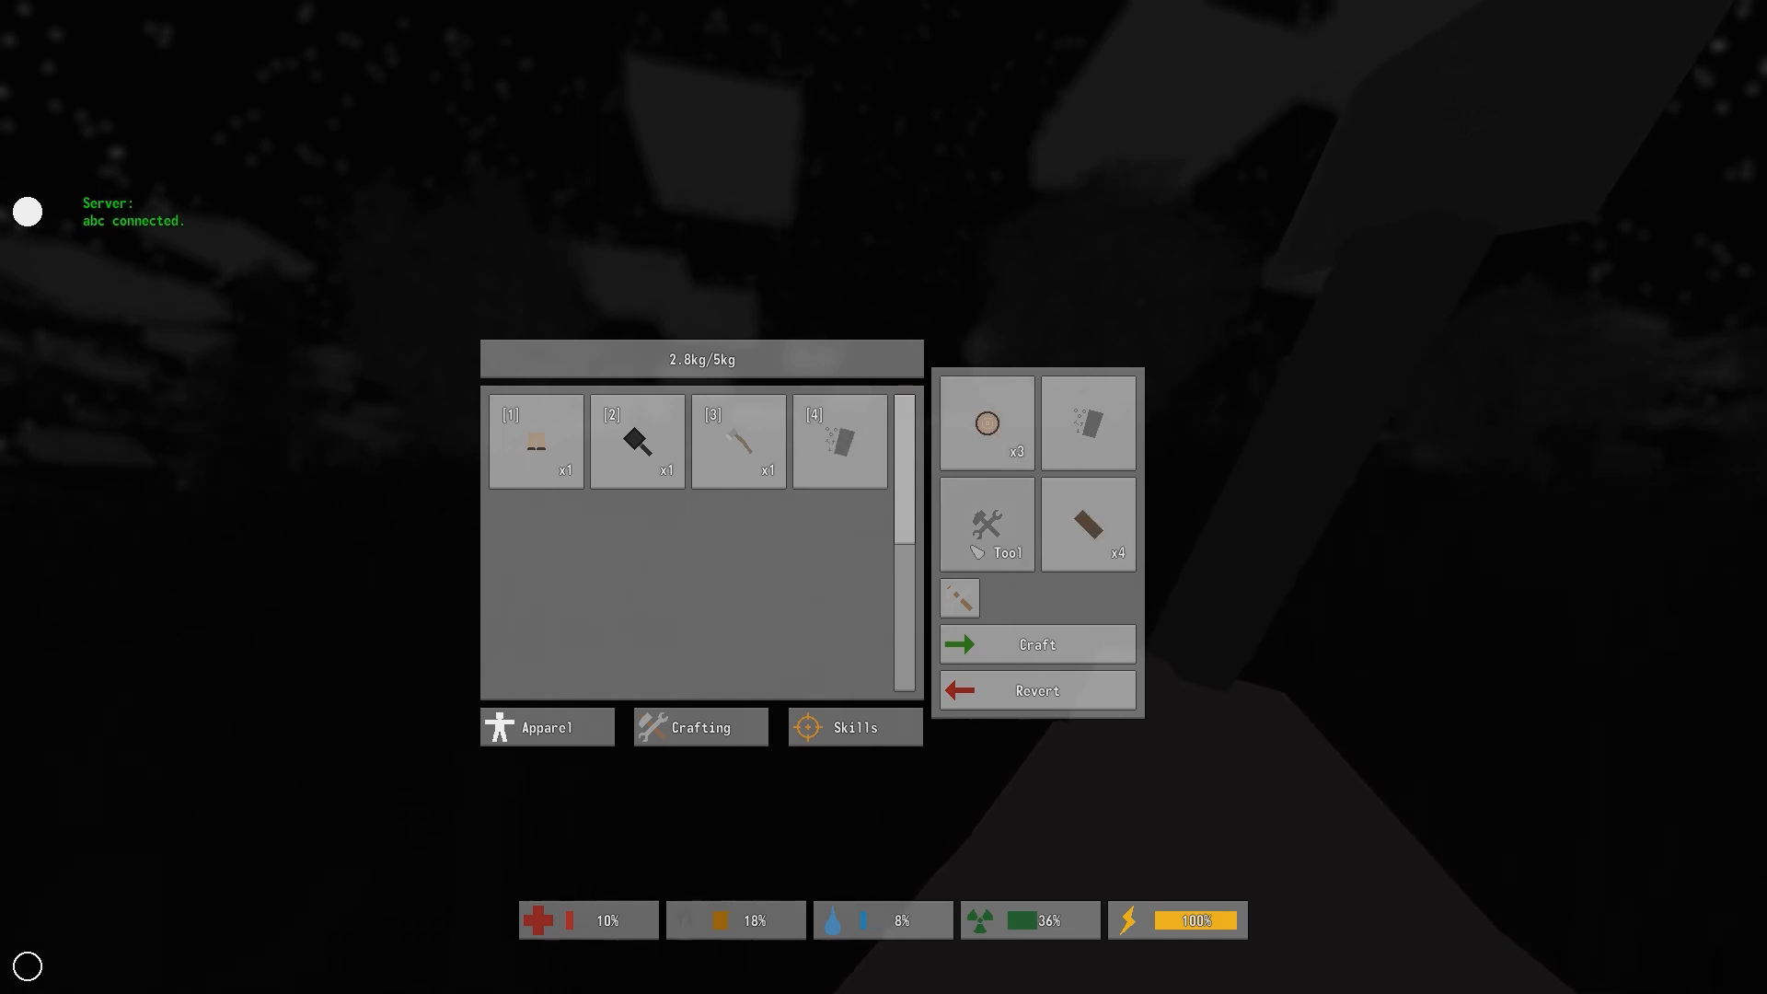
mouse_move(637, 440)
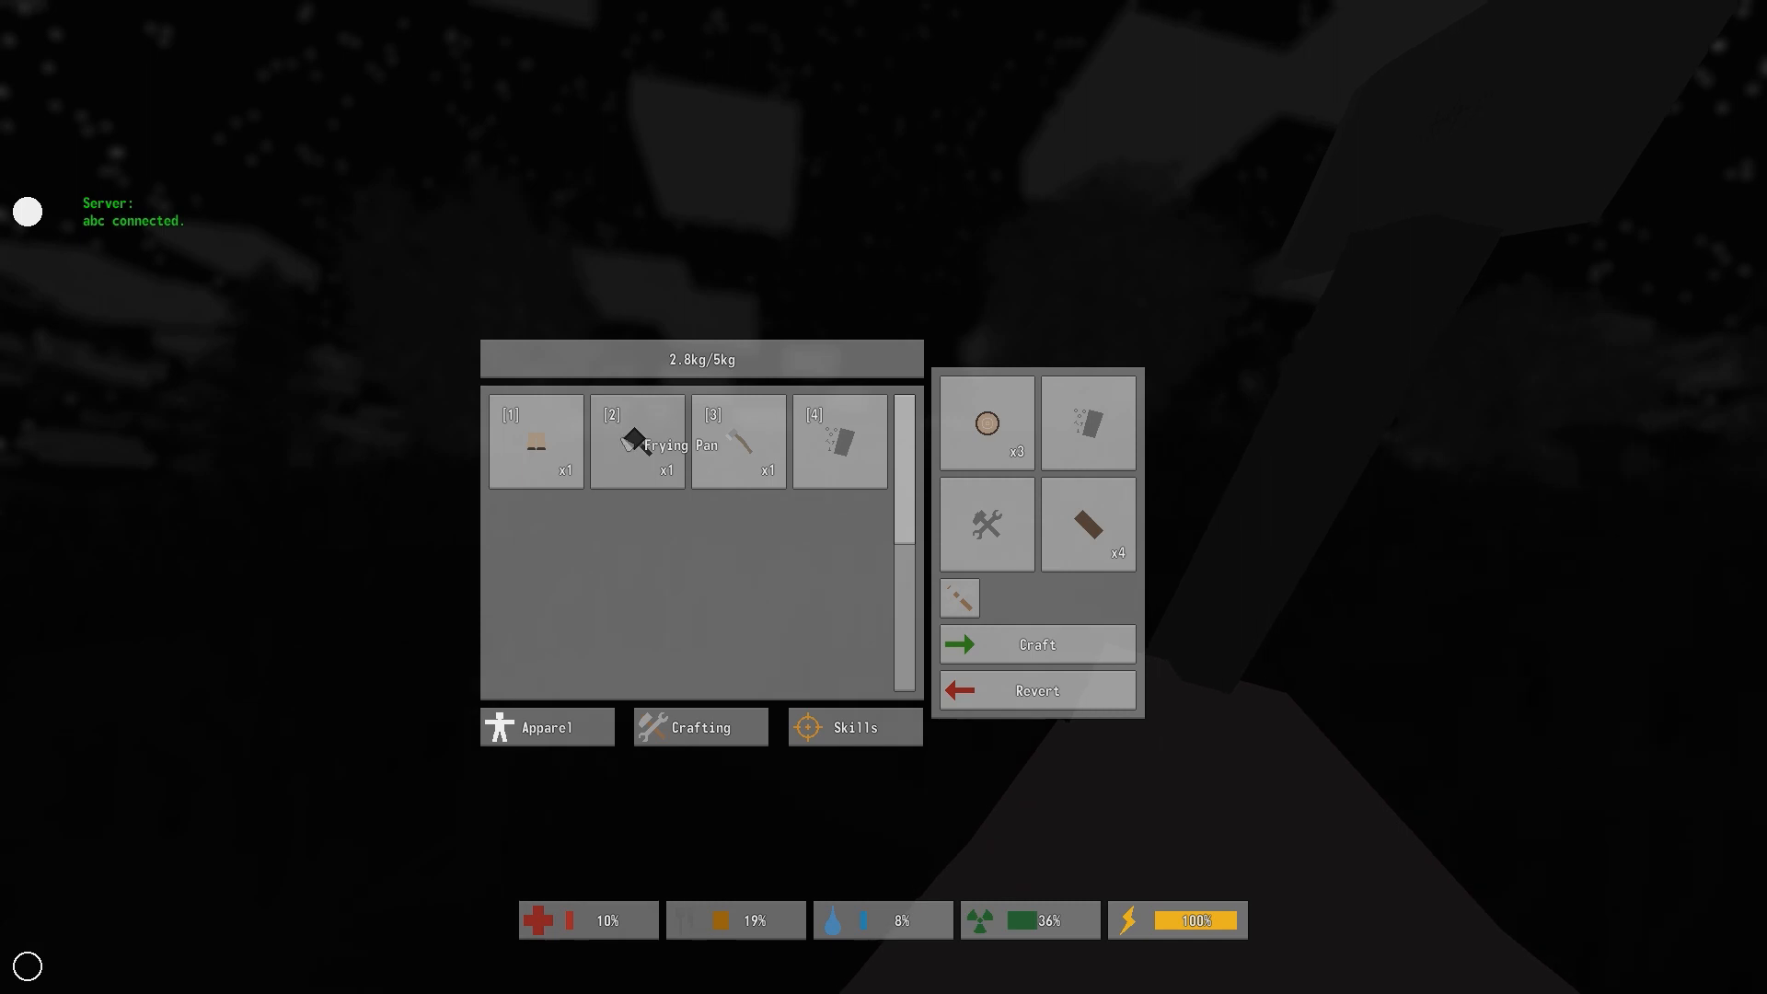
mouse_move(569, 452)
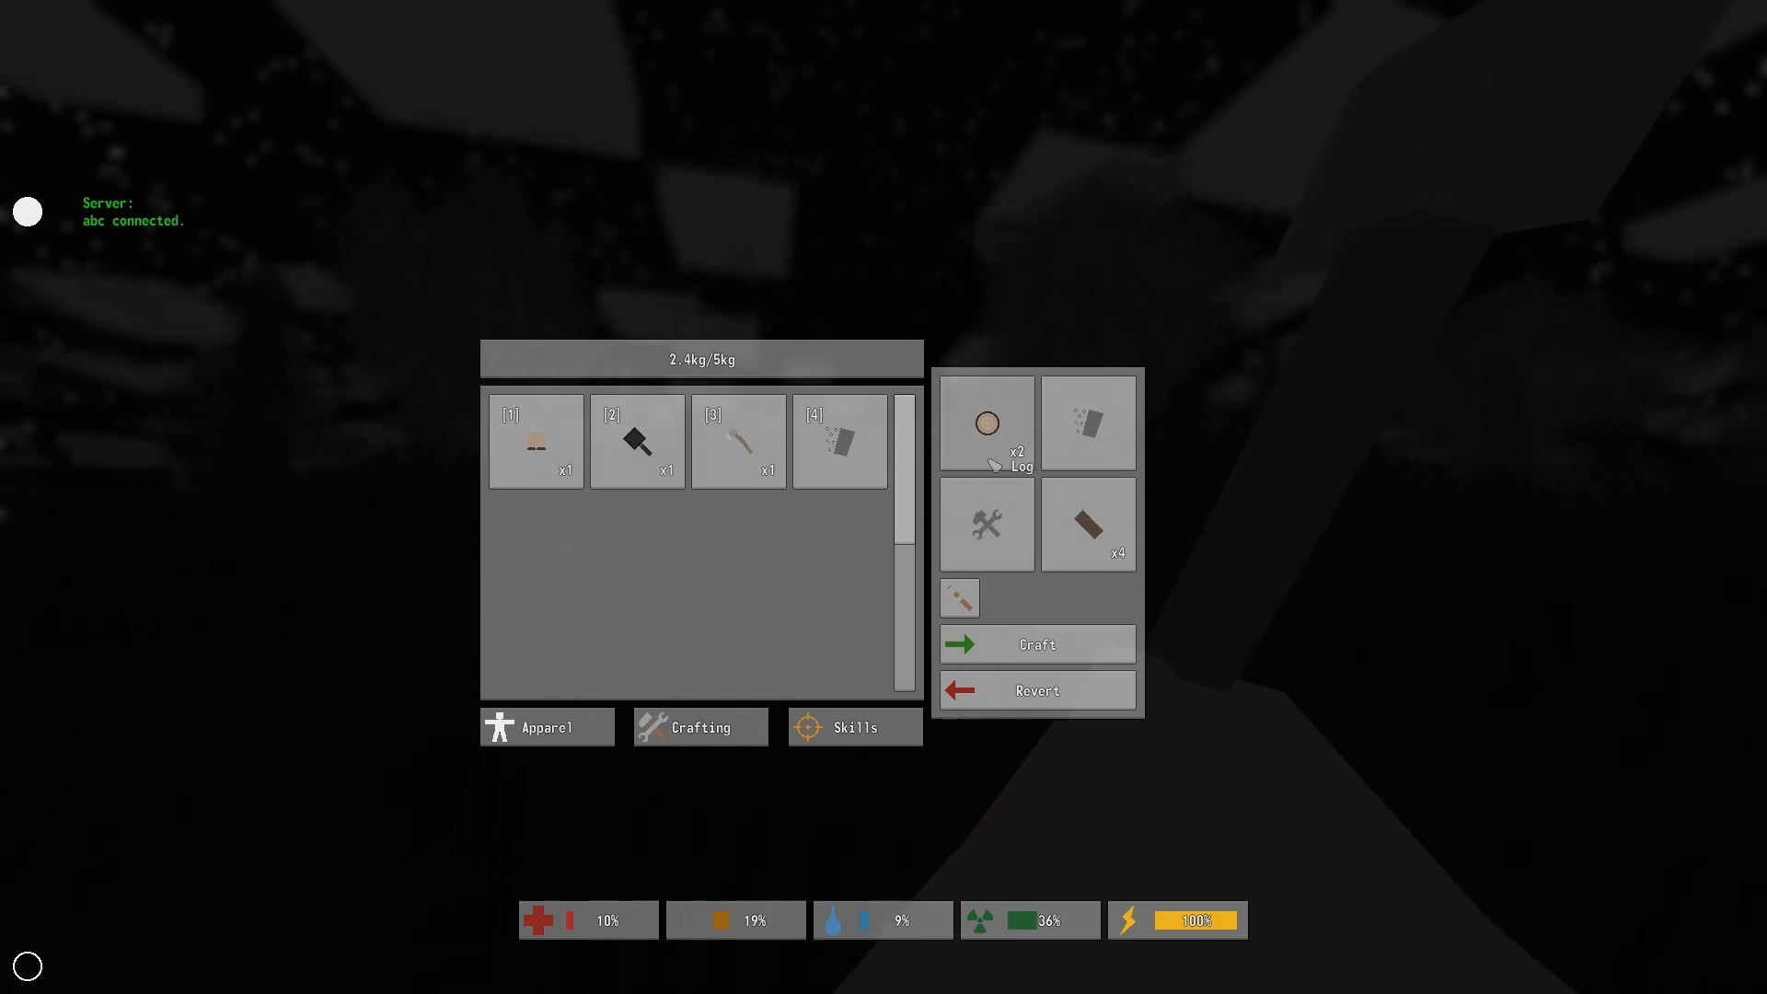
mouse_move(1090, 521)
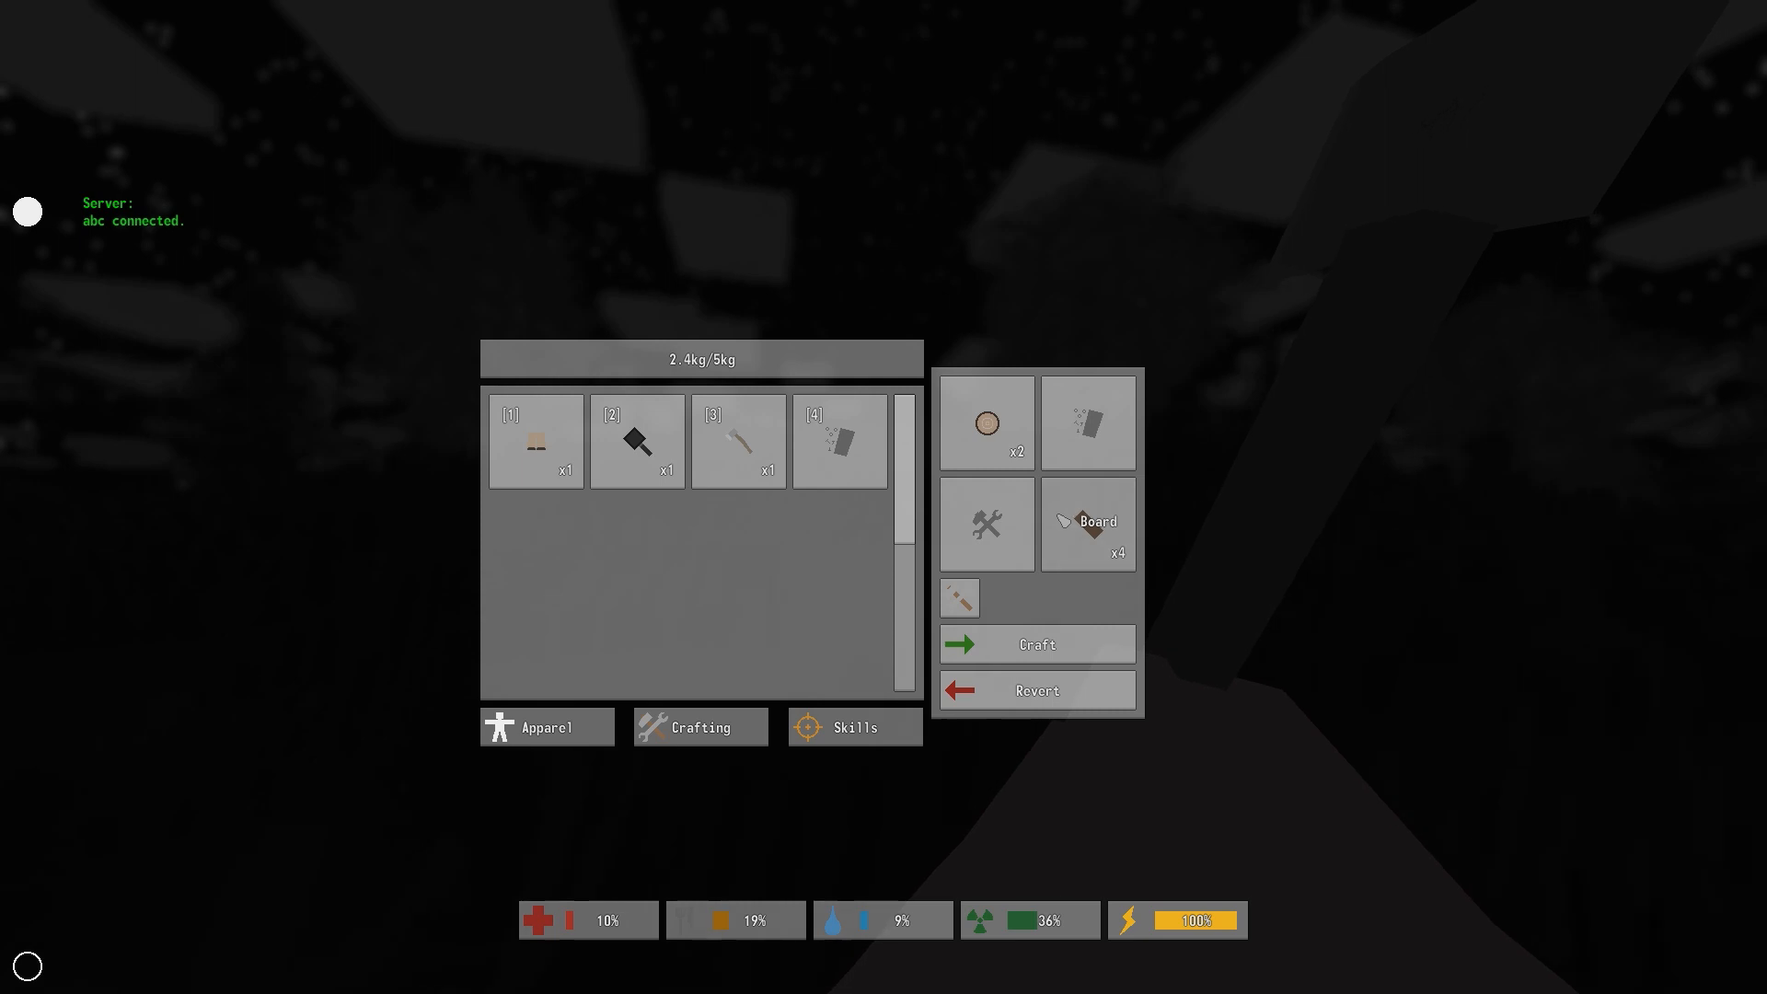
click(1037, 644)
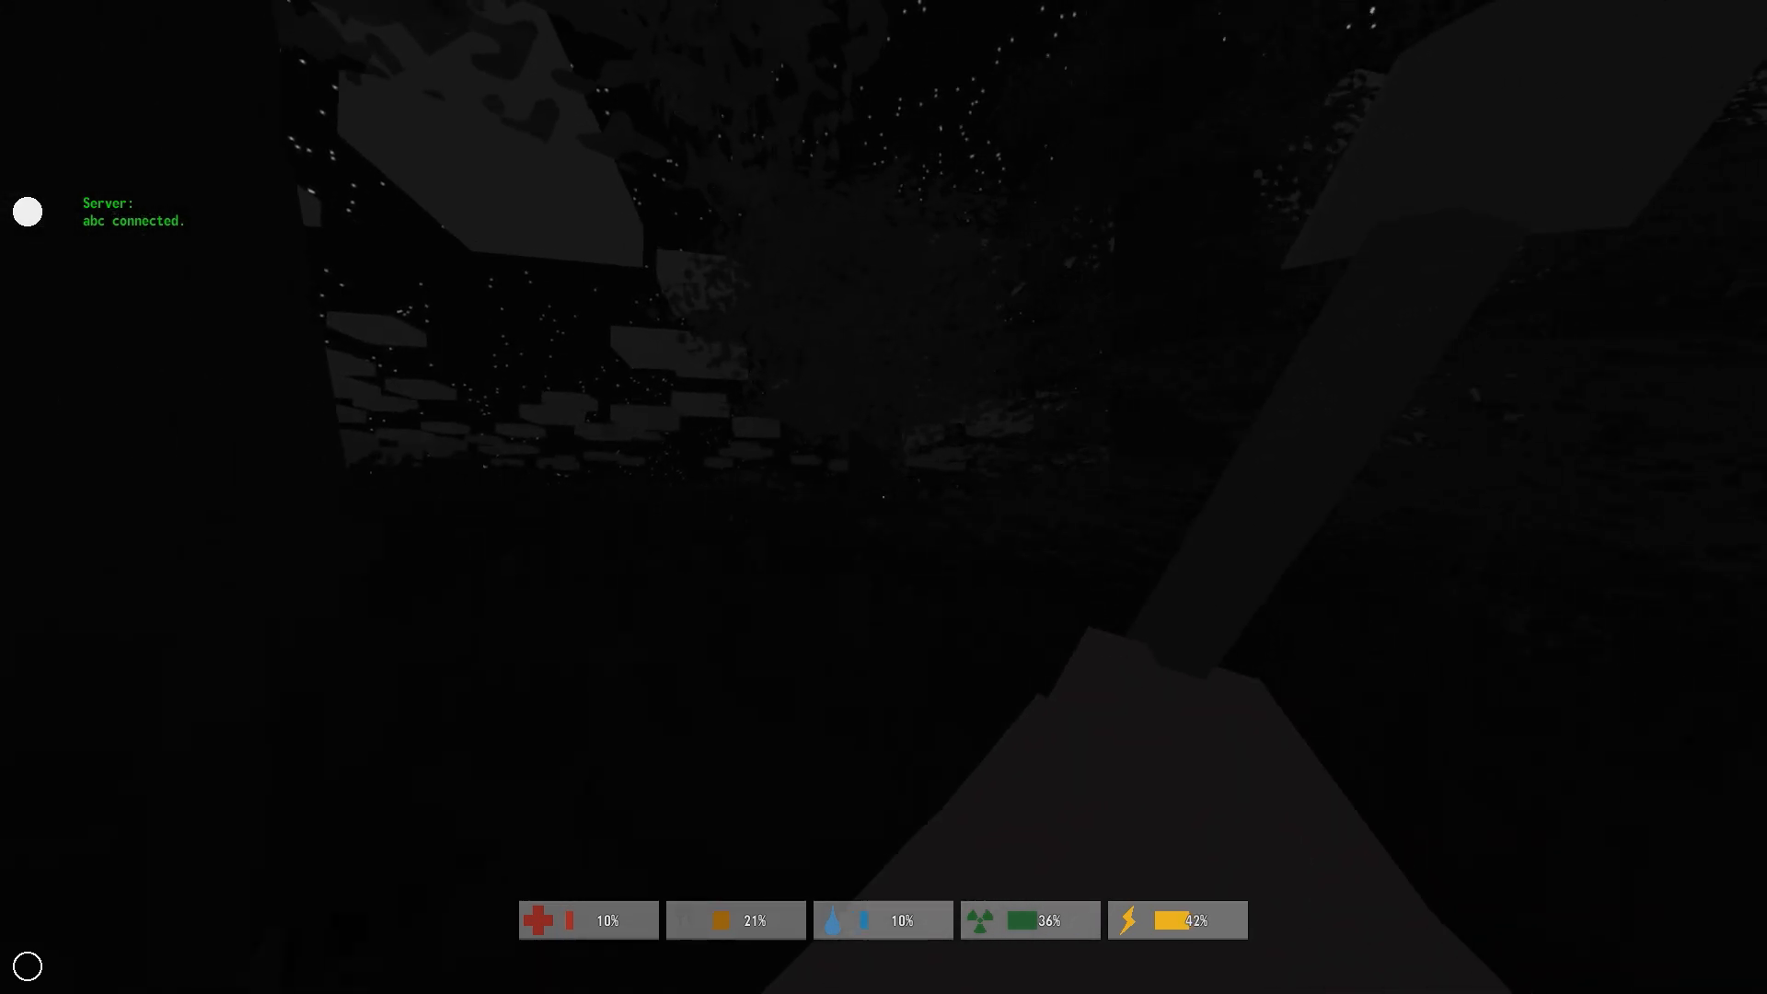
mouse_move(884, 497)
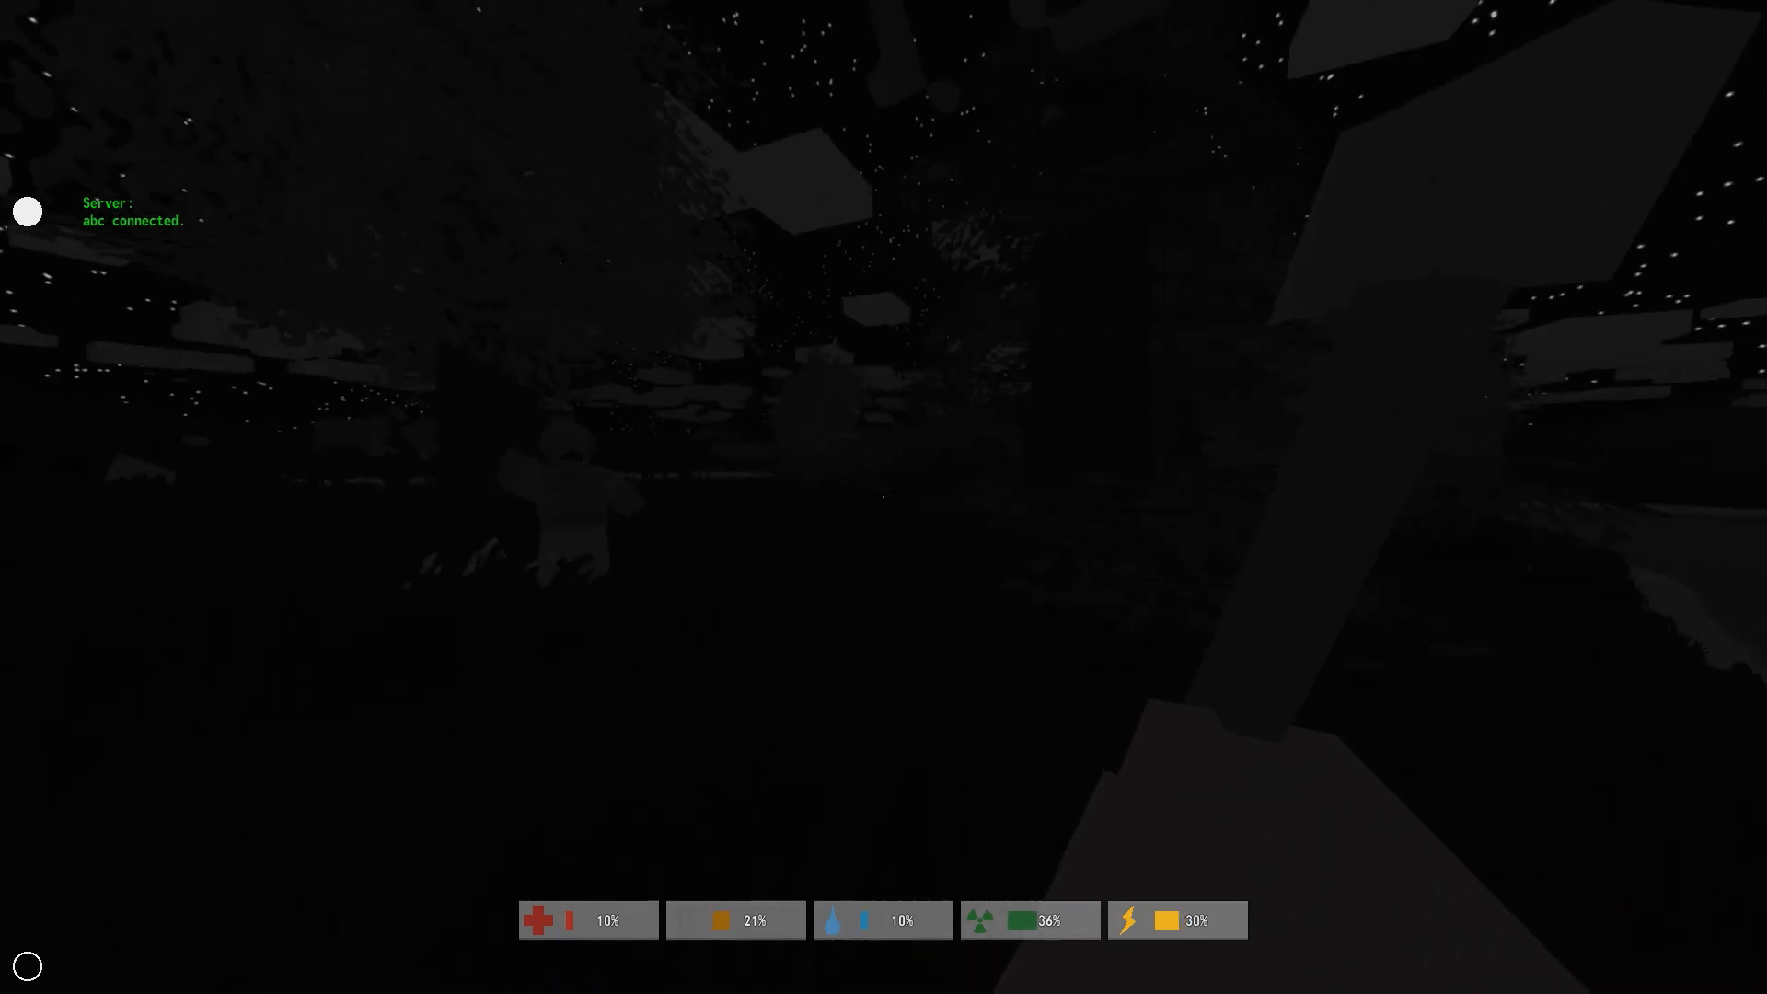
mouse_move(884, 497)
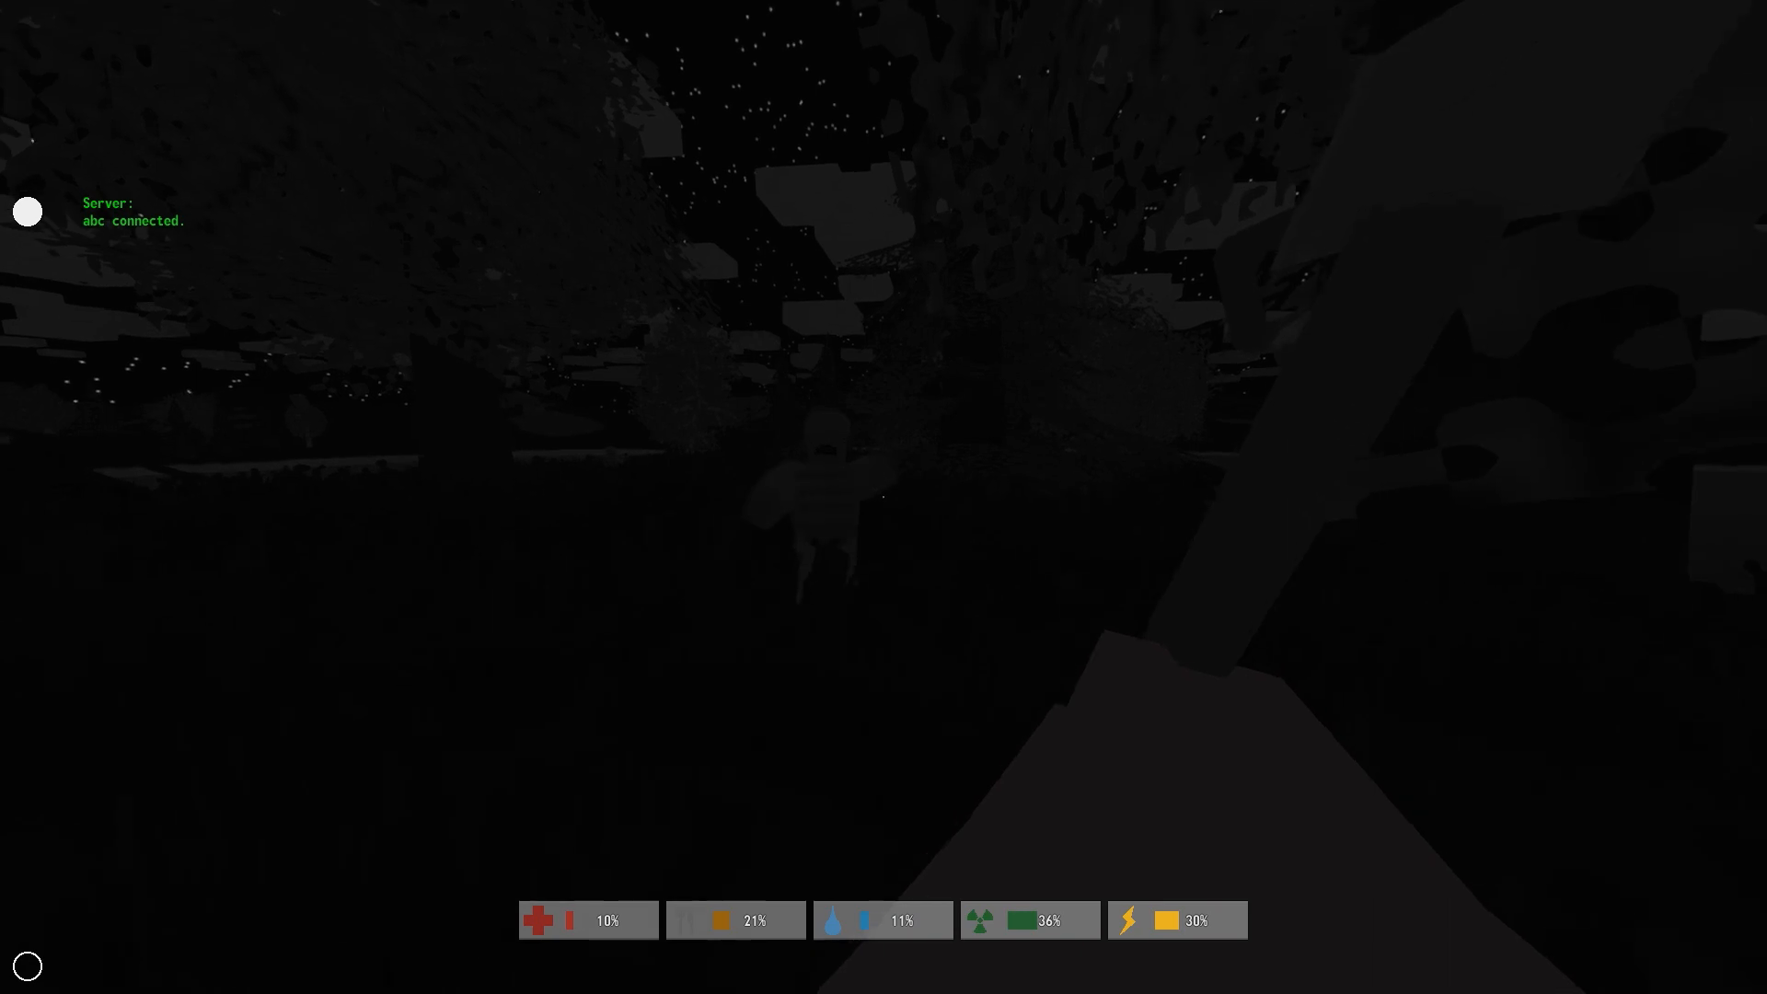
mouse_move(884, 497)
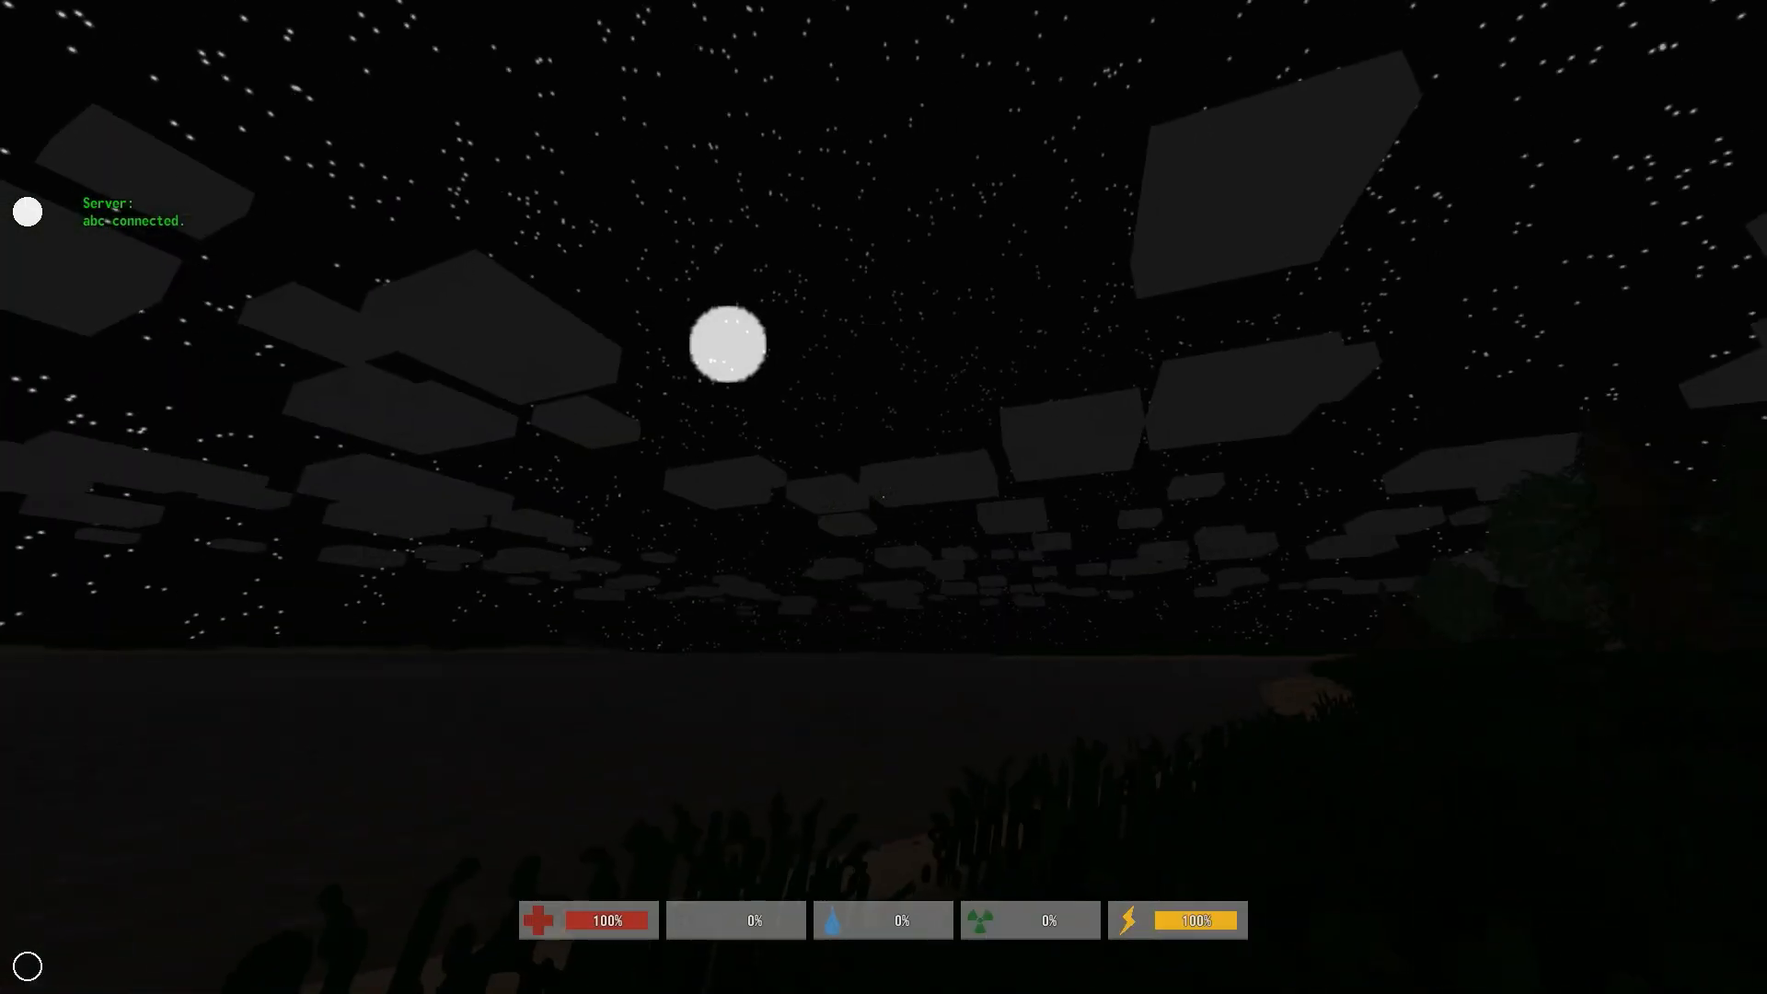
mouse_move(884, 497)
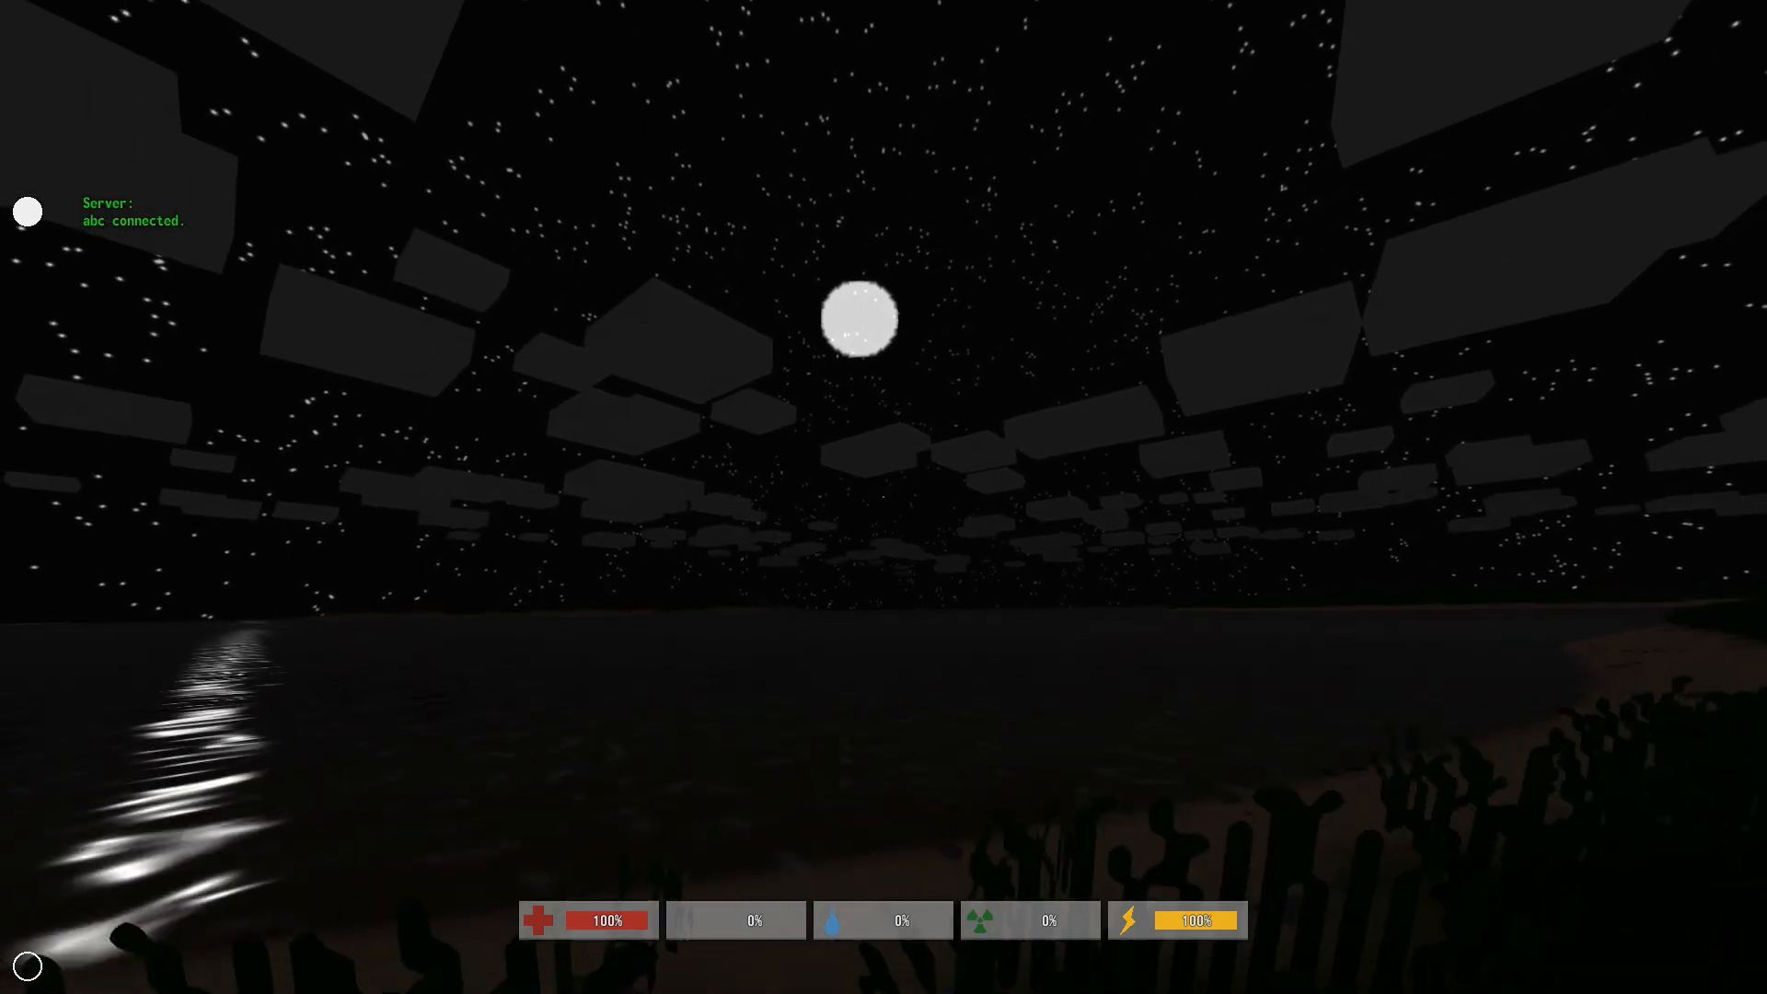